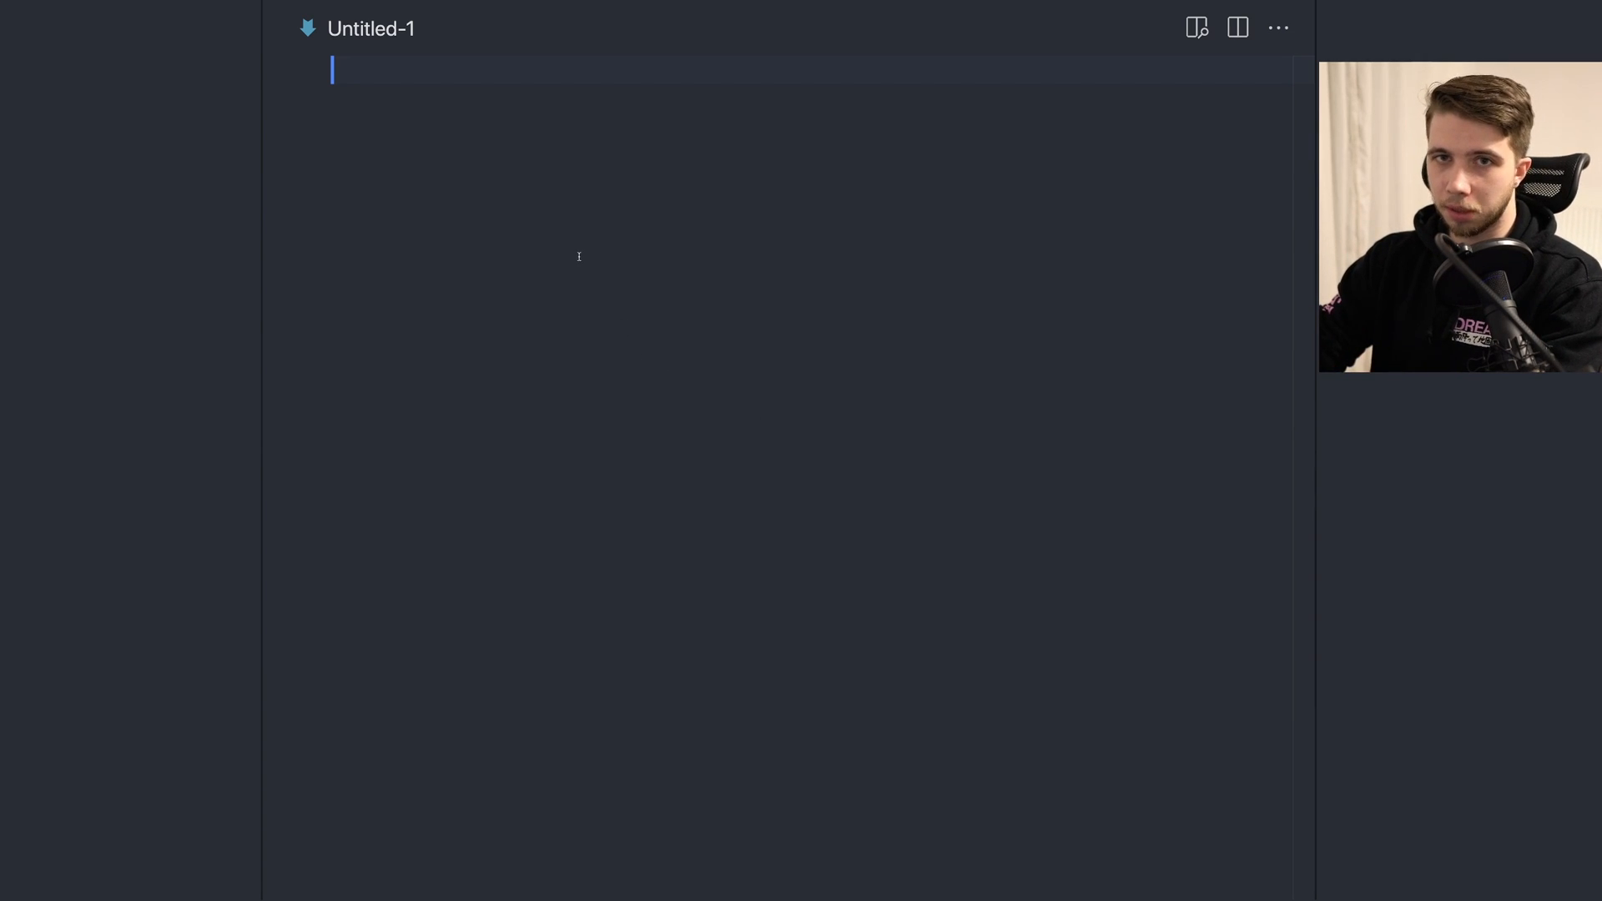
mouse_move(532, 251)
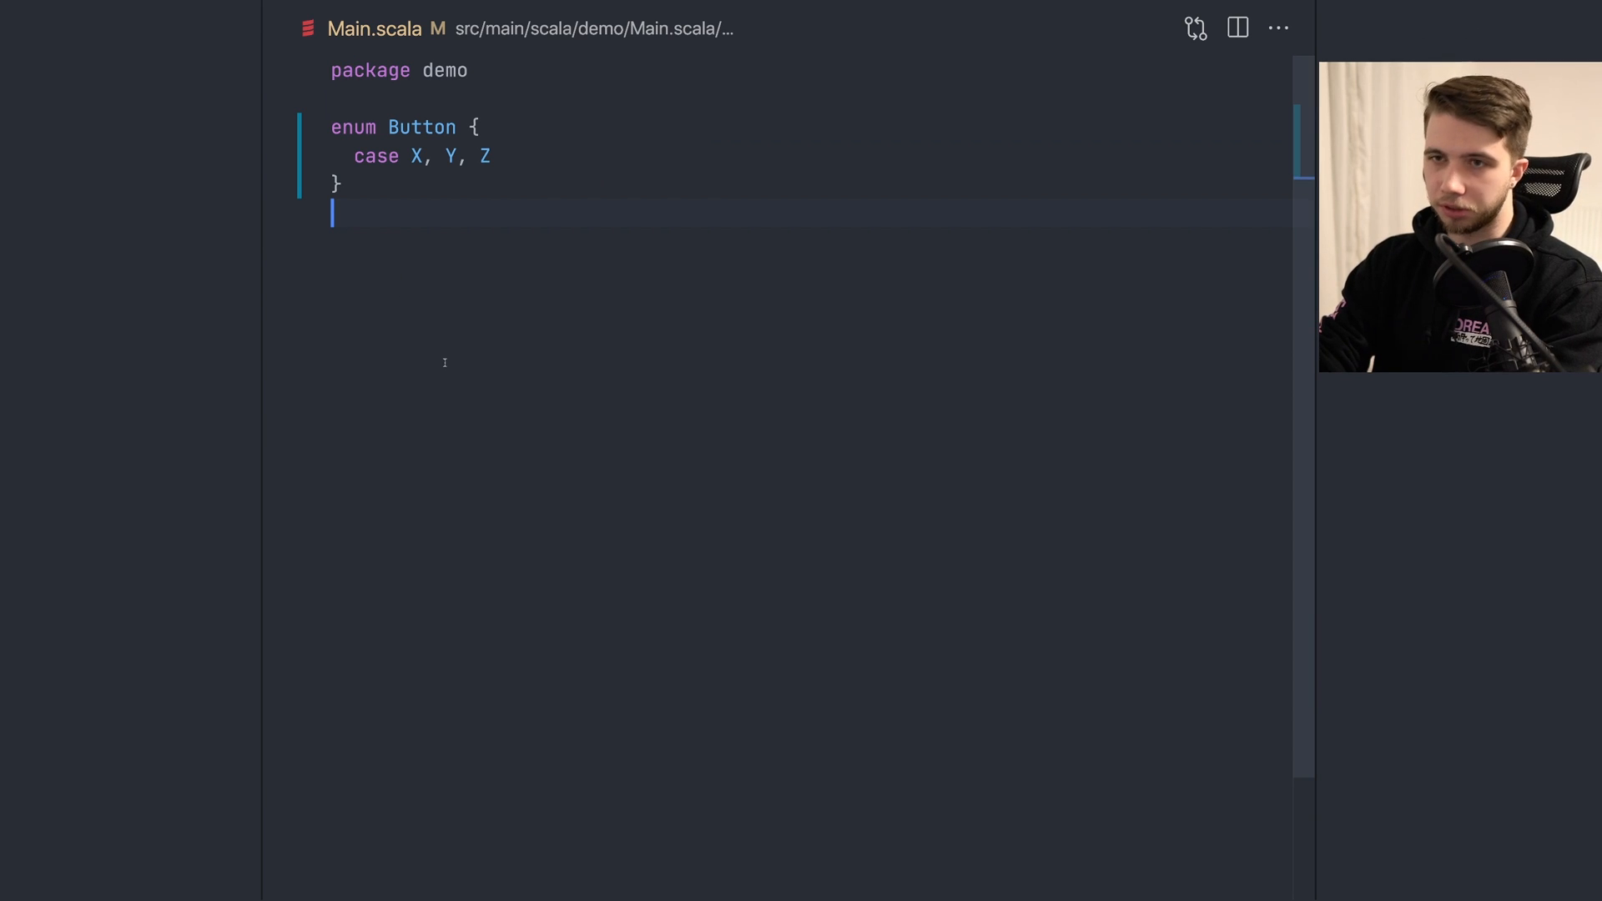
Step: Declare trait ComboDSL below the enum with def press(button: Button): Combo
text(trait)
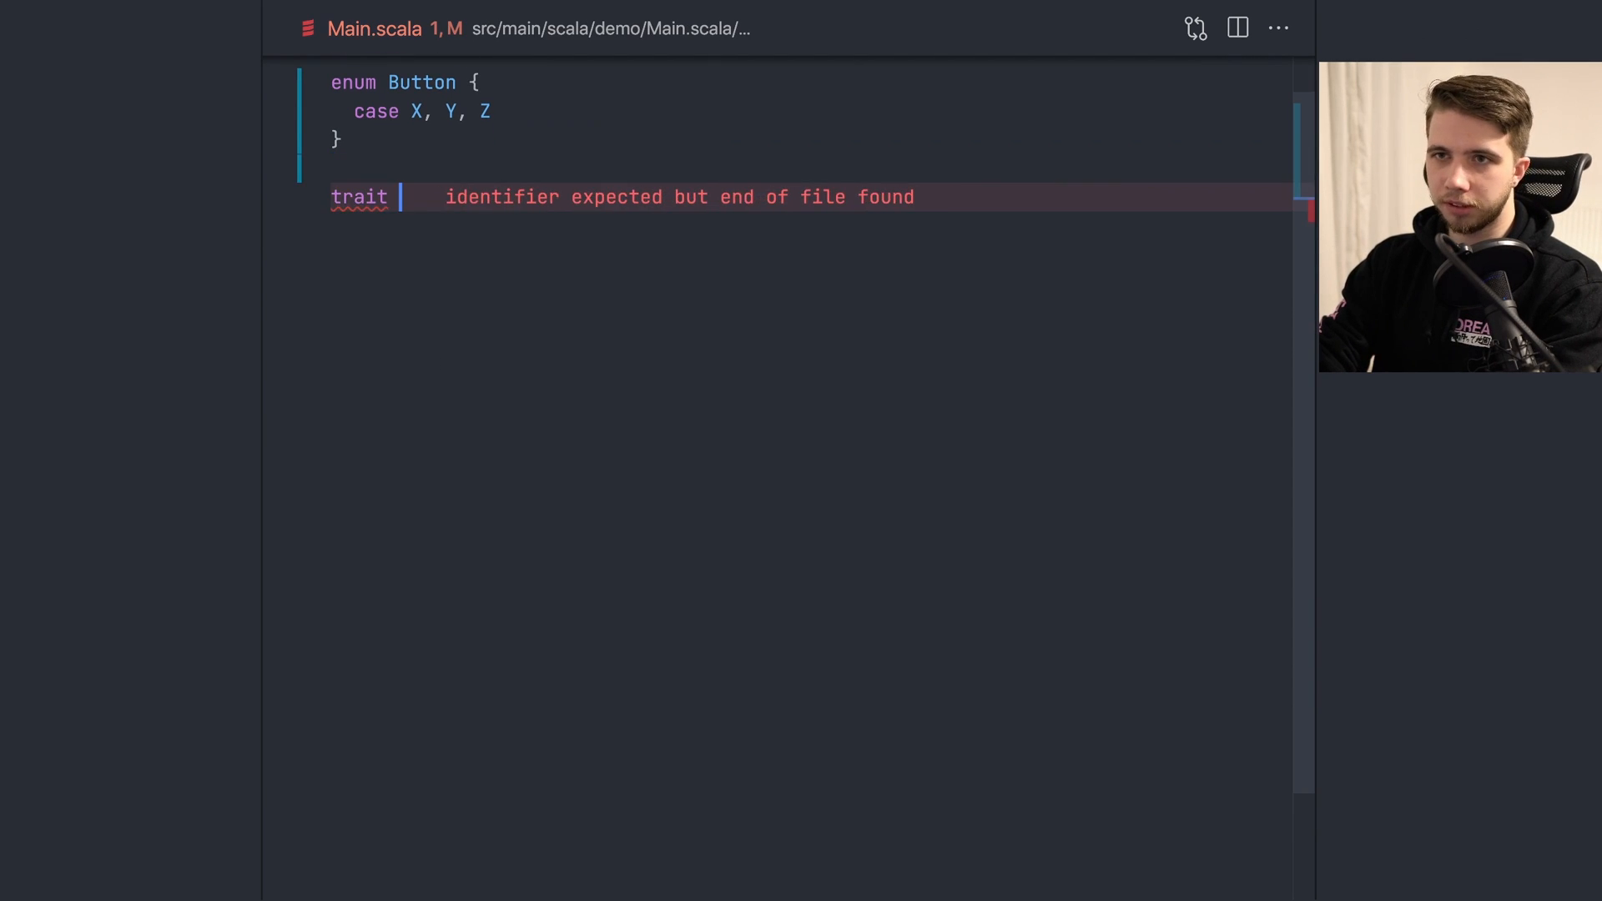
text(Combo)
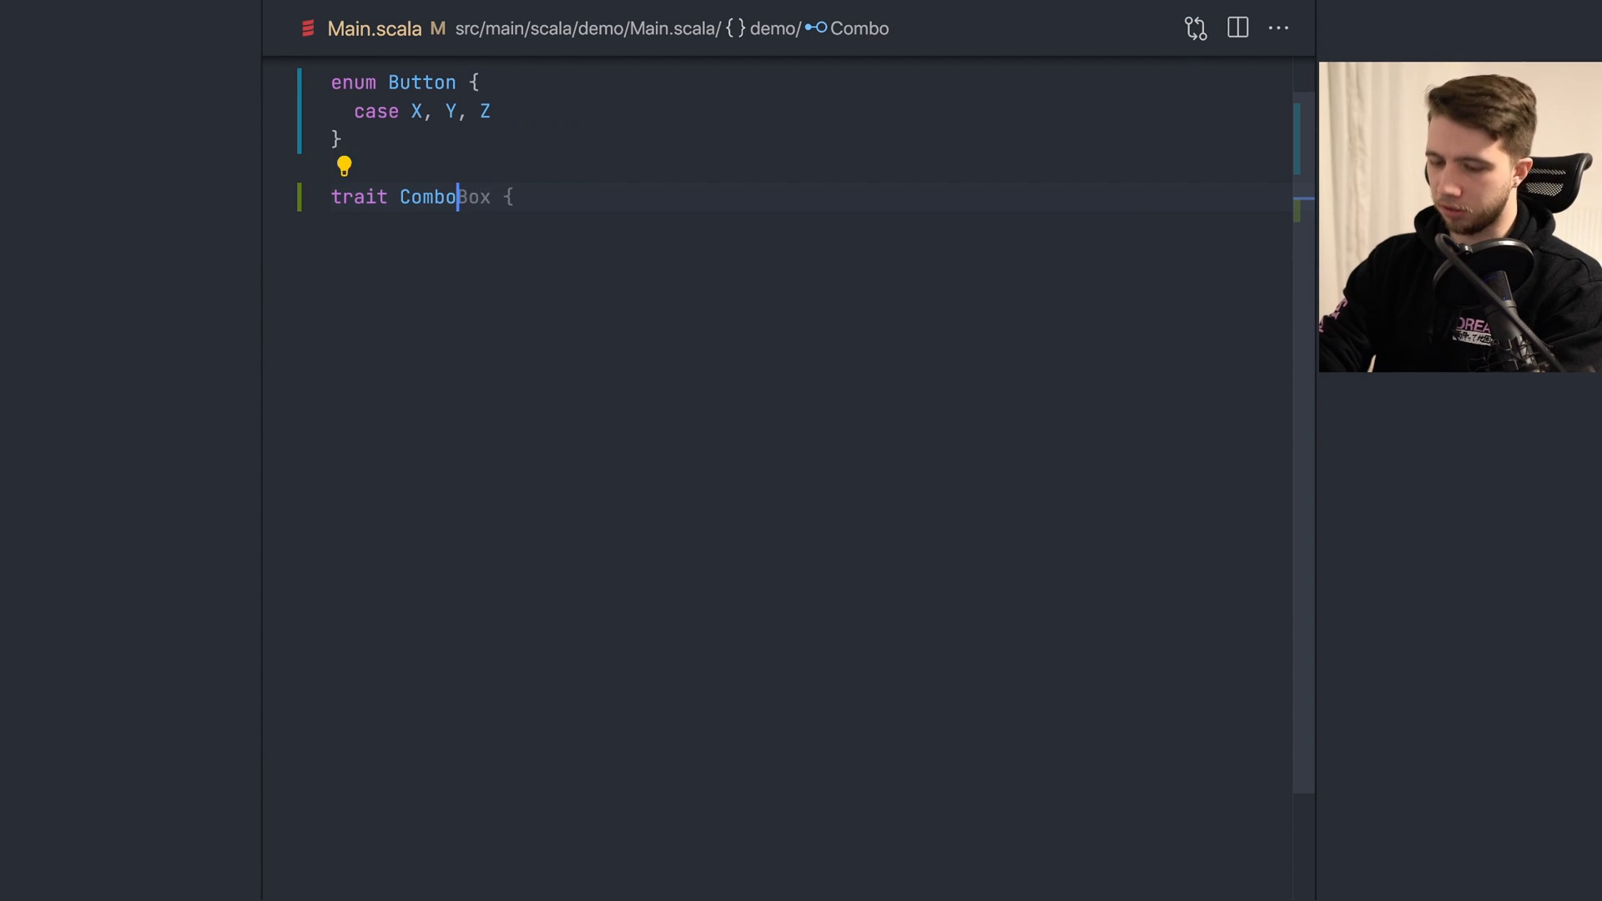
text(DSL)
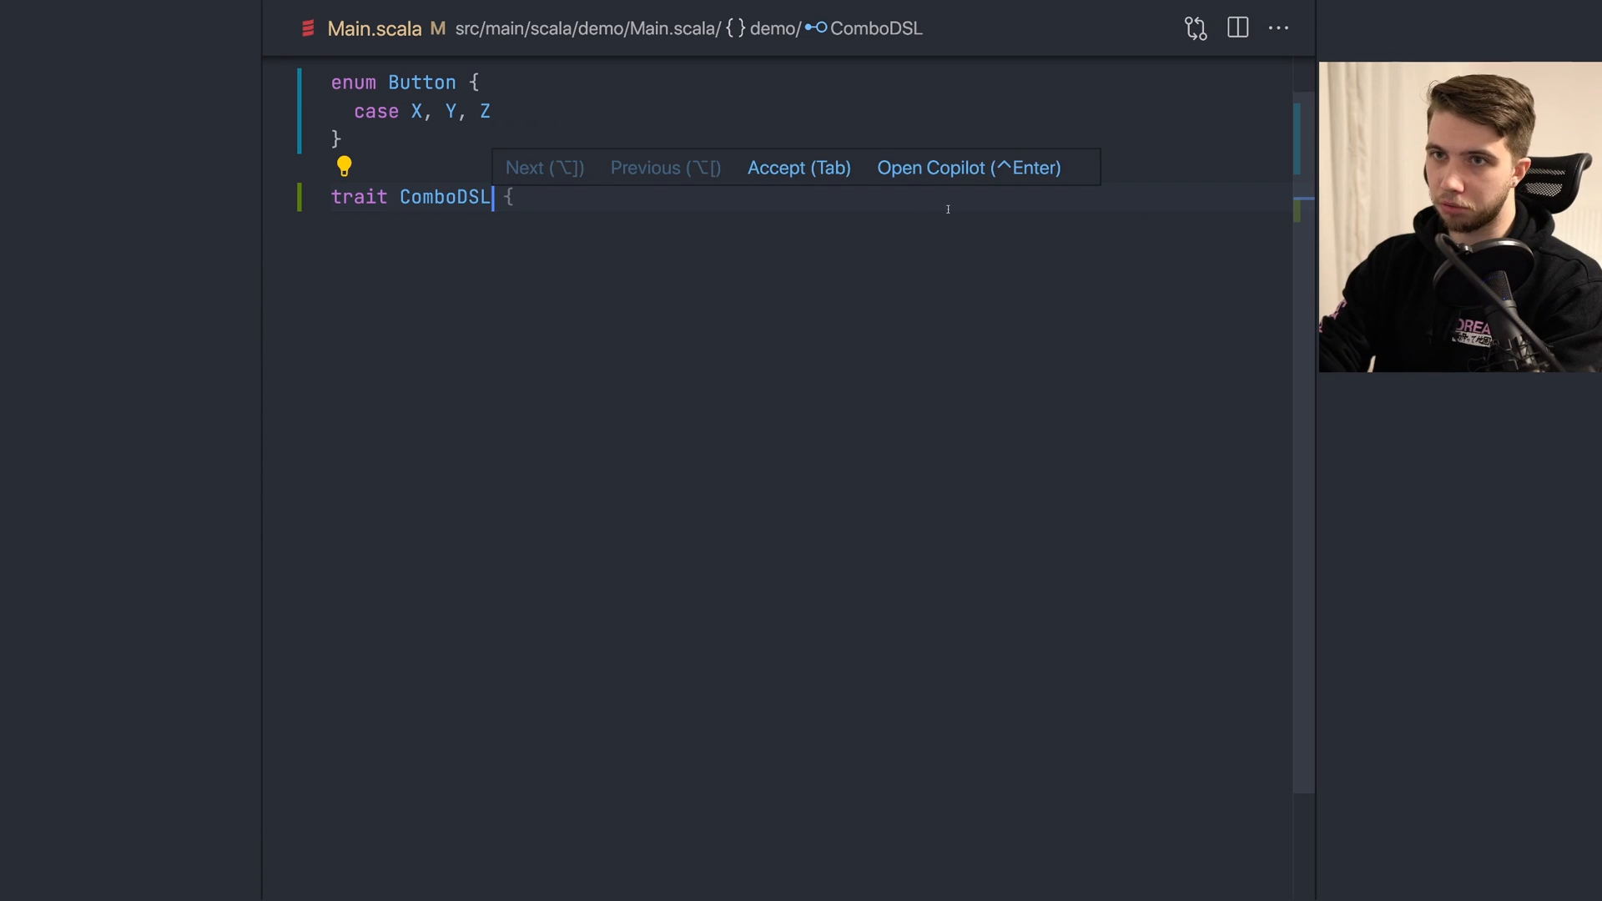
key(Tab)
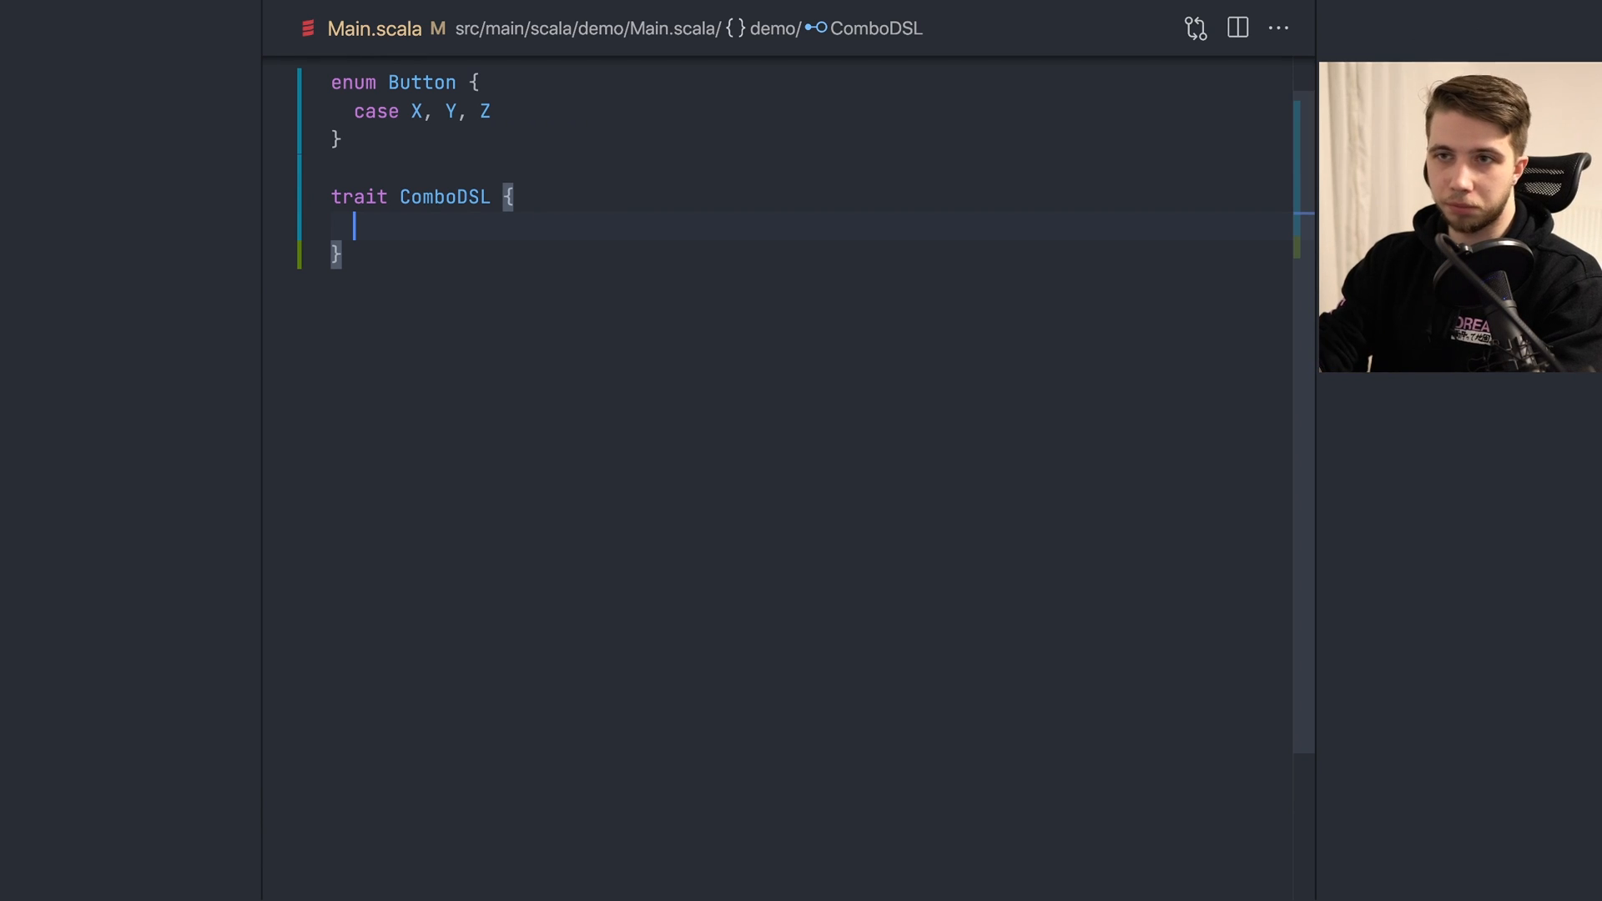
text(def press())
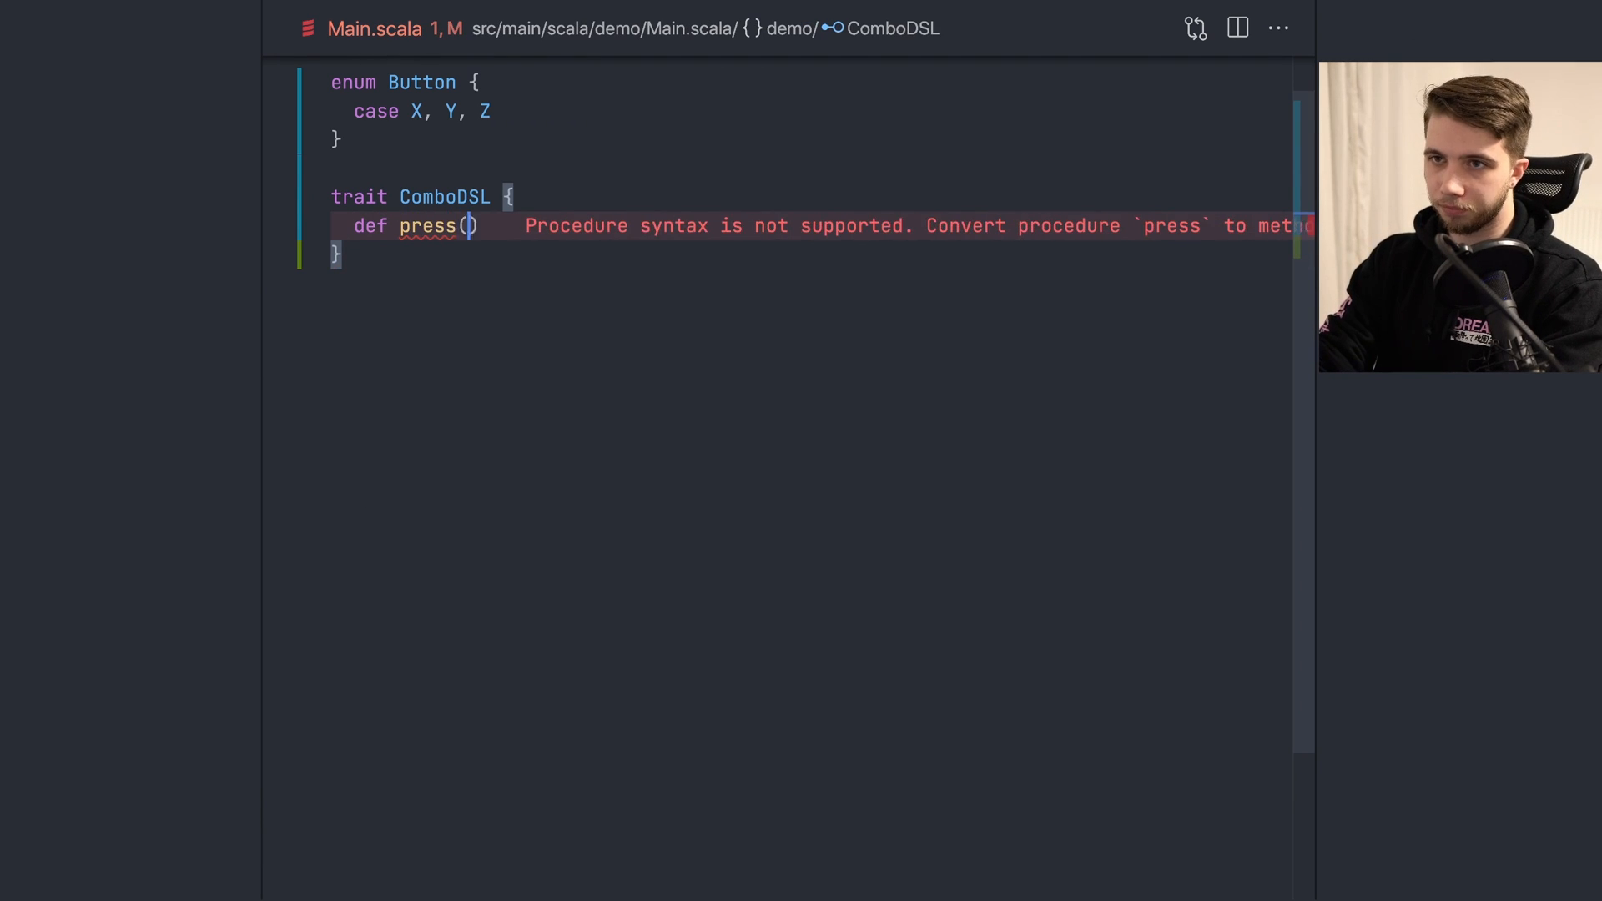
text(button: Button): Unit)
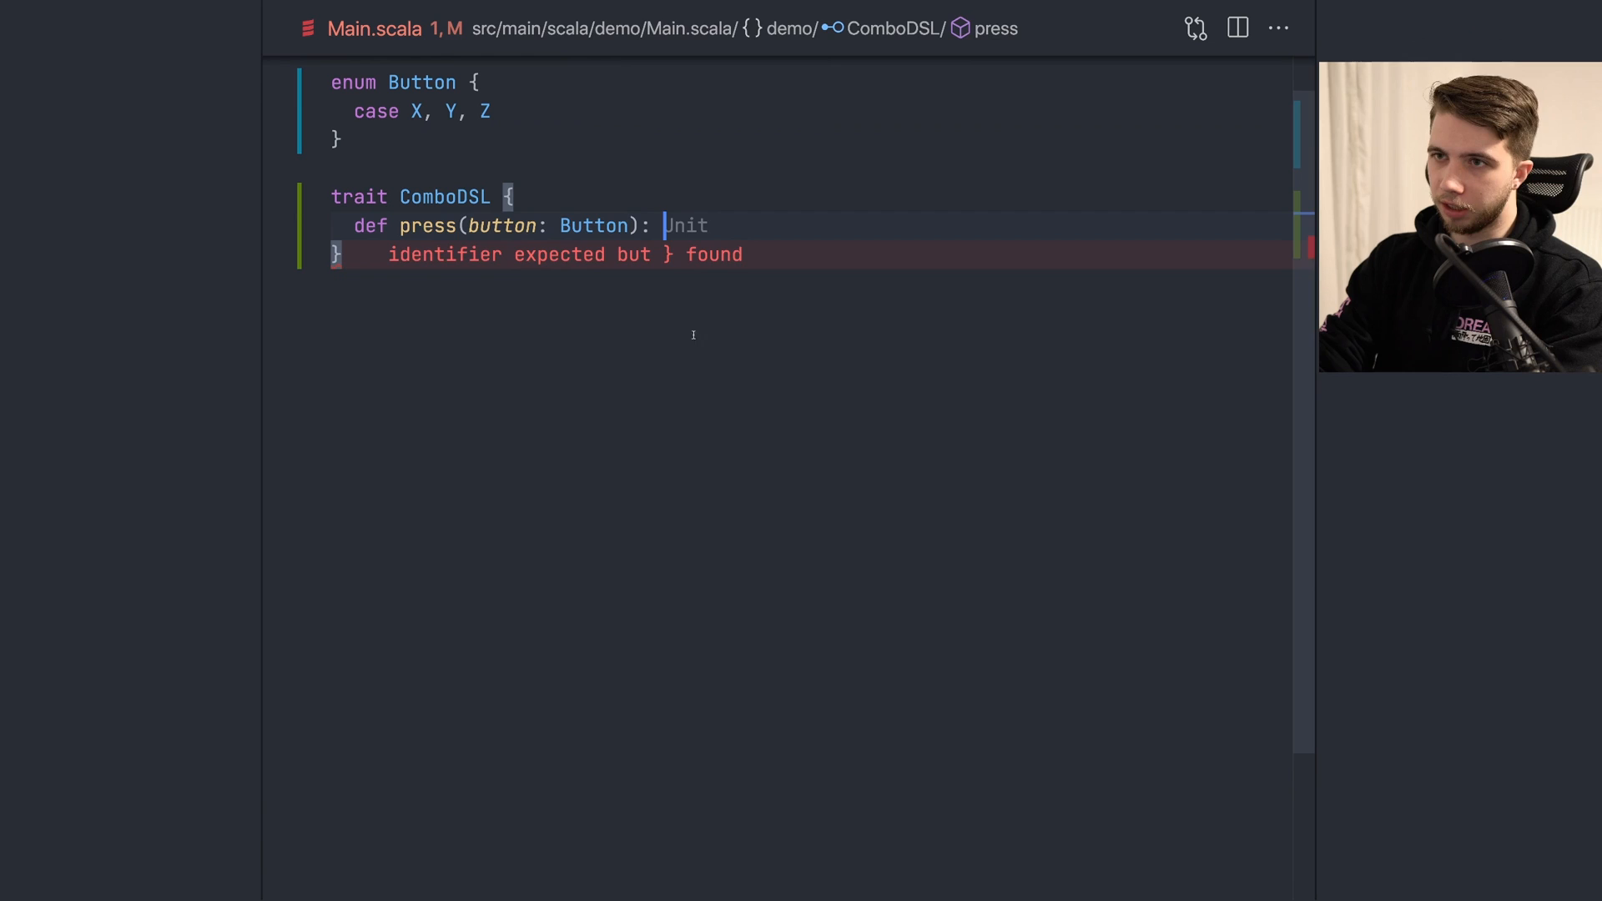
text(Combo)
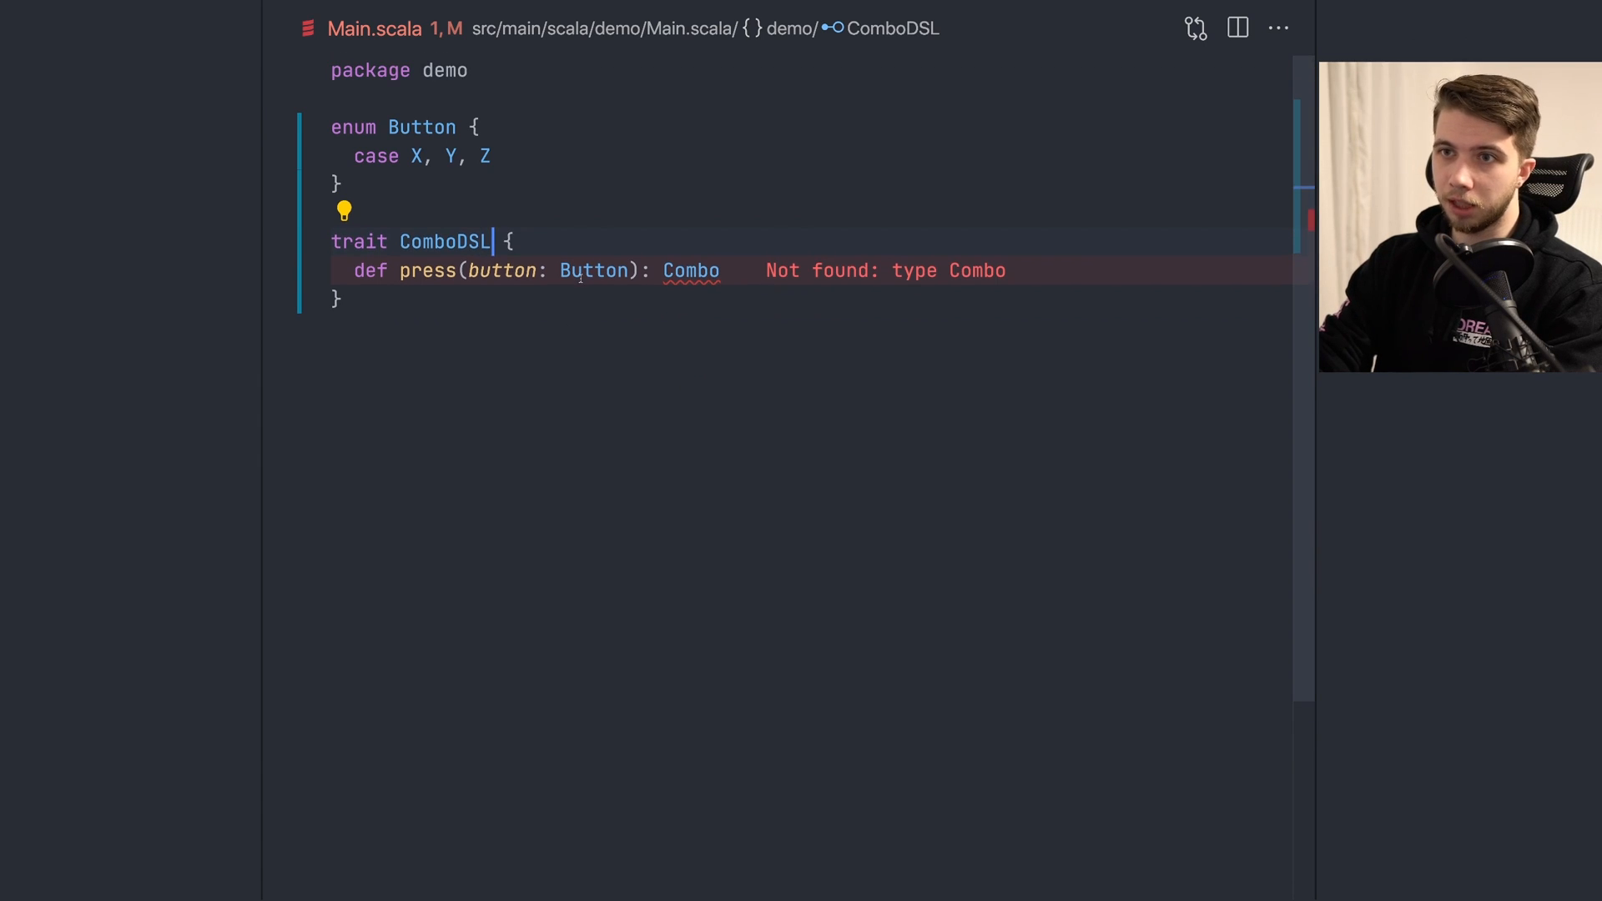
Step: Add a [Combo] type parameter to ComboDSL and declare def hold(button: Button): Combo
text([Combo])
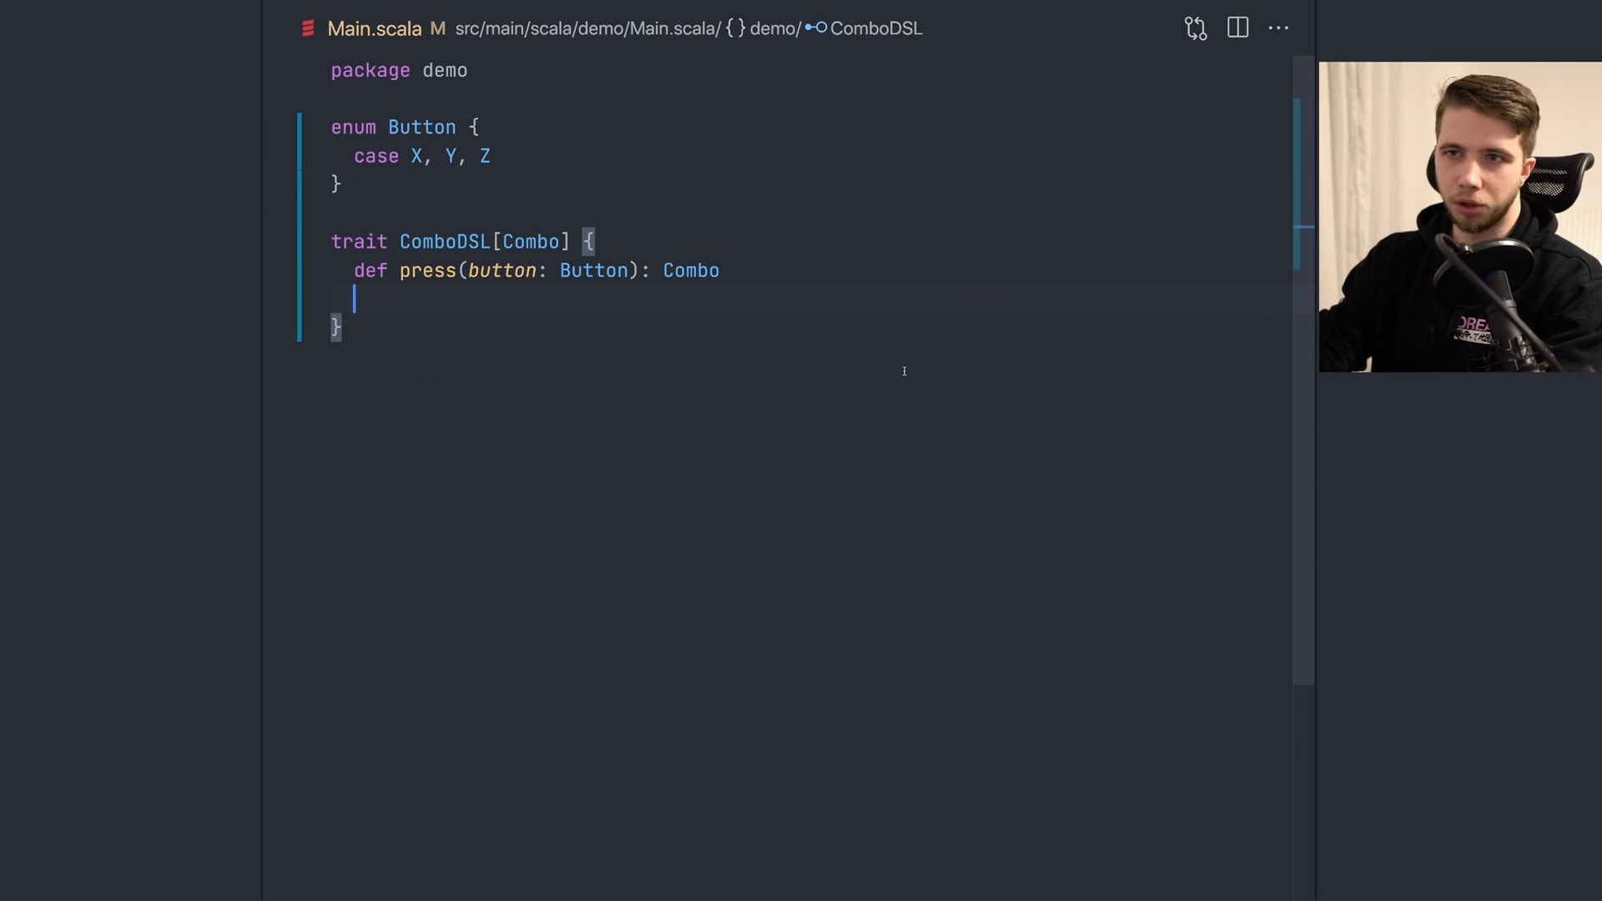
text(def hold(button: Button): Combo)
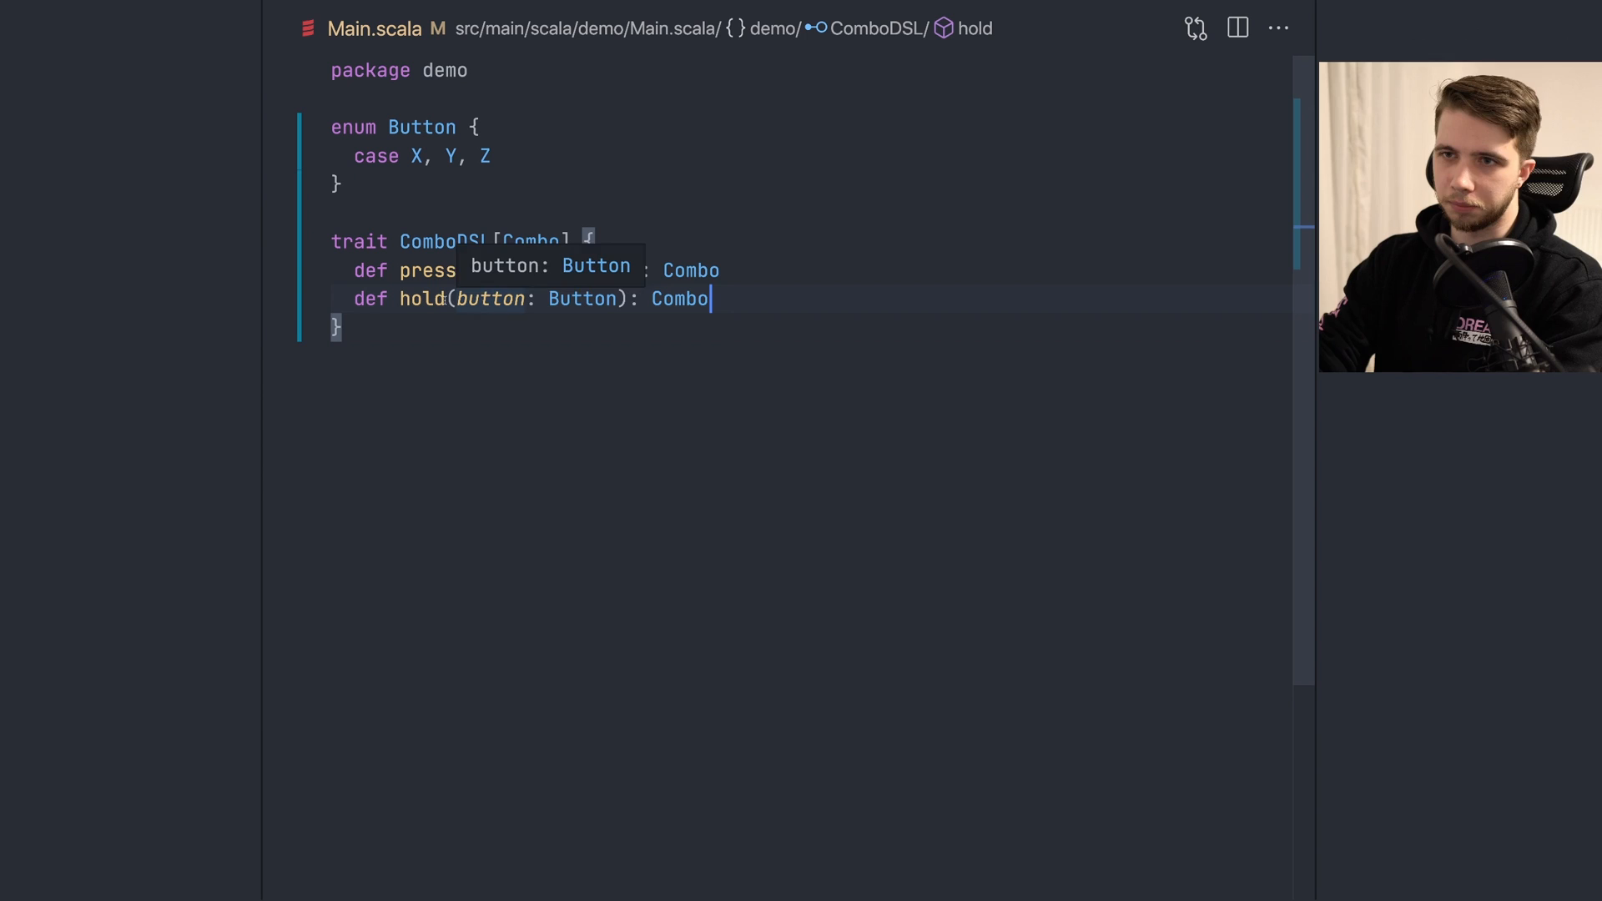
click(838, 311)
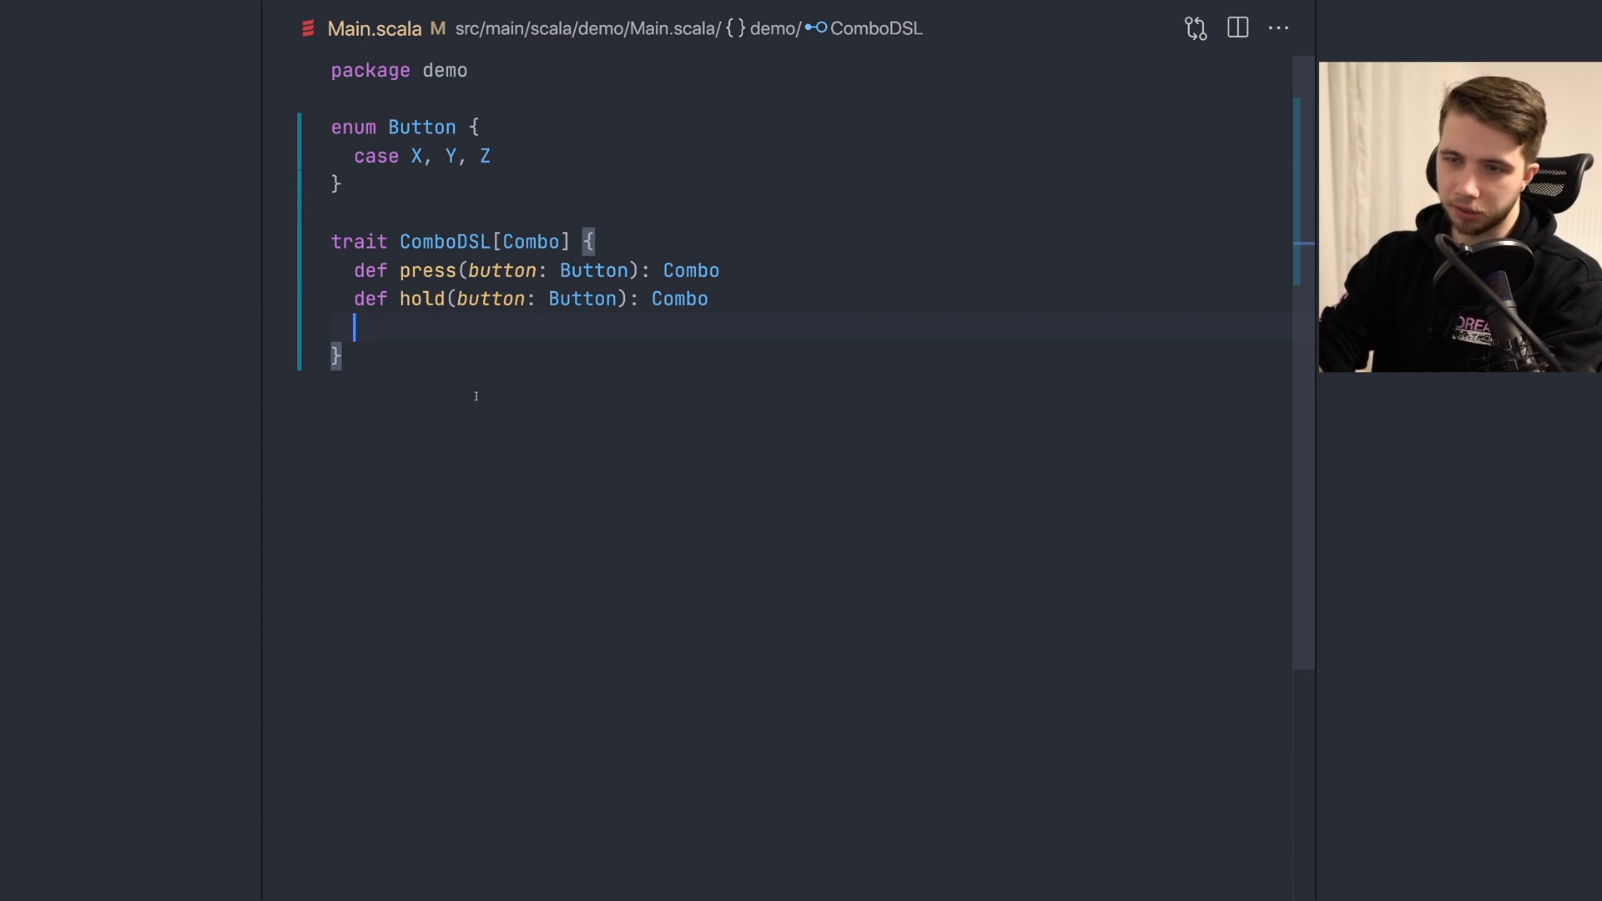
Step: Declare def both(one: Button, another: Button): Combo under hold
text(def both(button: Button): Combo)
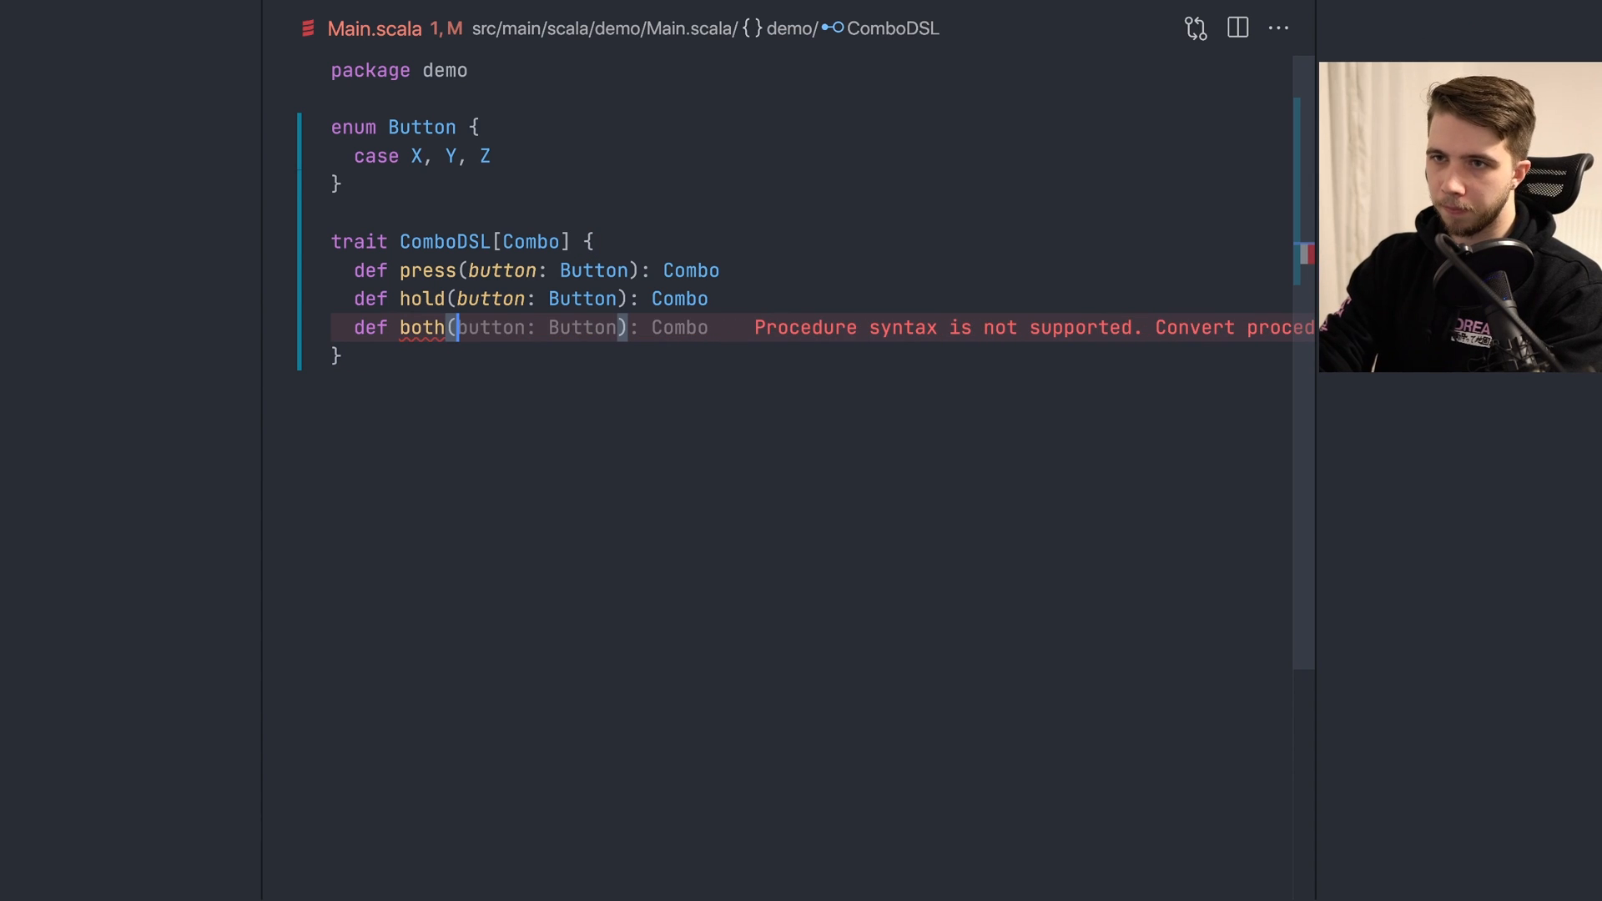
text(one: B)
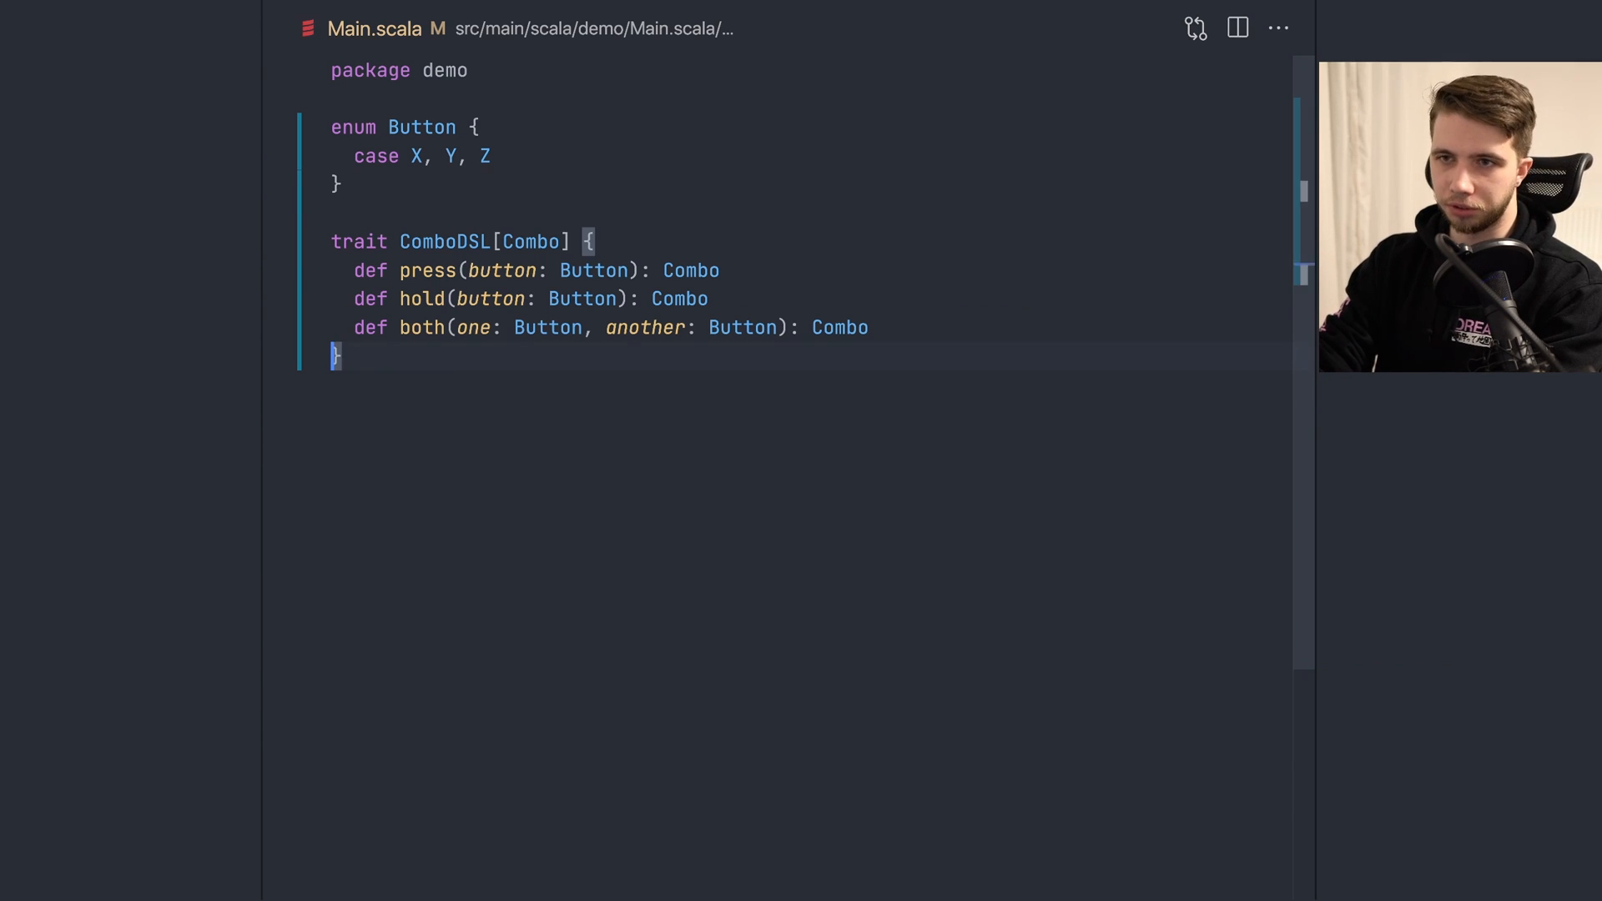
Step: Write def demo = both(press(Button.X), hold(Button.Y)), with both taking Combo parameters
text(def press(button: Button, combo: Combo): Combo)
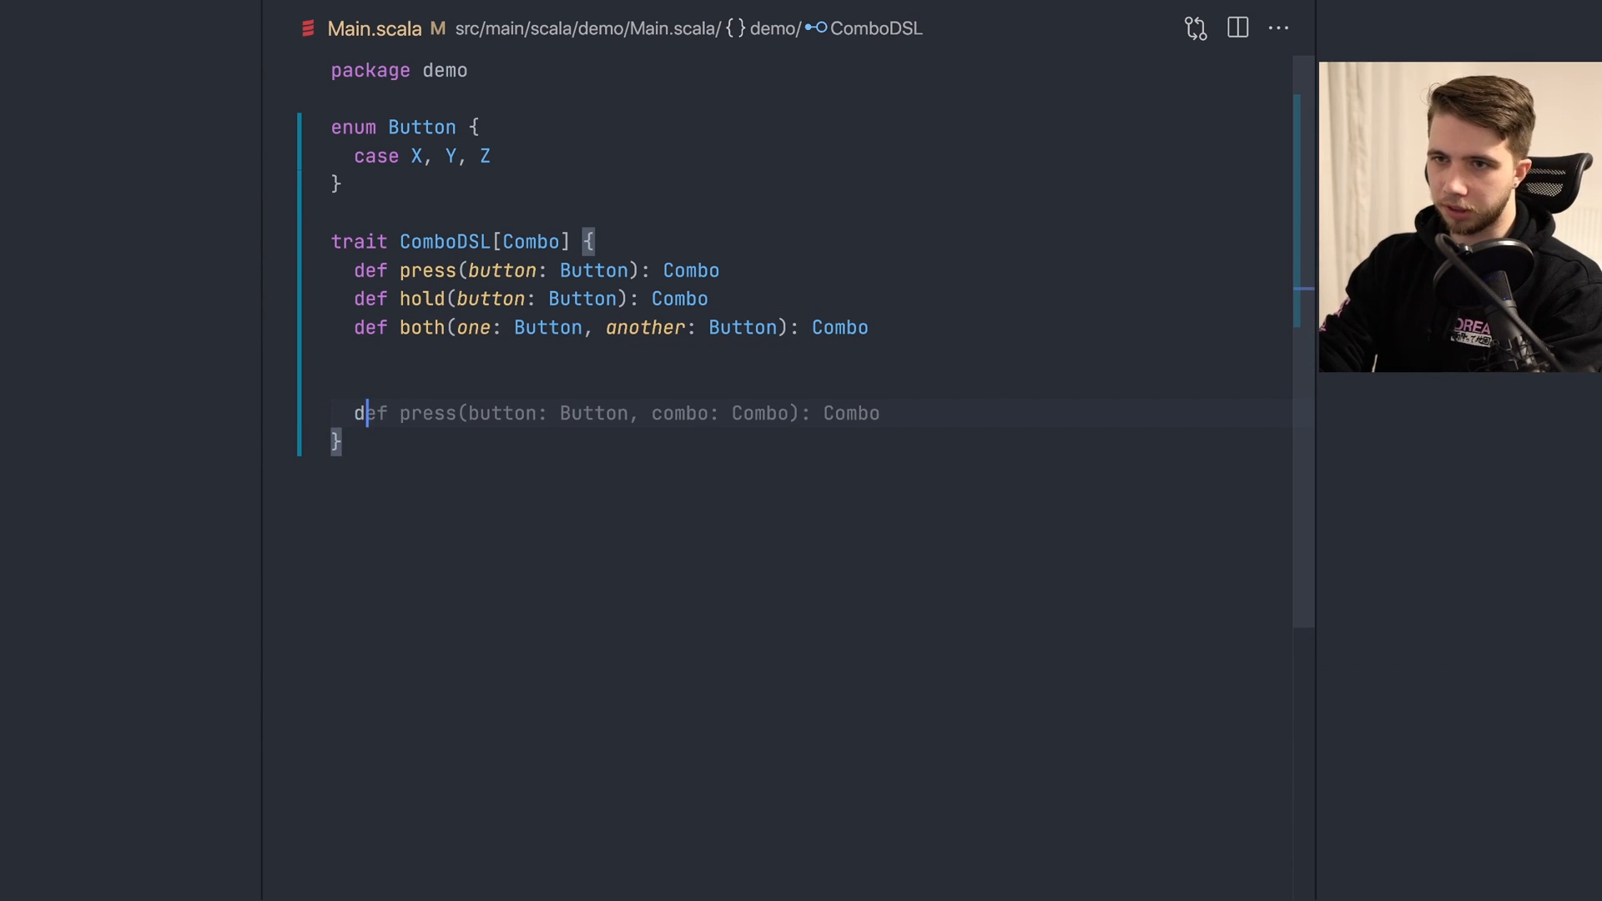
text(demo)
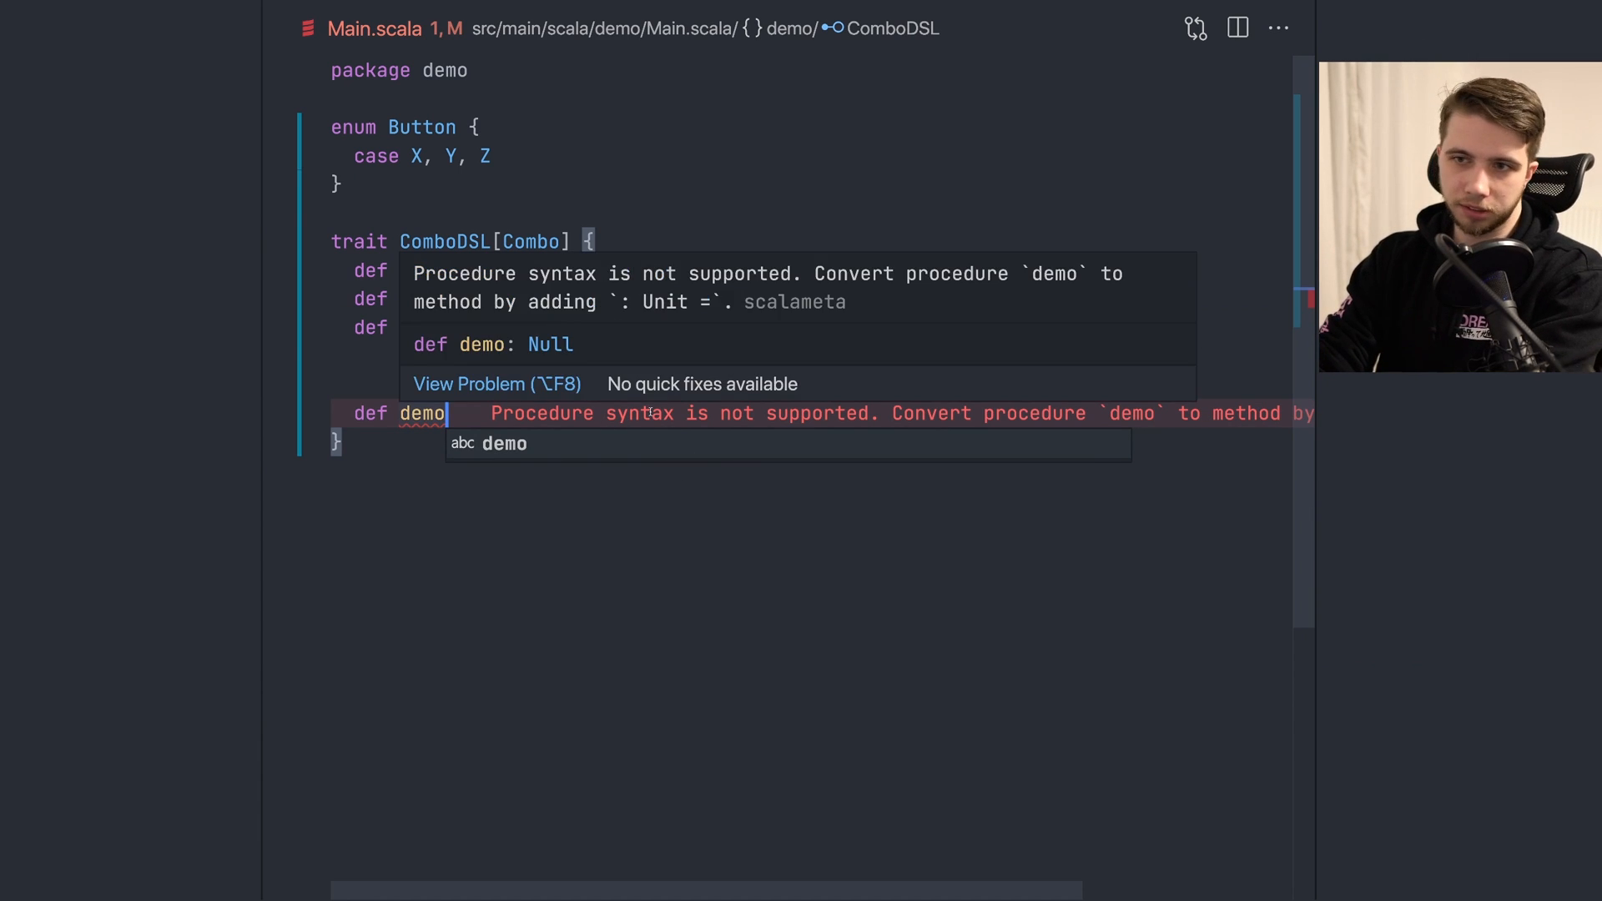
text(= {)
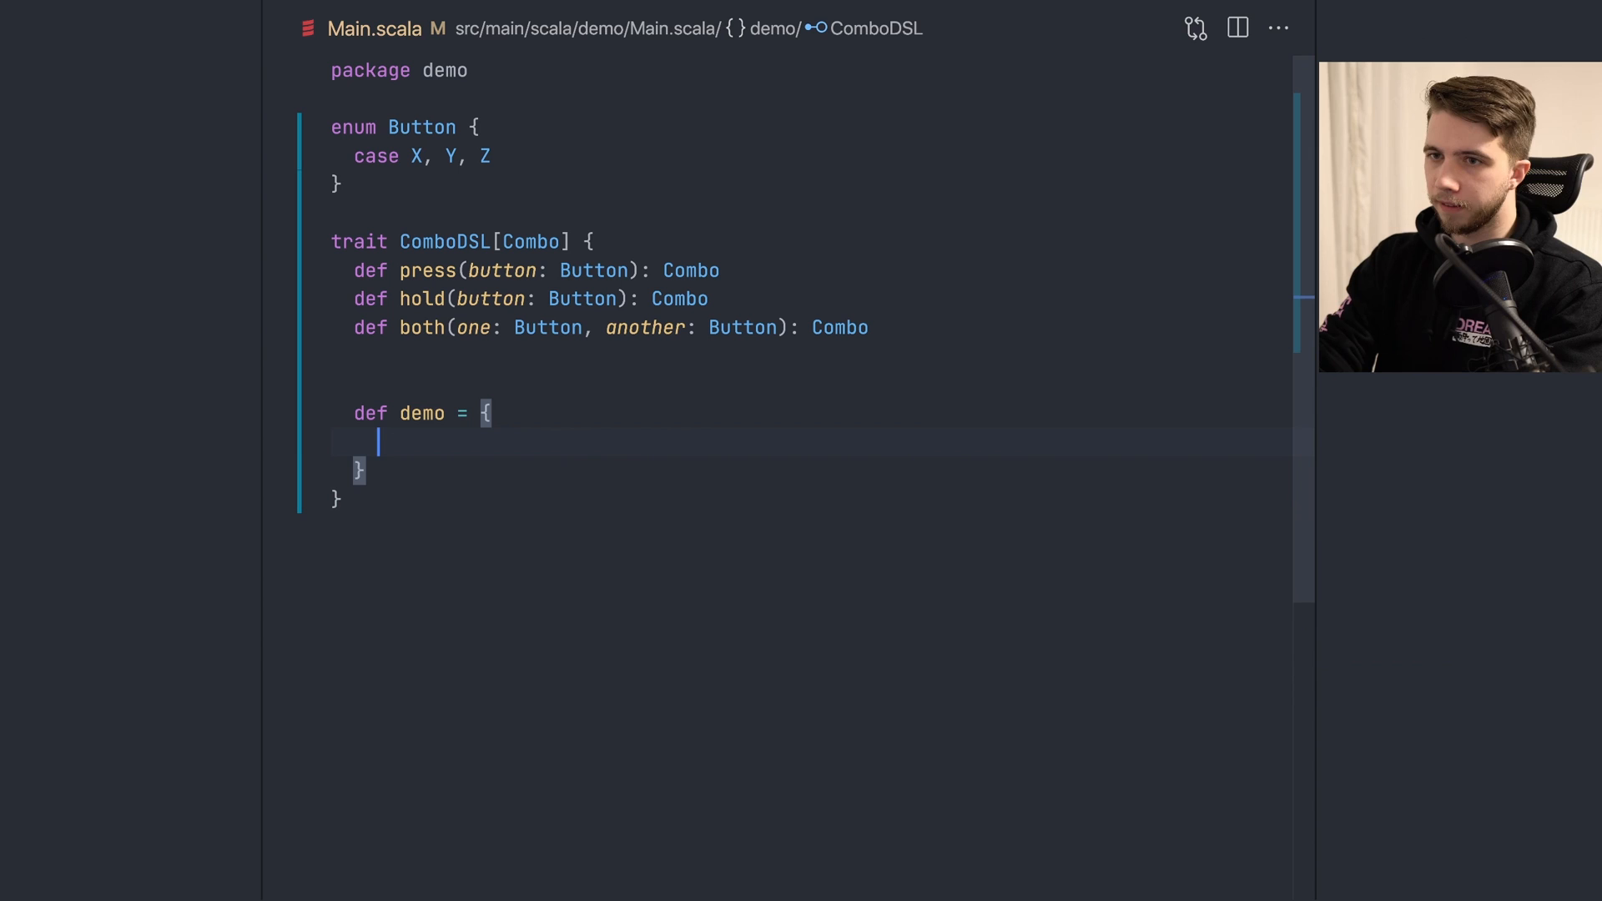
text(val combo = press(Button.X))
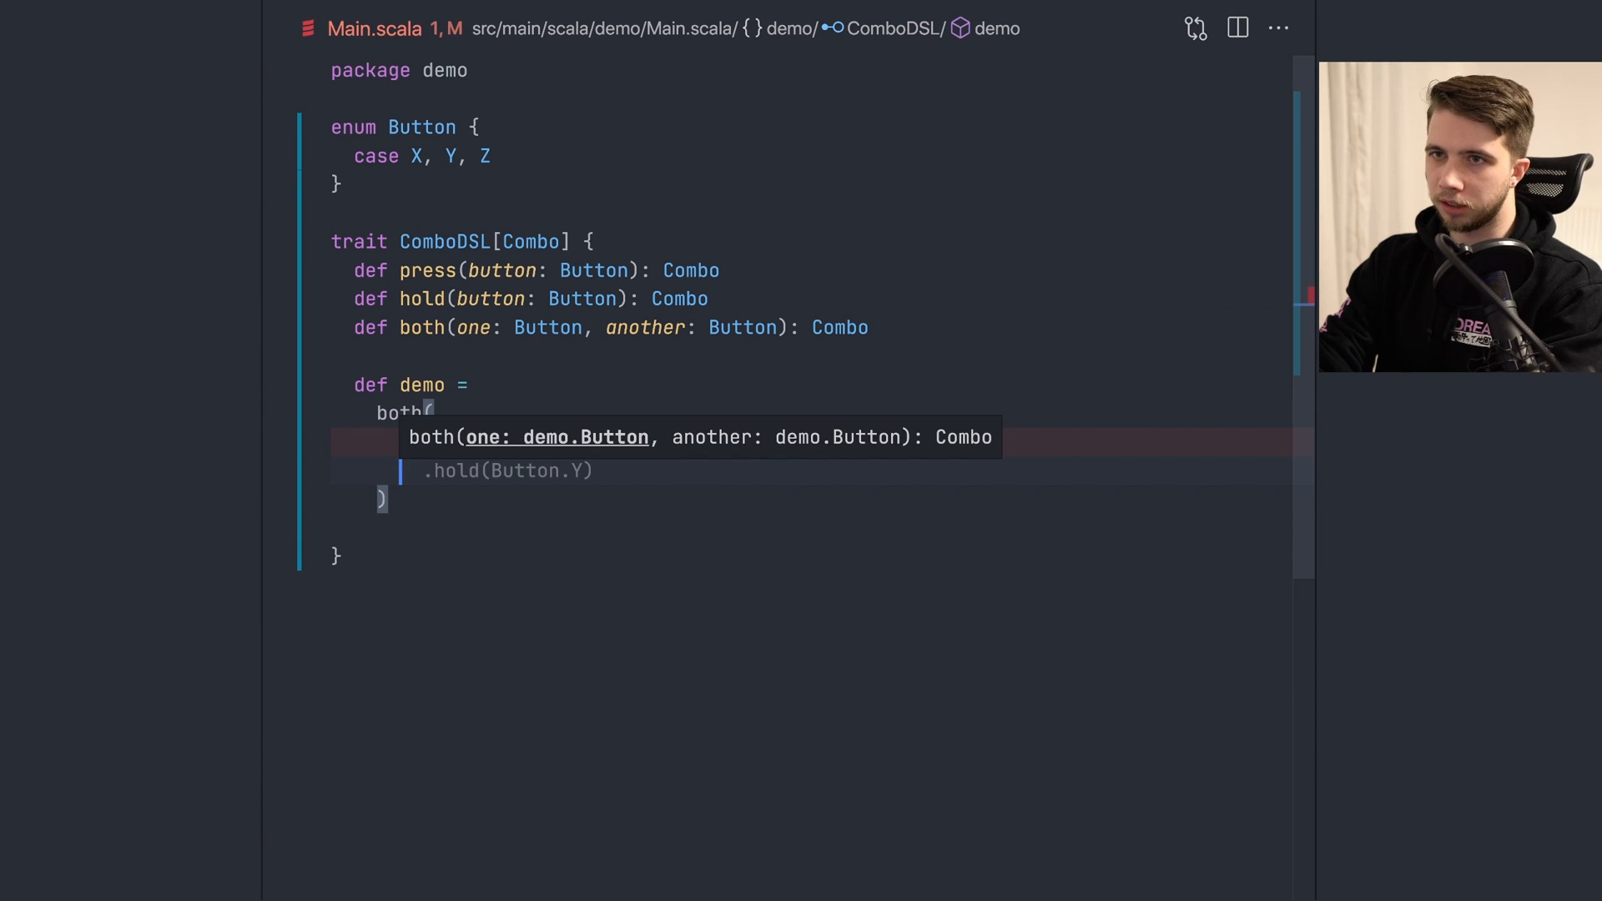
text(press(Button.X))
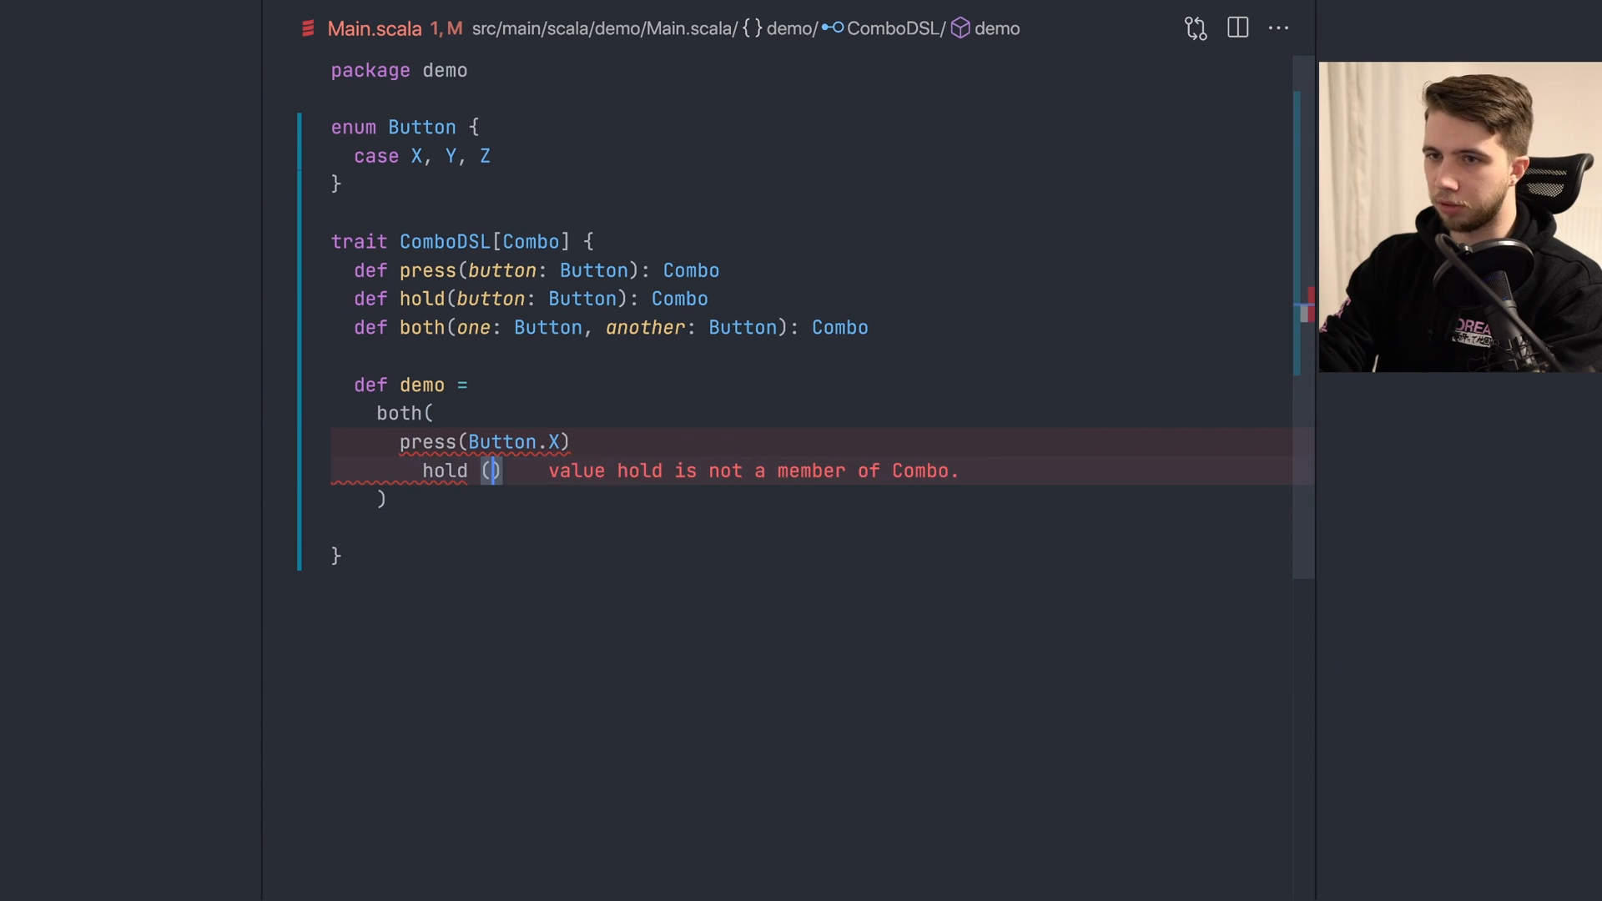
text(Button.Y),)
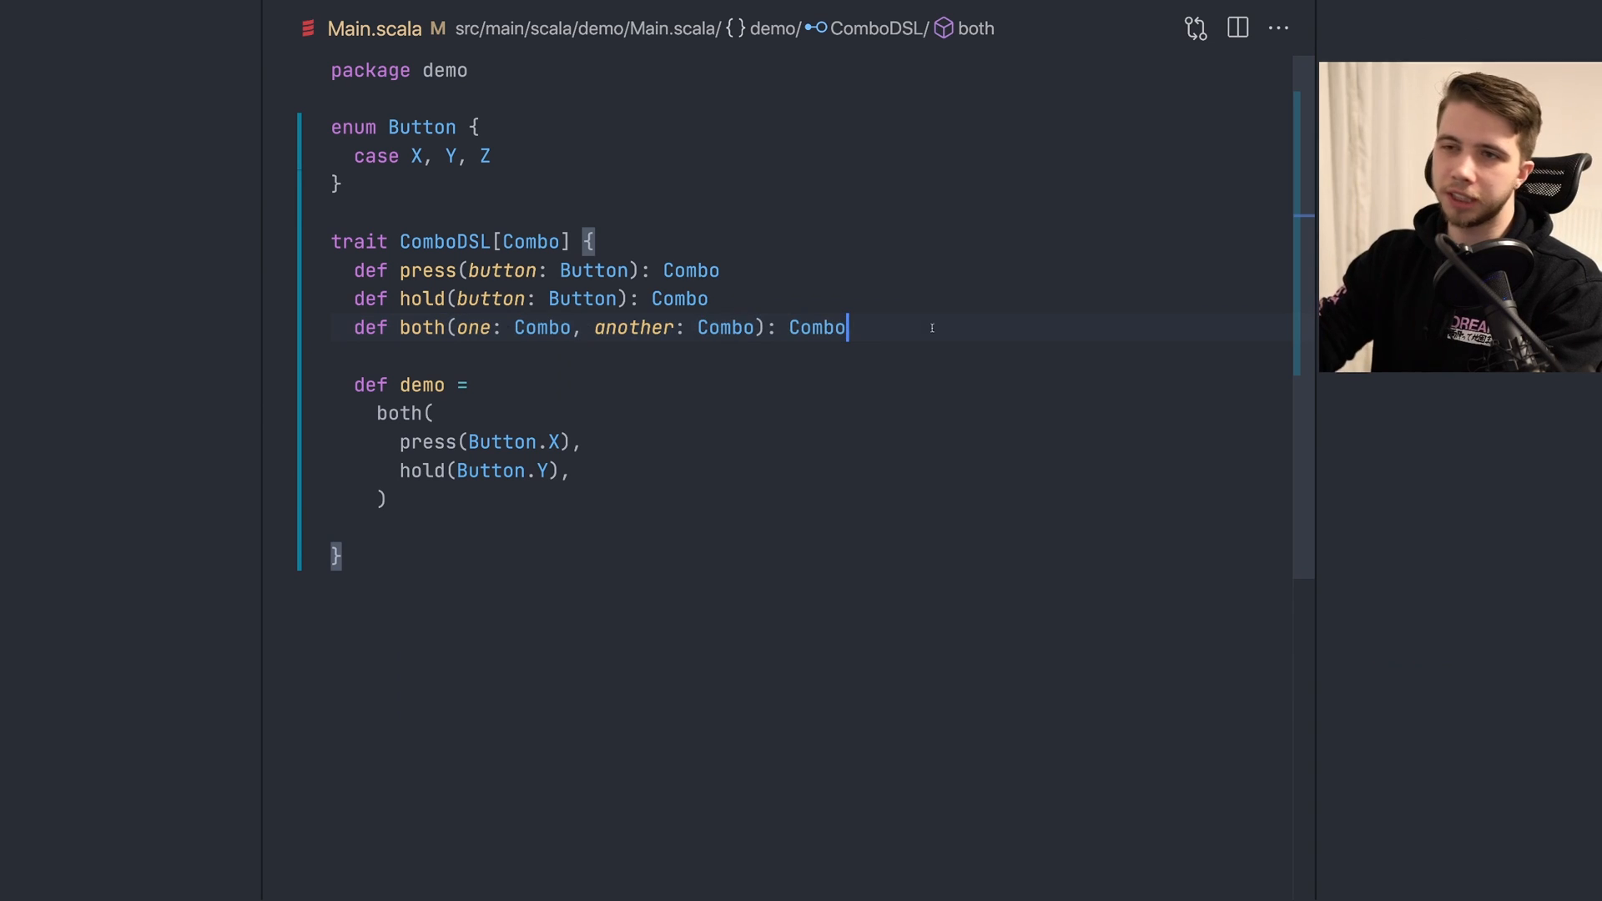
double_click(543, 327)
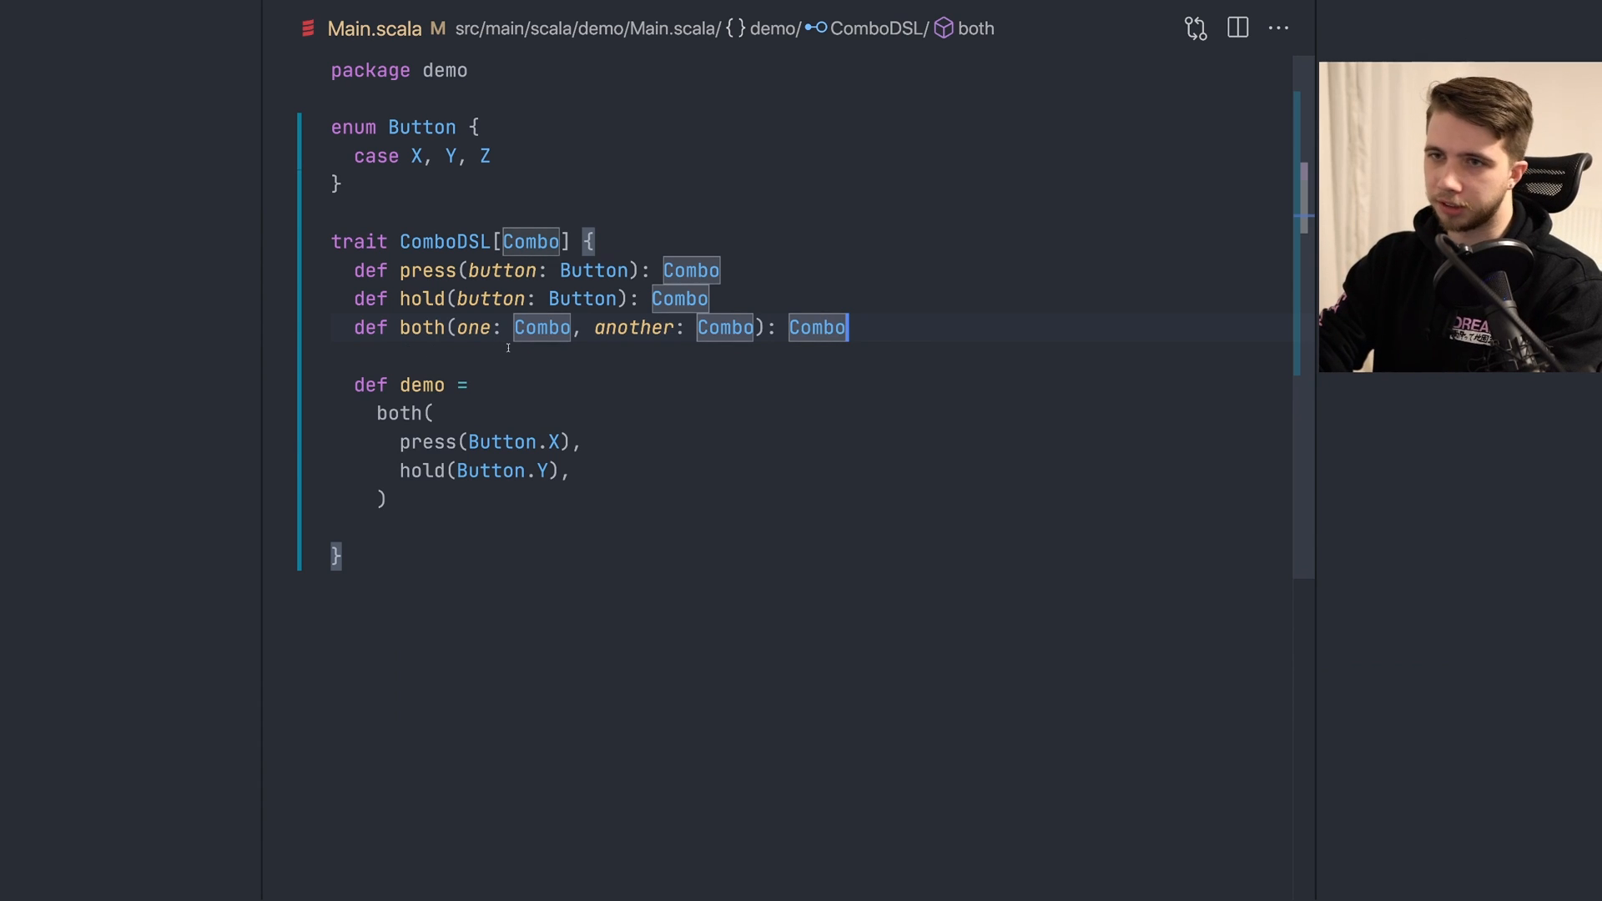
Step: Declare sequence(one: Combo, another: Combo): Combo and a matching oneOf method in ComboDSL
text(def sequence(once:)
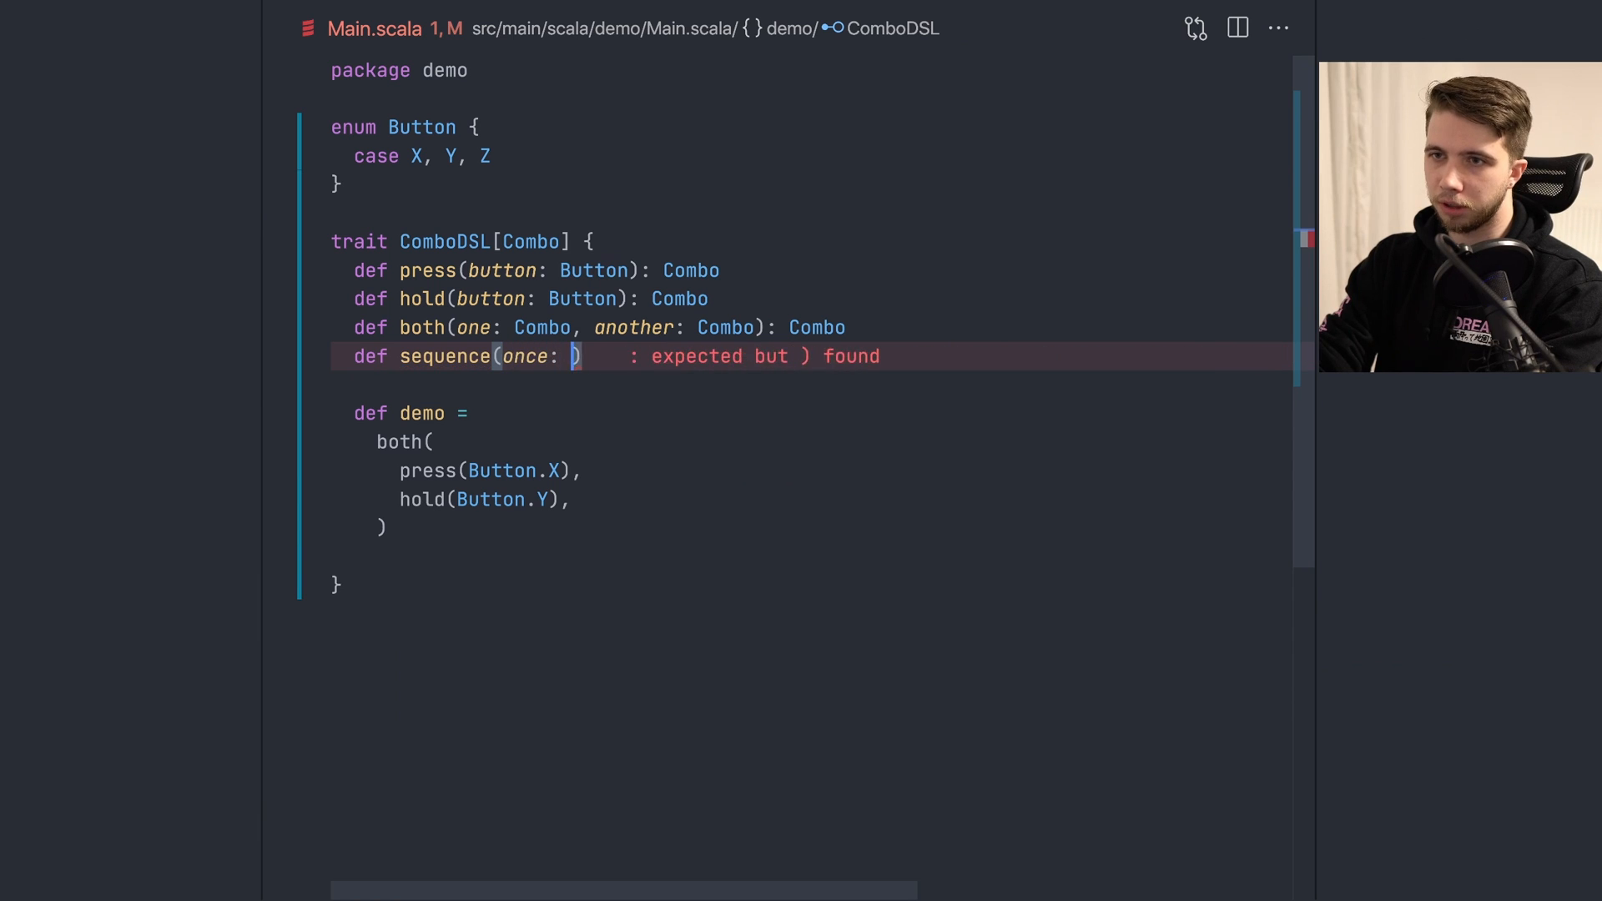
text(one: Combo)
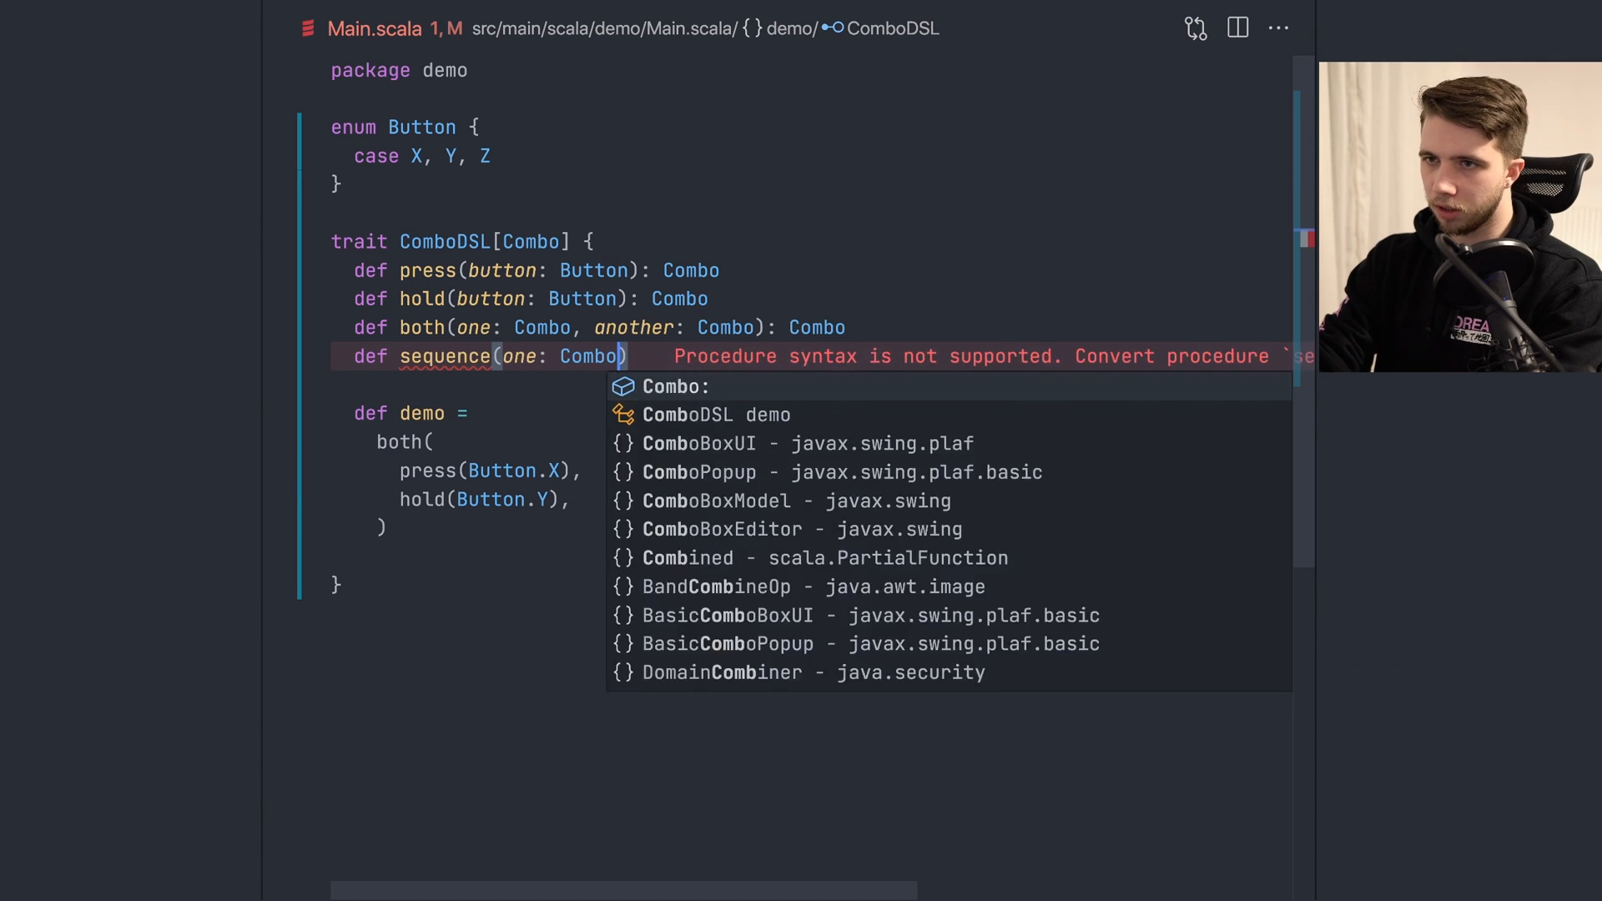
text(, another: Combo))
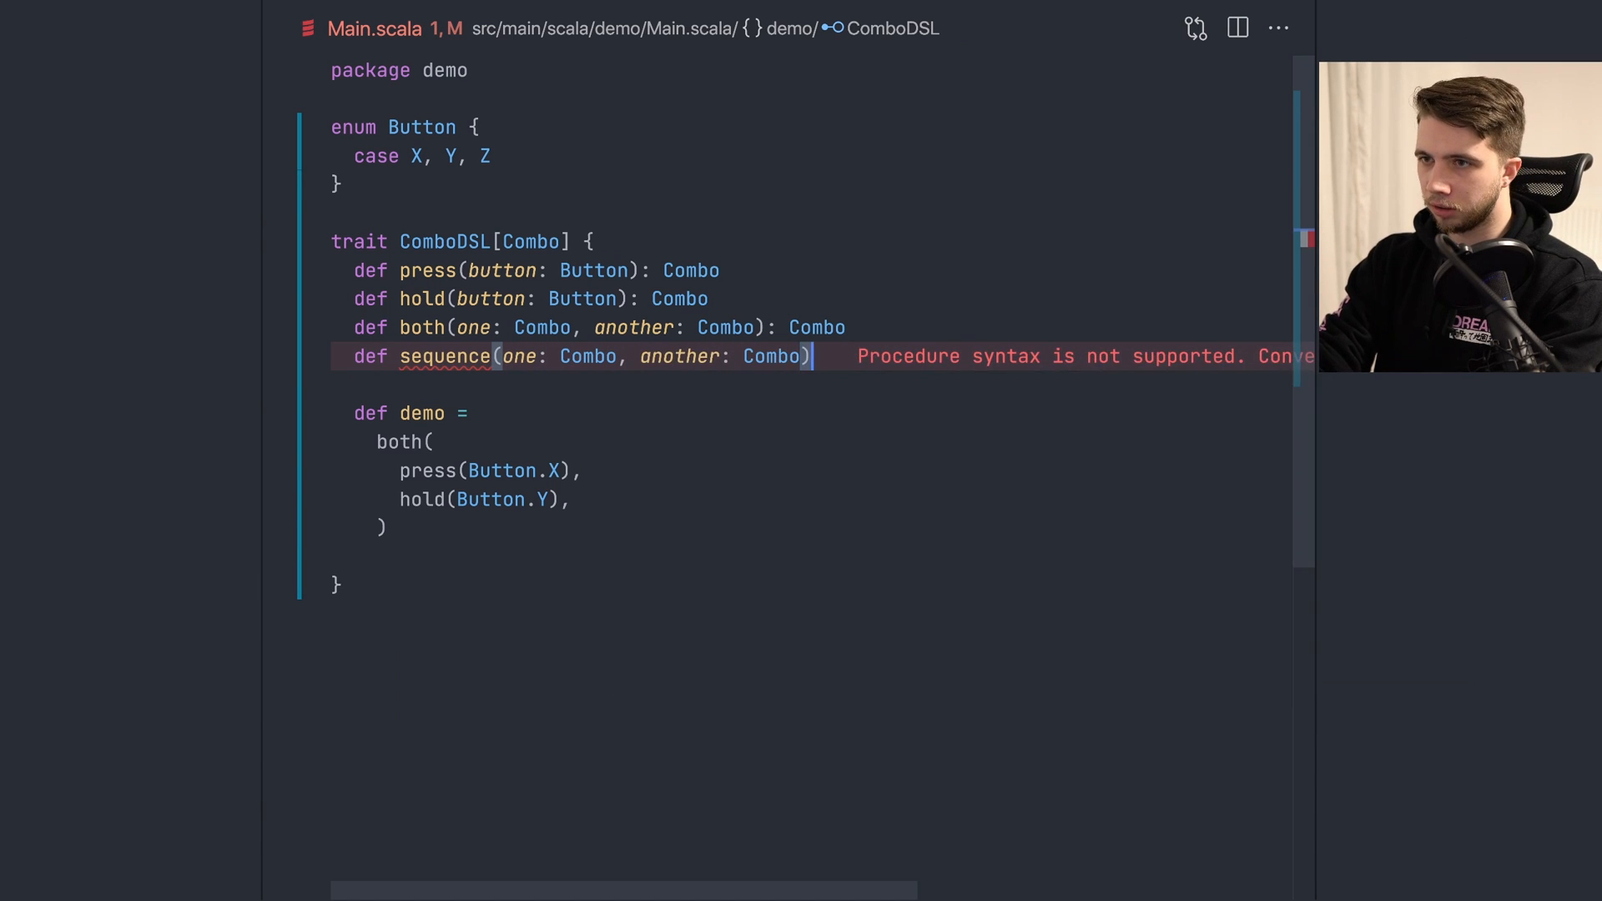
text(: Combo)
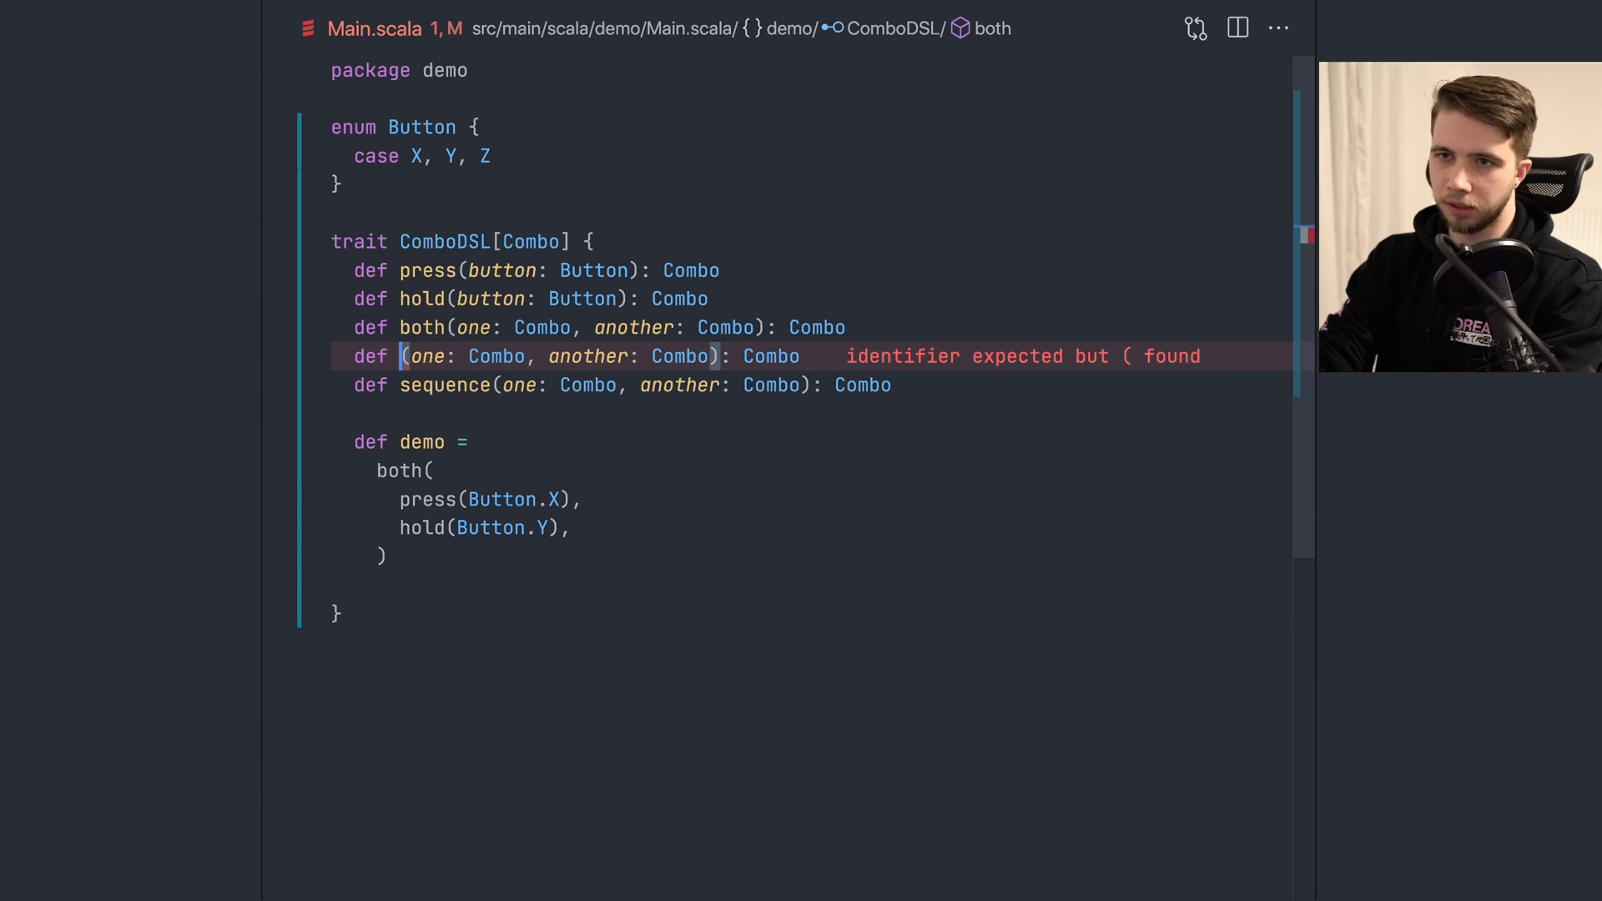
text(oneOf)
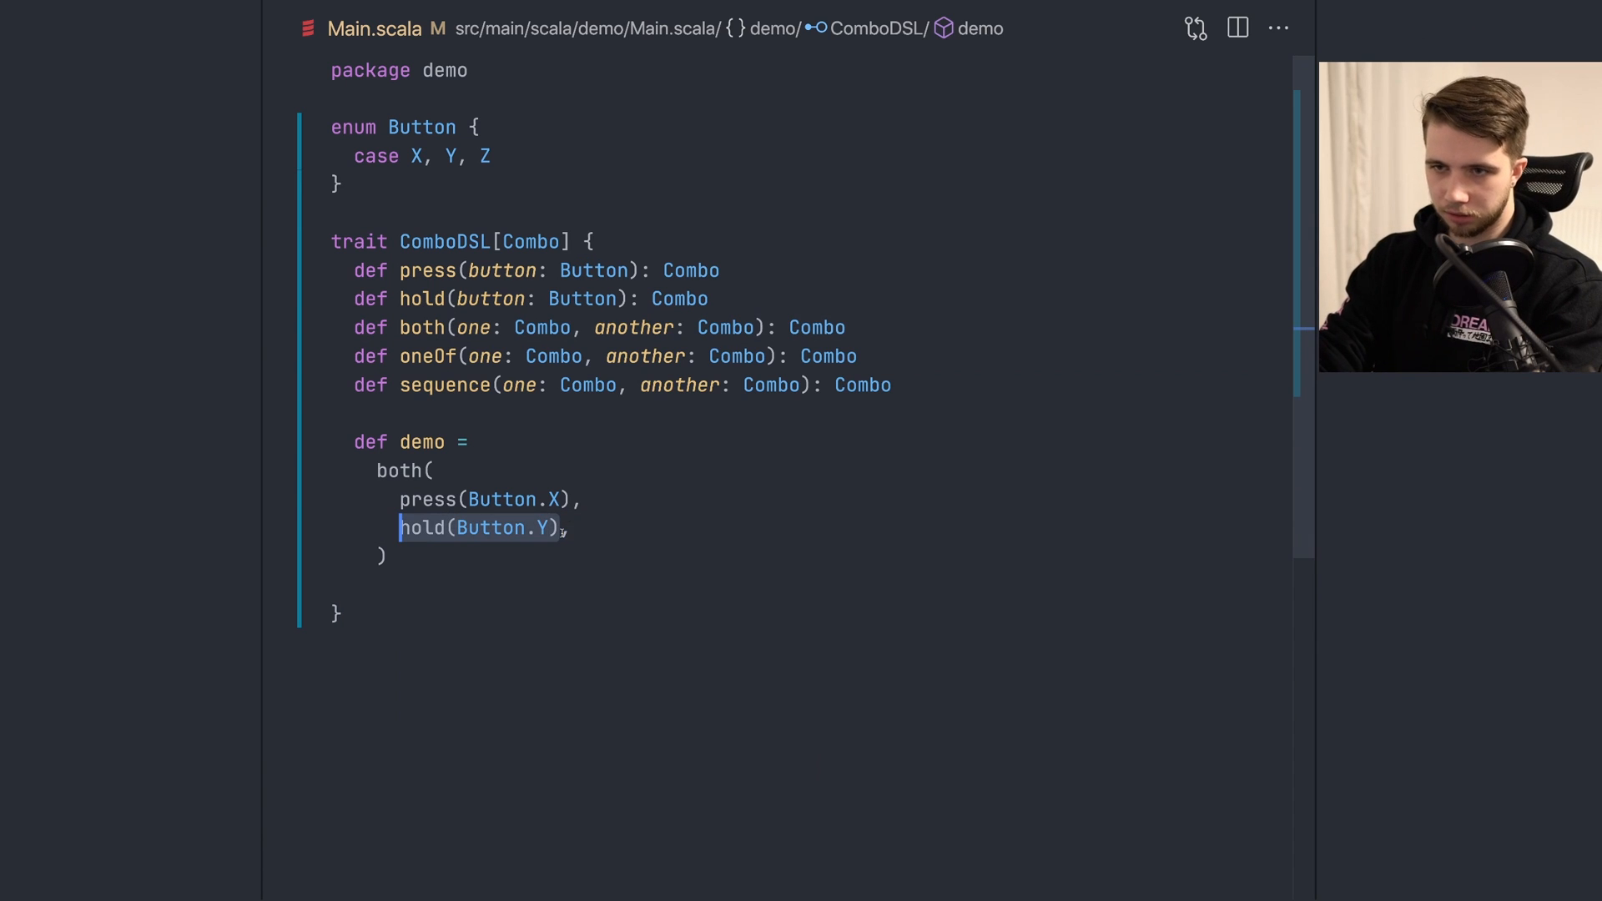
Step: Change demo to both(press(Button.X), oneOf(hold(Button.Y), press(Button.Z)))
text(one,)
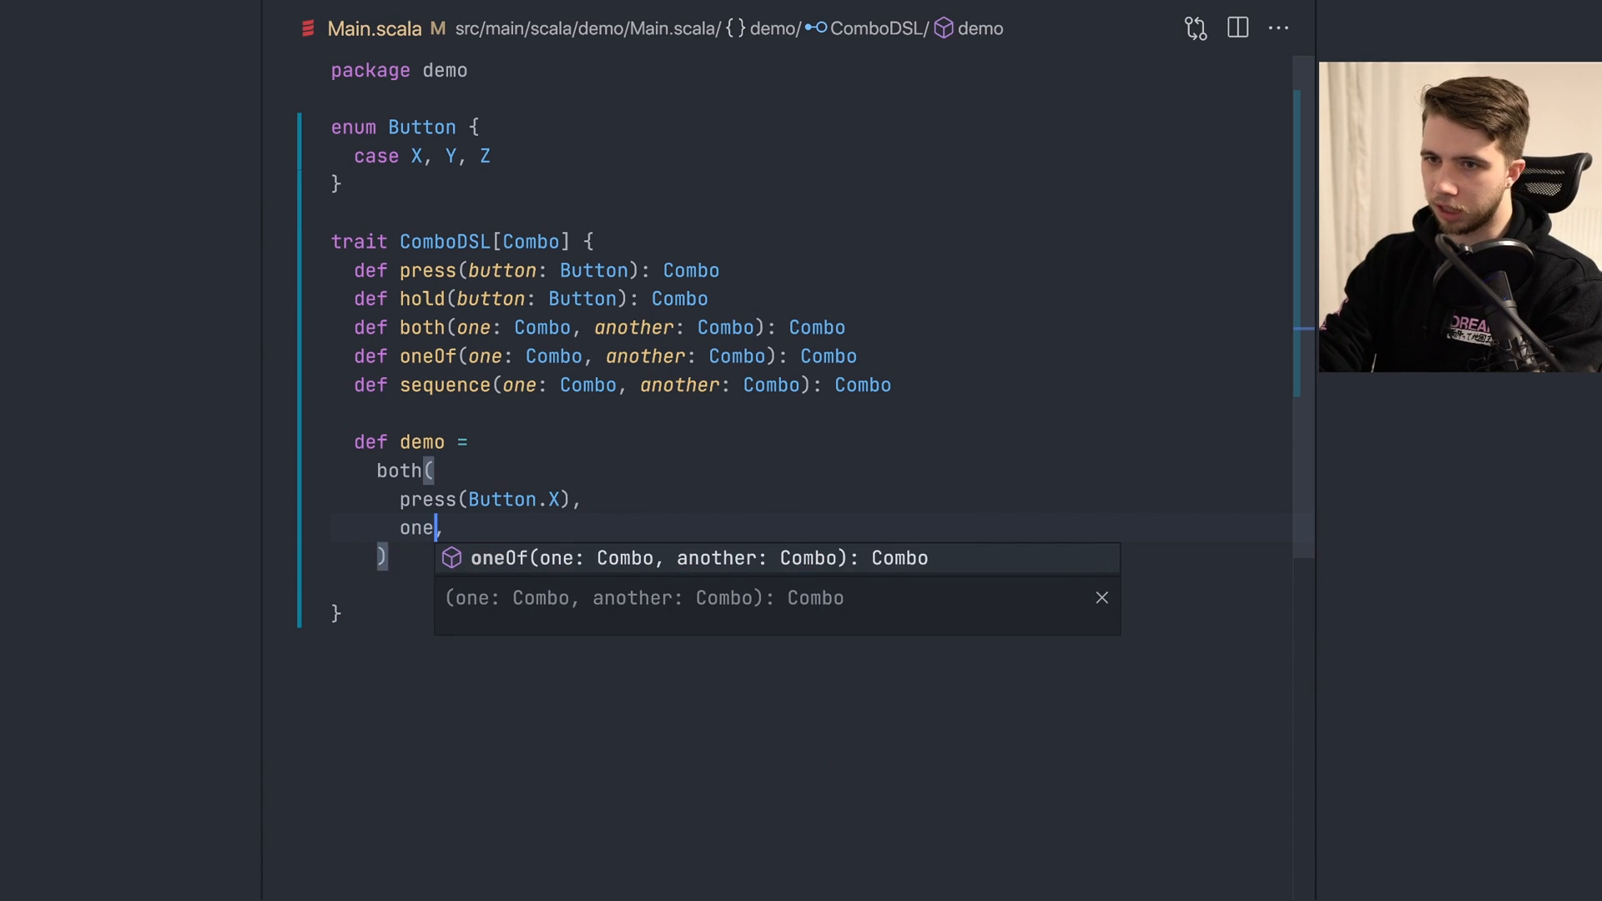
key(Tab)
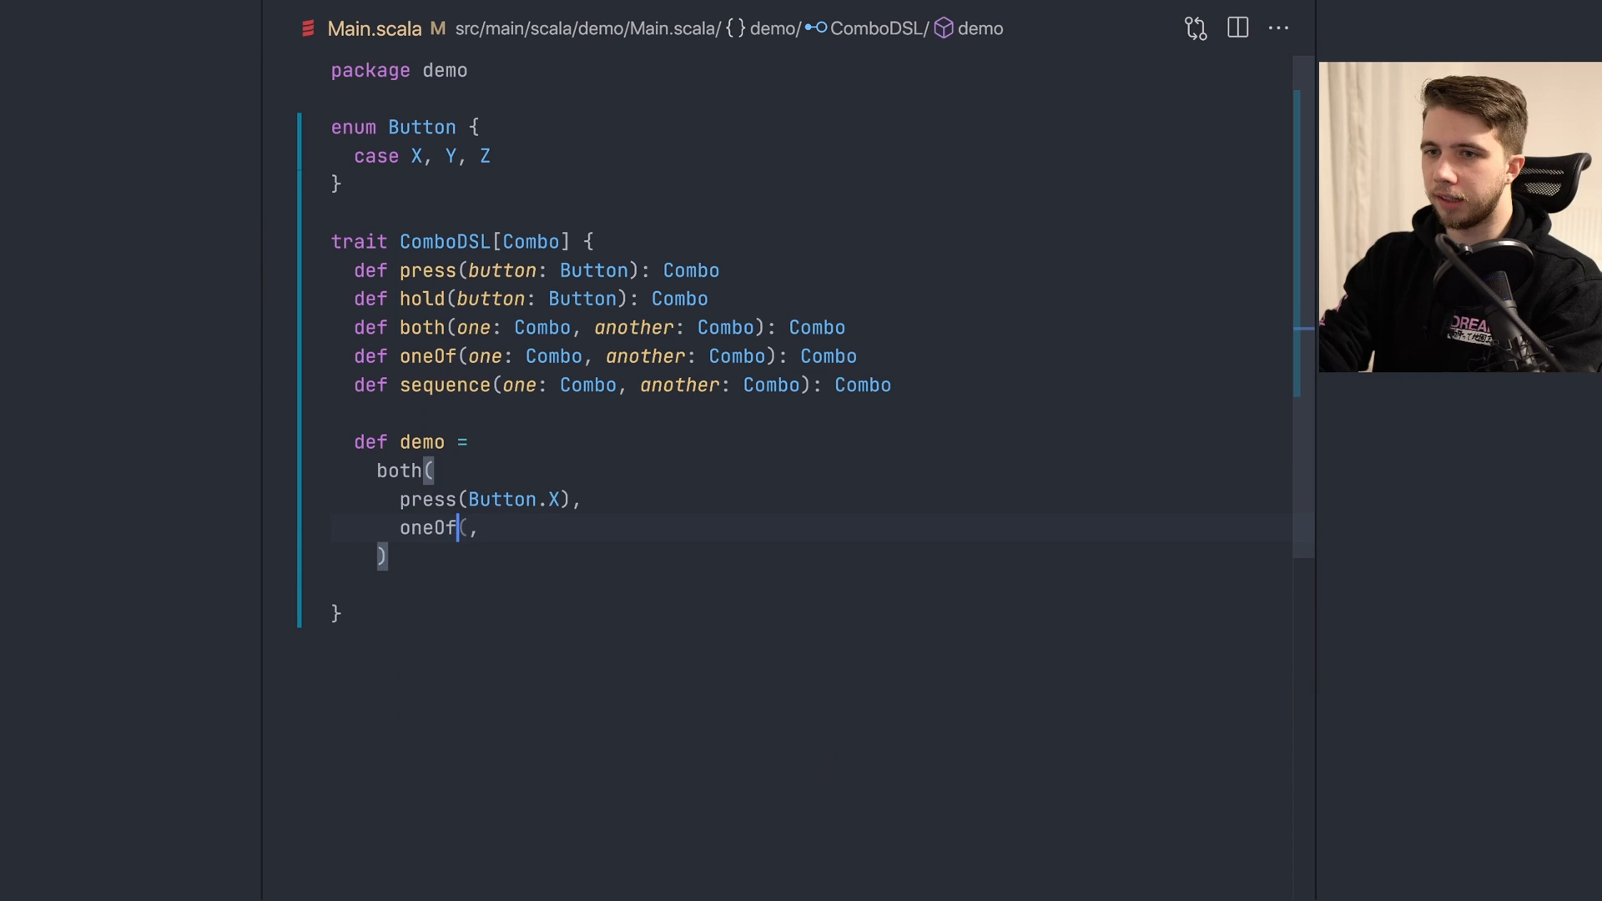
text(hold(Button.Y),)
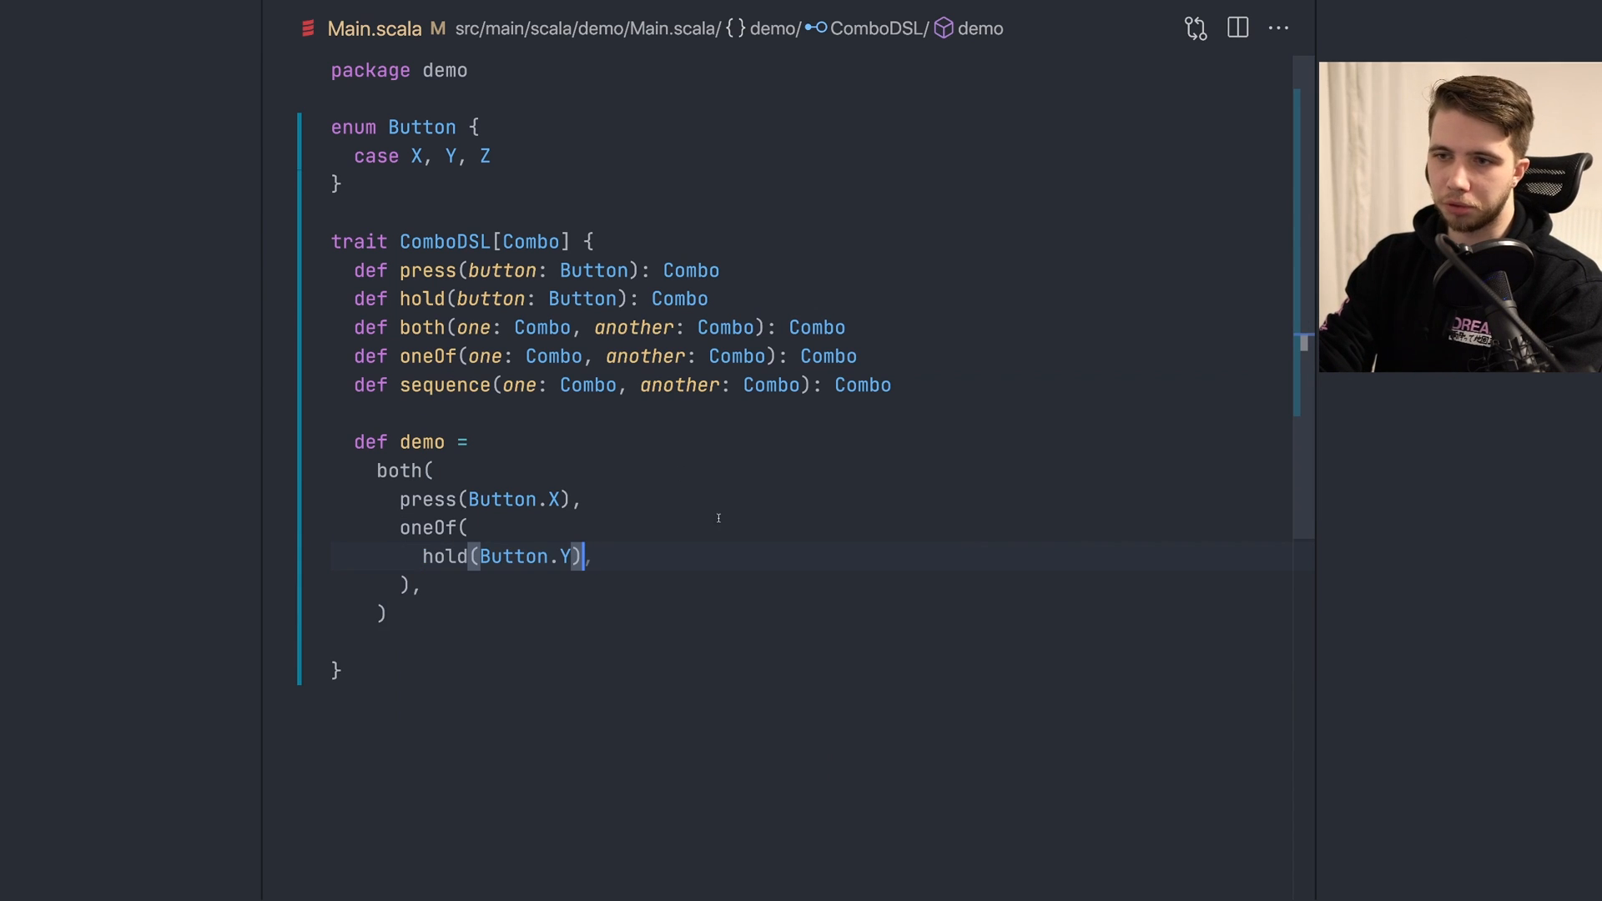
text(press(Button.Z),)
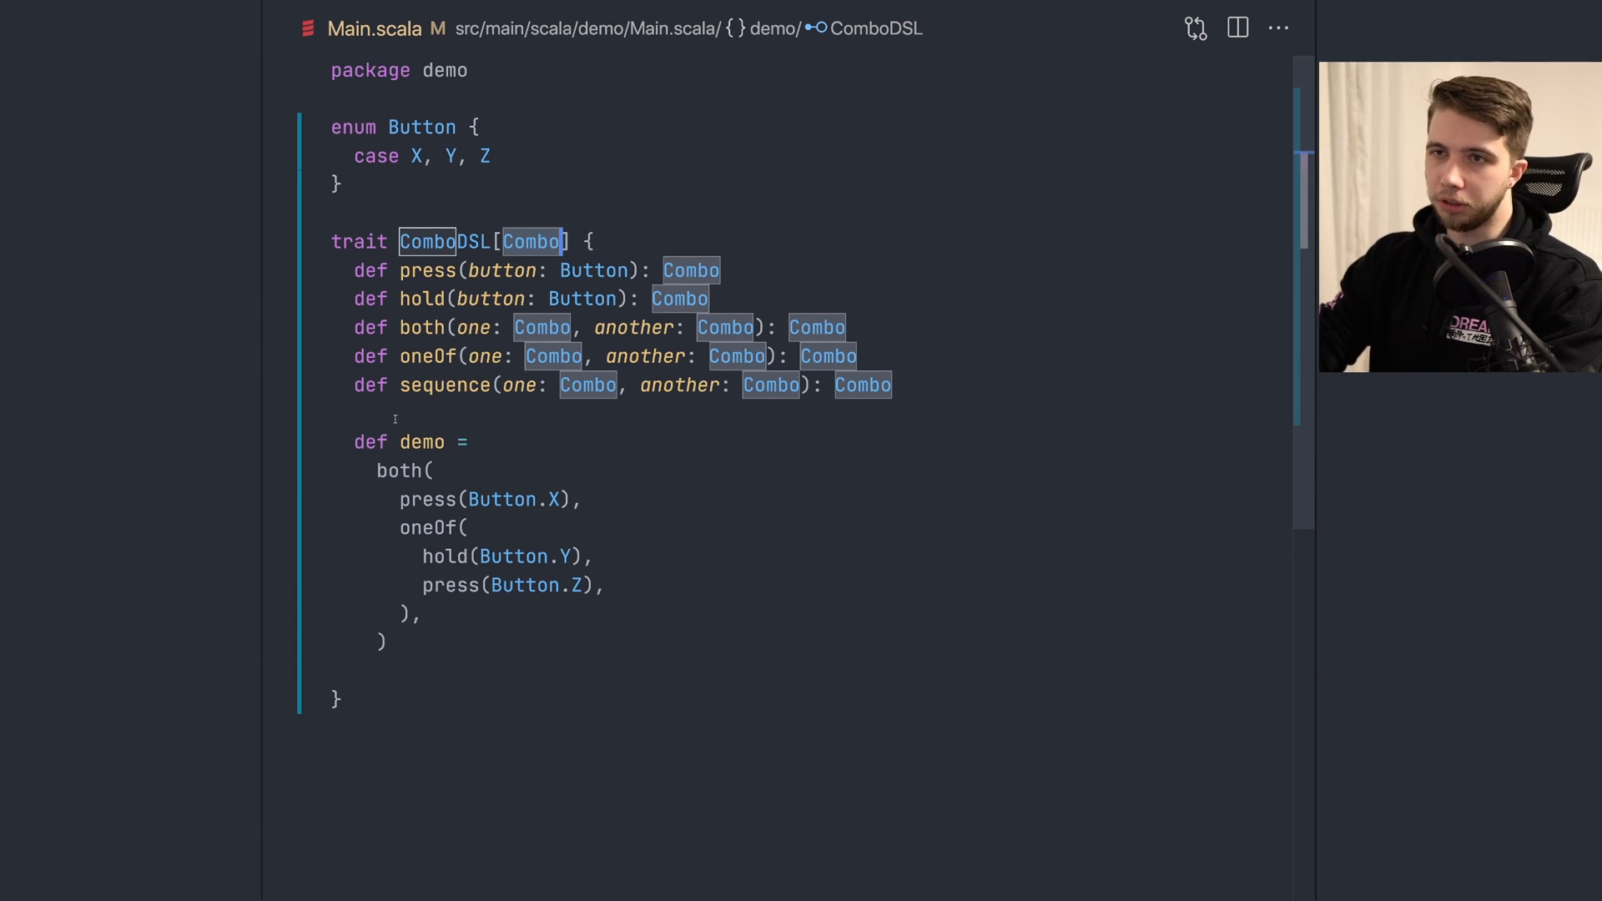
click(386, 641)
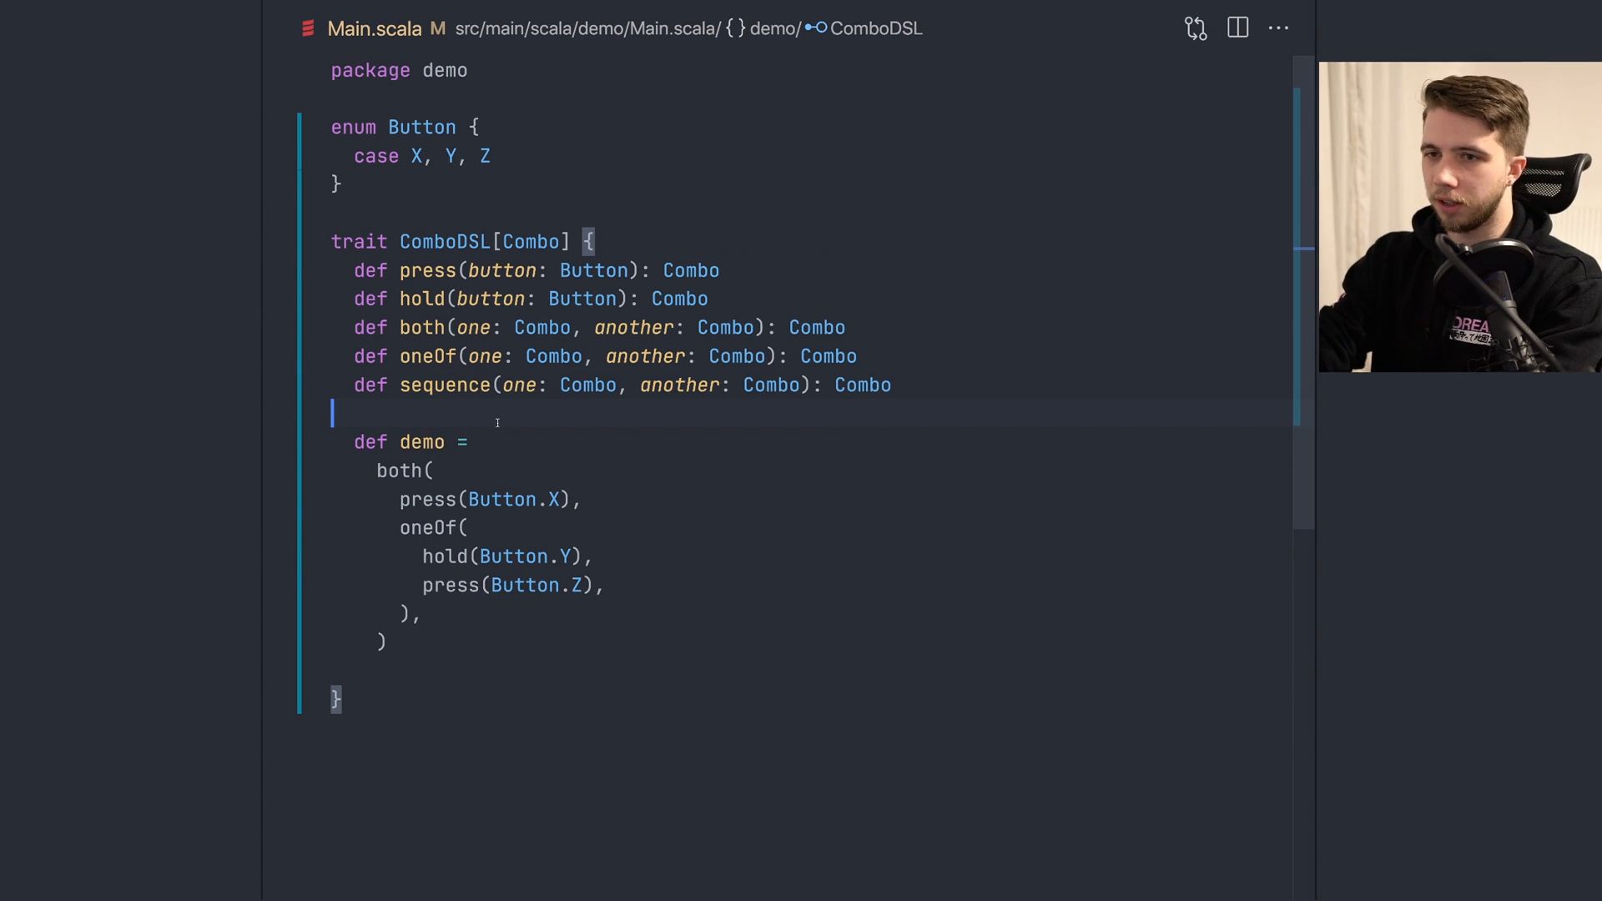
Step: Sketch X >>> (Y | Z) above demo, comment it out, and begin a top-level demo
key(Enter)
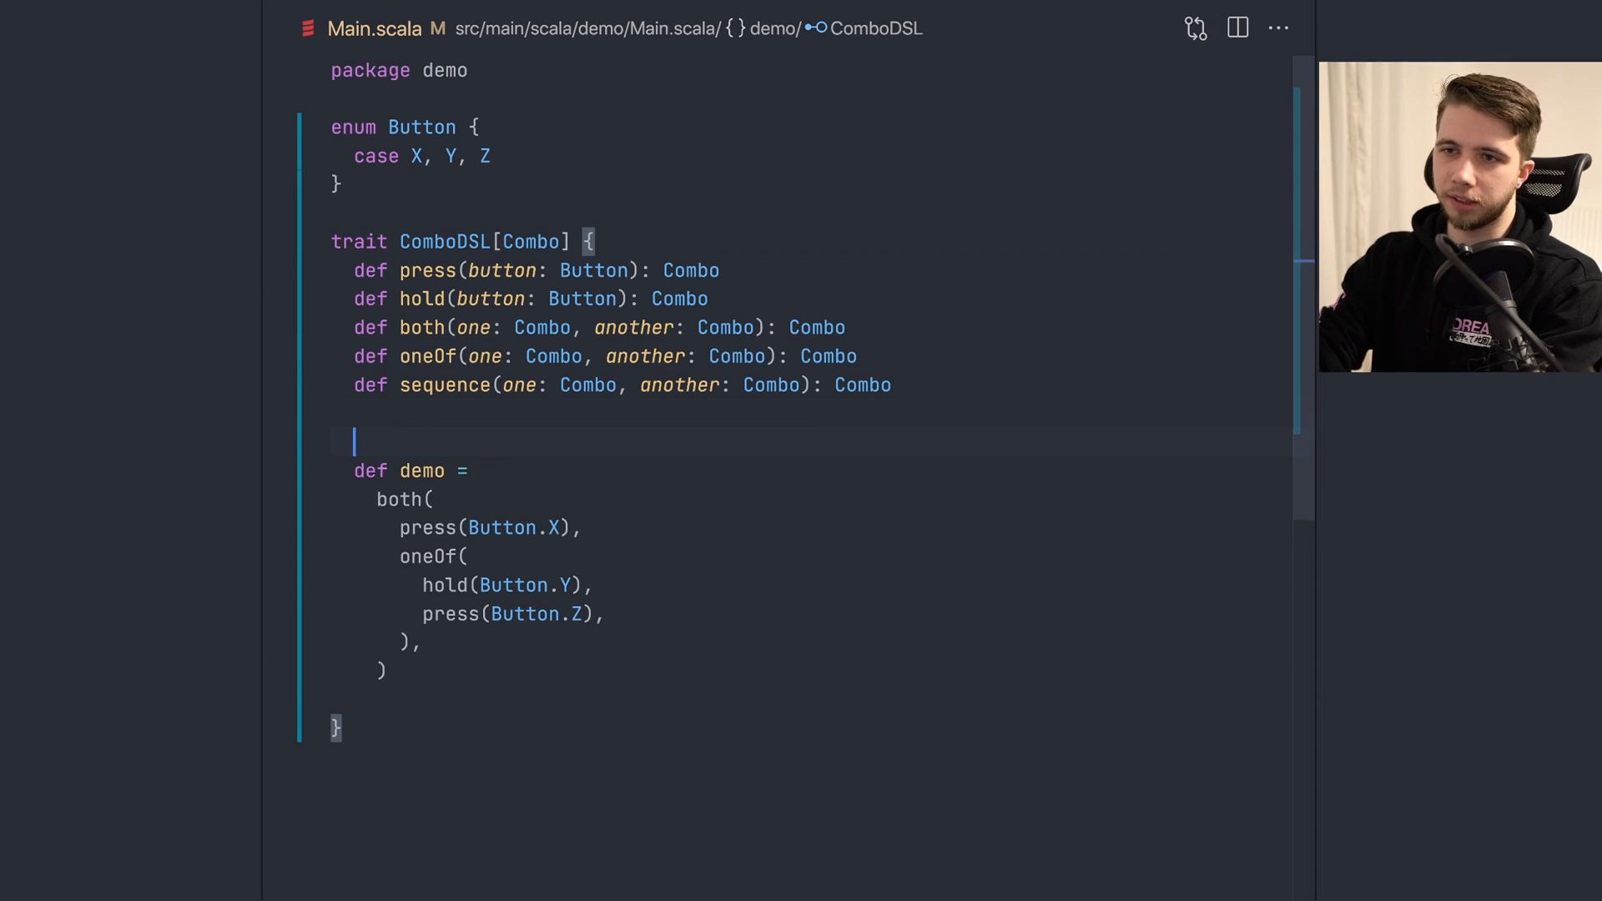
text(X => press(X))
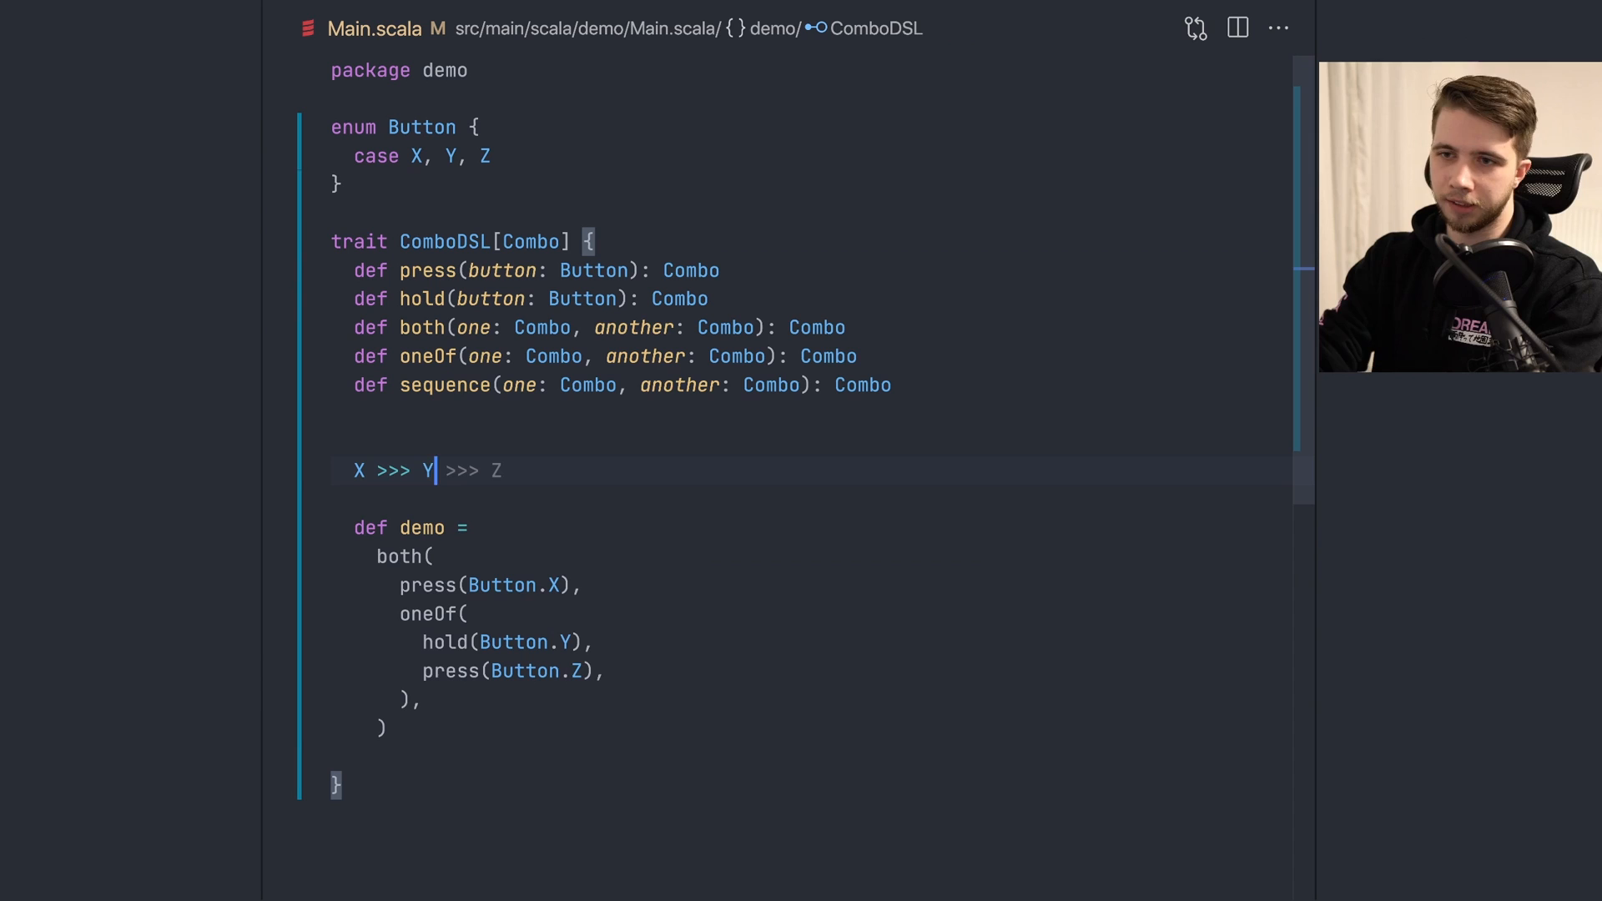
text((|)
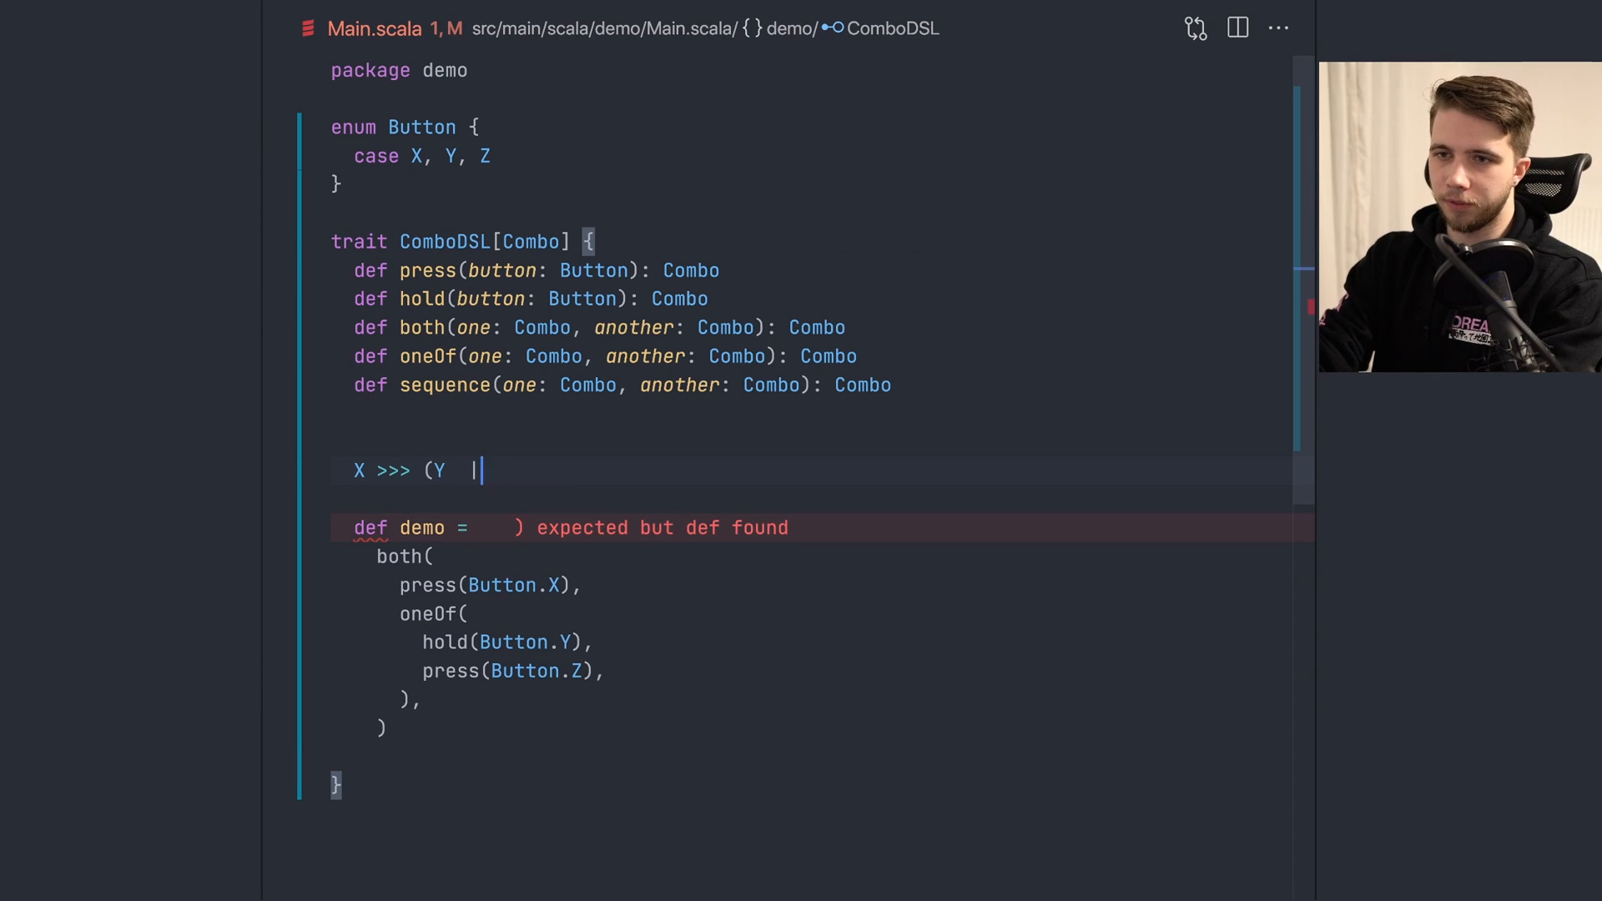
text(Z))
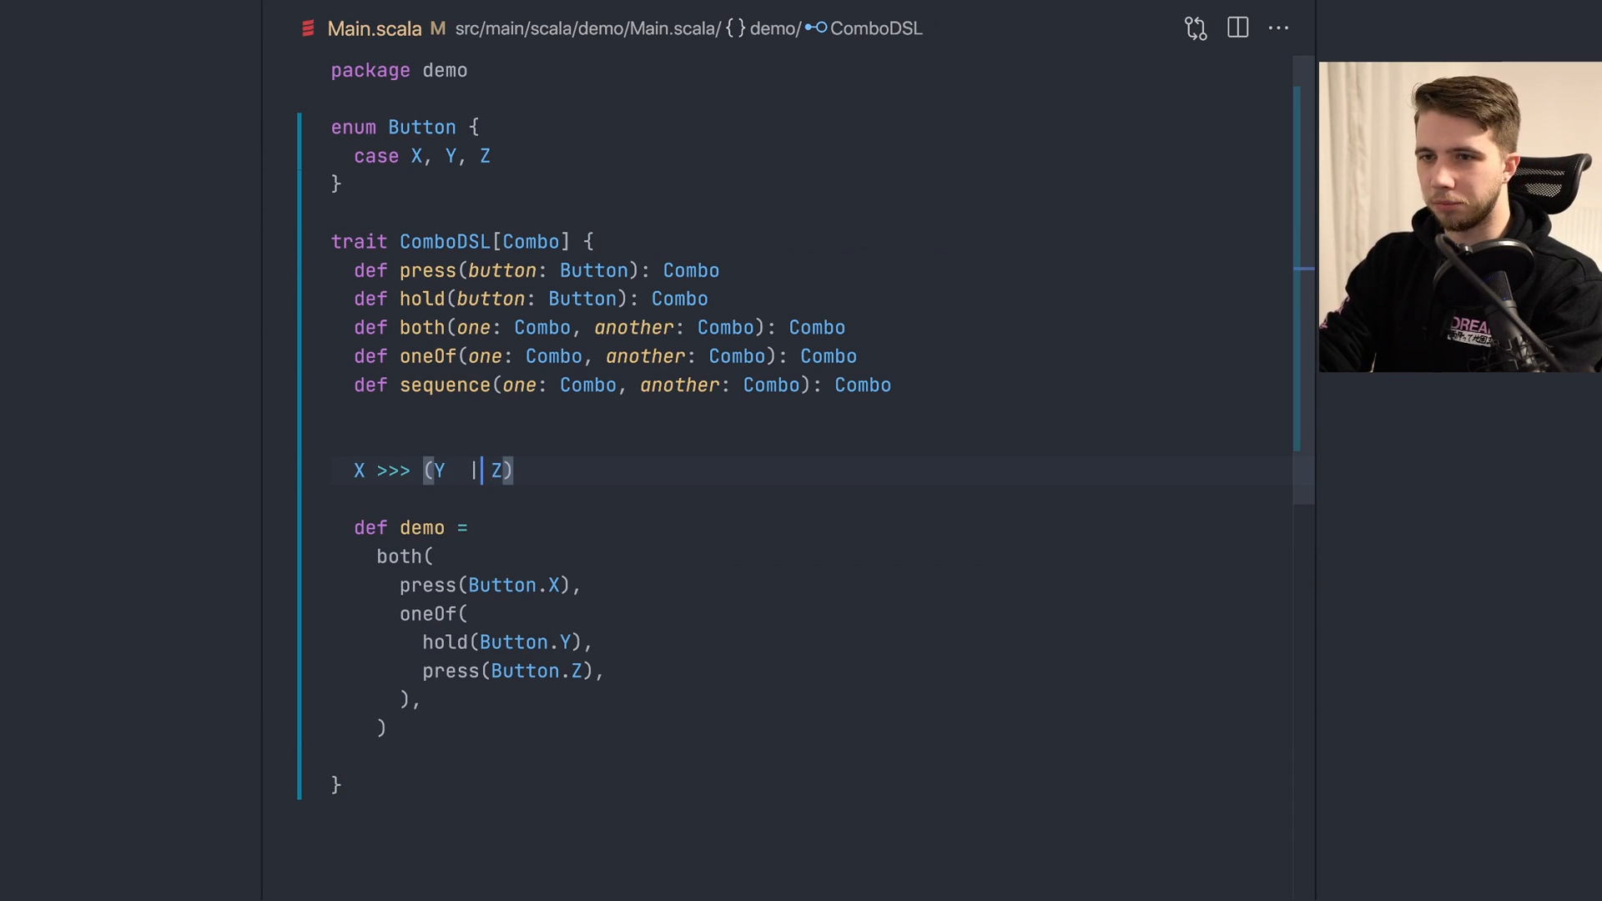
text(.hold)
text(def demo[)
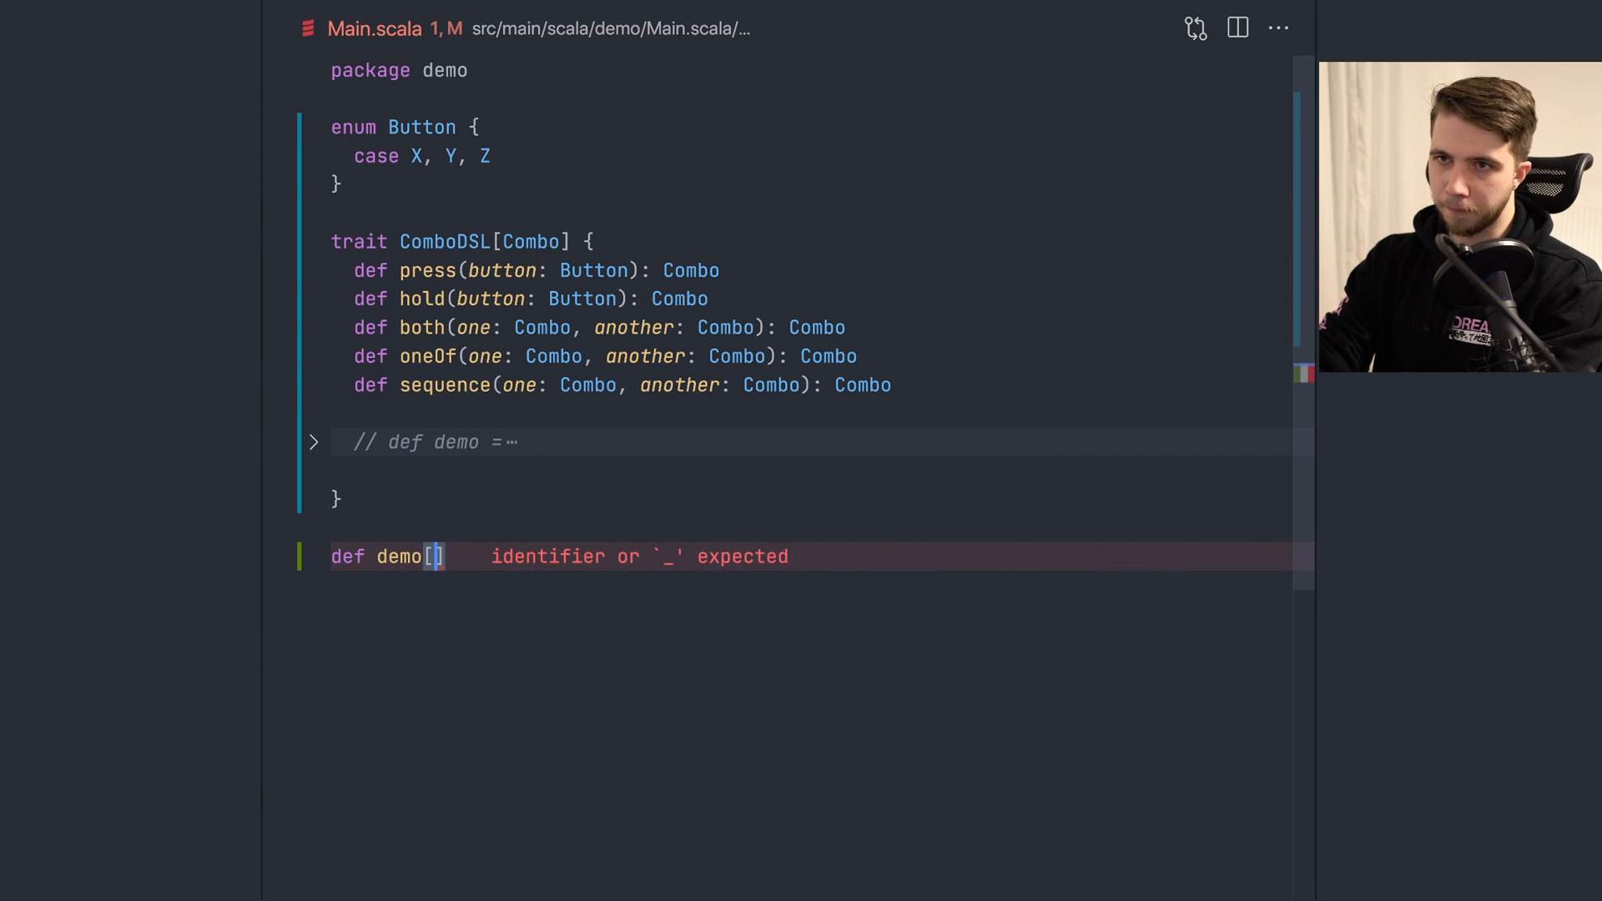
Step: Finish demo(implicit dsl: ComboDSL[Combo]): Combo = ??? and add enum Combo { case A } above it
text(Combo](implicit dsl: ComboDSL[Combo]): Combo =)
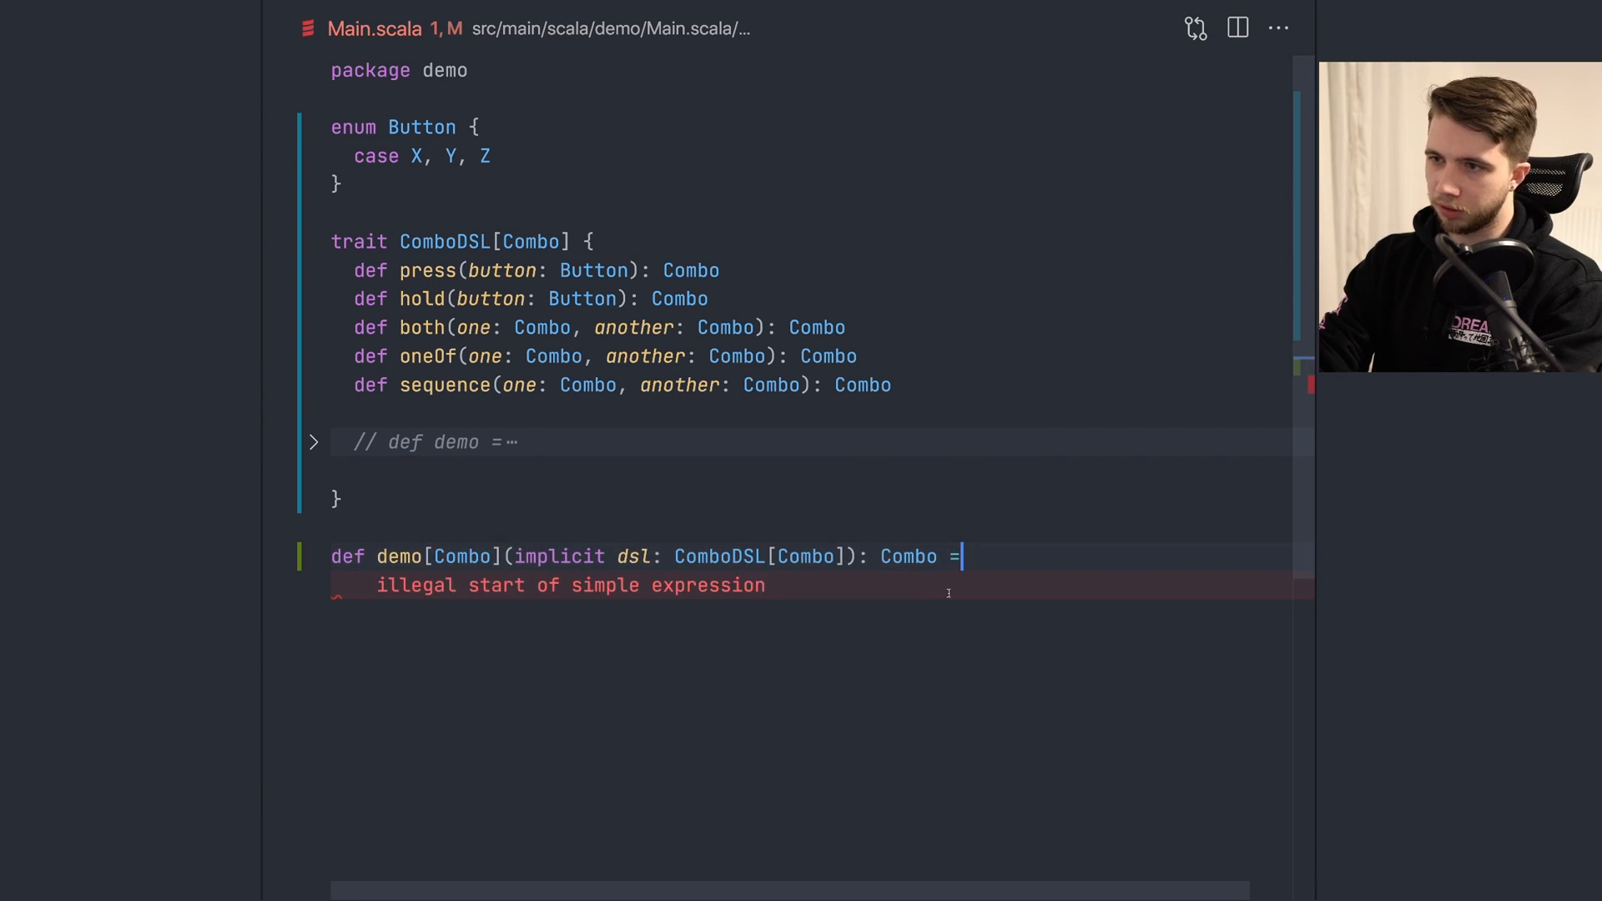
text(???)
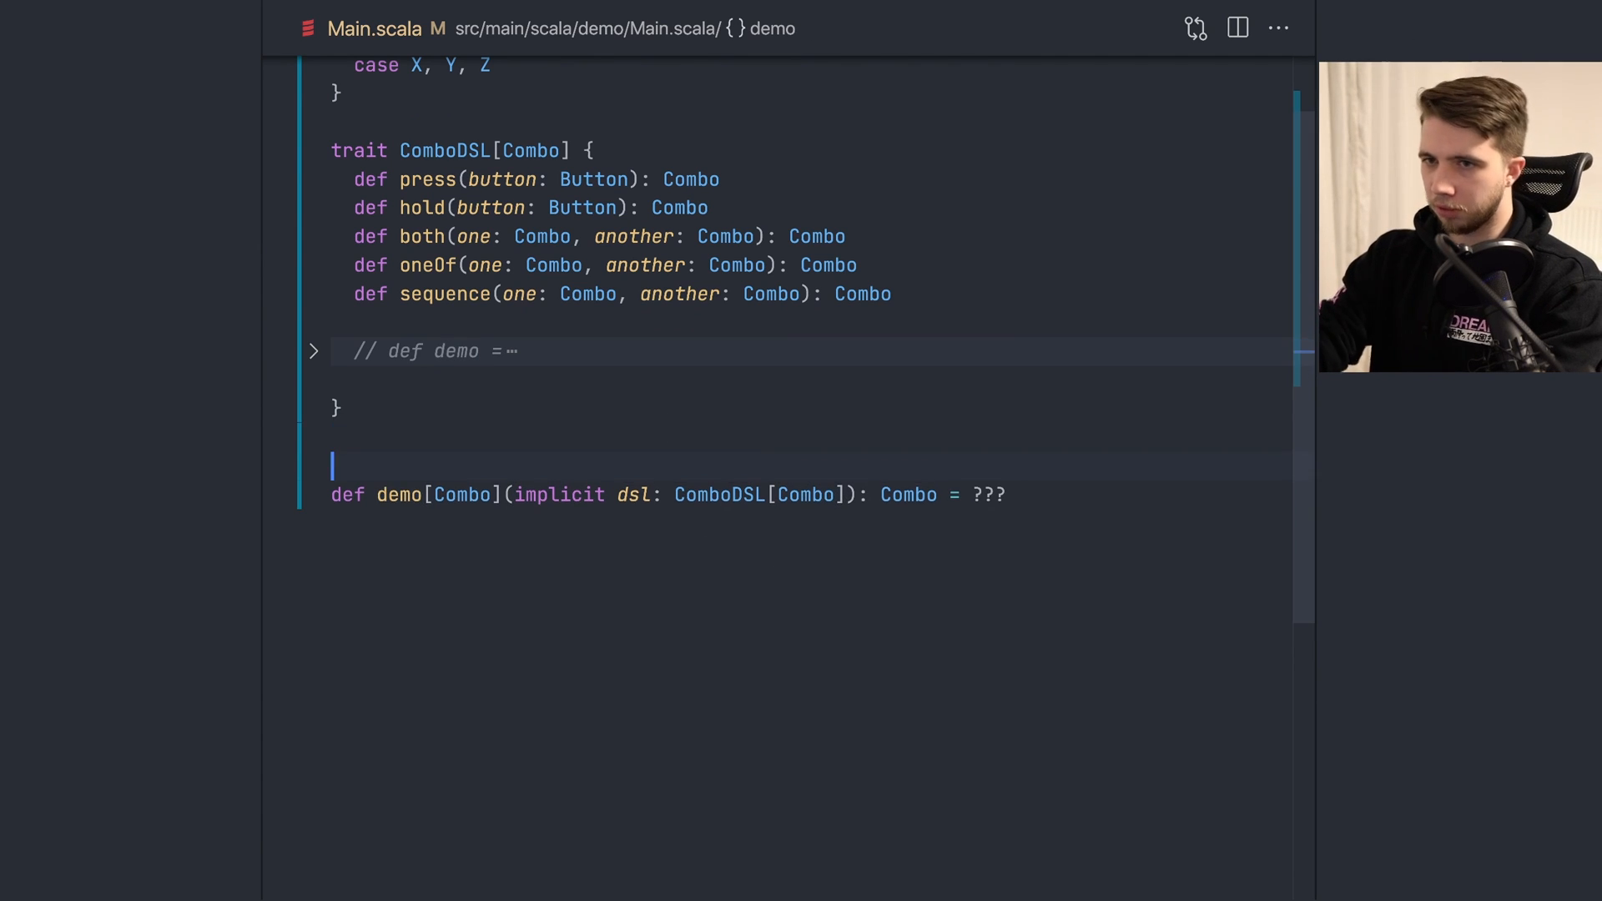
text(enum Combo {)
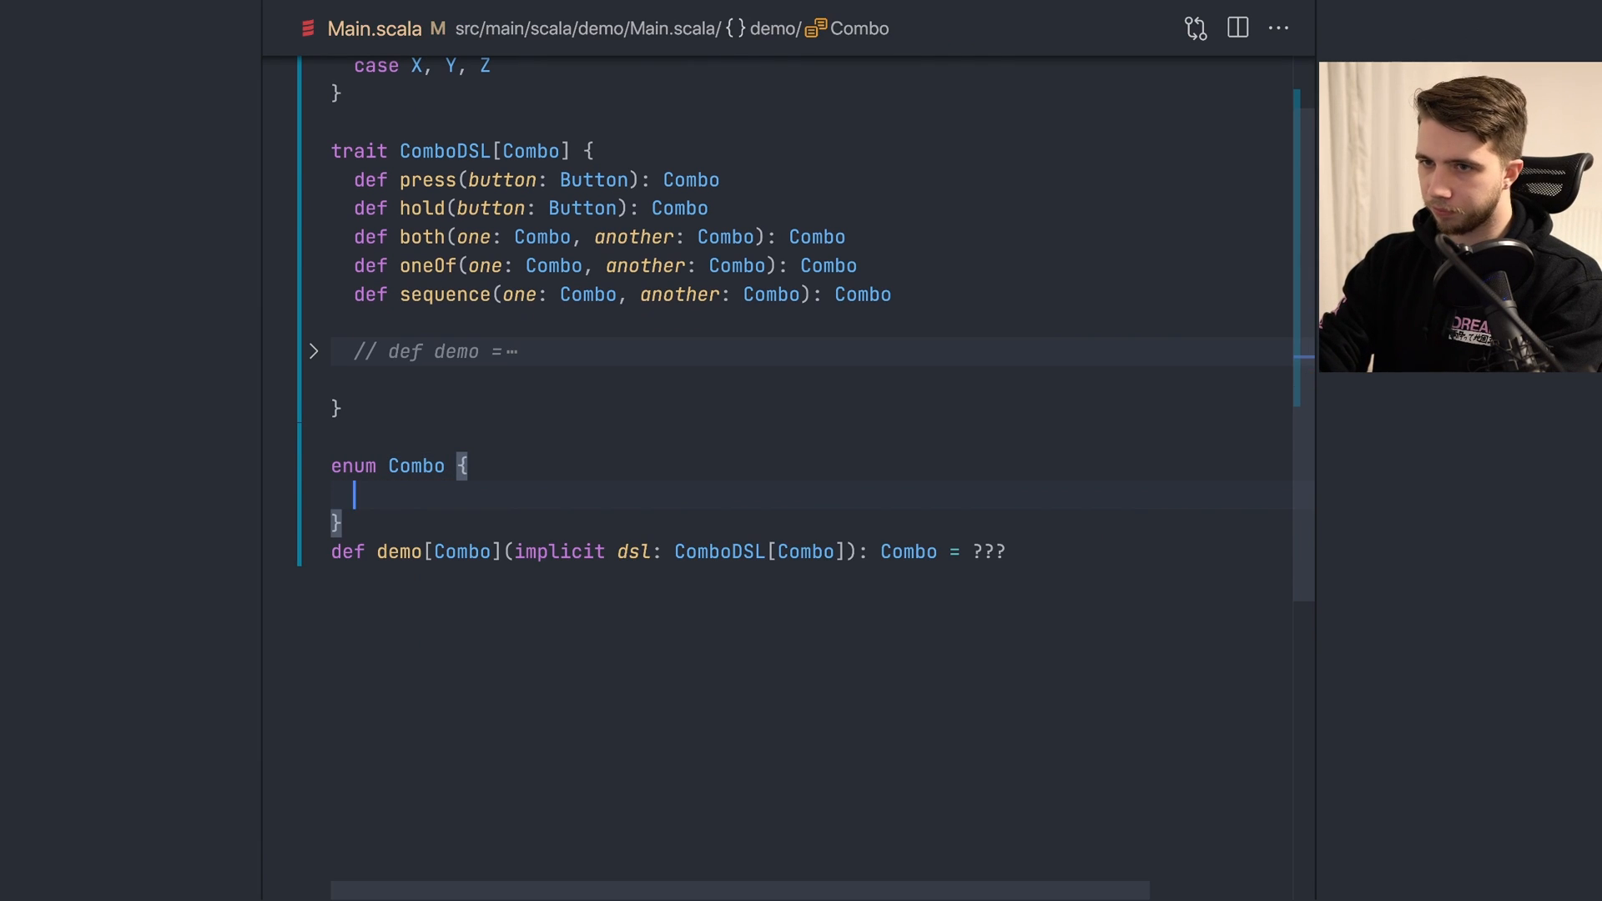
text(case A)
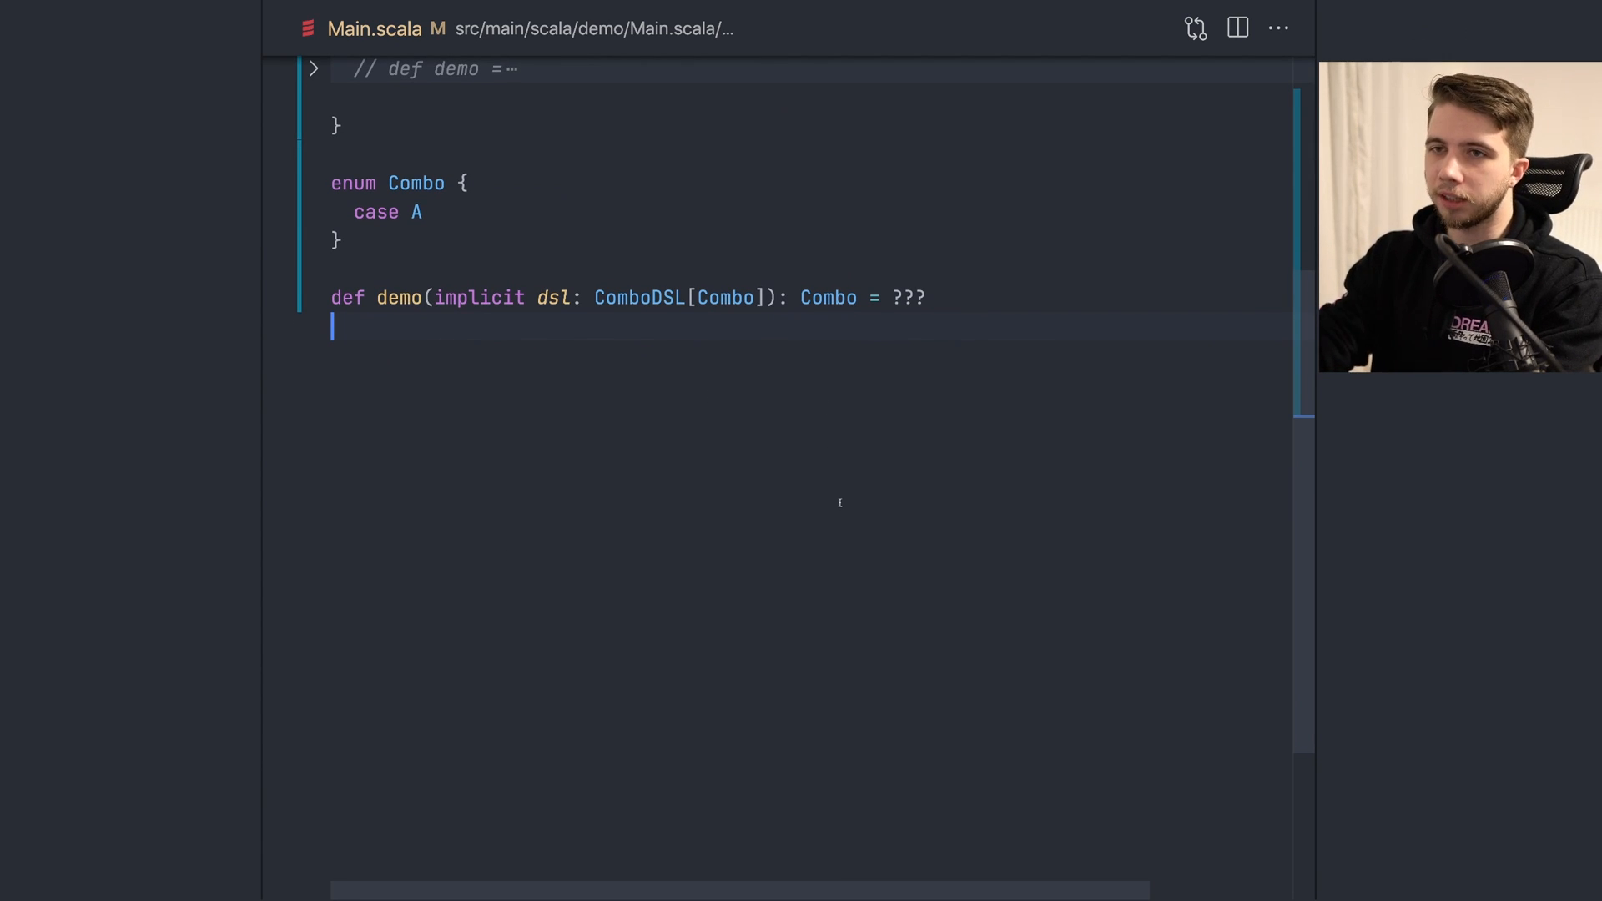
scroll(down, 3)
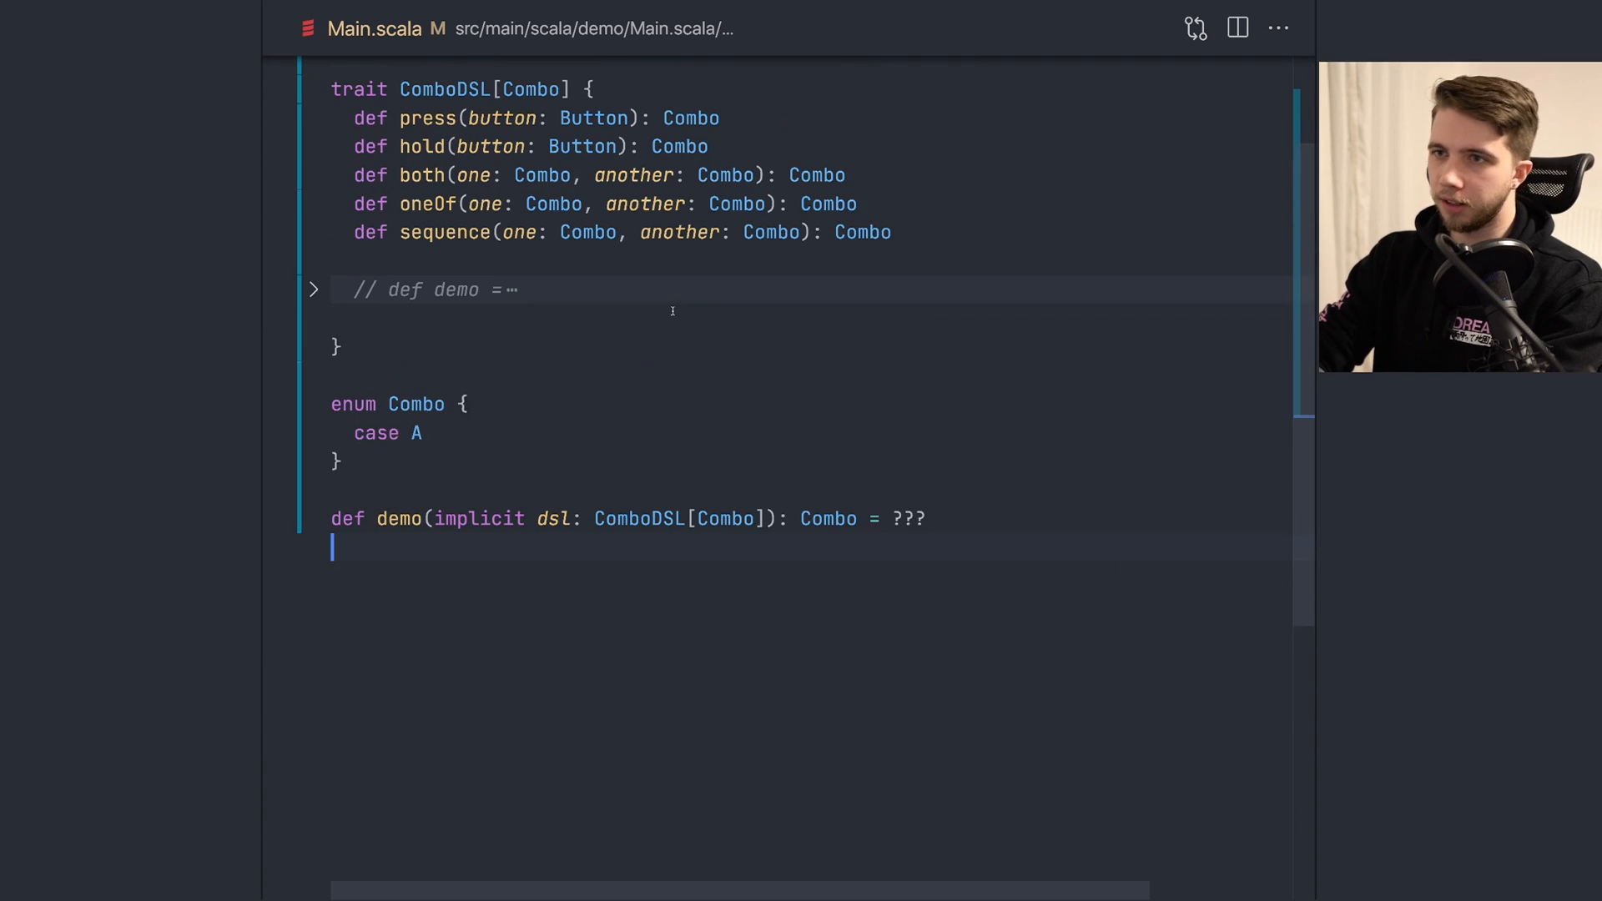
scroll(down, 3)
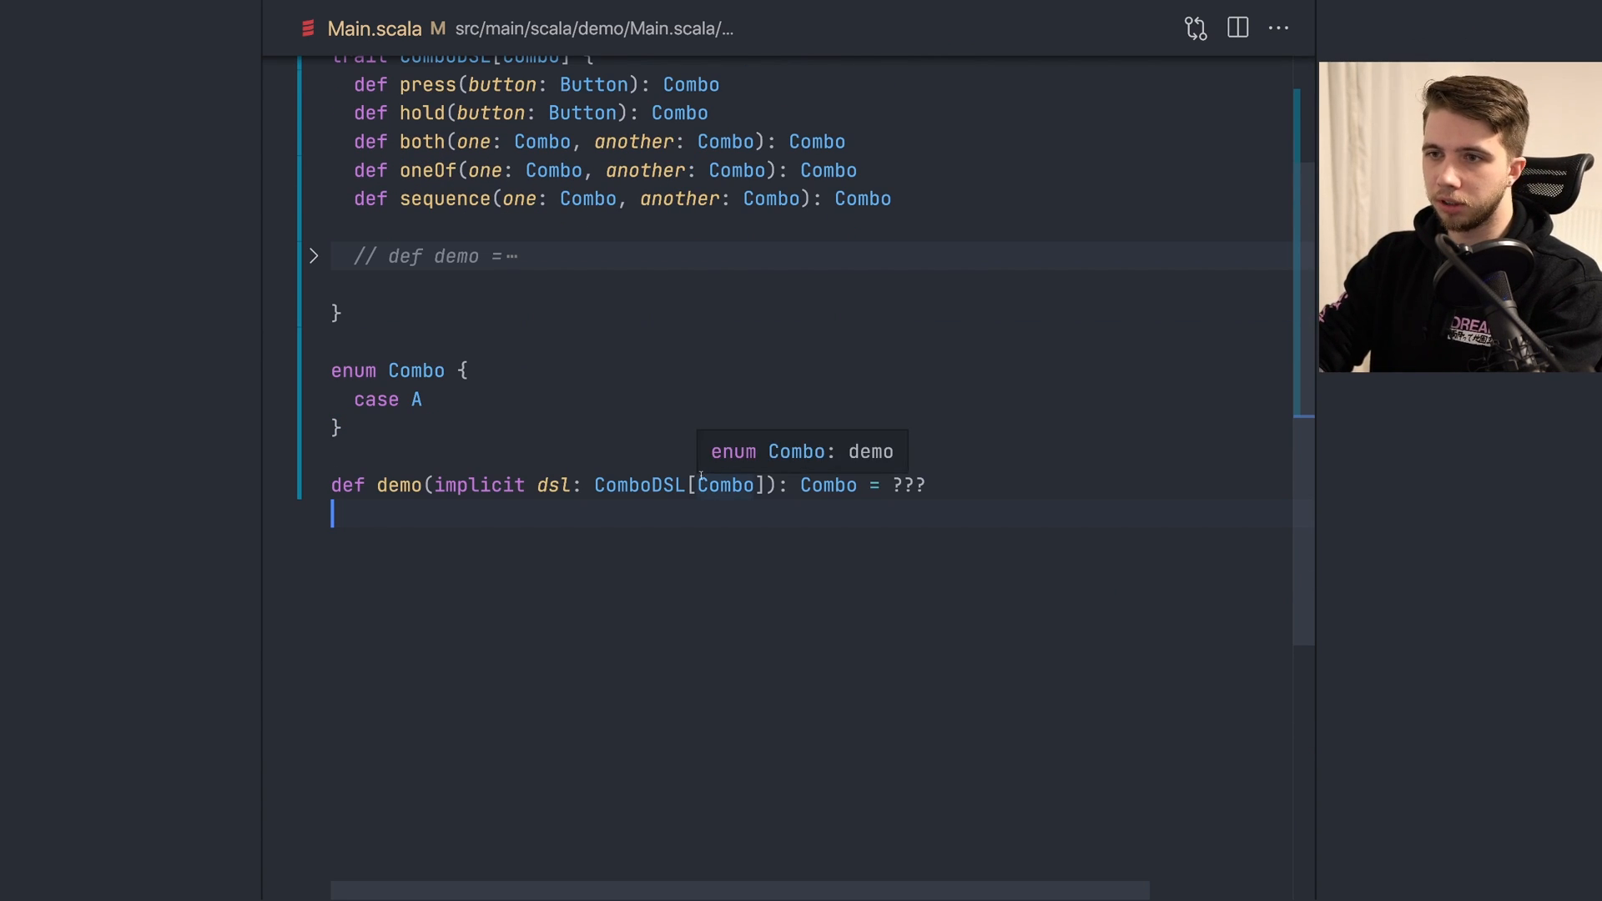
mouse_move(665, 443)
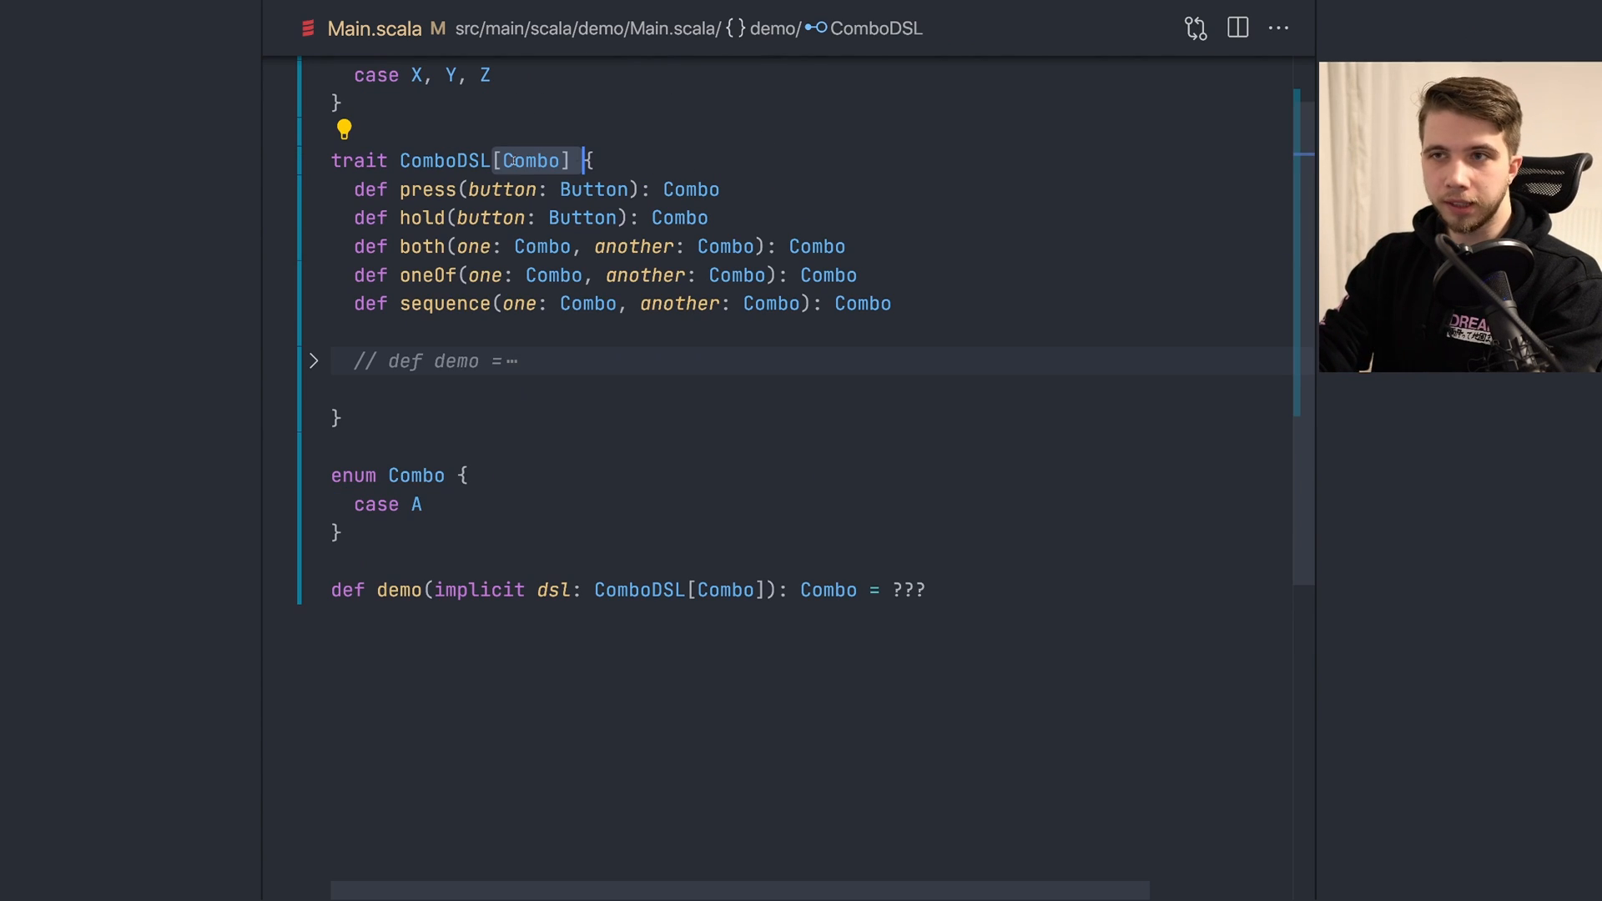
Step: Delete the [Combo] type parameter from the ComboDSL trait declaration
double_click(532, 160)
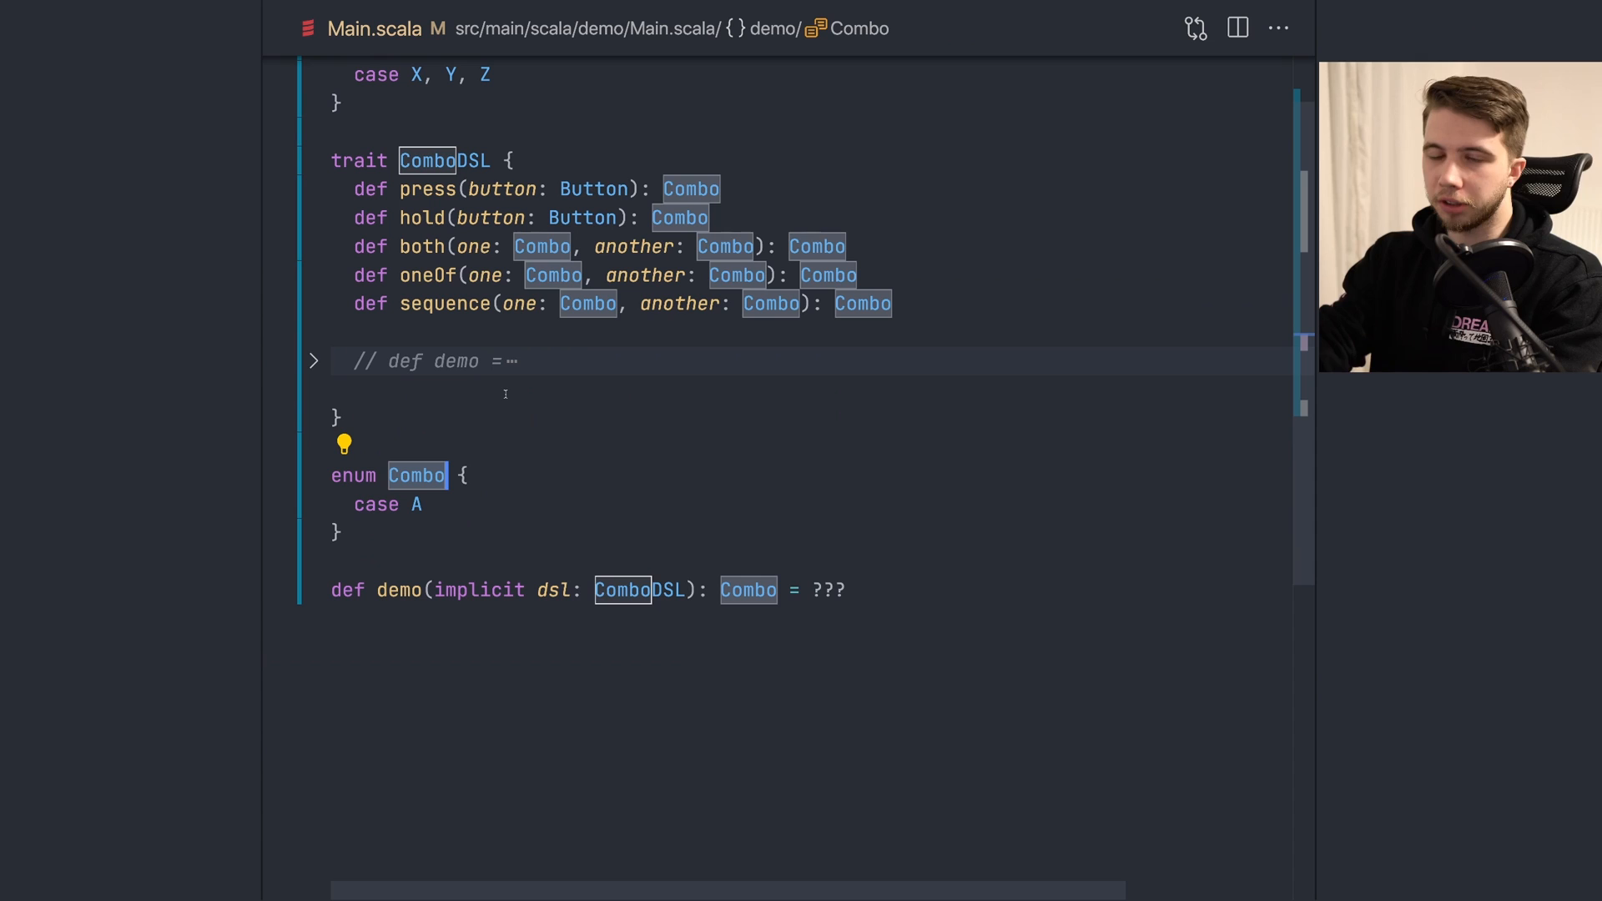
click(345, 160)
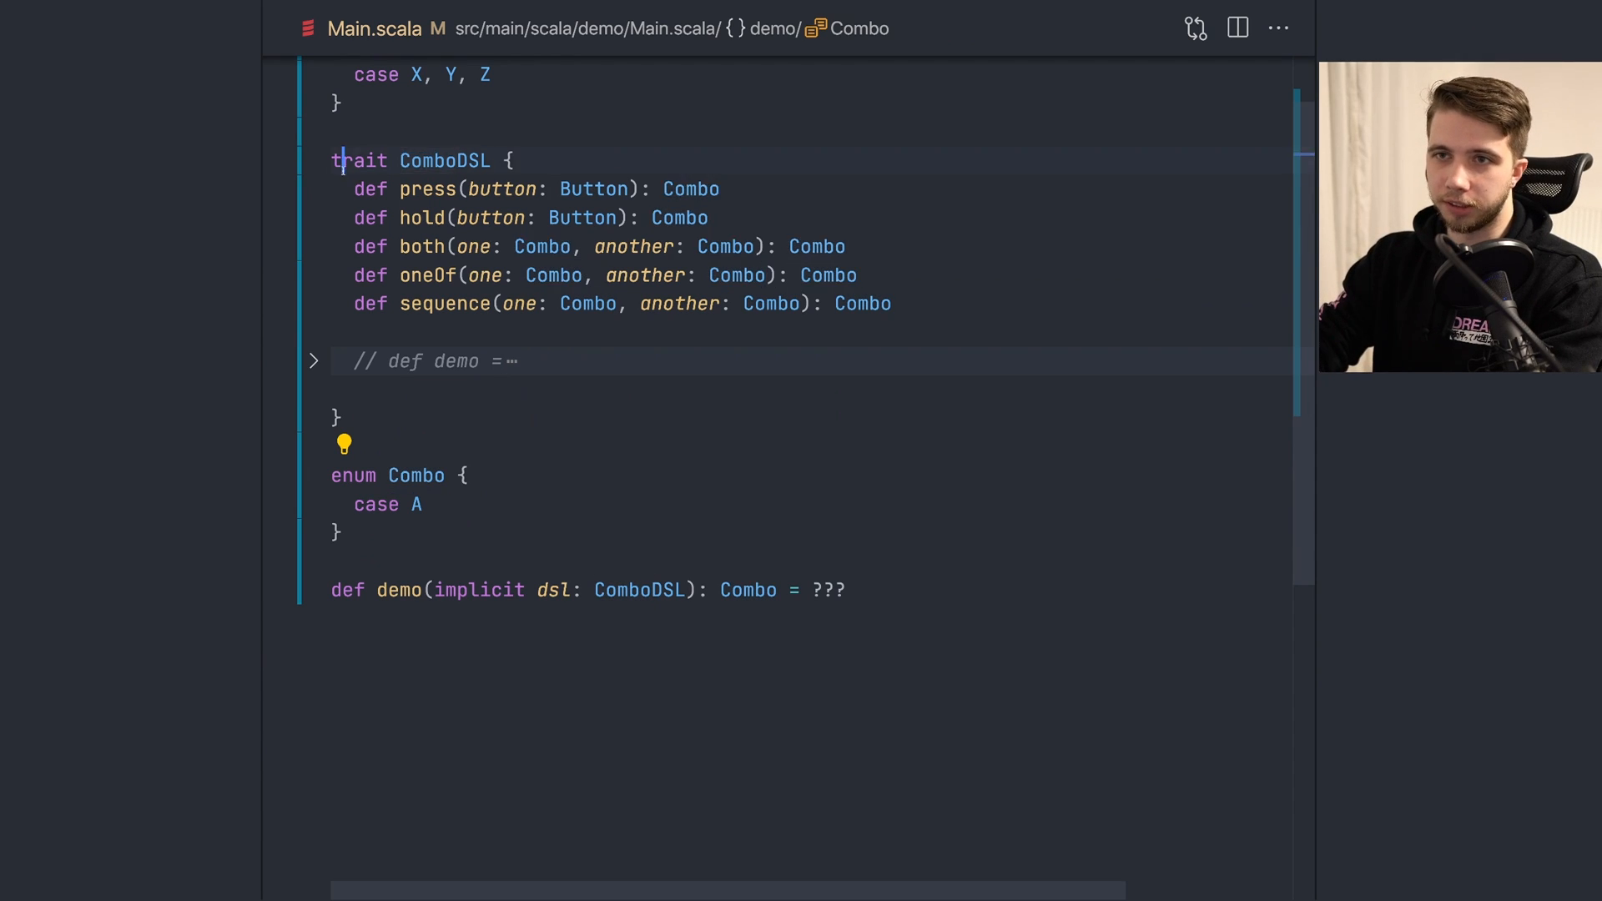
double_click(416, 474)
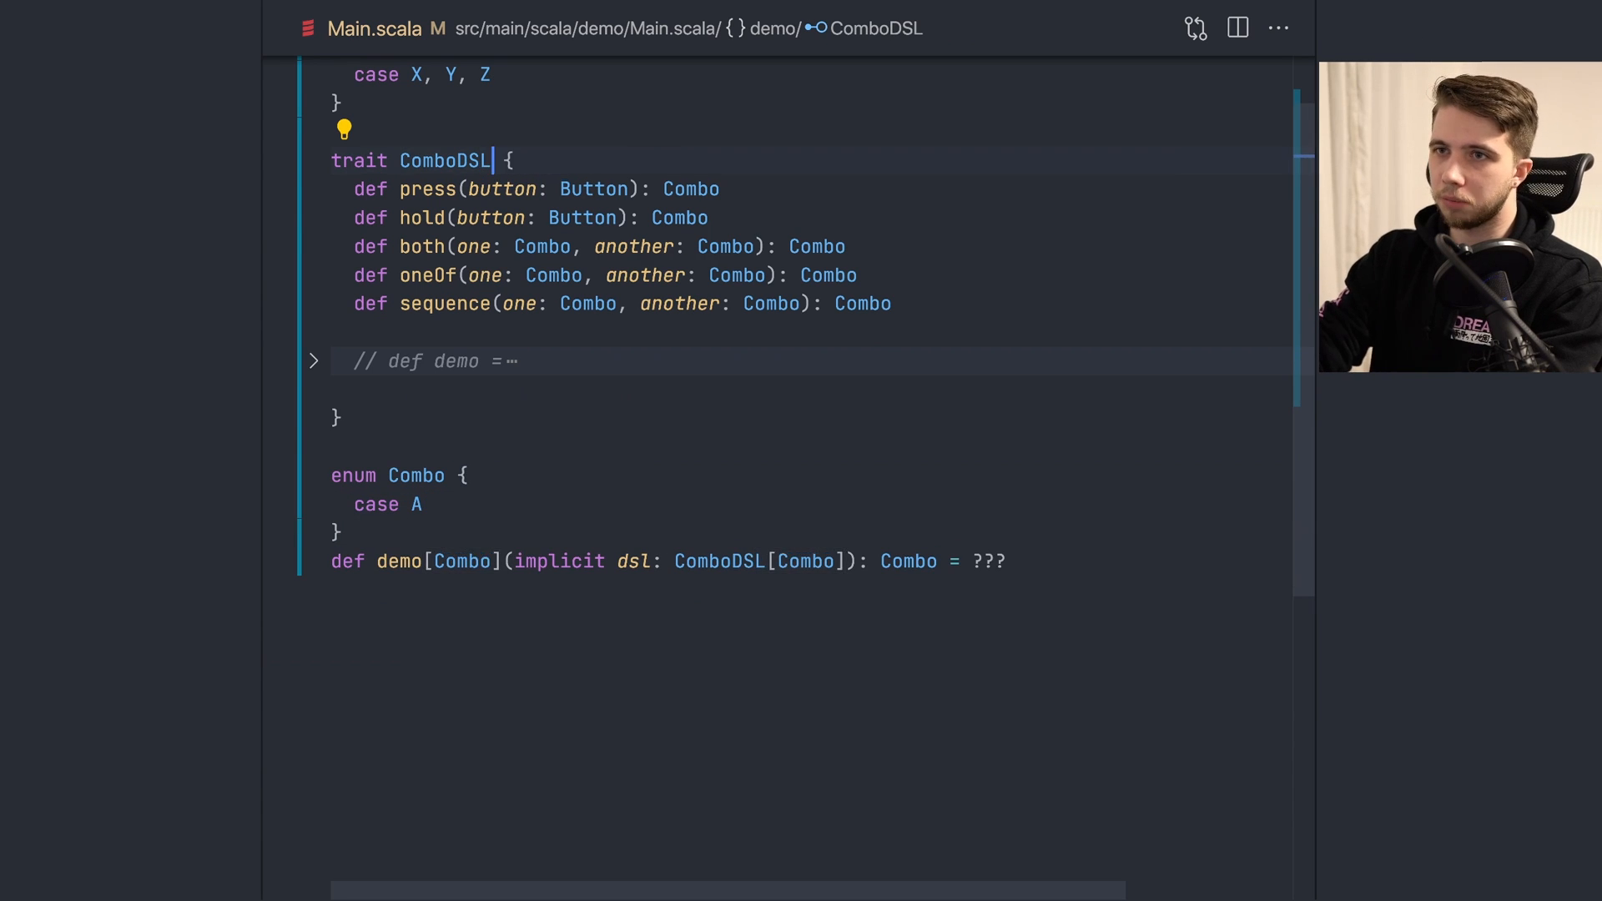
Step: Add abstract type Combo to ComboDSL and try a String-based instance with press
text(type Combo)
text(def instance: ComboDSL =)
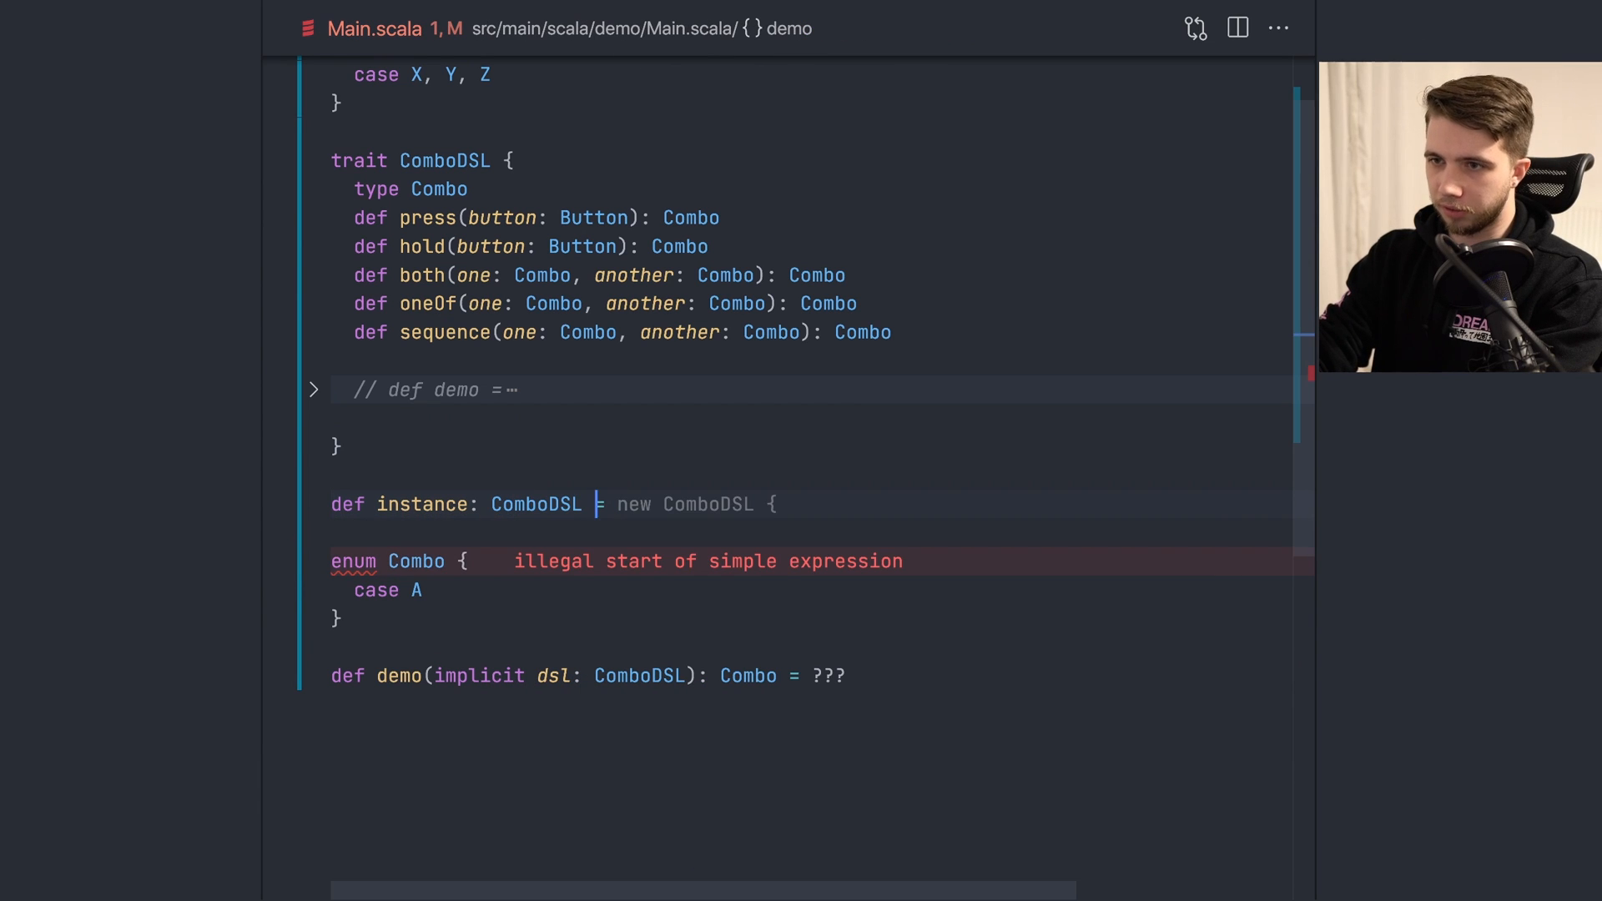
text({})
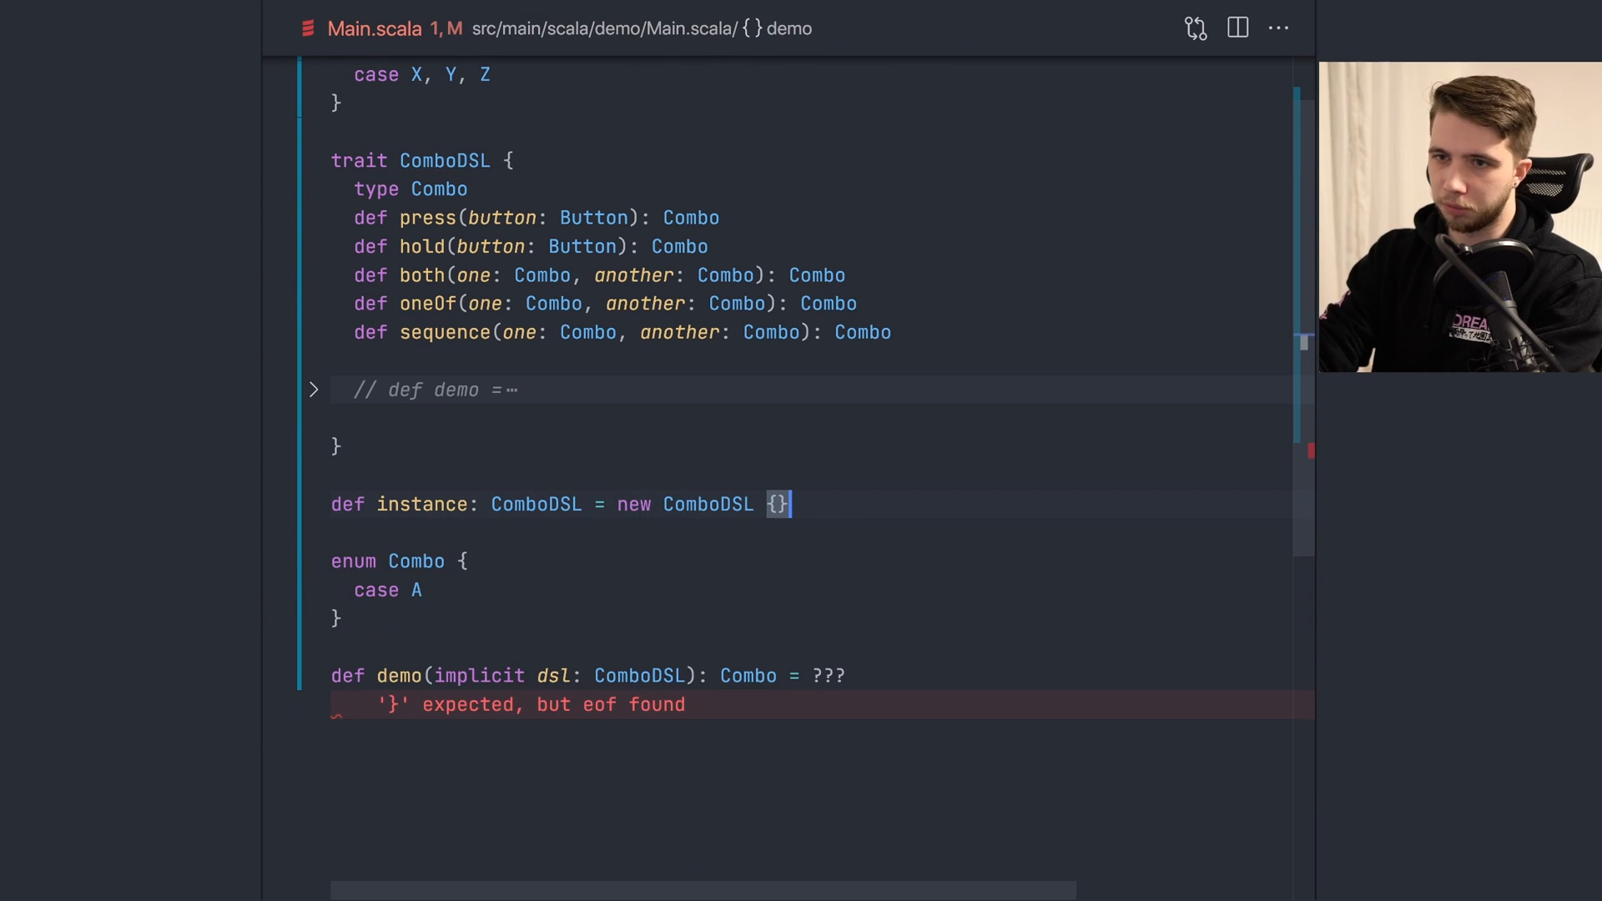
text(type Combo = String)
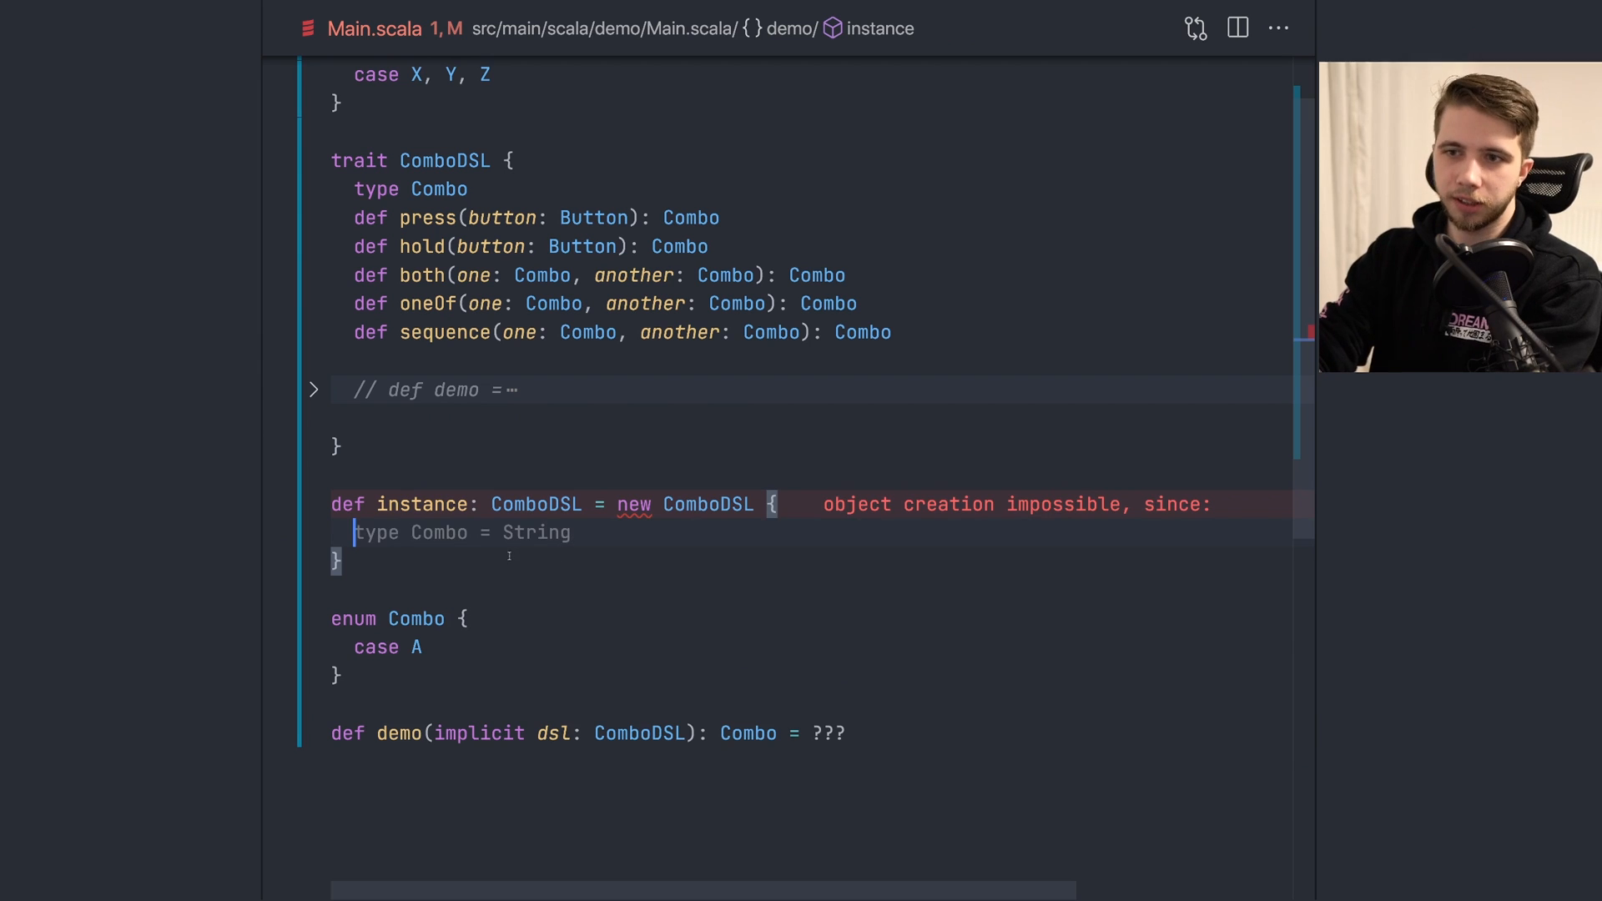
text(def press(button: Button): Combo = button.toString)
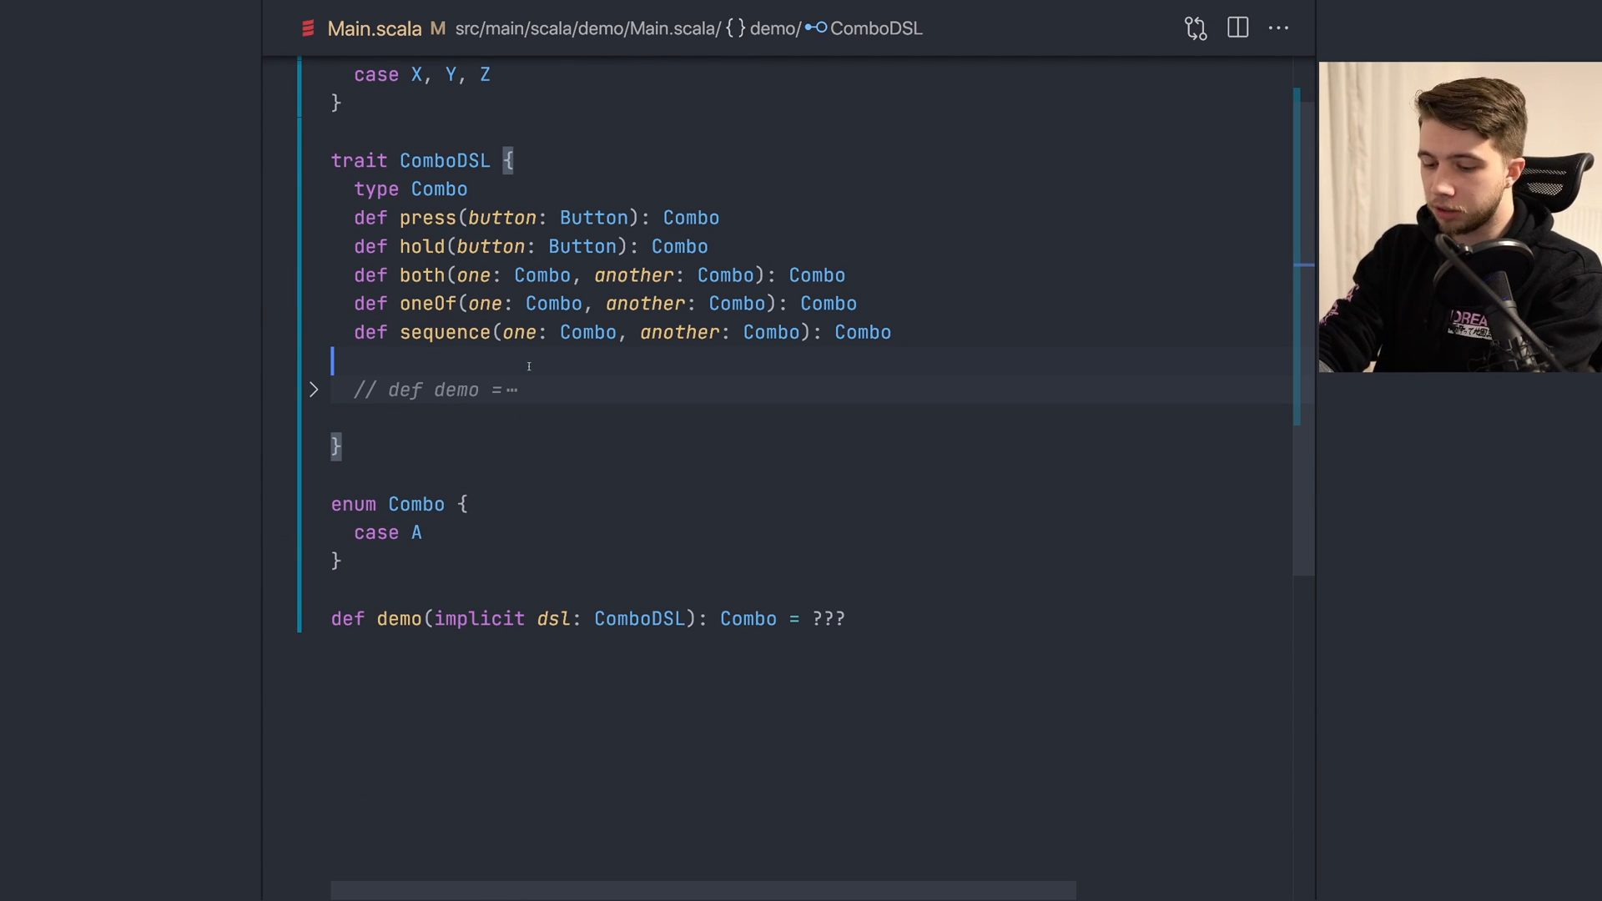
Step: Give ComboDSL's compile method the return type Stream[ButtonPress] => Boolean, then remove it
text(def compile(combo: Combo): String)
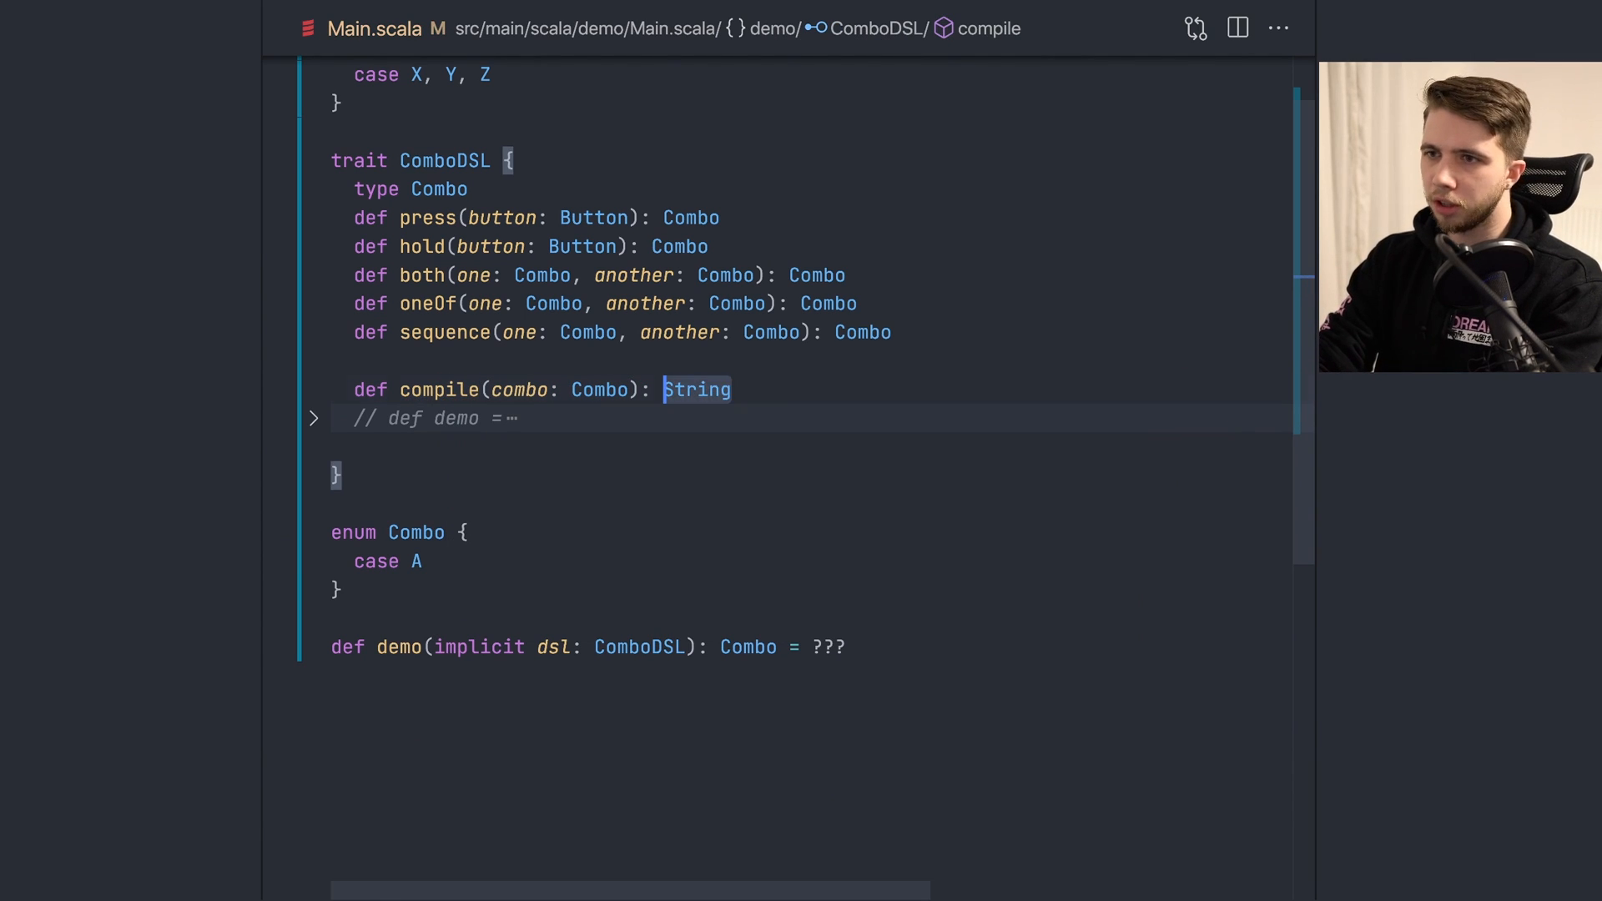
text(Stream[)
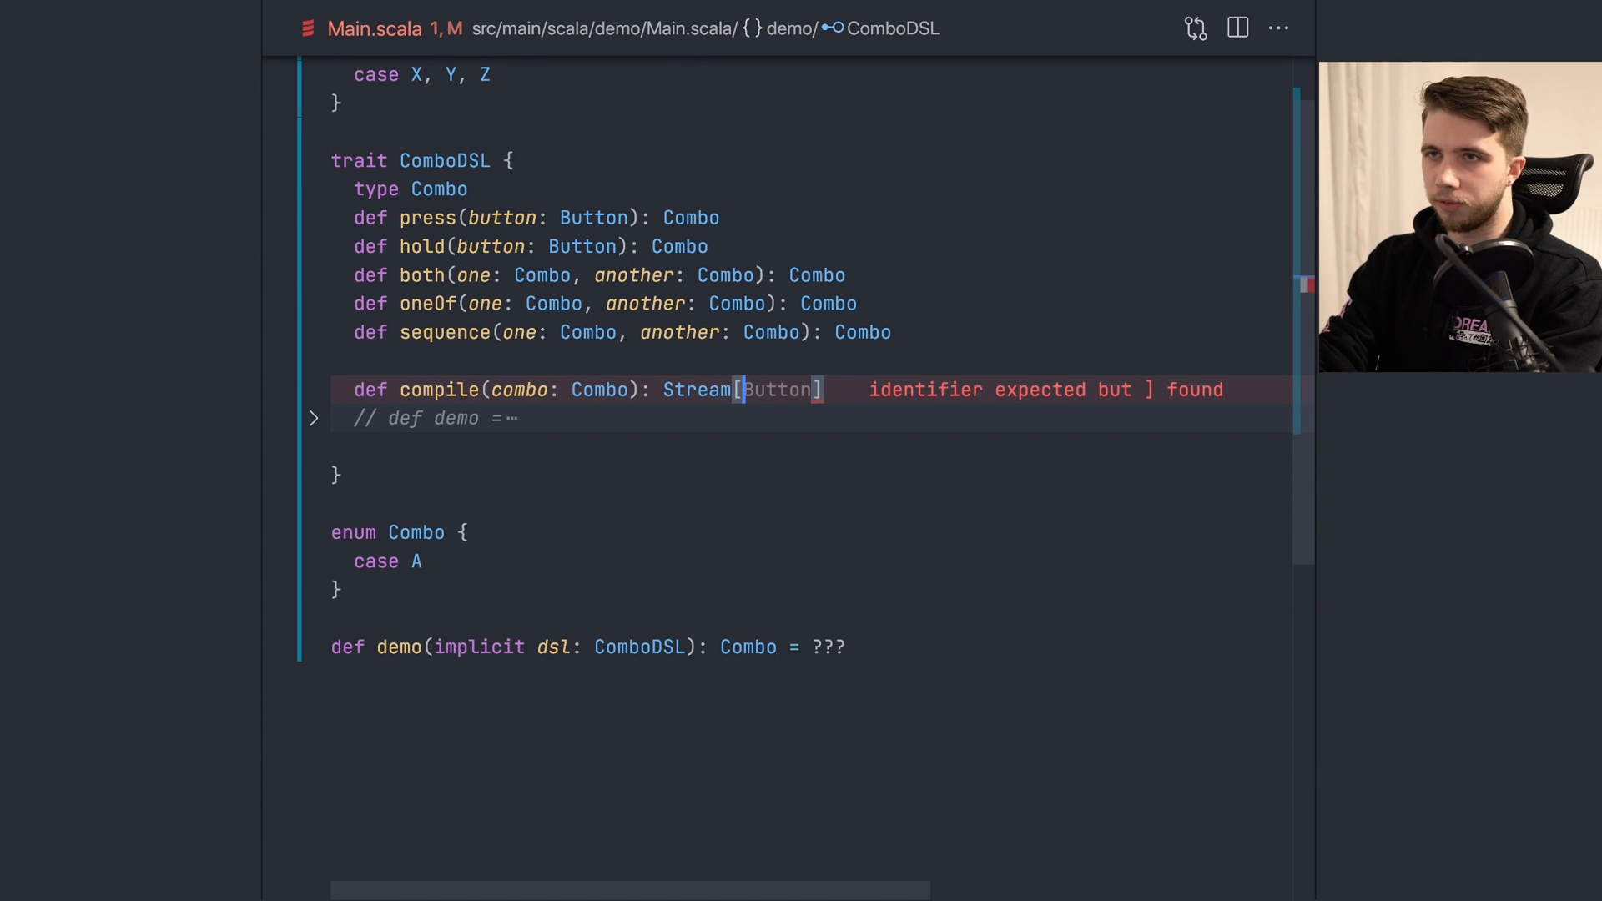
text(Press] => B)
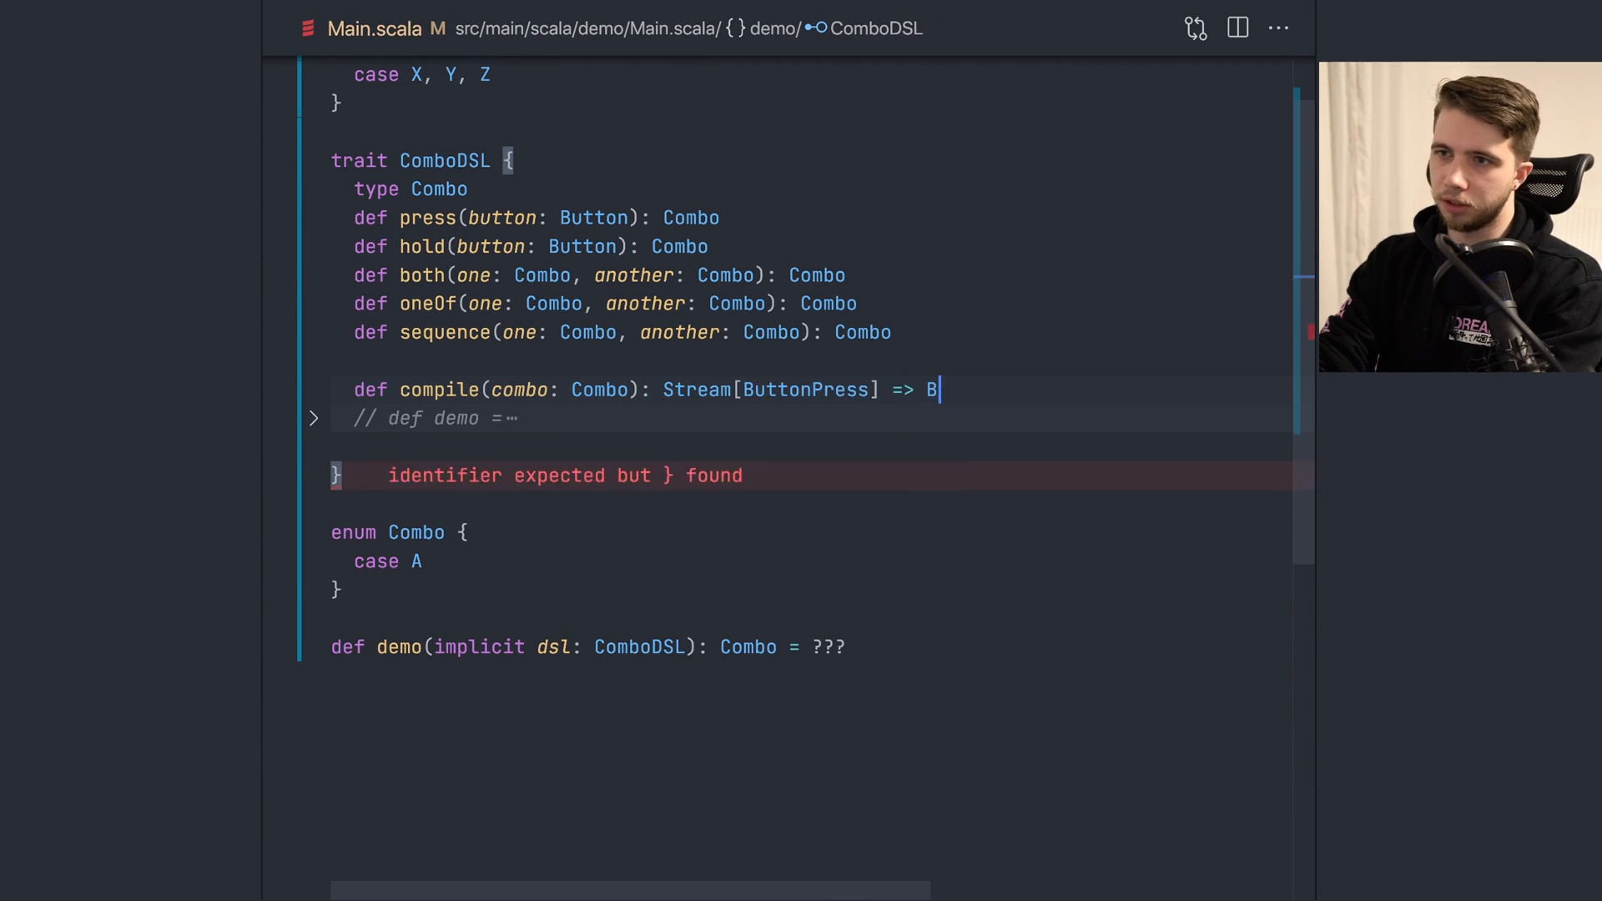
text(oolean)
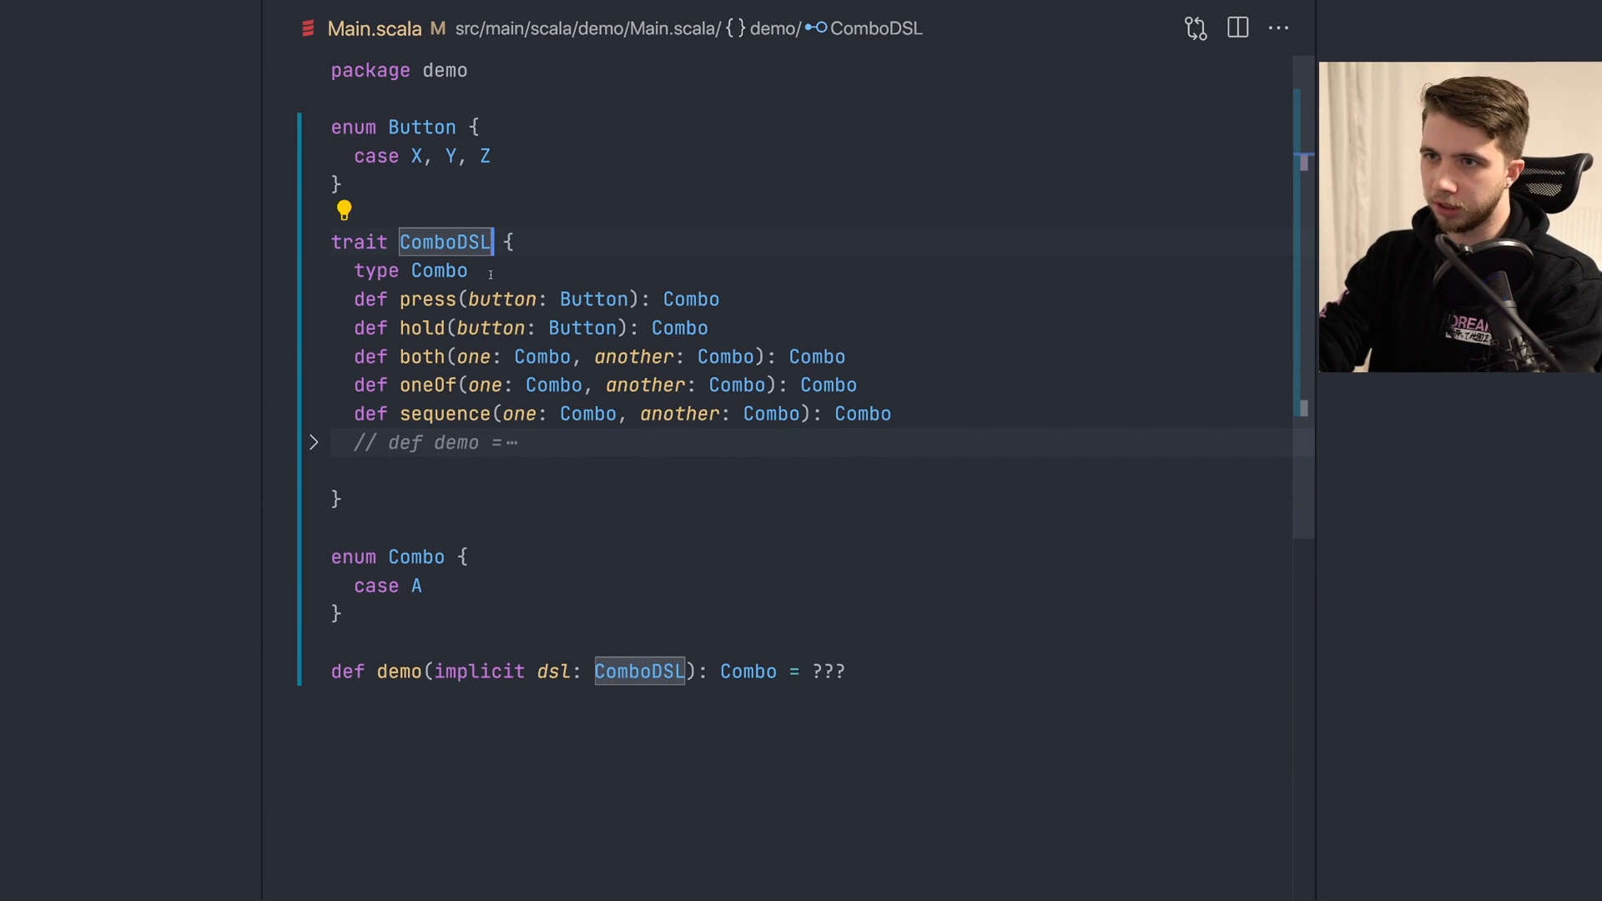
click(438, 270)
text(type Button)
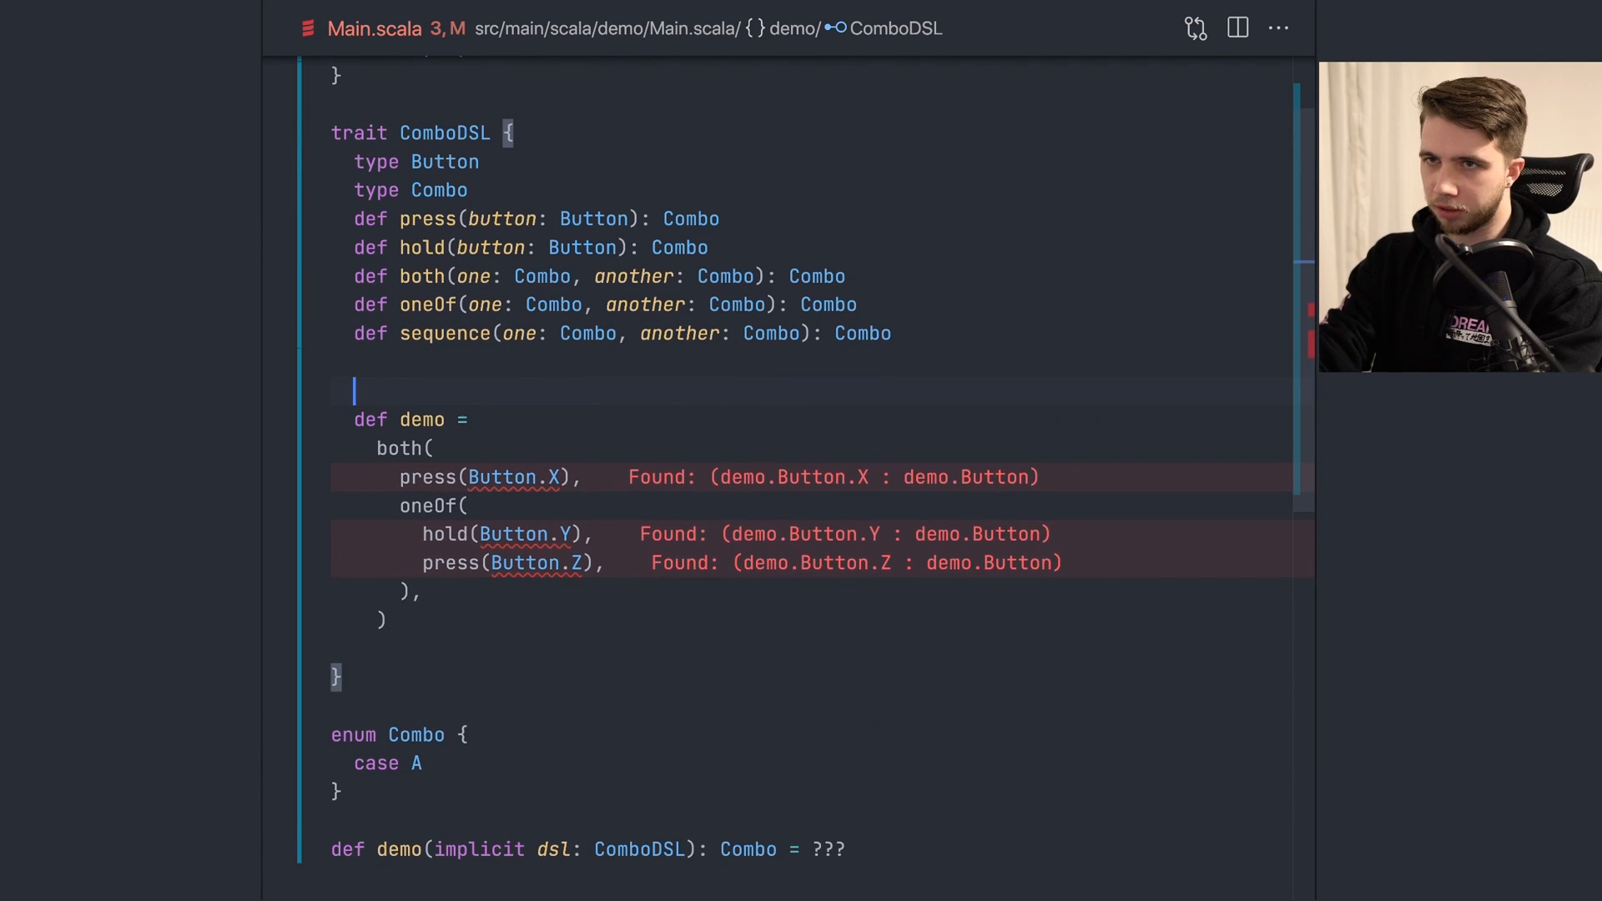
text(def x: Button)
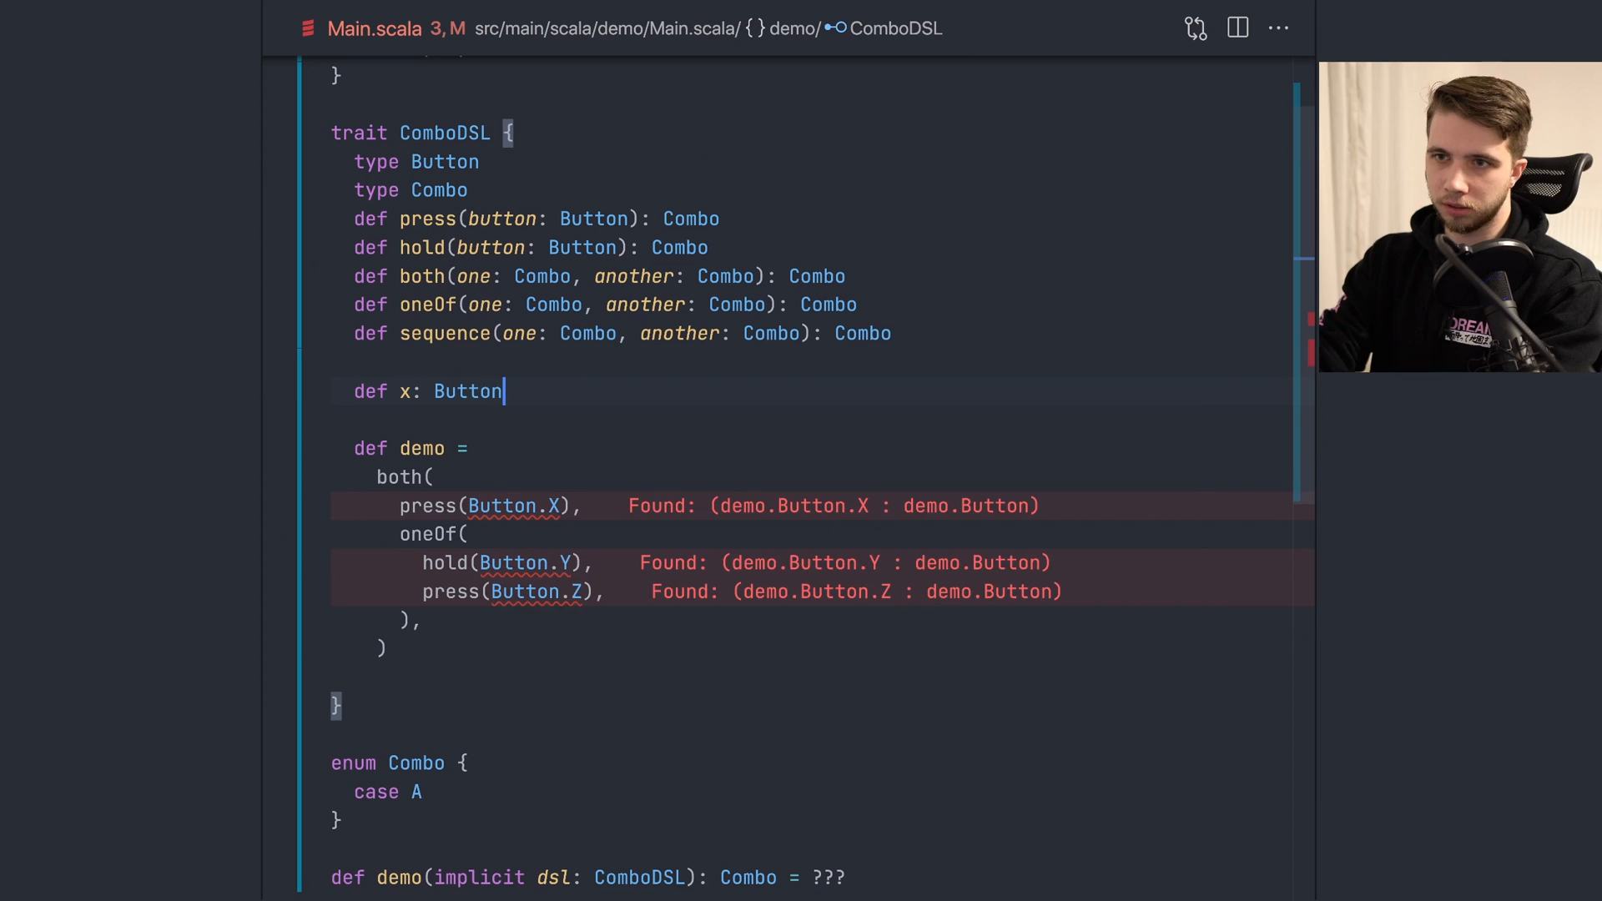
text(x)
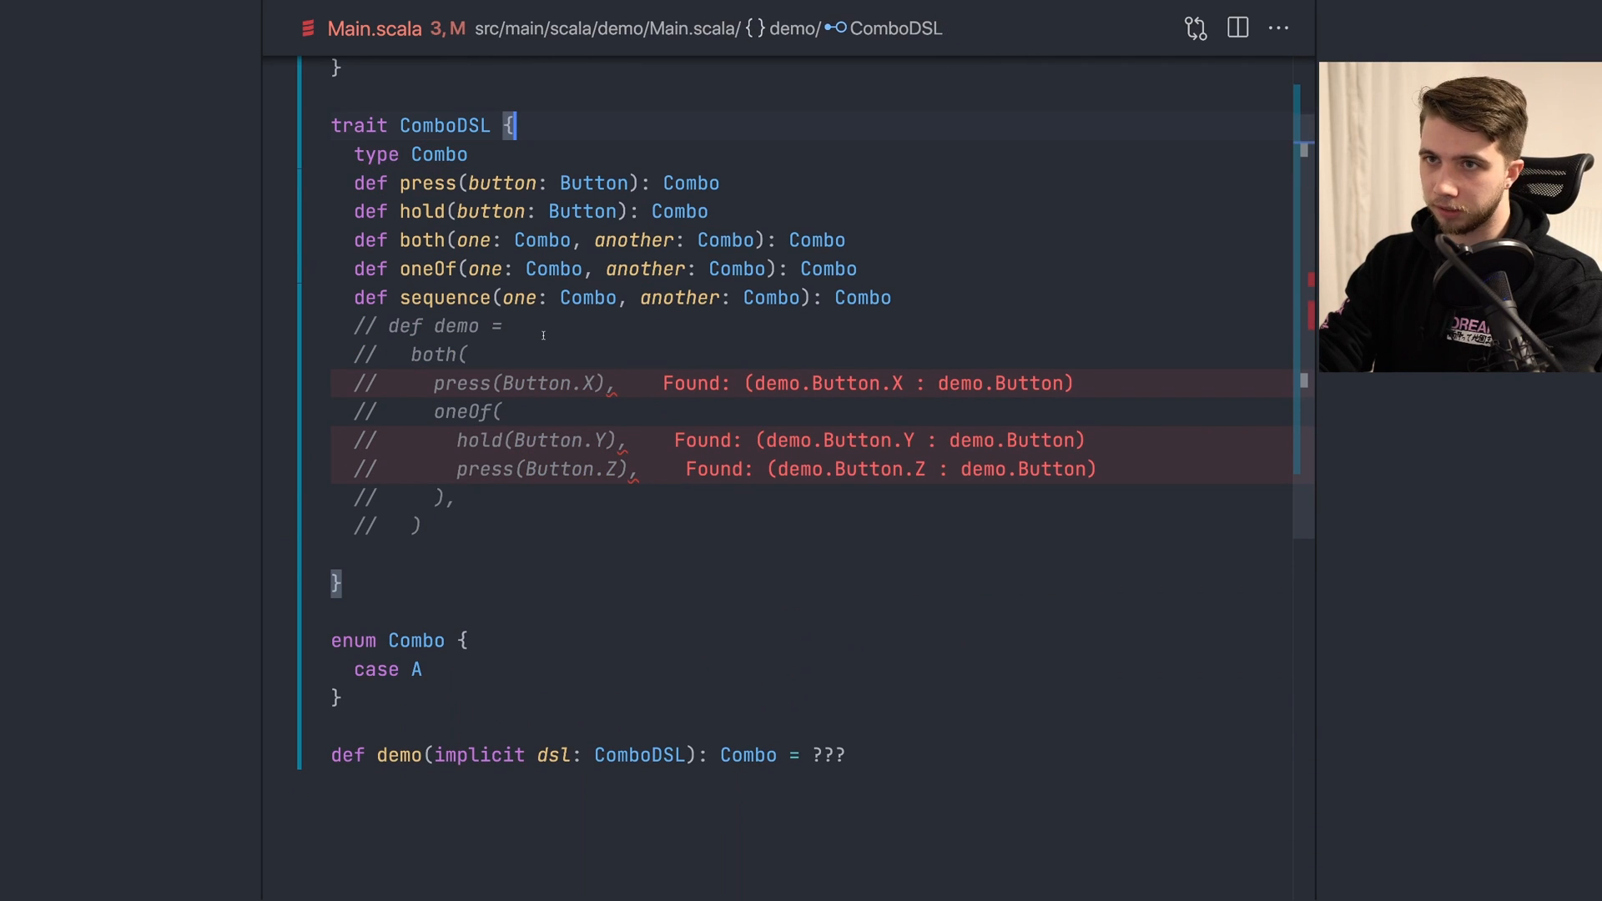
Step: Start trait Security[F[_]] at the file's end with a login(user, password): F[Unit] method
click(313, 124)
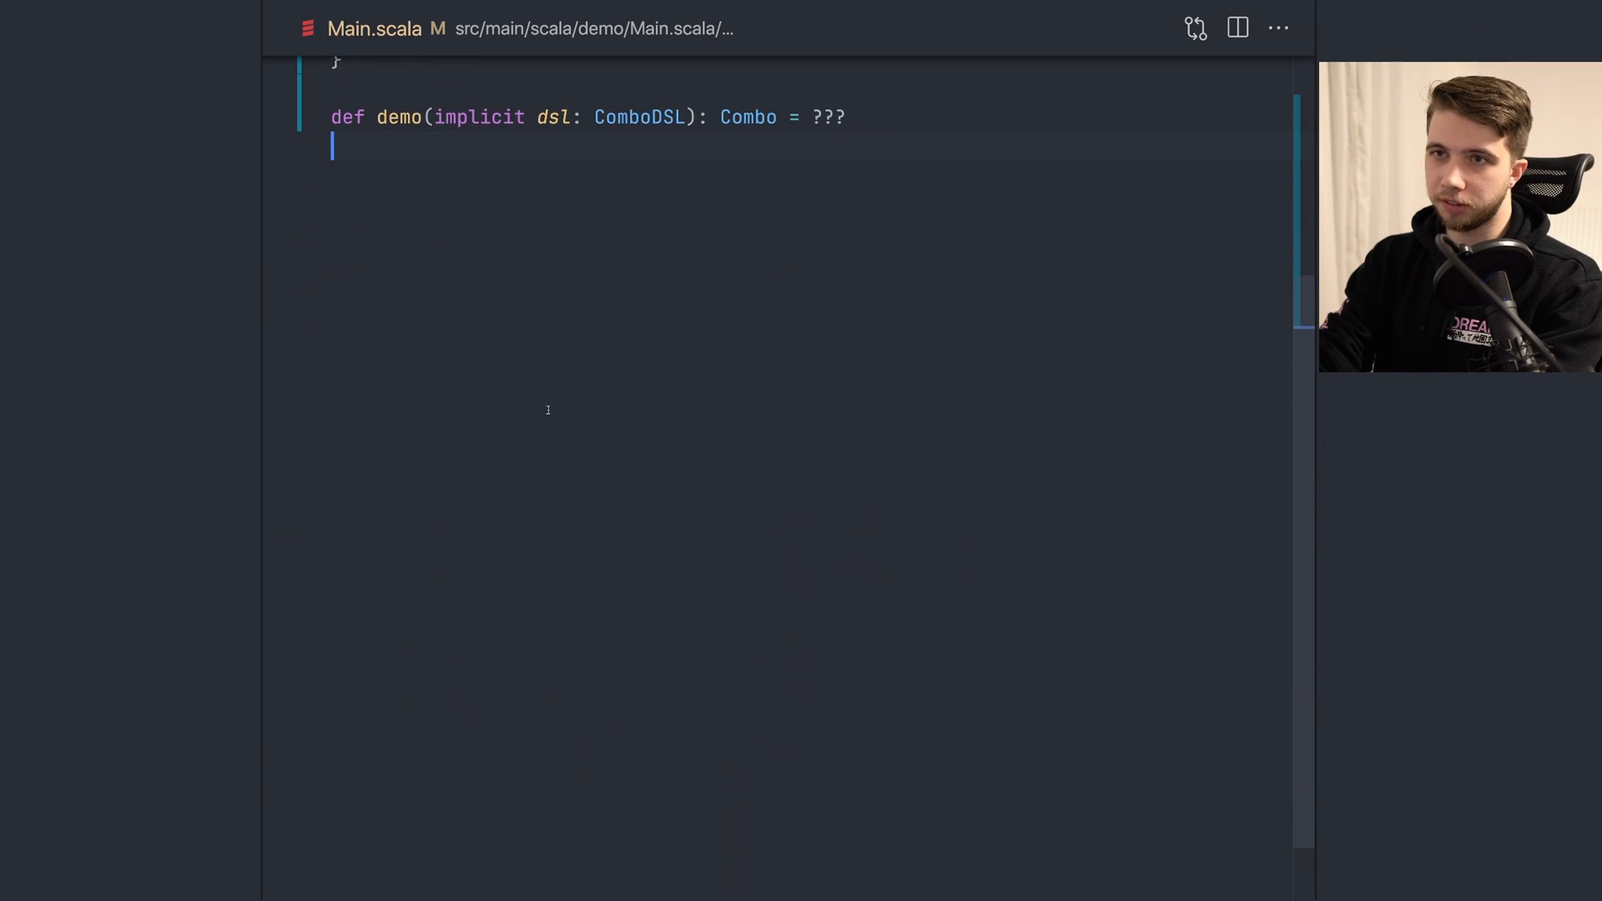
scroll(down, 3)
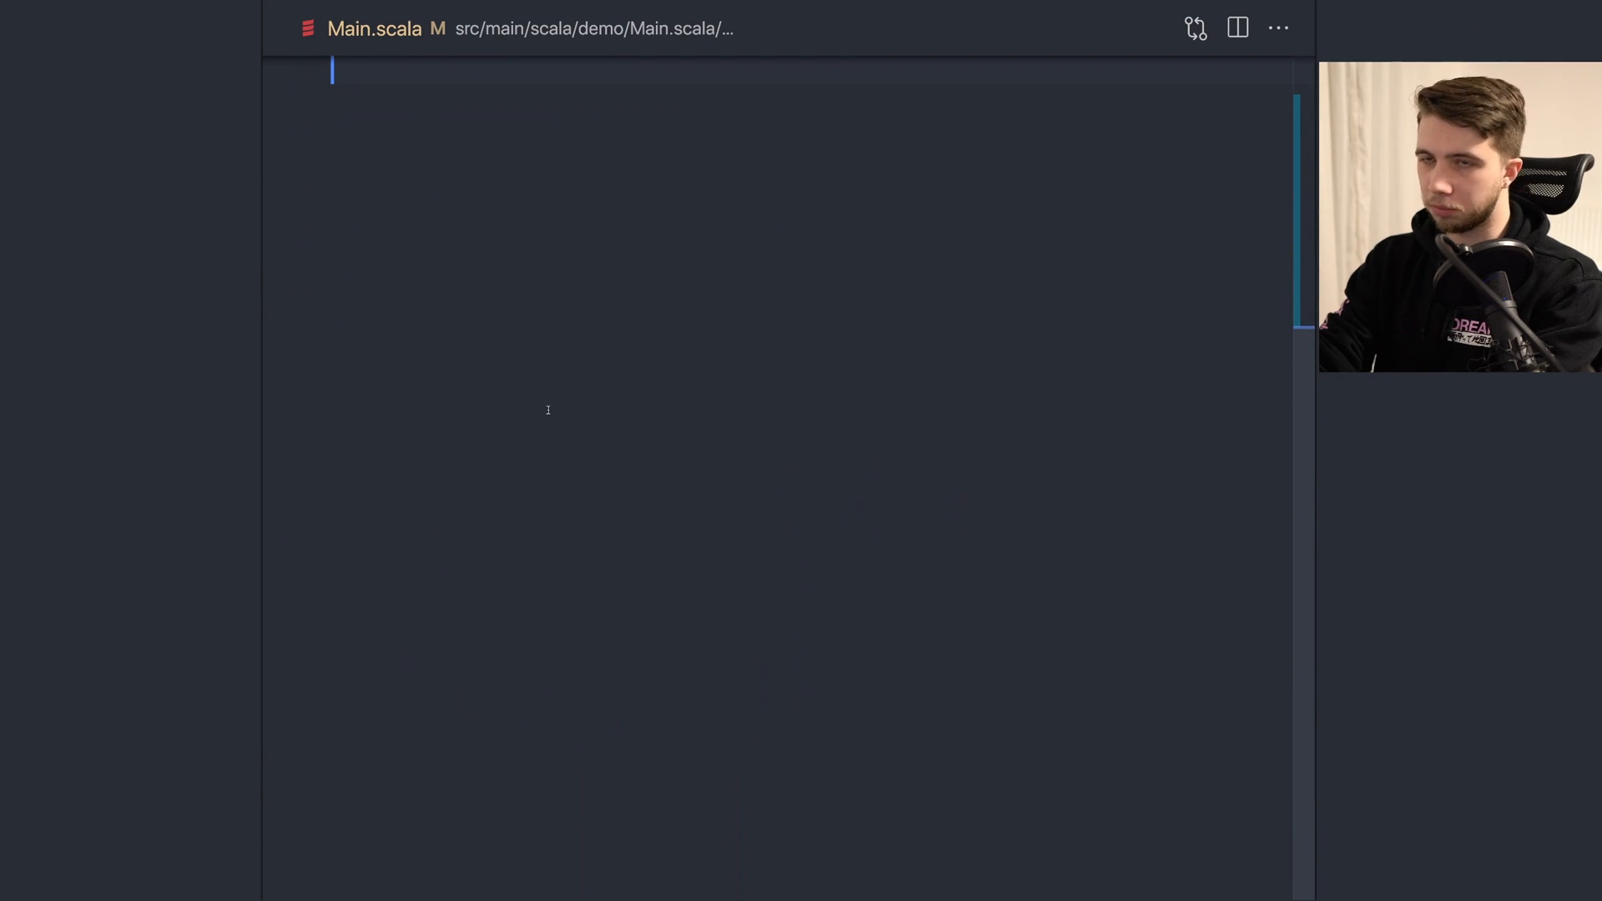
text(trait Secur)
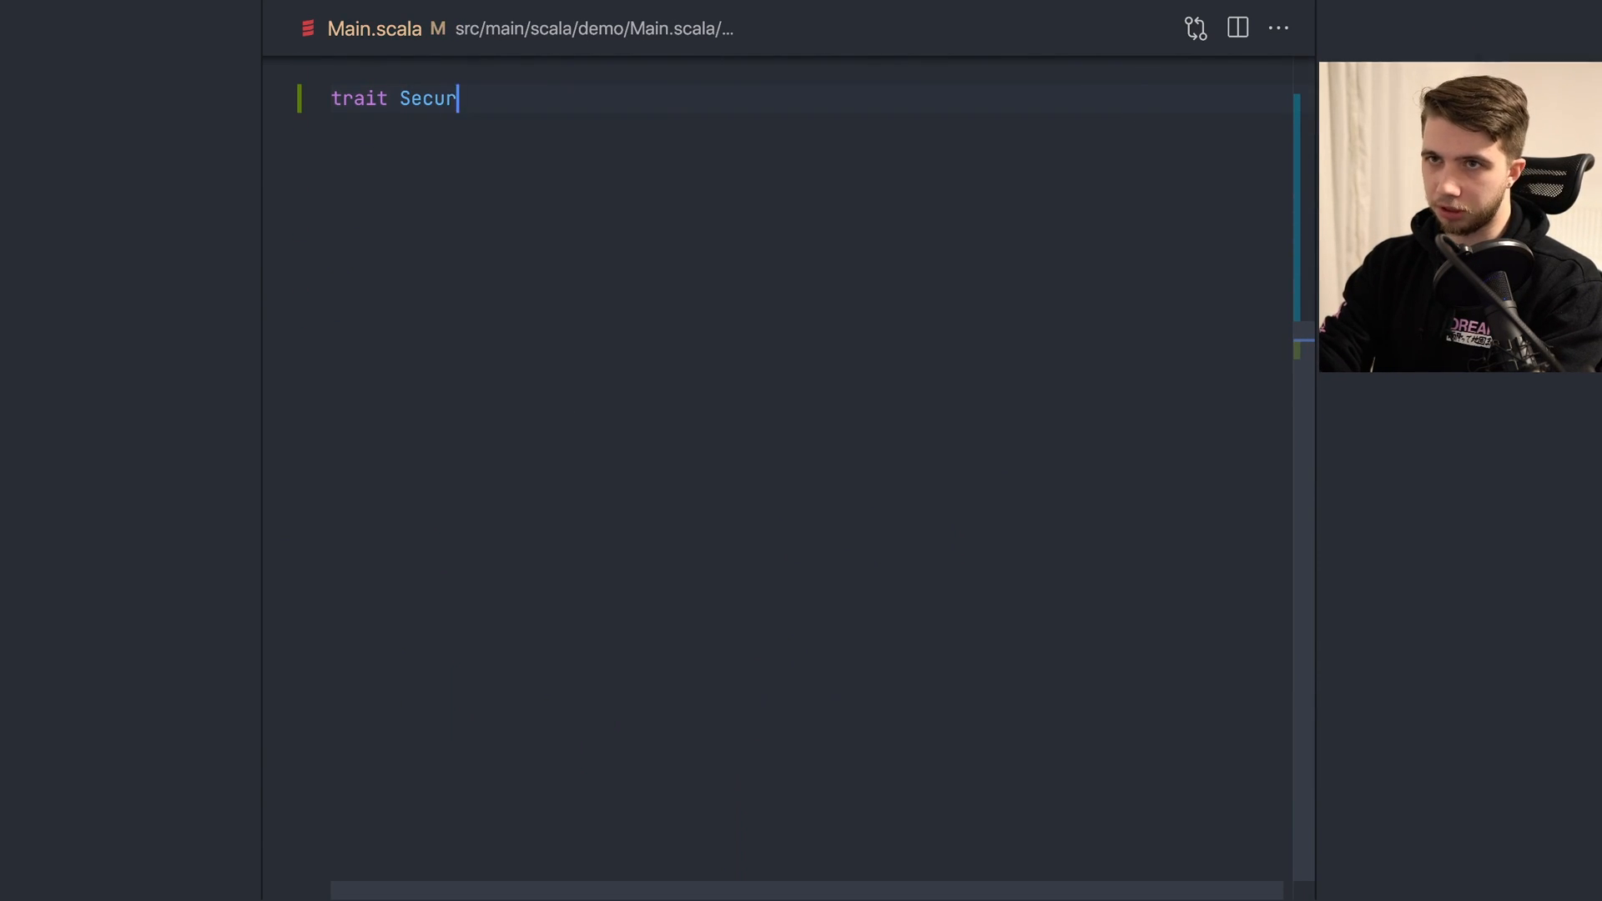
text(ity[F[_]] {)
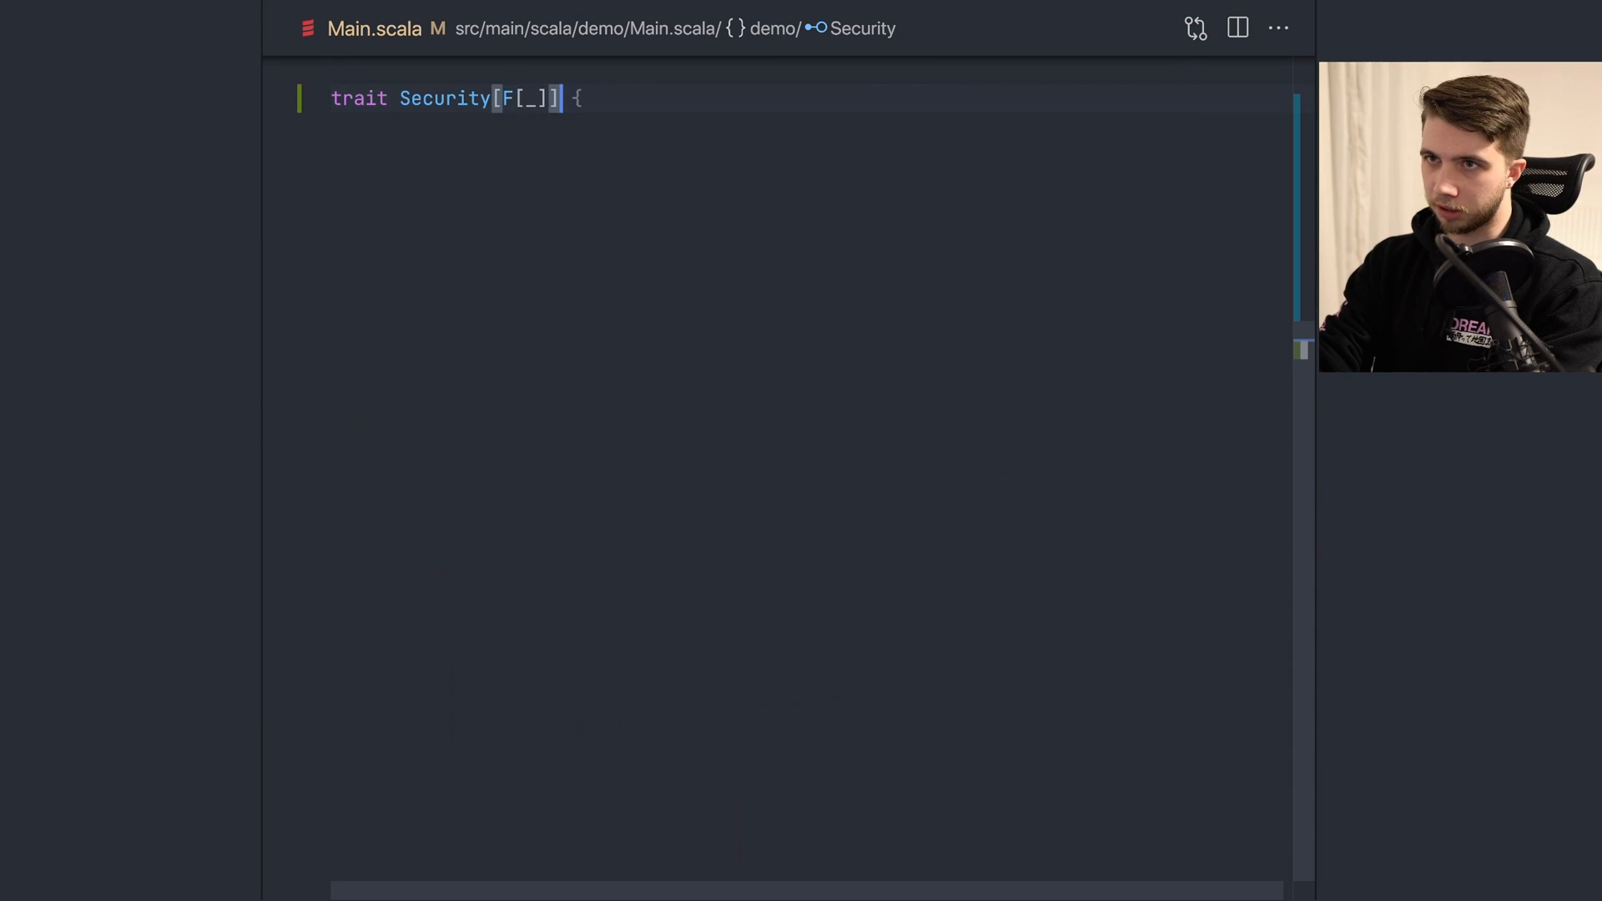
text(def login(user: String, password: String): F[Unit])
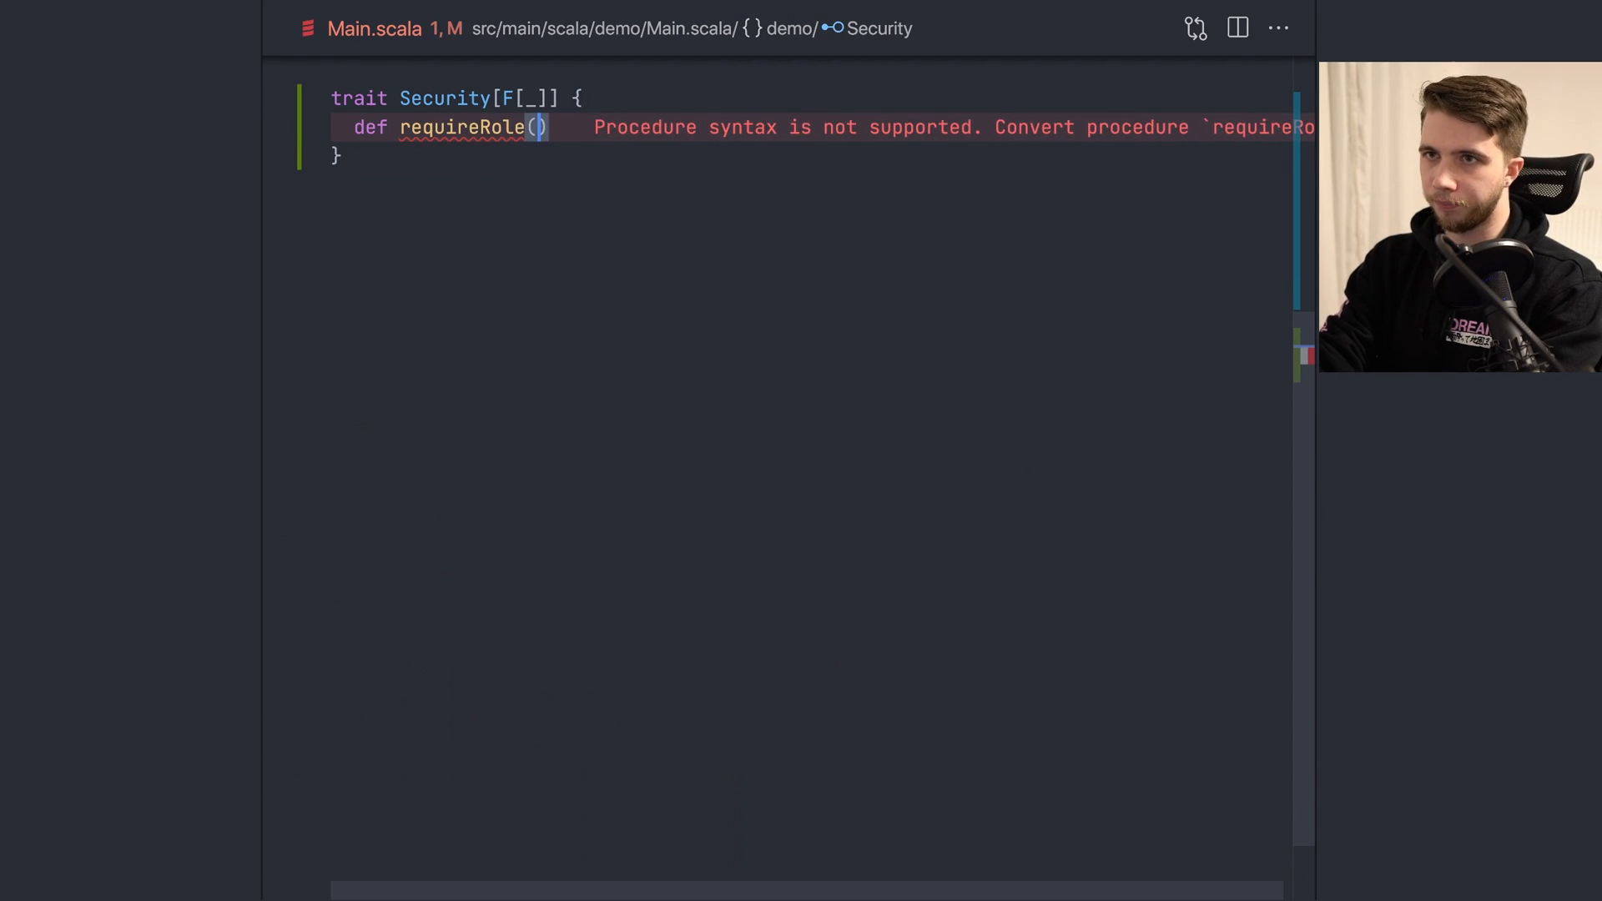
Step: Declare requireRole(role: Role)(fa: F[A]): F[A] and a matching giveRole, adding the Role type parameter
text(role: Role)
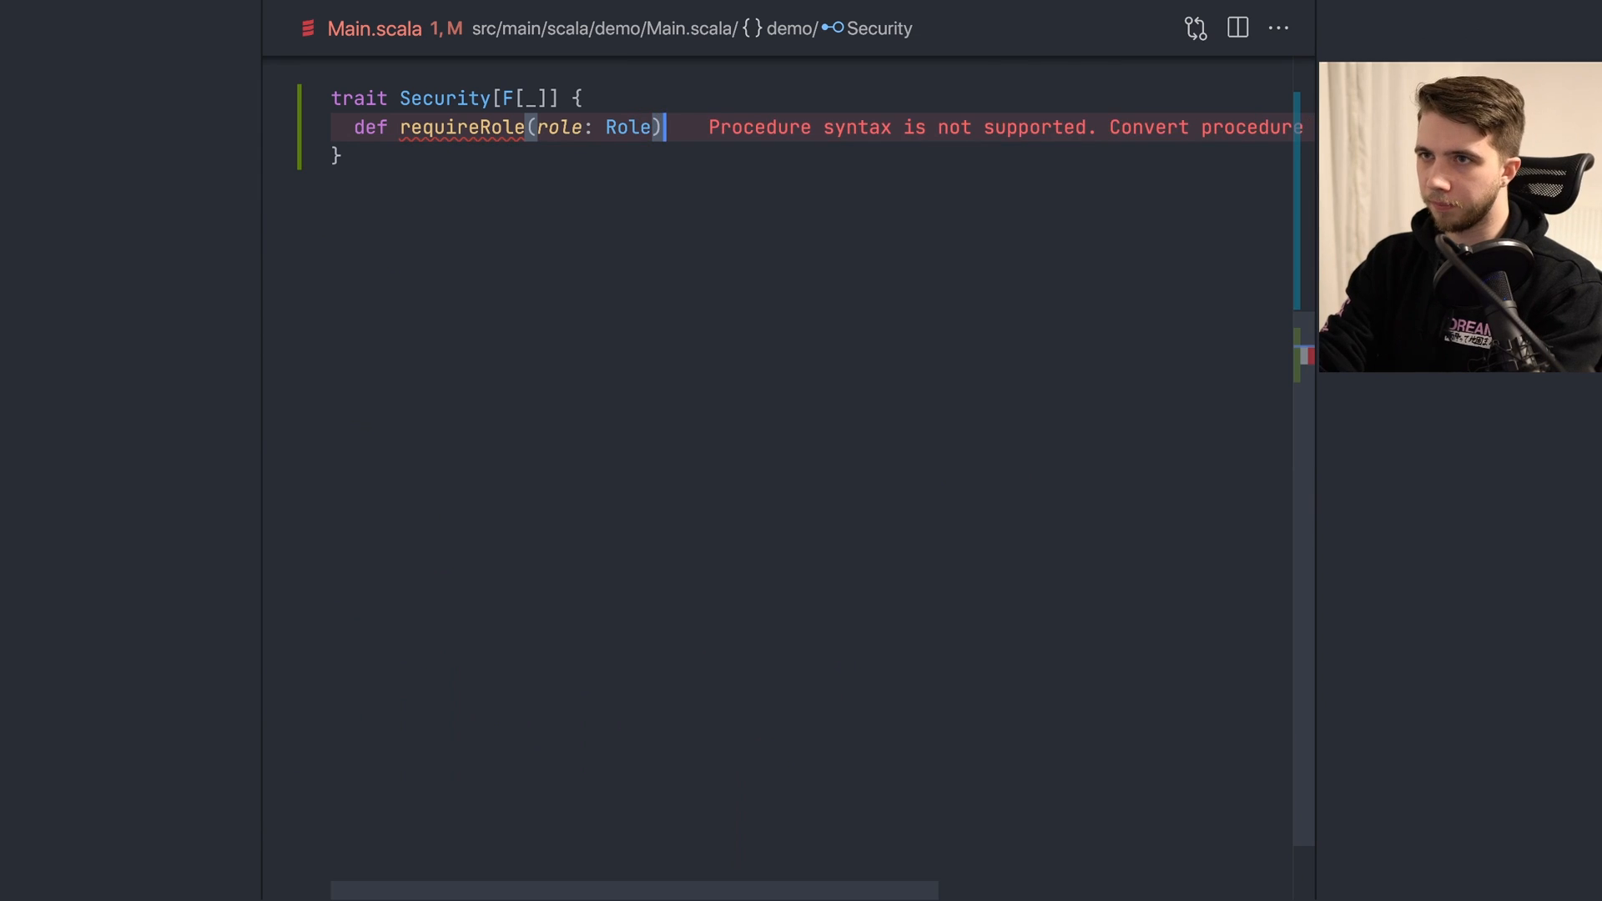
text((fa: F[A]):)
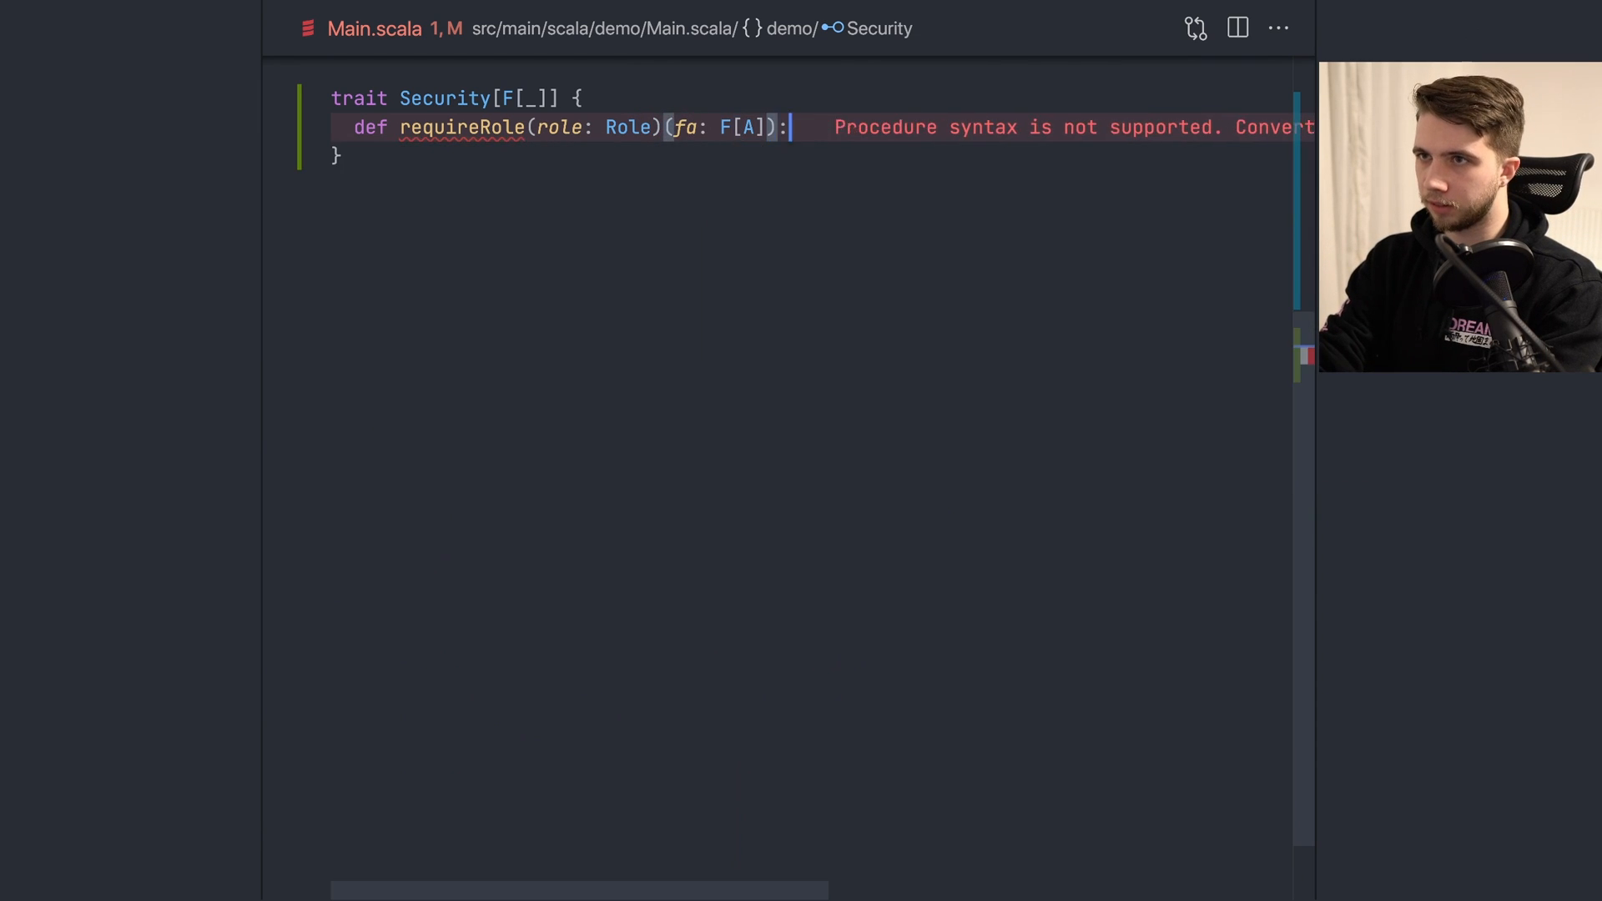
text(F[A])
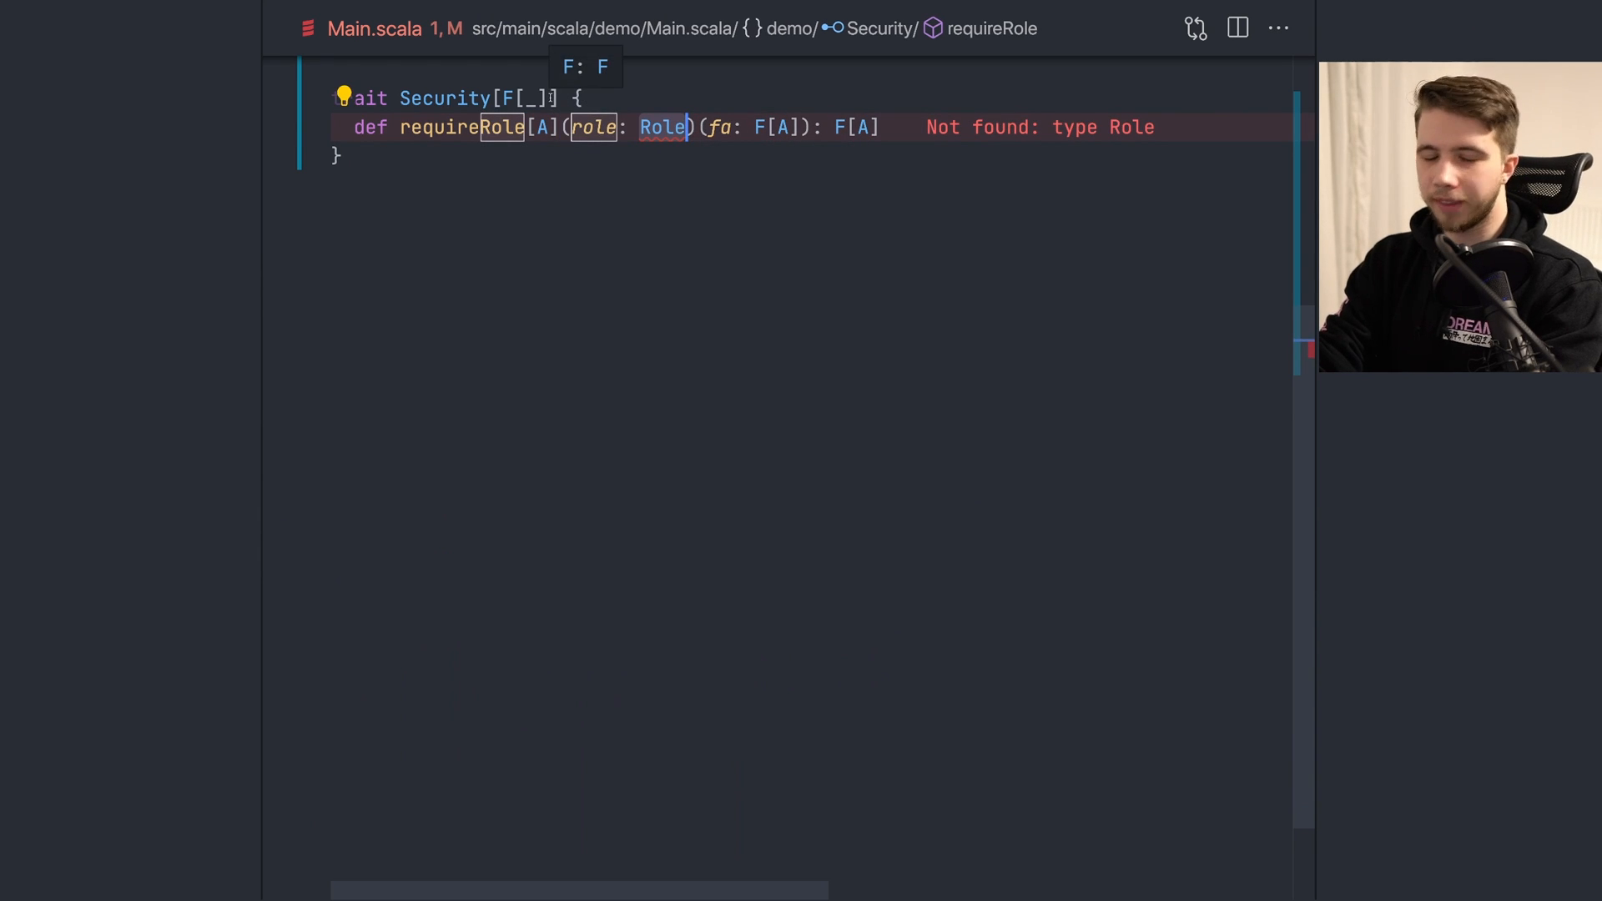
text(, Role)
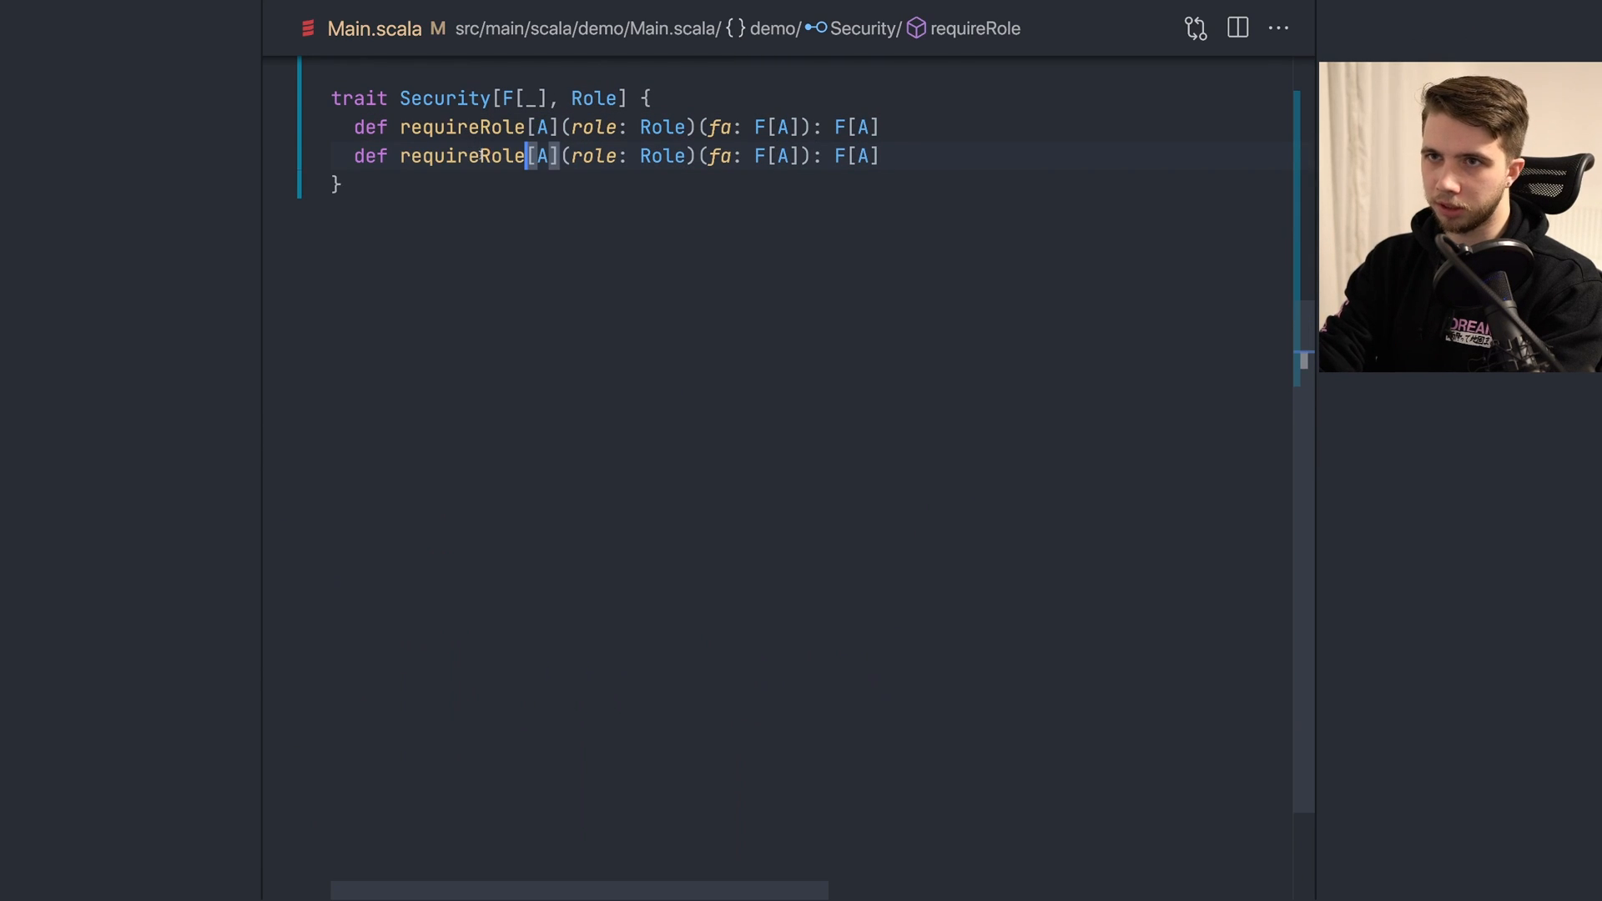
text(giveRole)
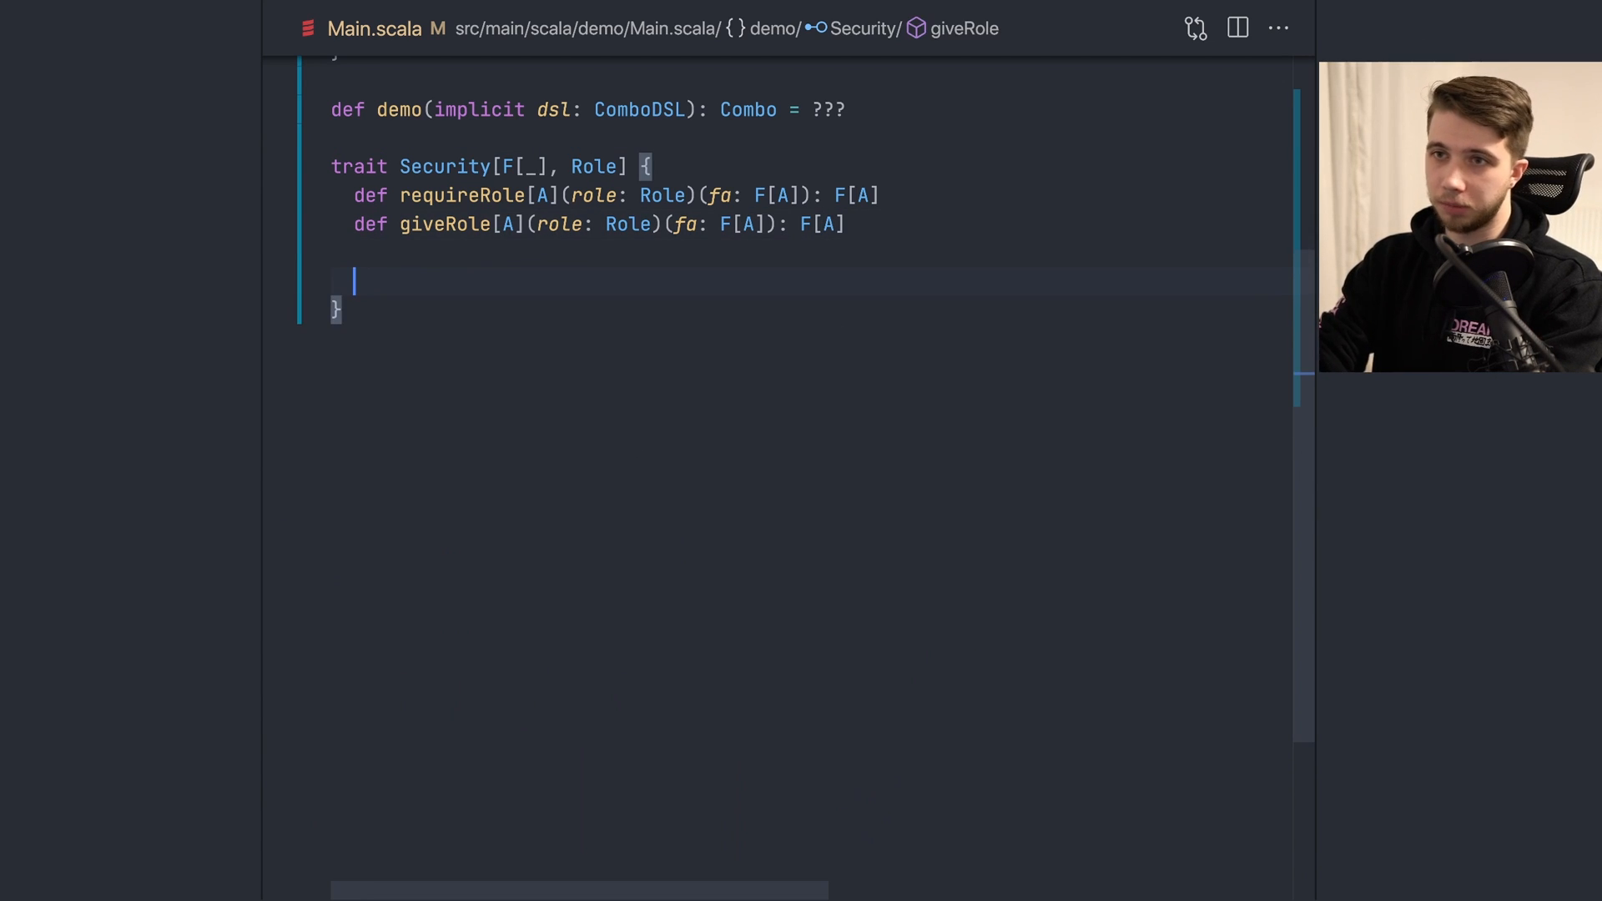
Step: Add def demo[A](fa: F[A]): F[A] = giveRole(admin) { requireRole(admin) { fa } }, trying ??? for admin
text(def demo[A](fa: F[A]): F[A] = {)
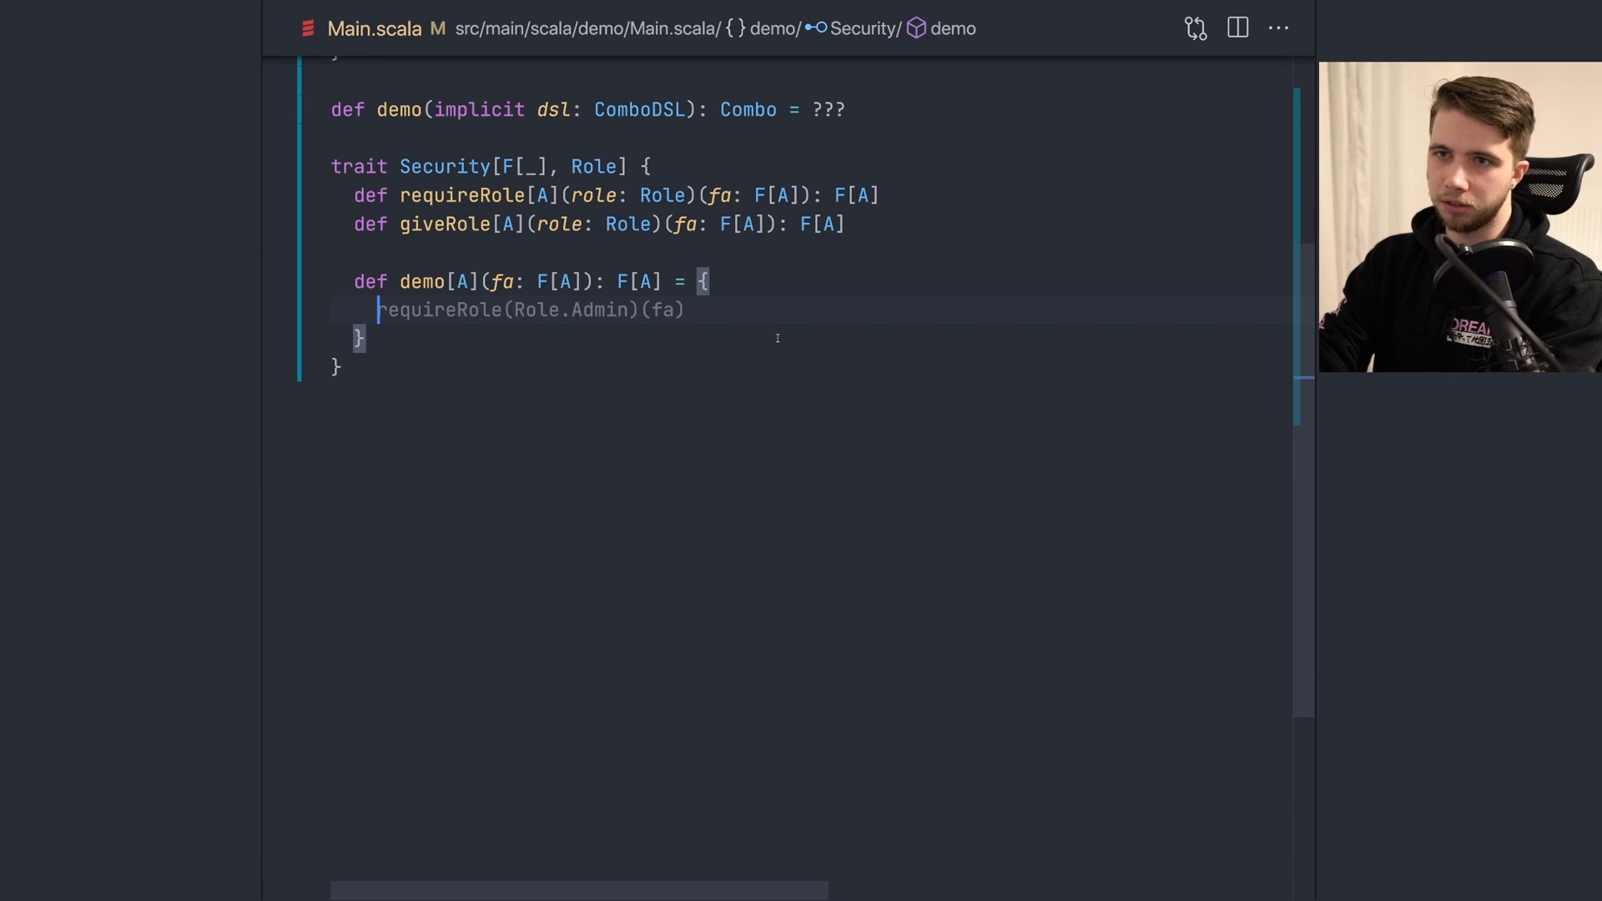
text(giveRole(admin){)
text(requireRole(admin){)
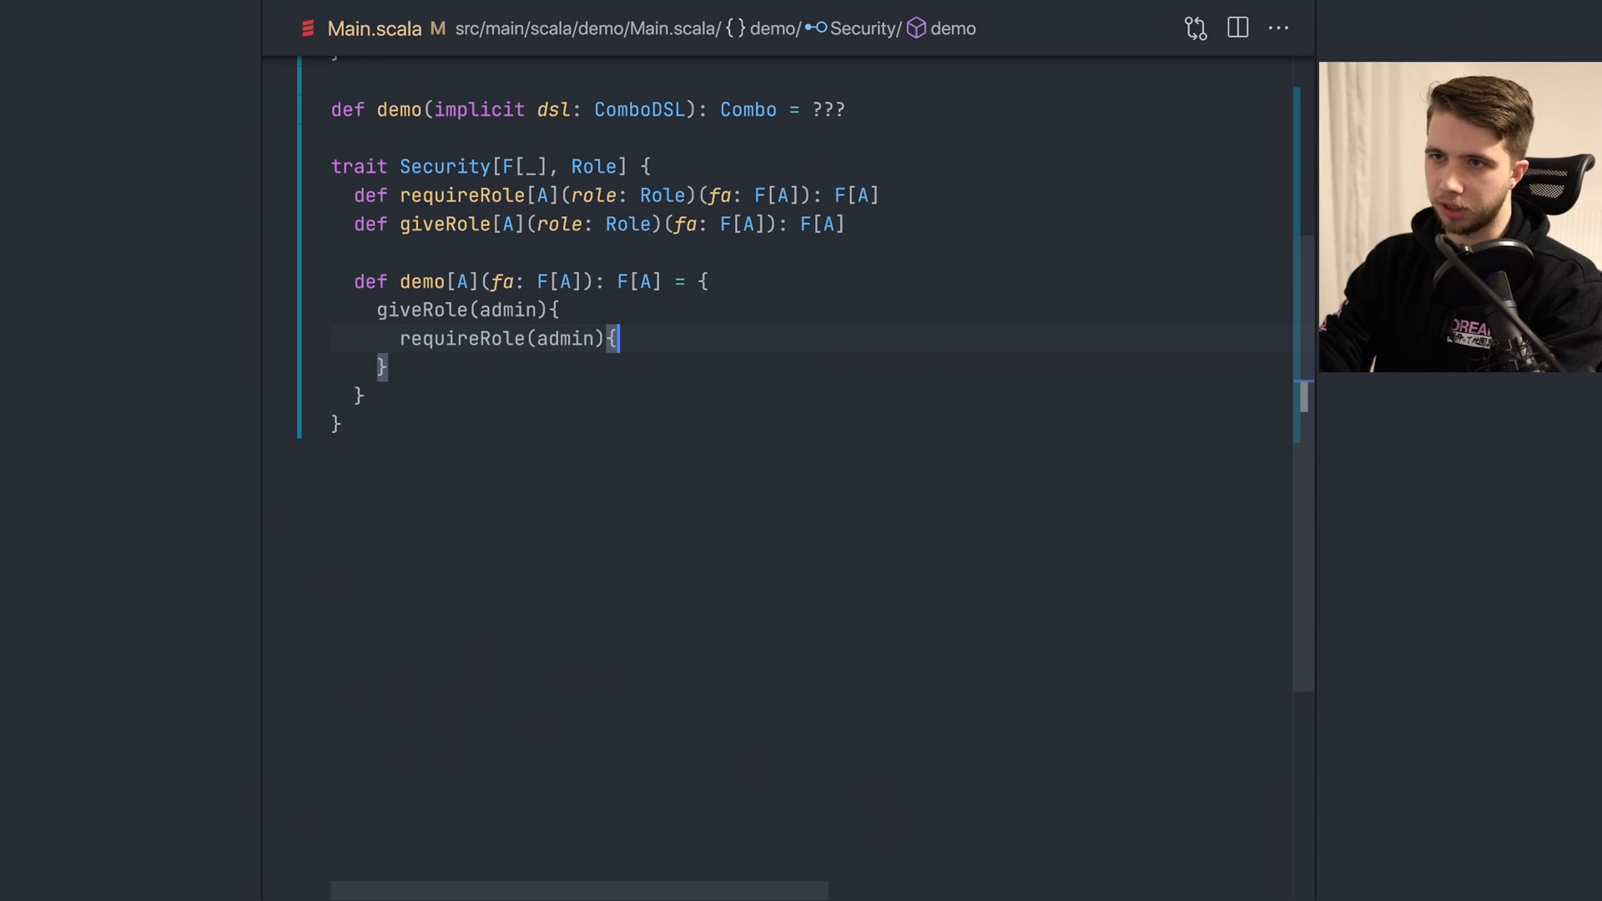
text(fa)
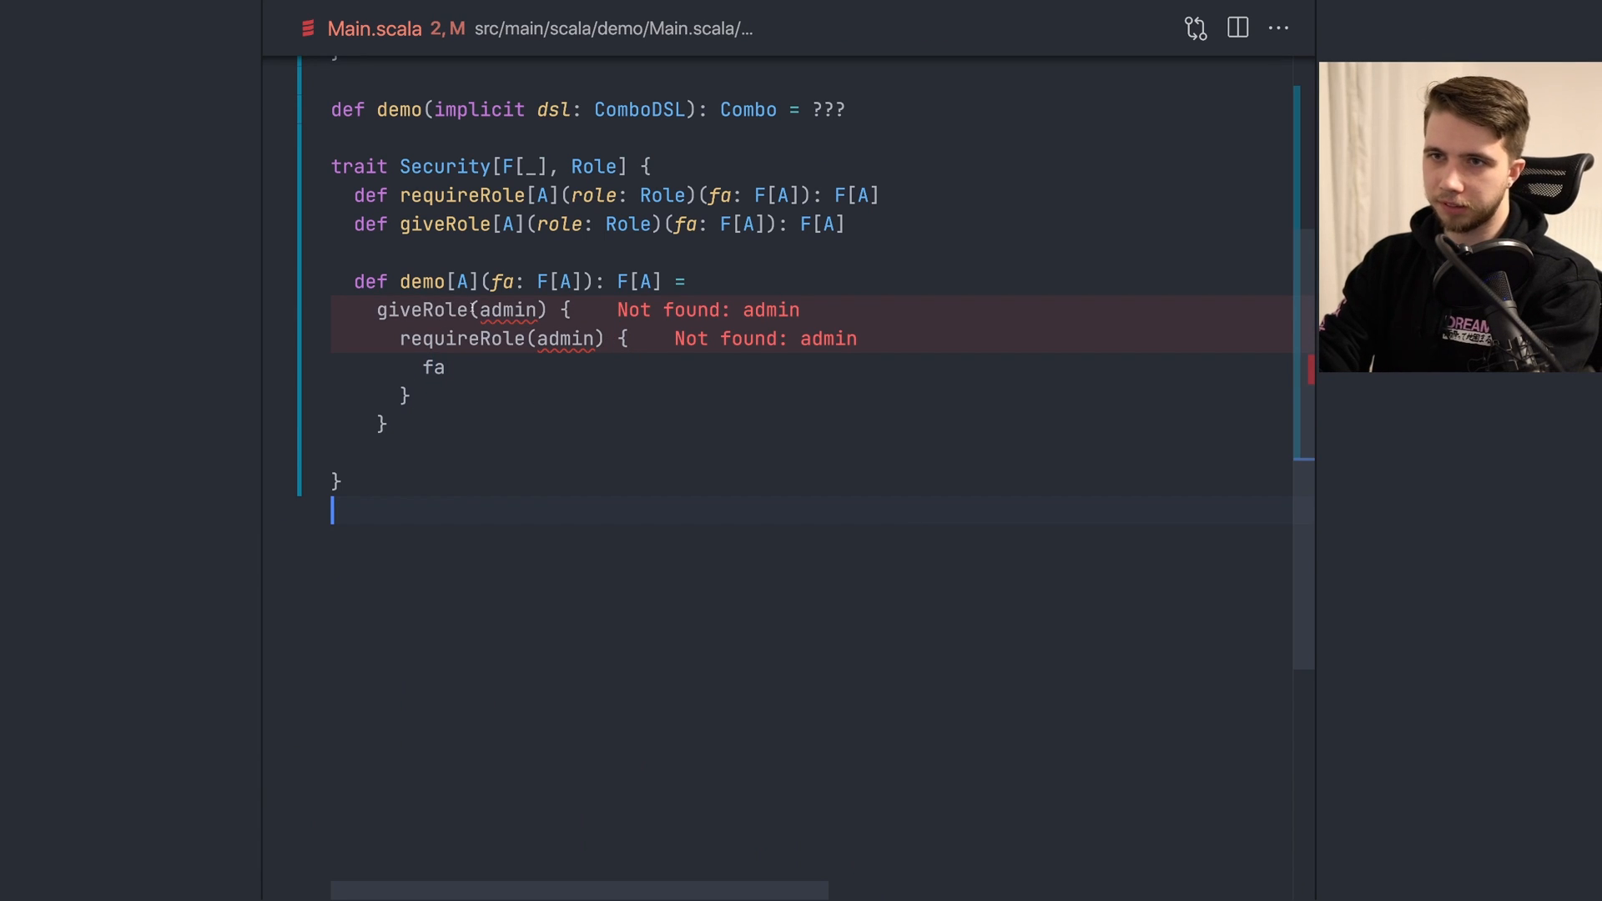
double_click(445, 167)
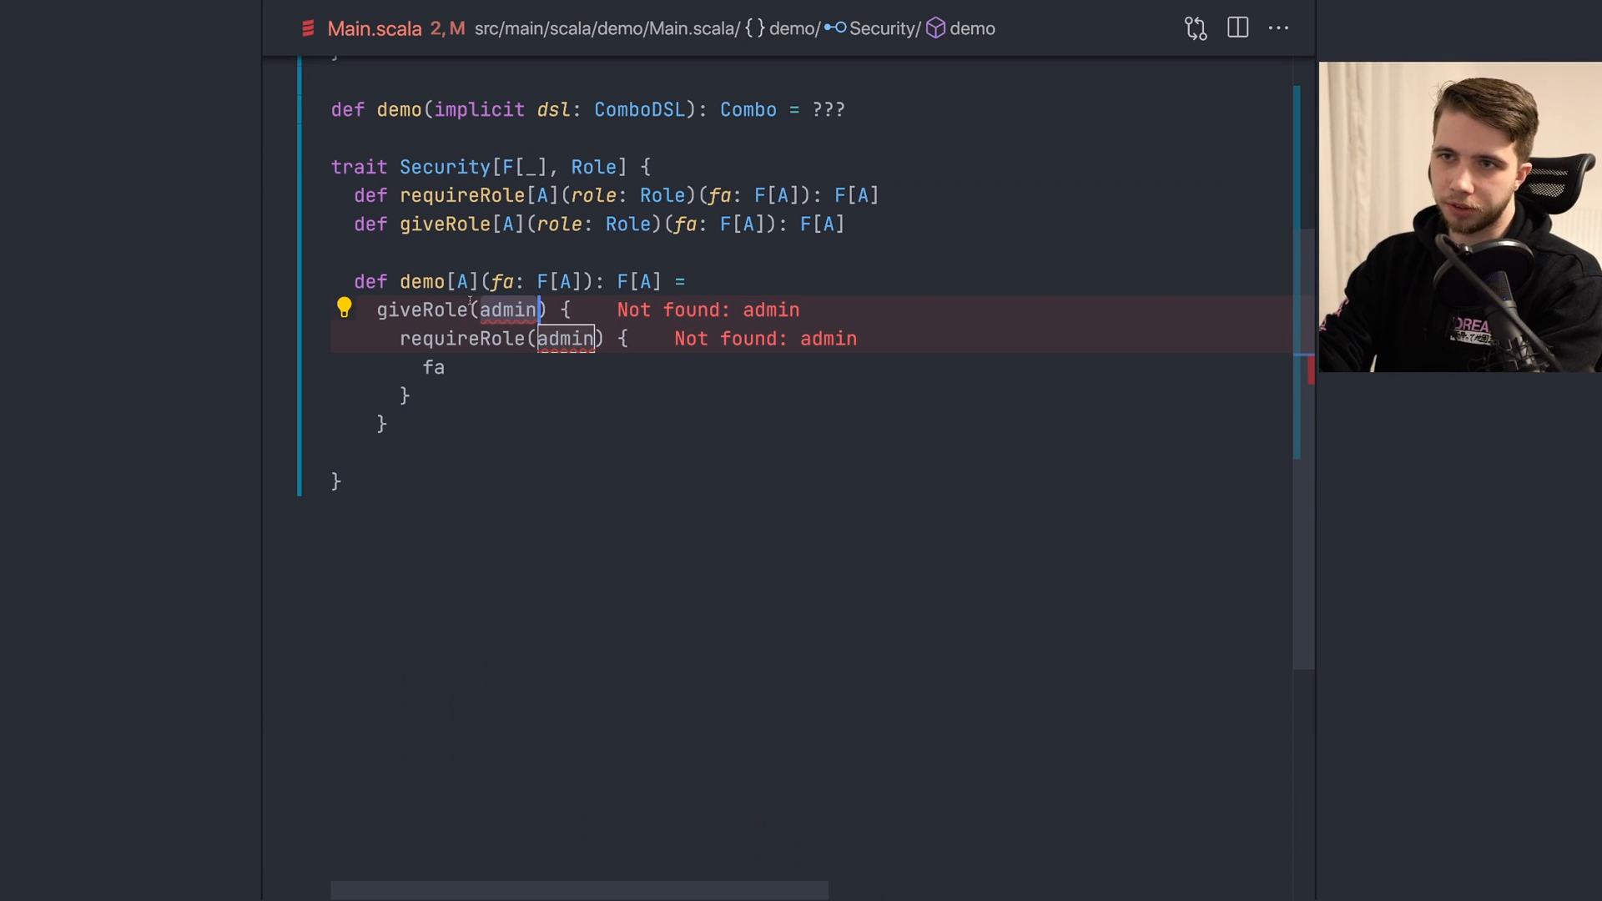
text(???)
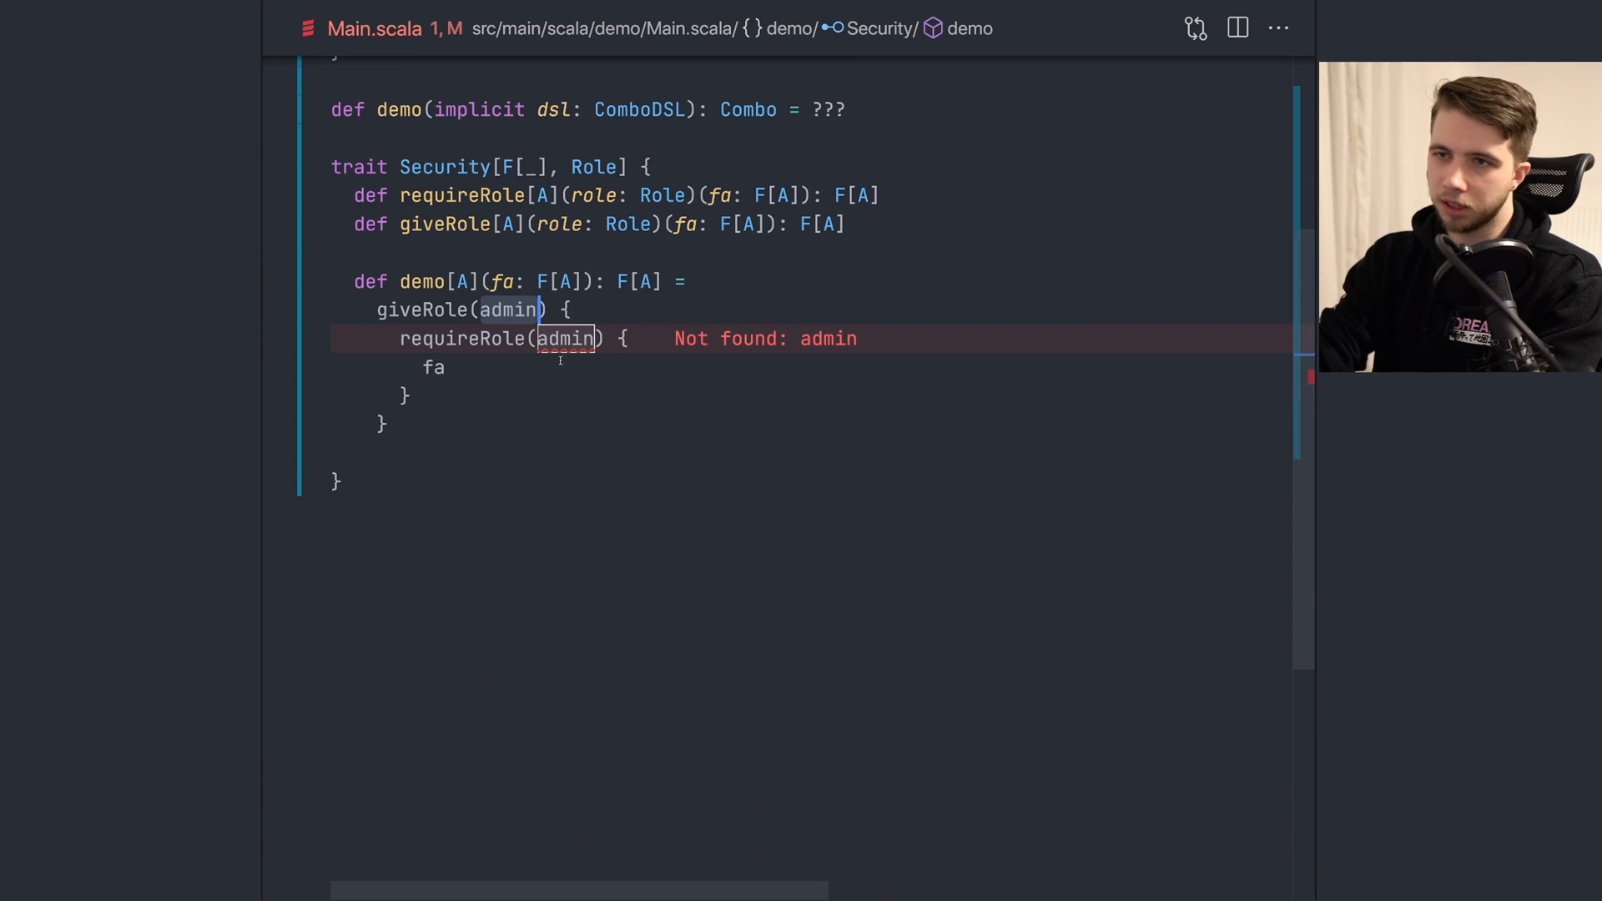
text(())
text(def admin:)
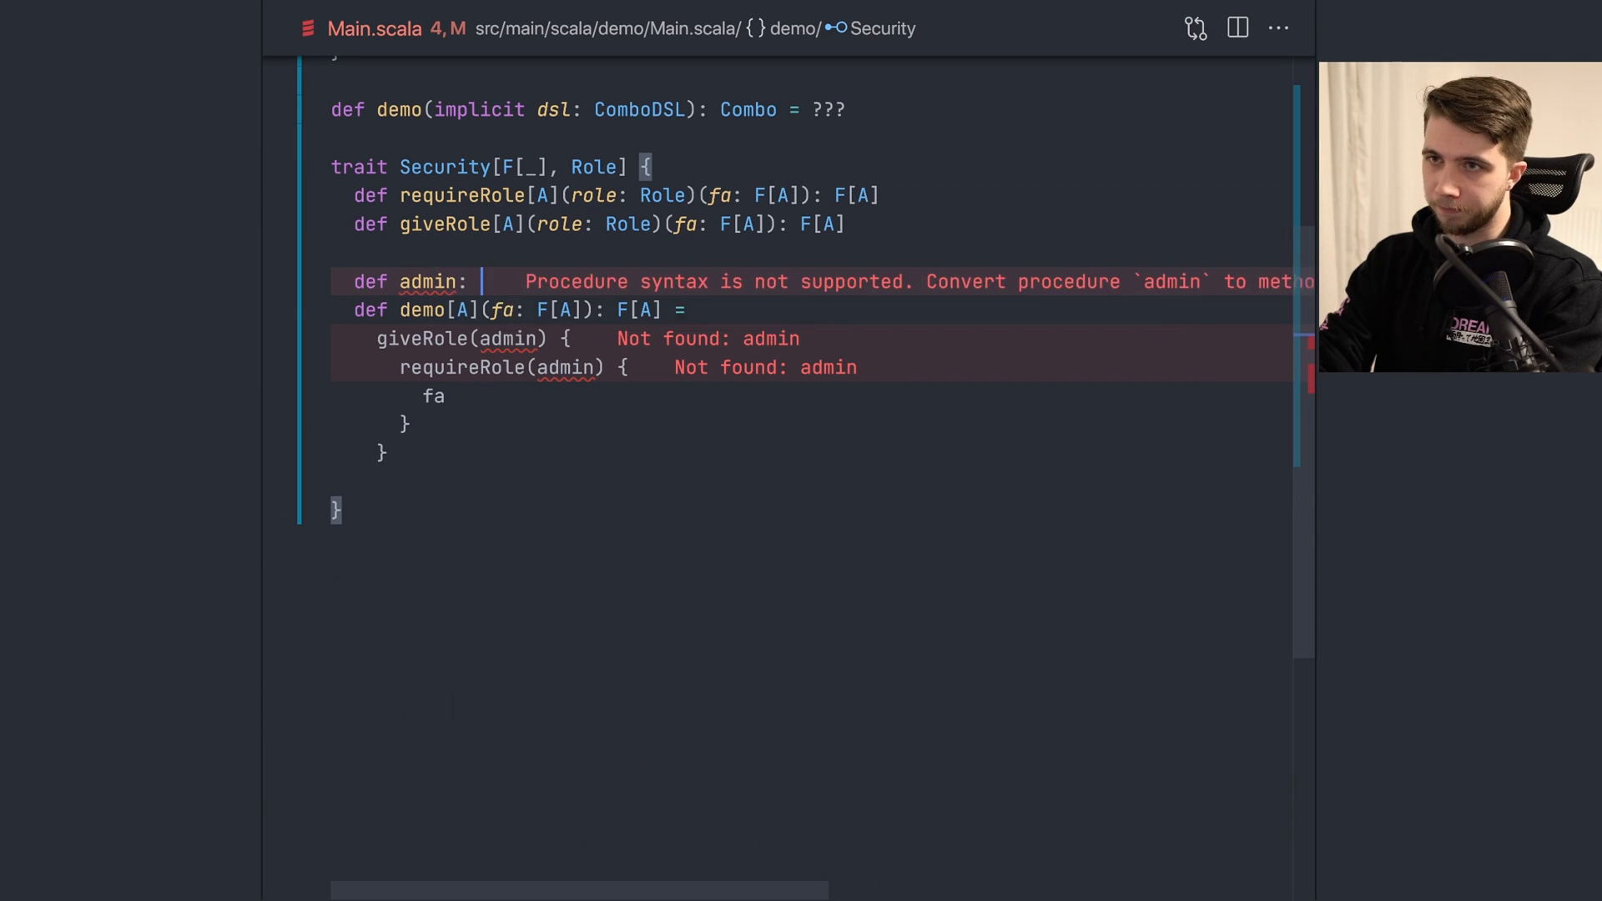
Step: Declare admin with type Role and begin an enum Role with a User case
text(Role)
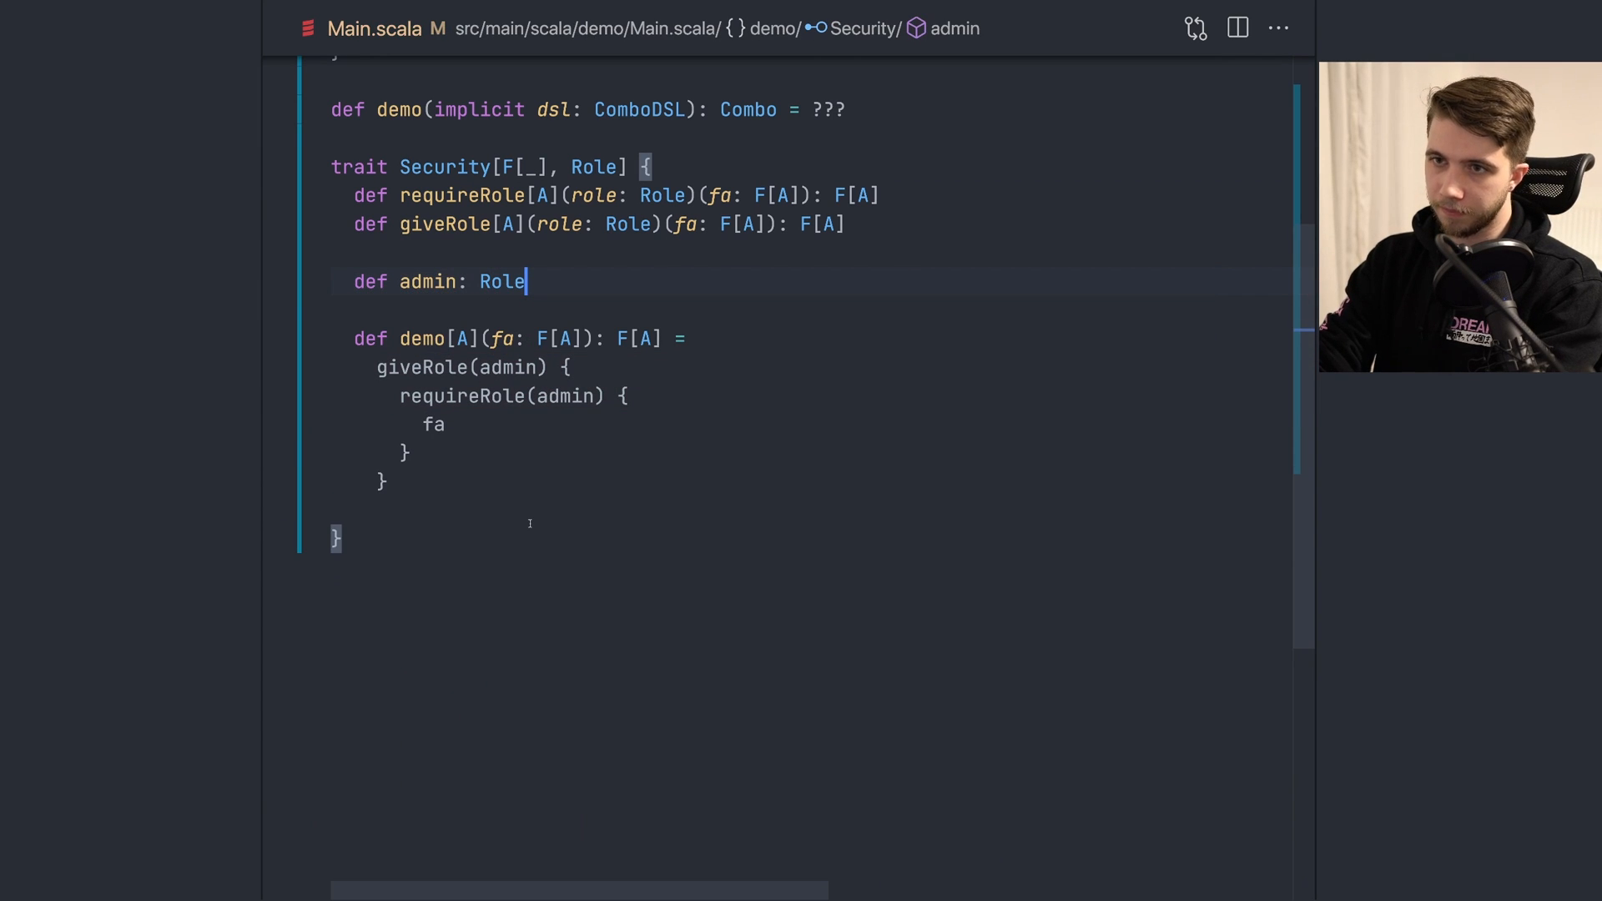
text(enum Role {)
text(case Admin)
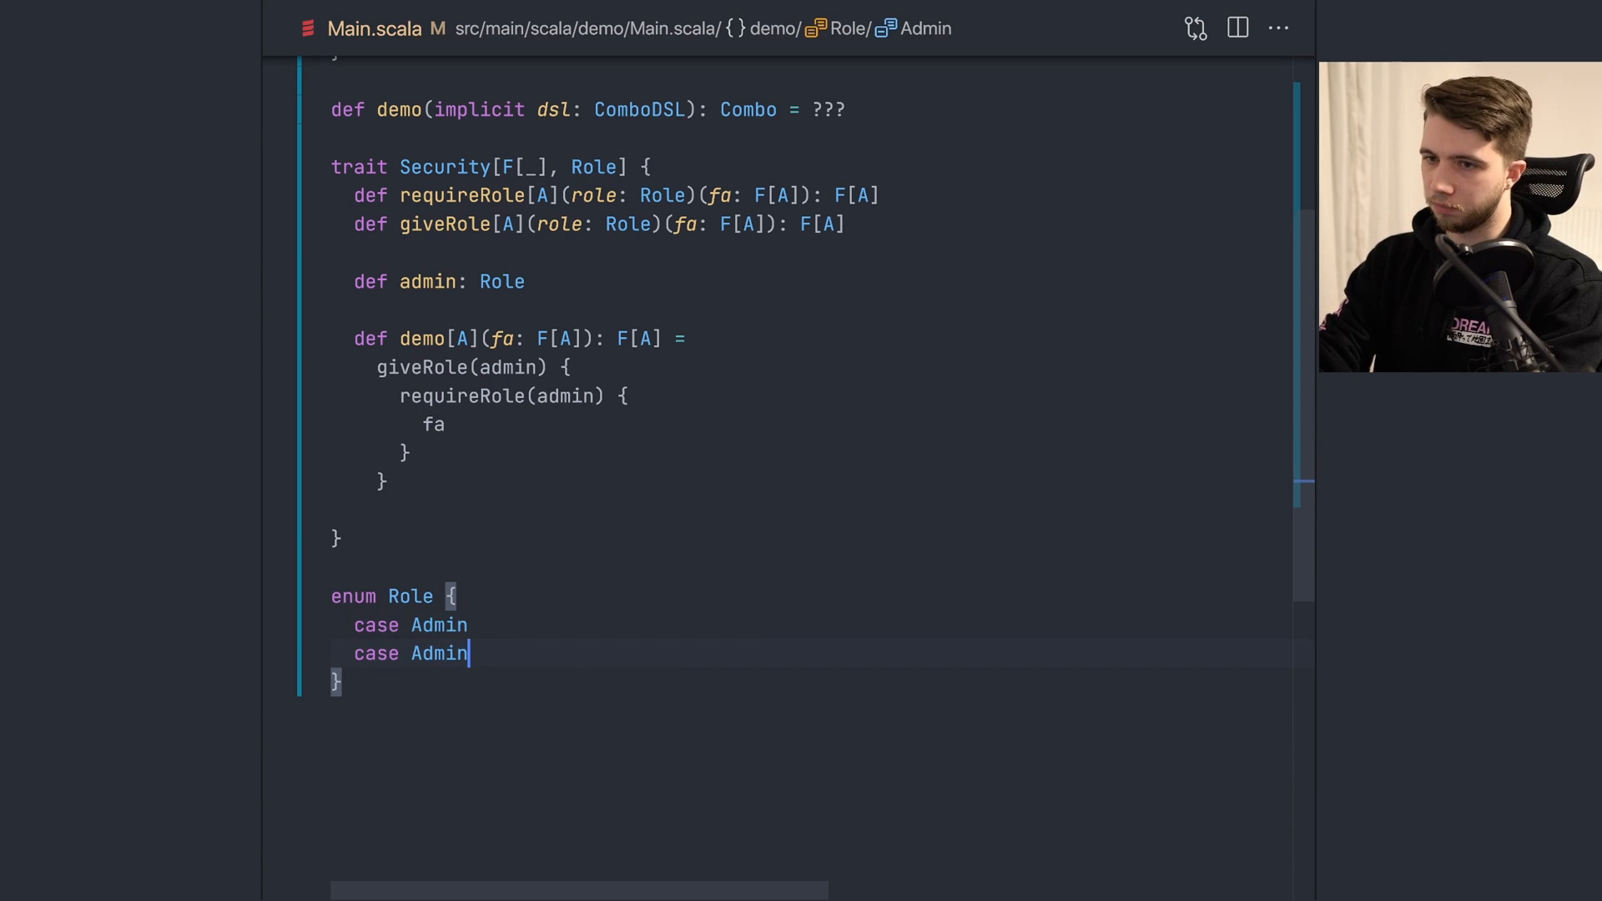
text(User)
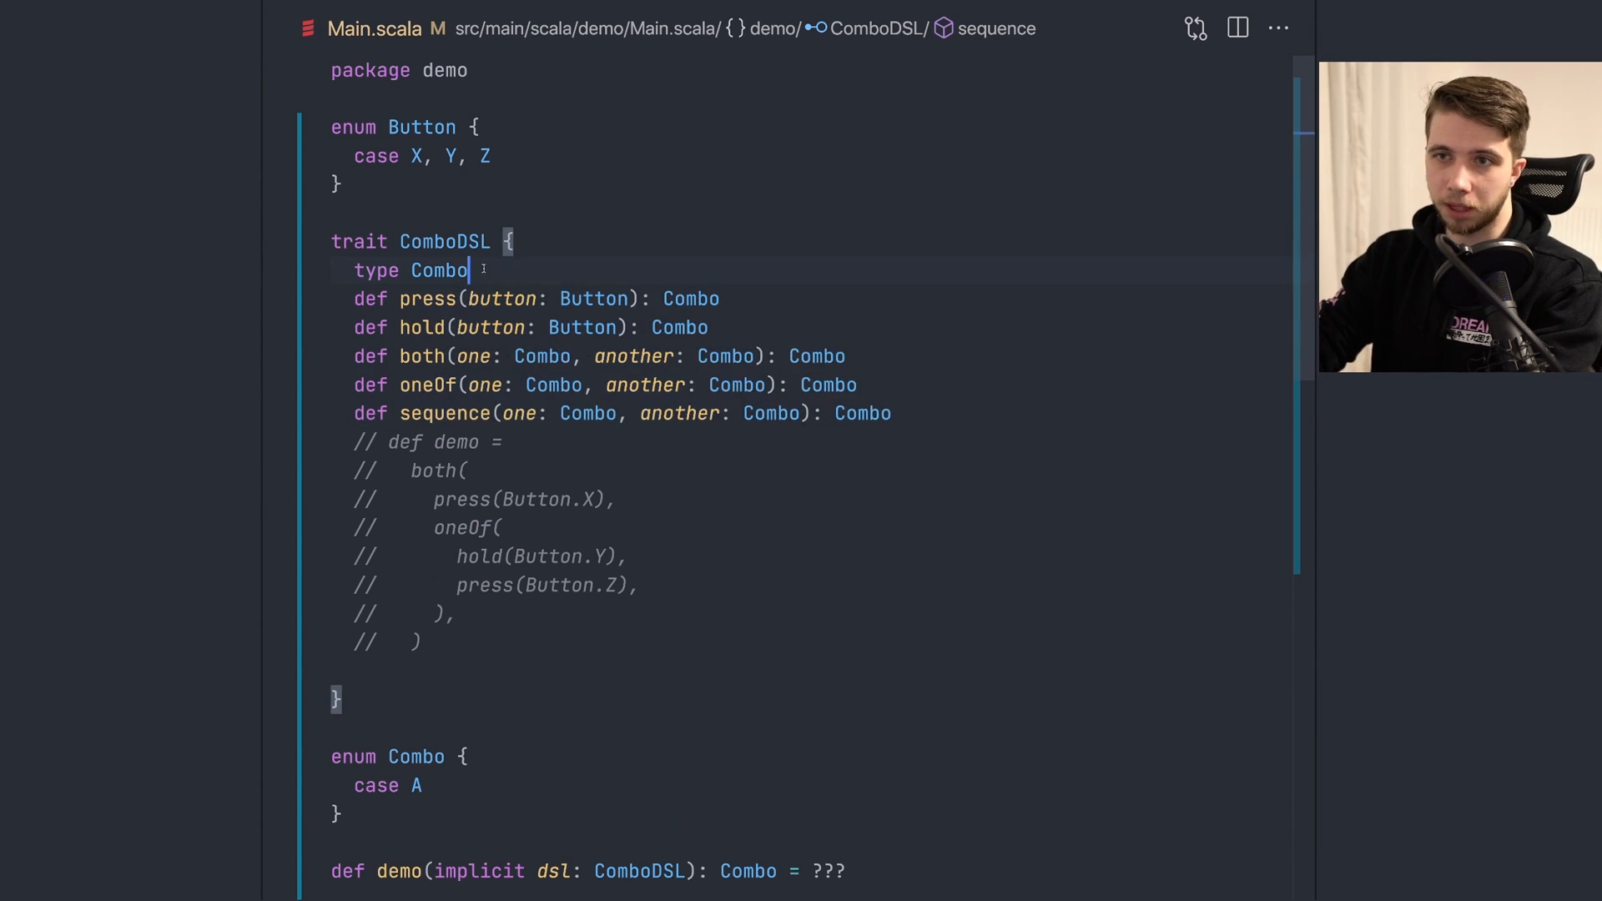
Step: Add Role as Security's second type parameter, discarding a tentative demo: F[Unit] line
scroll(down, 3)
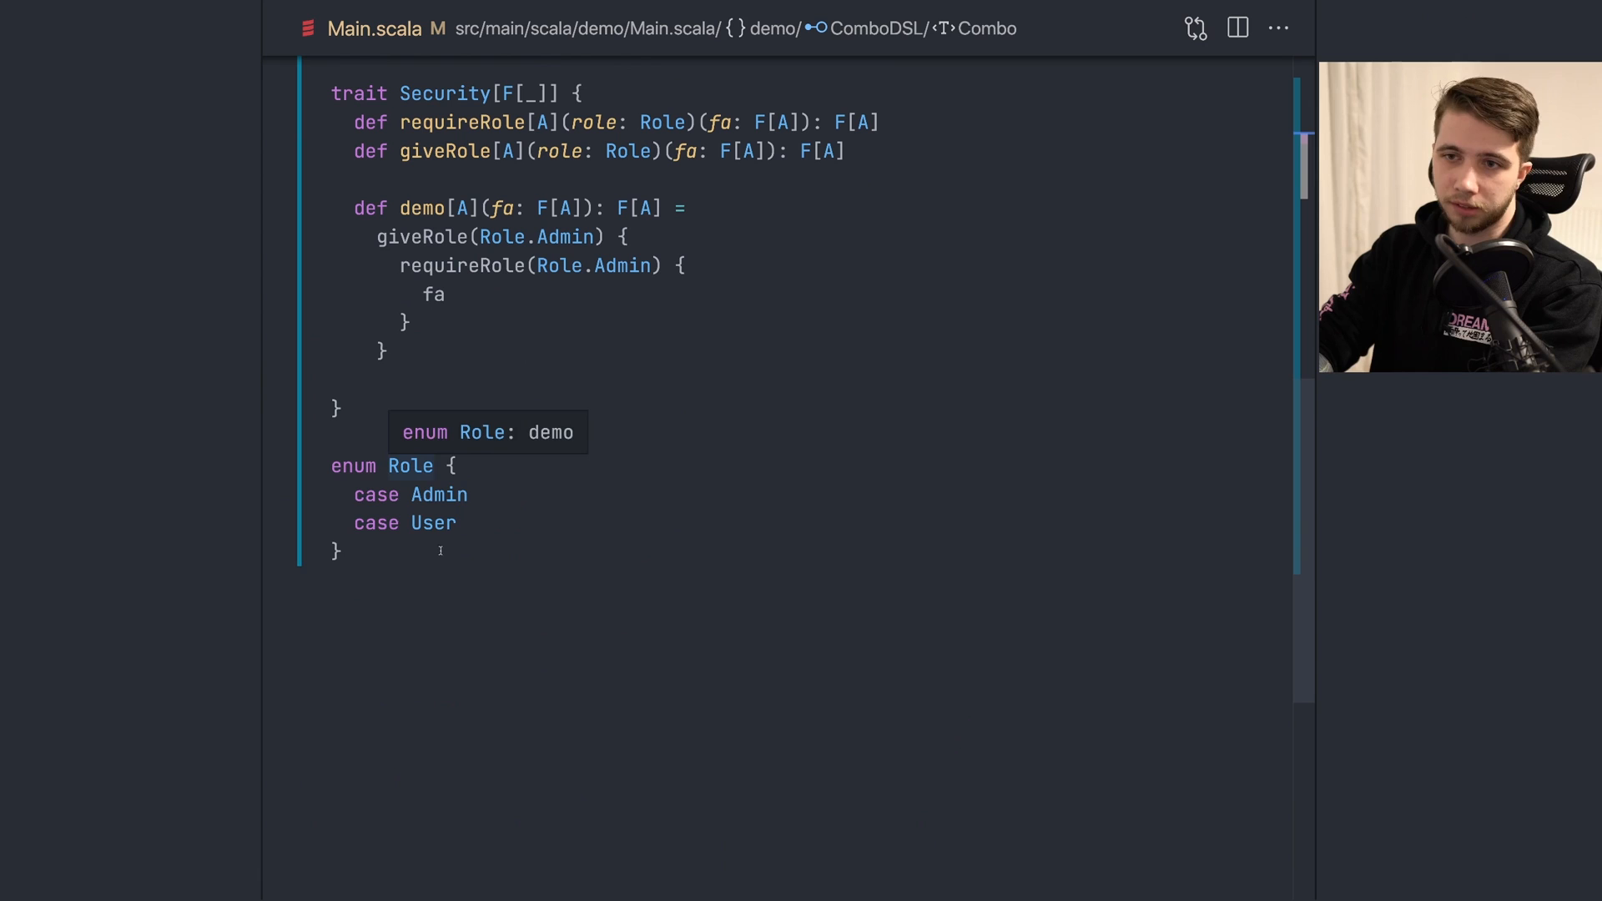
click(438, 495)
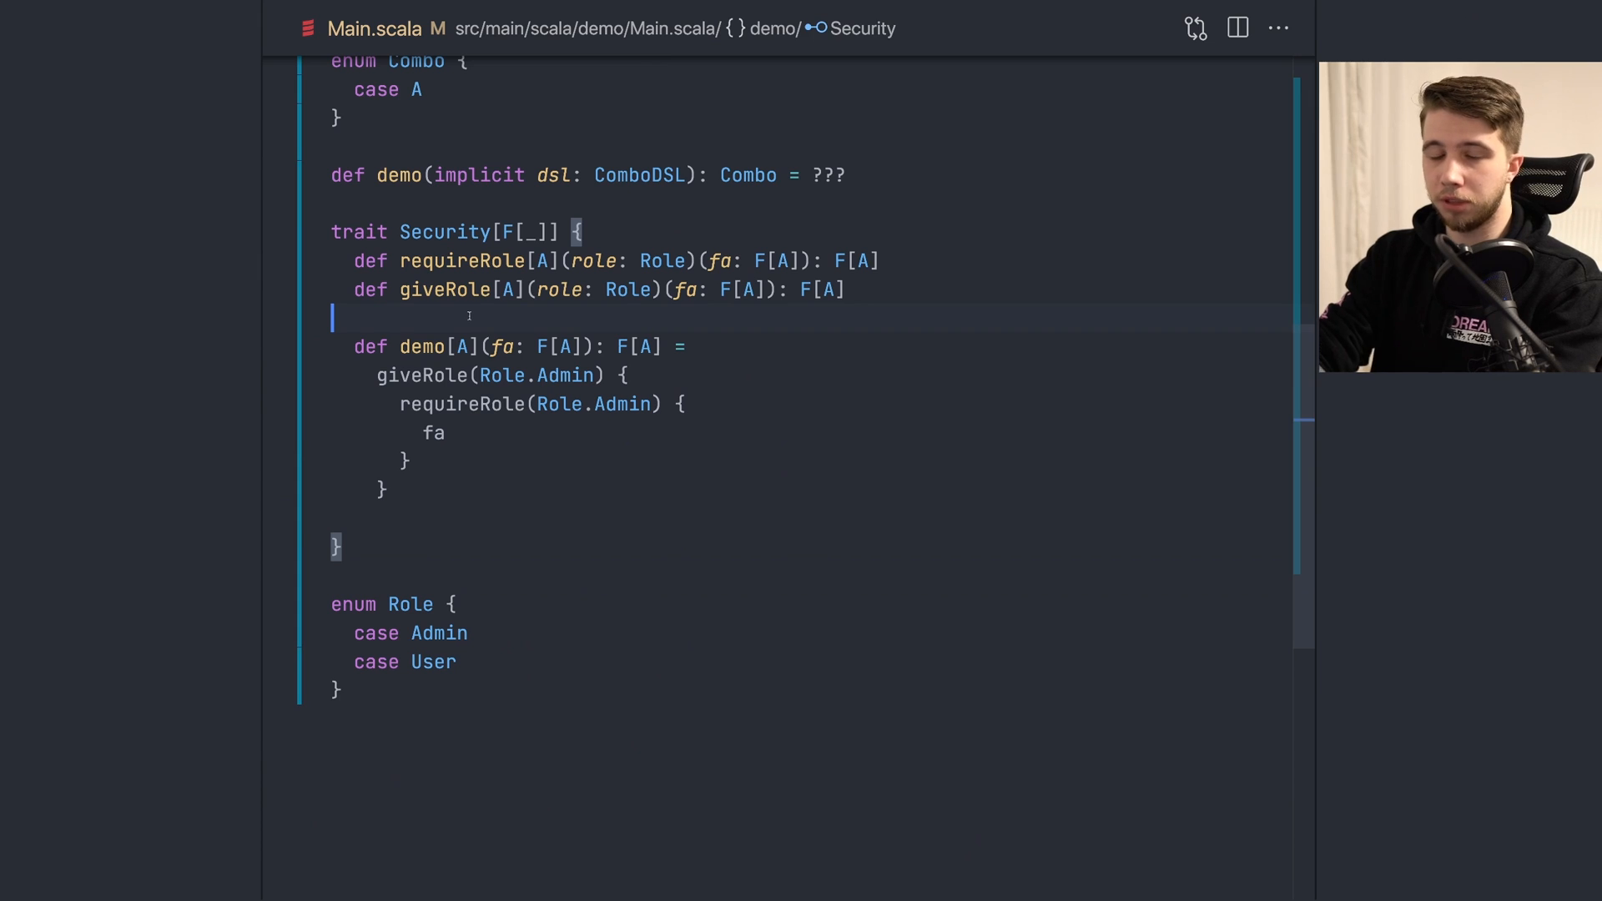
text(def demo: F[Unit] =)
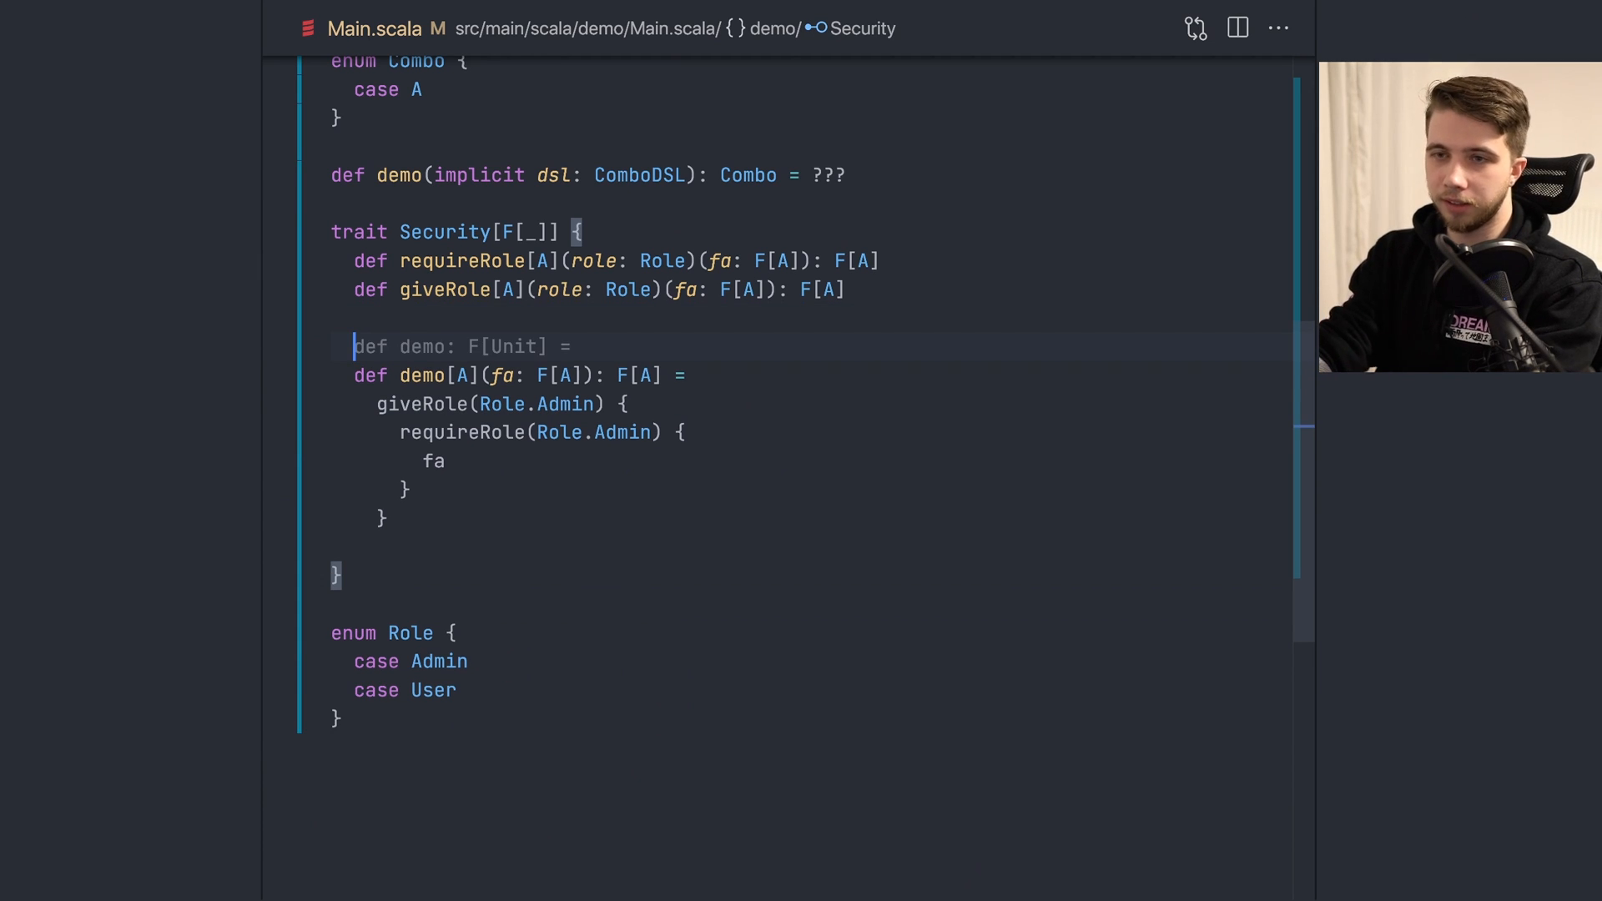
key(Backspace)
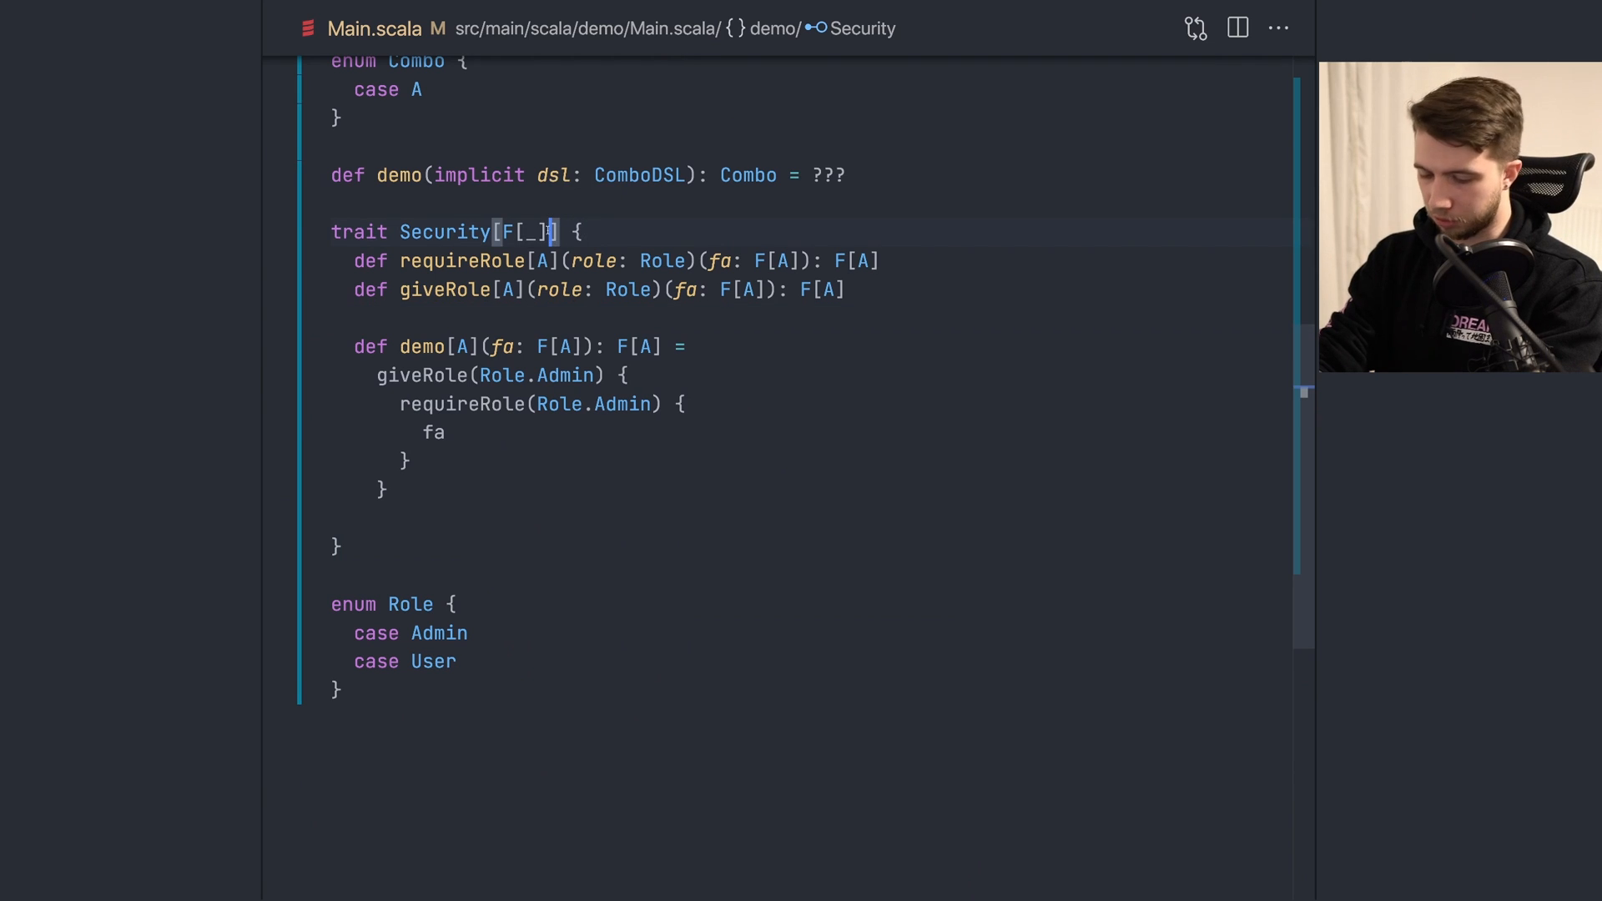
text(, Role)
text(def admin: Role)
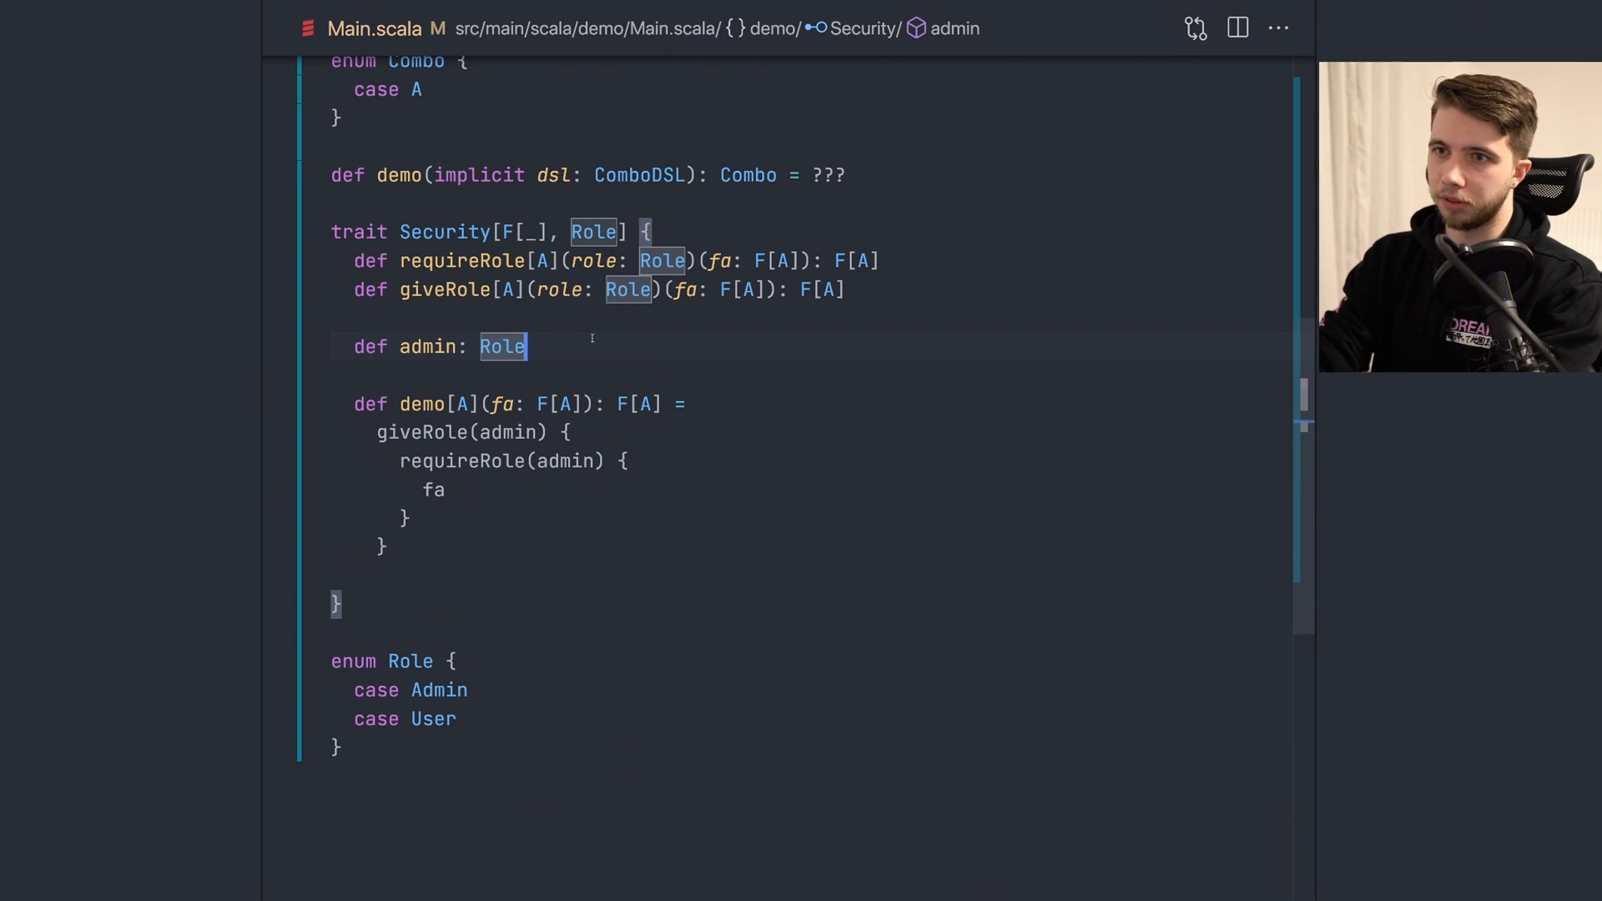
mouse_move(631, 290)
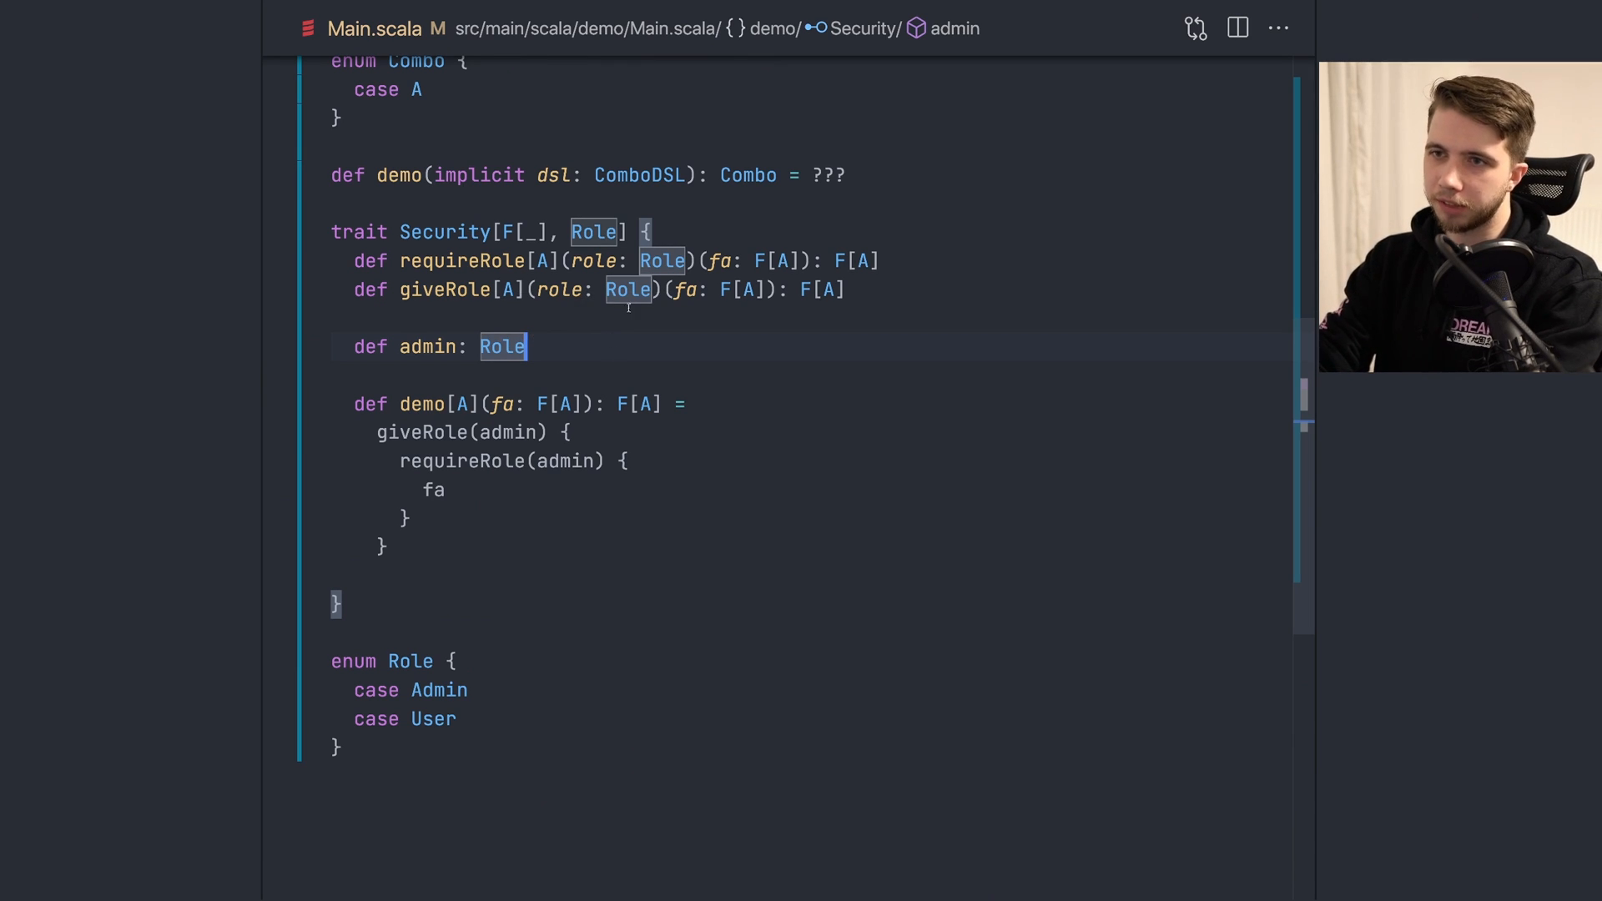
Step: Bound Role by Show and make demo's body start with admin.show
text(: Show)
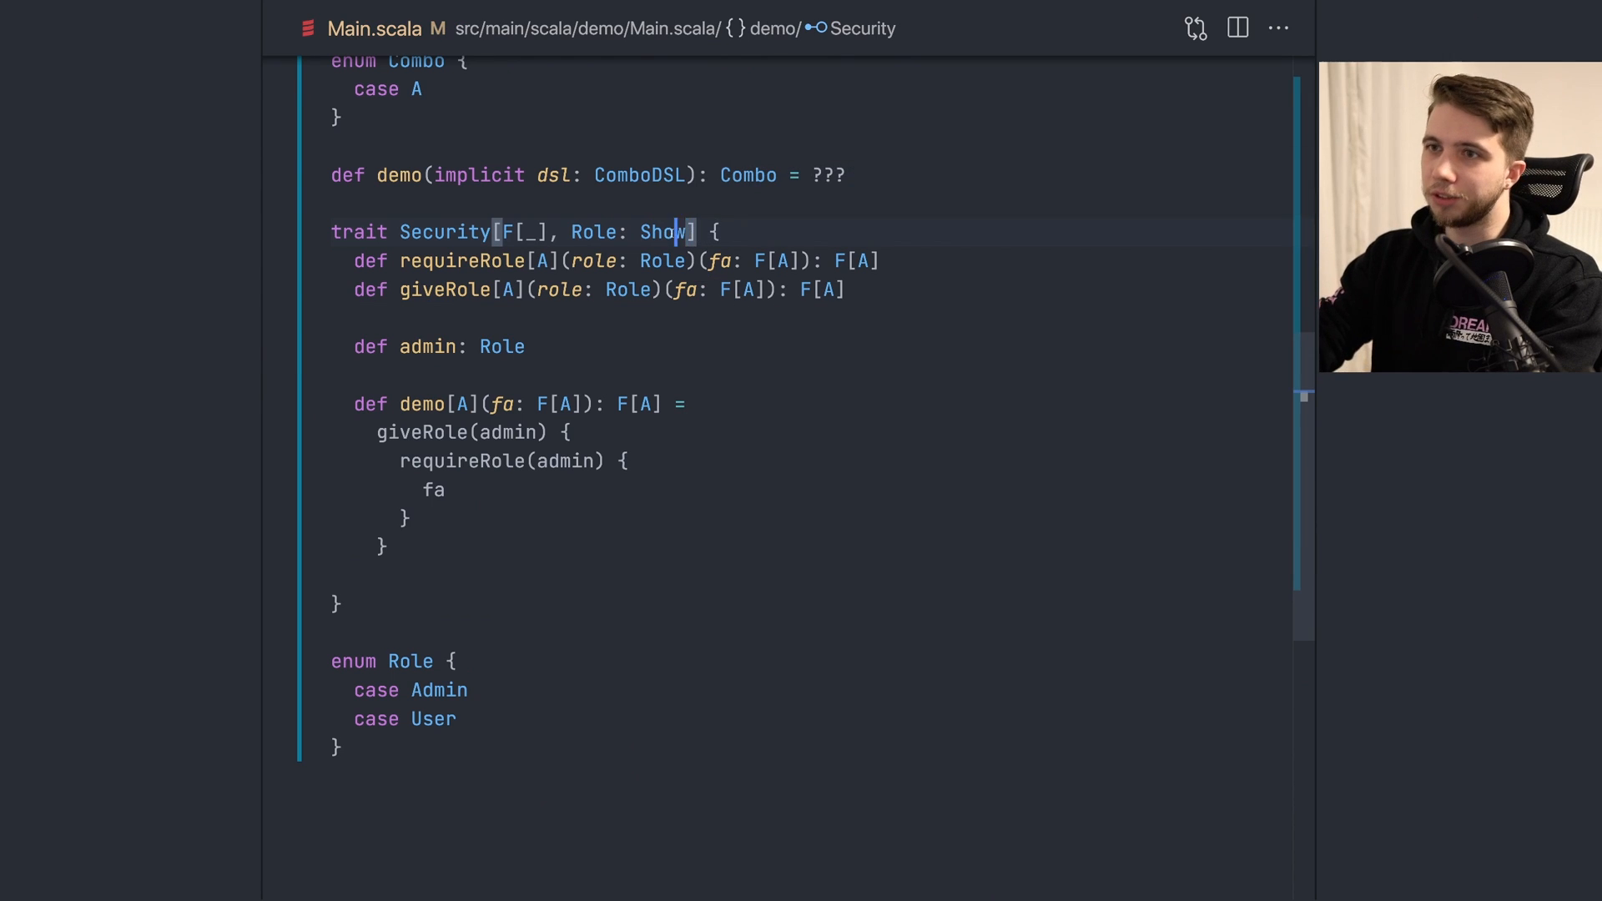
double_click(664, 232)
text({)
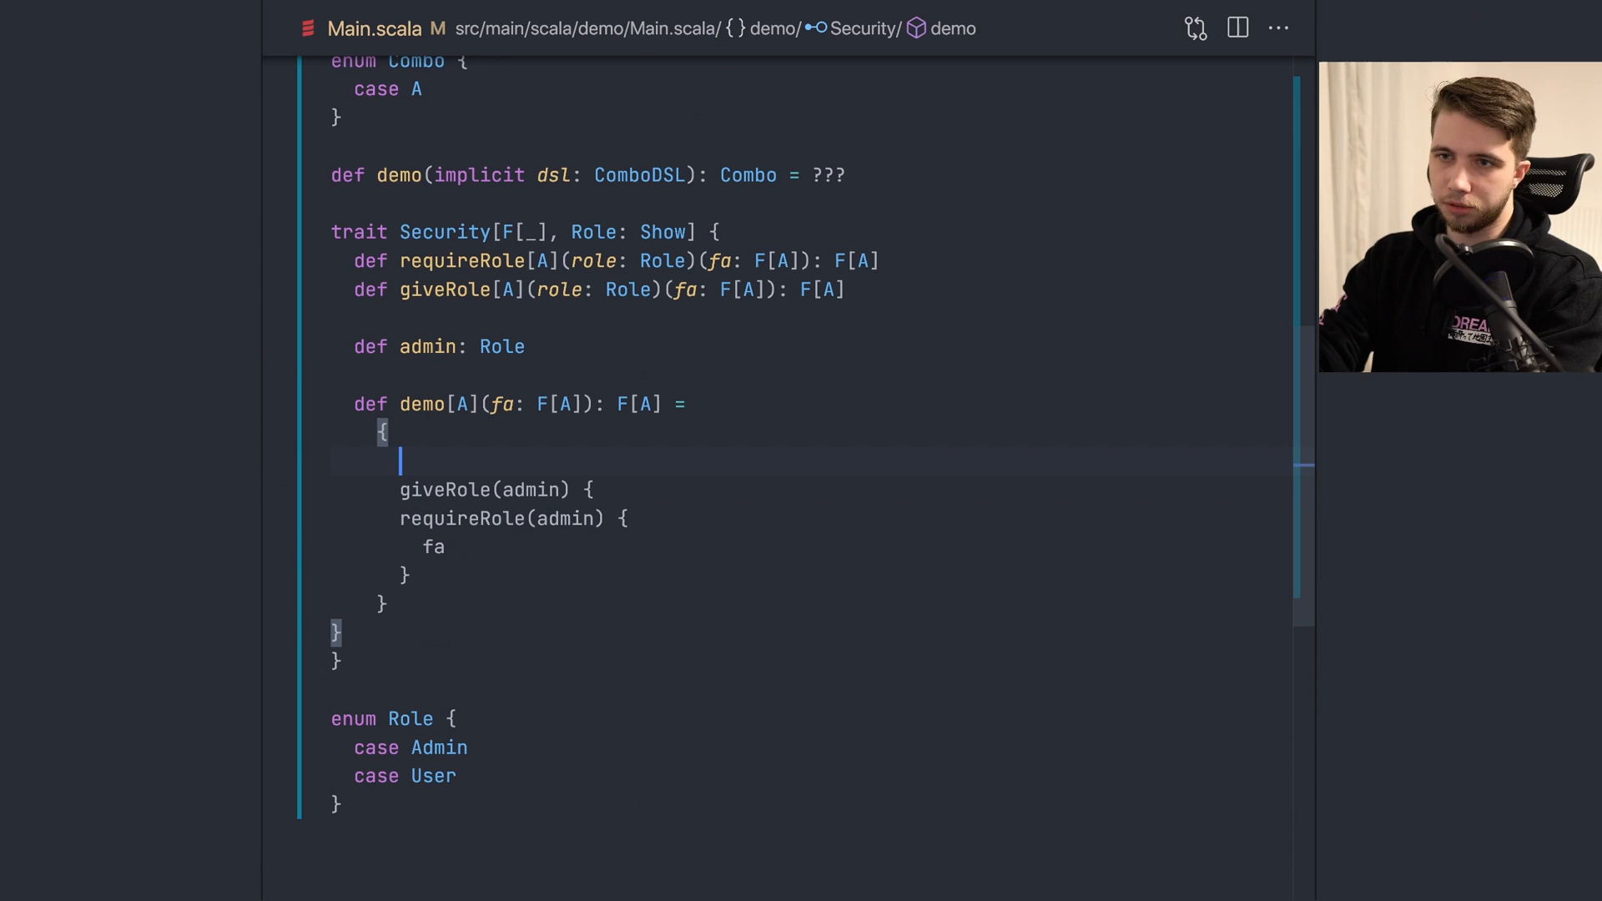
text(admin.show)
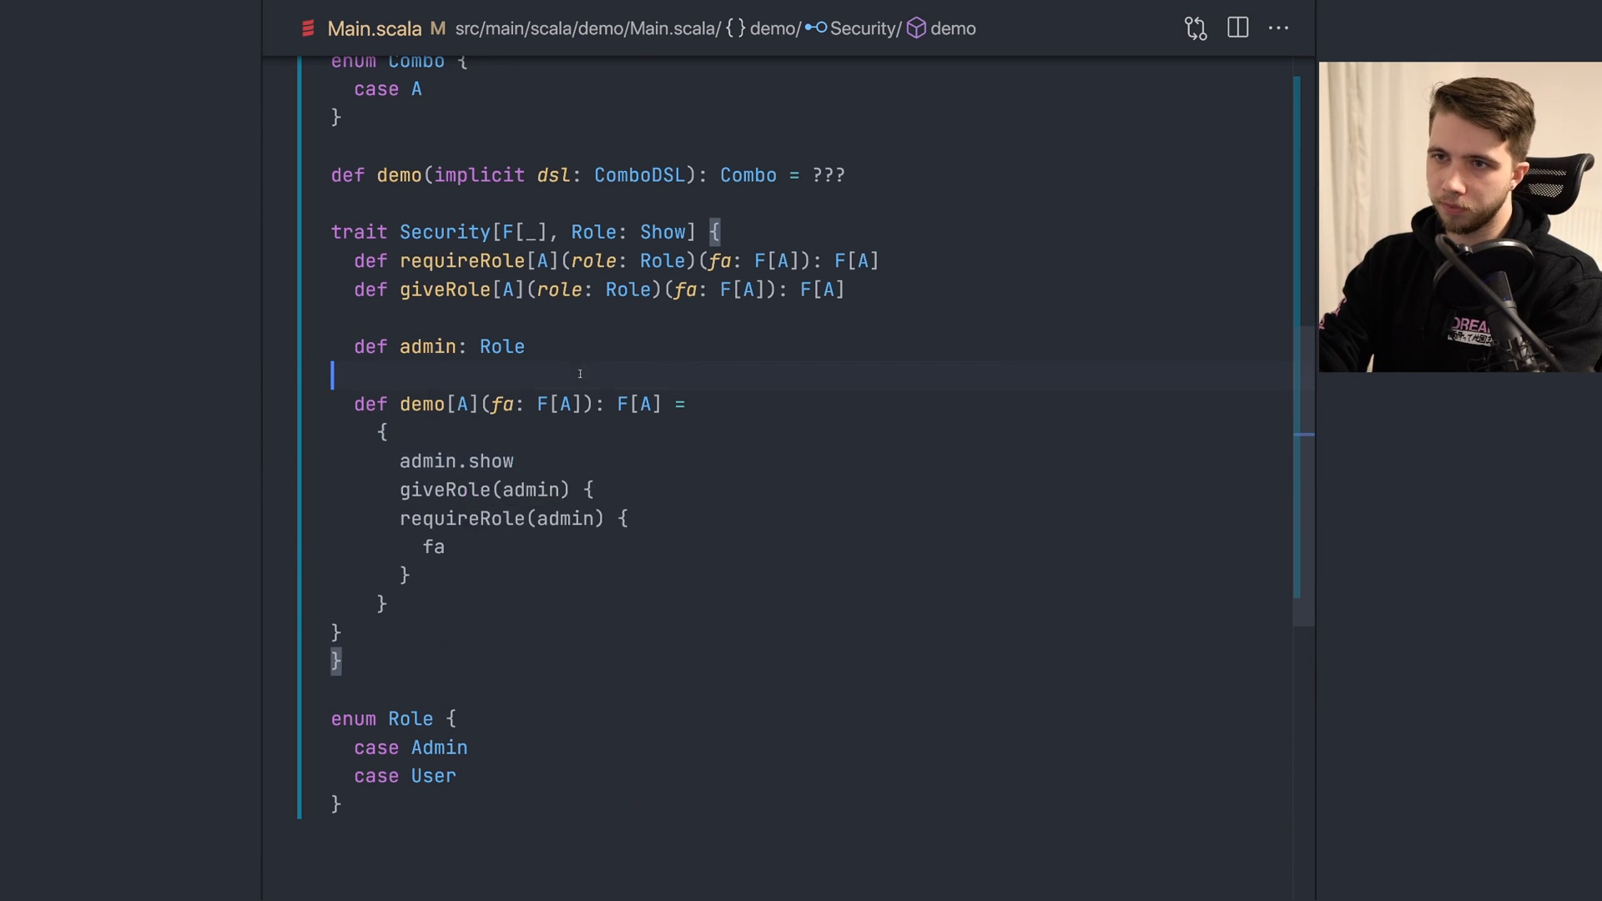
Step: Add import cats.implicits._ inside the Security trait
text(import cats.implicits._)
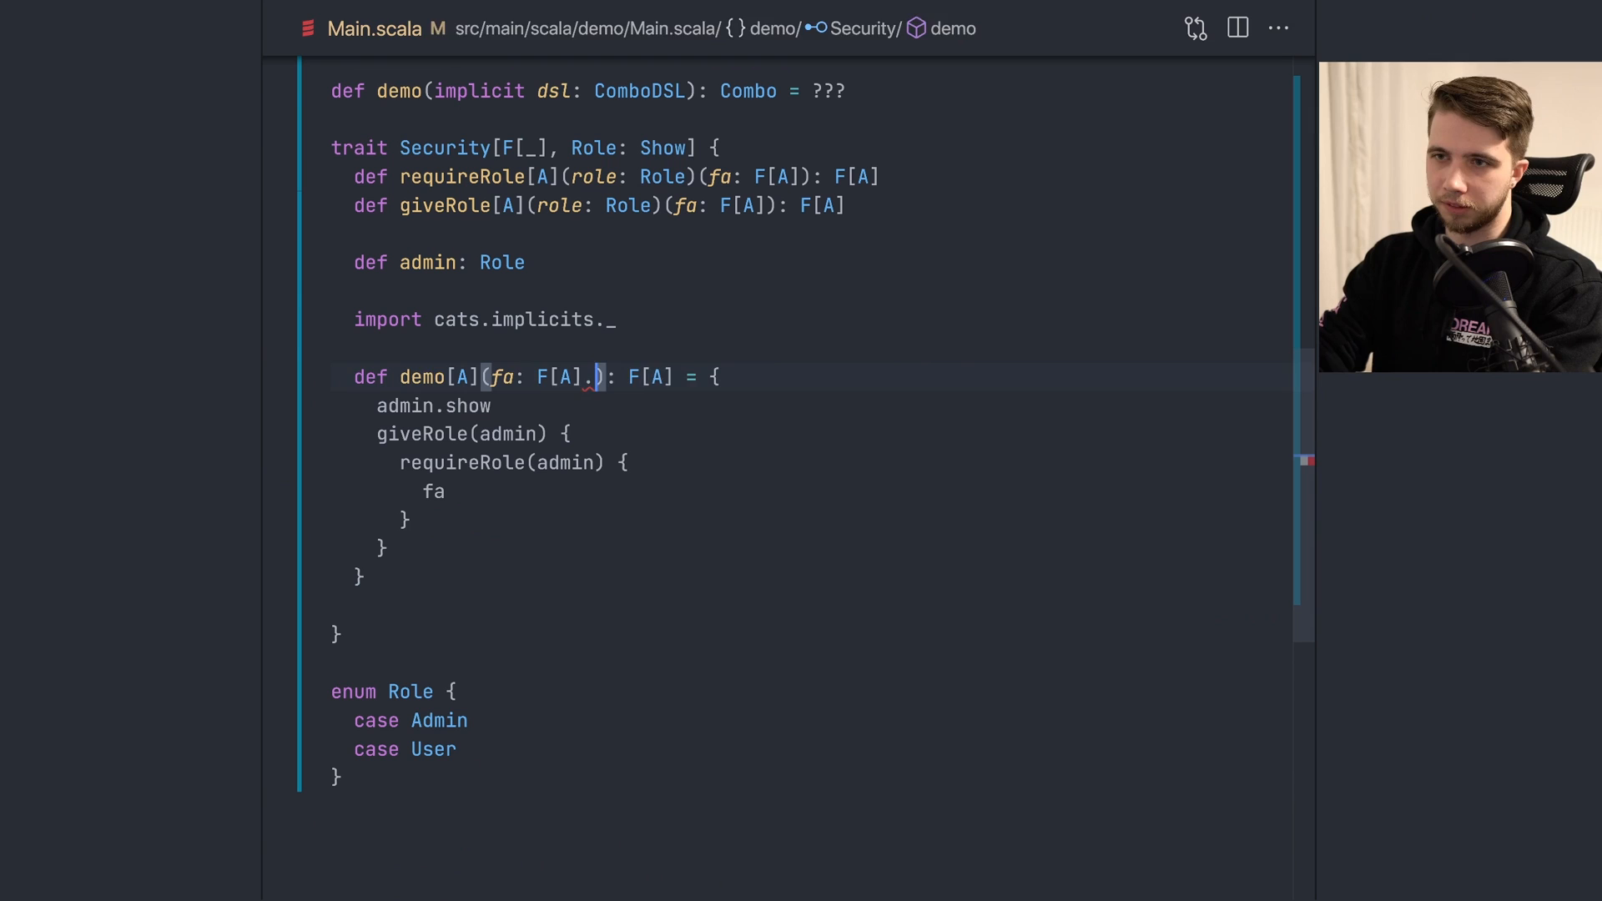
text()(u)
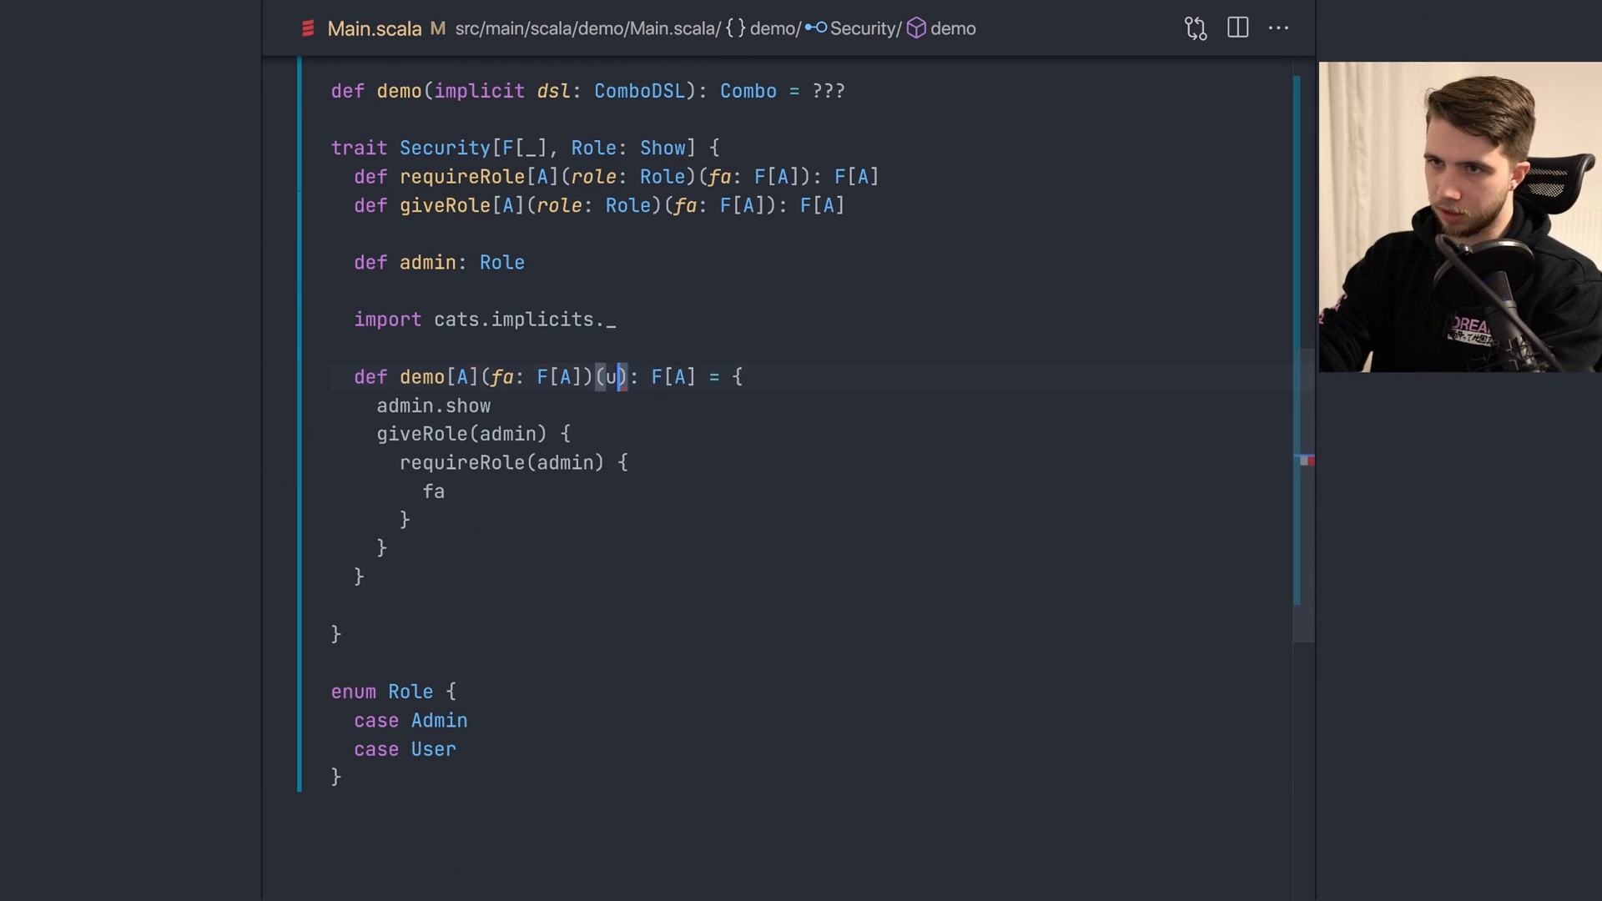
text(sing S)
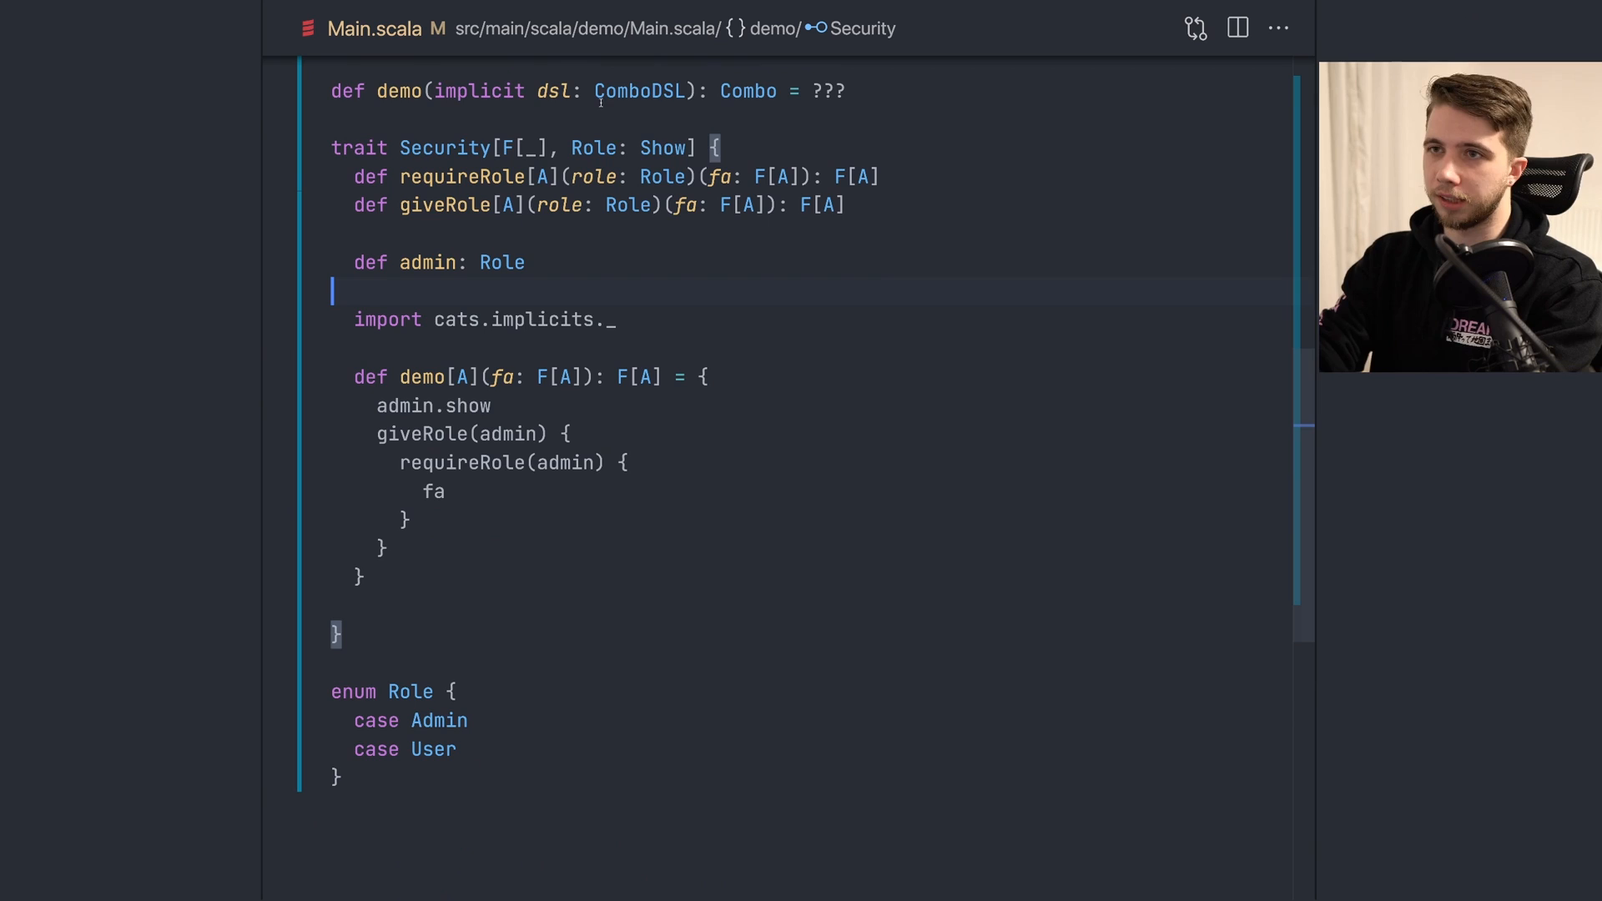
scroll(down, 3)
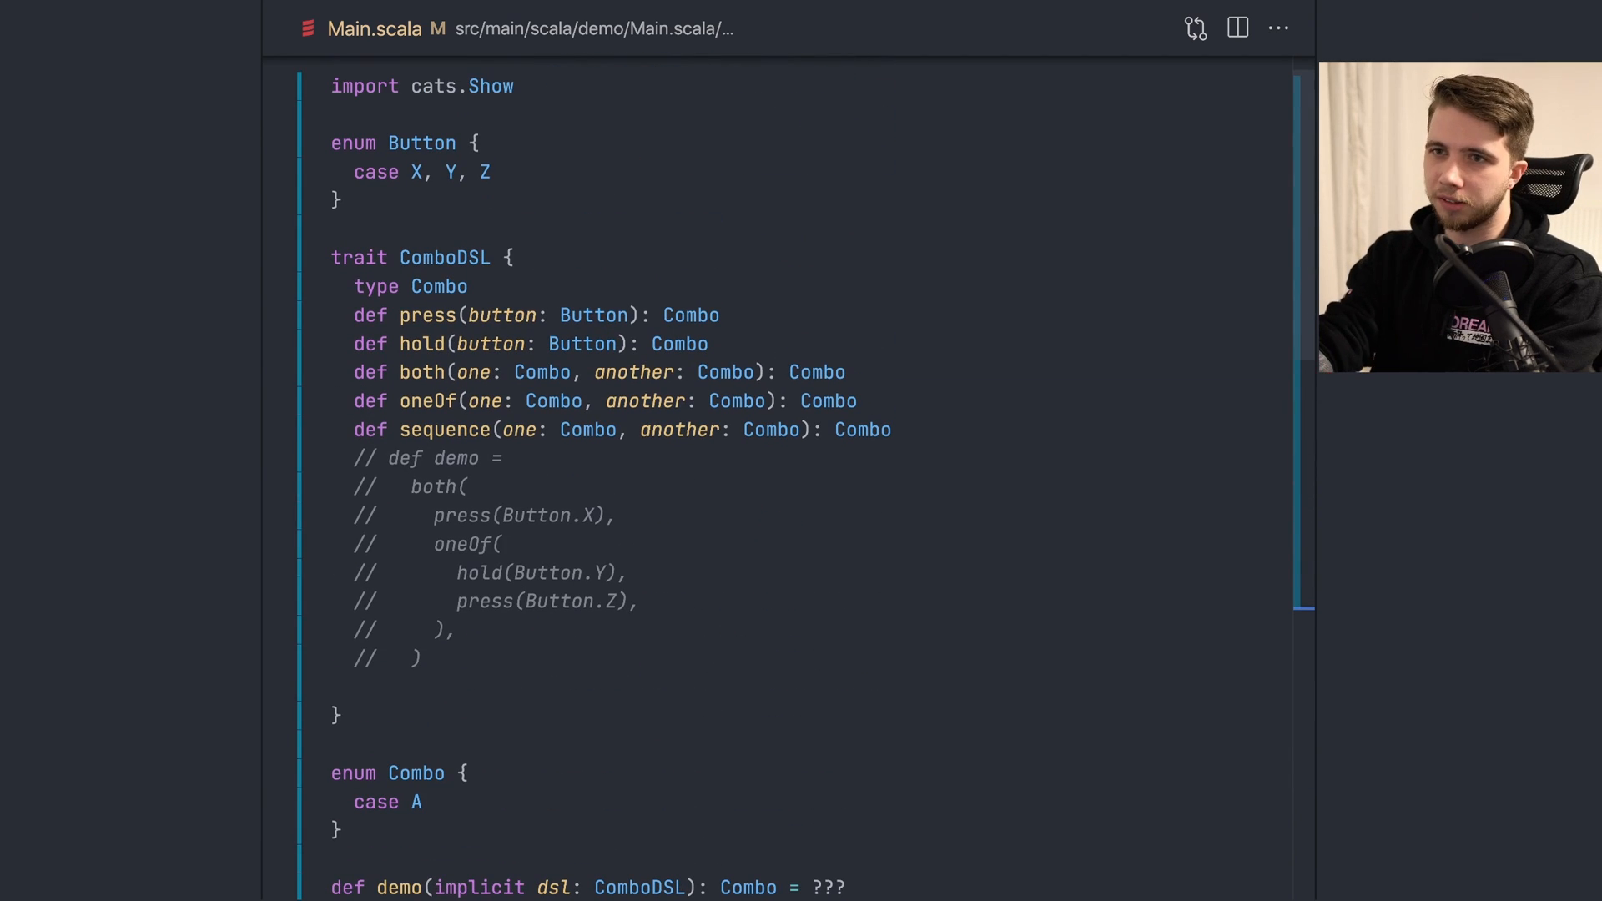
mouse_move(515, 458)
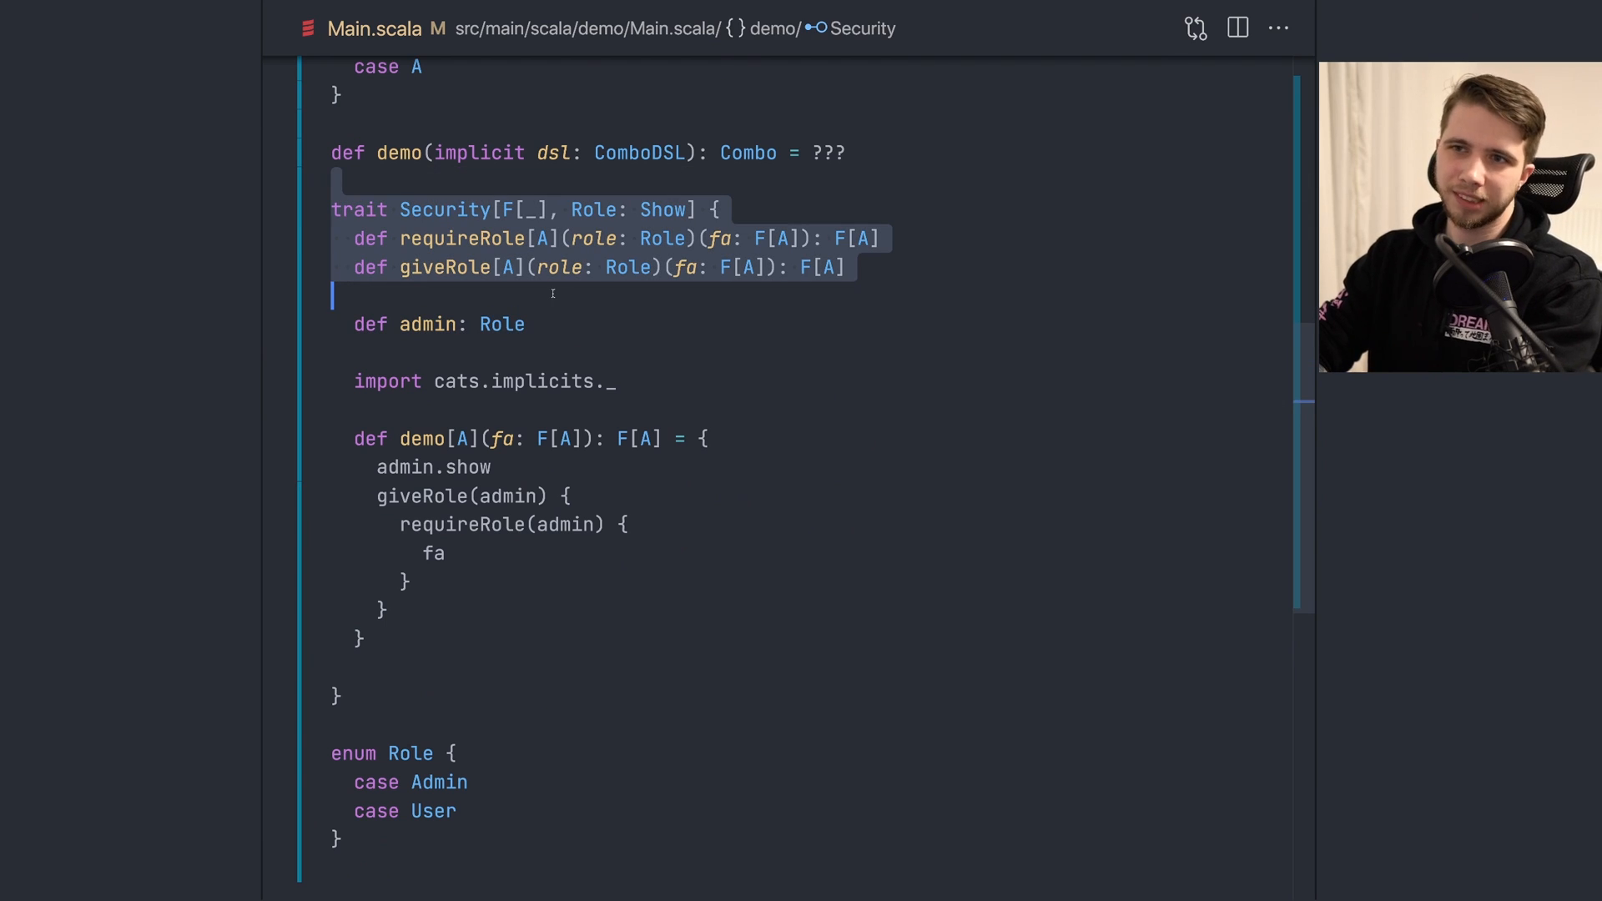
Step: Scroll to the end of Main.scala below the Role enum
scroll(down, 3)
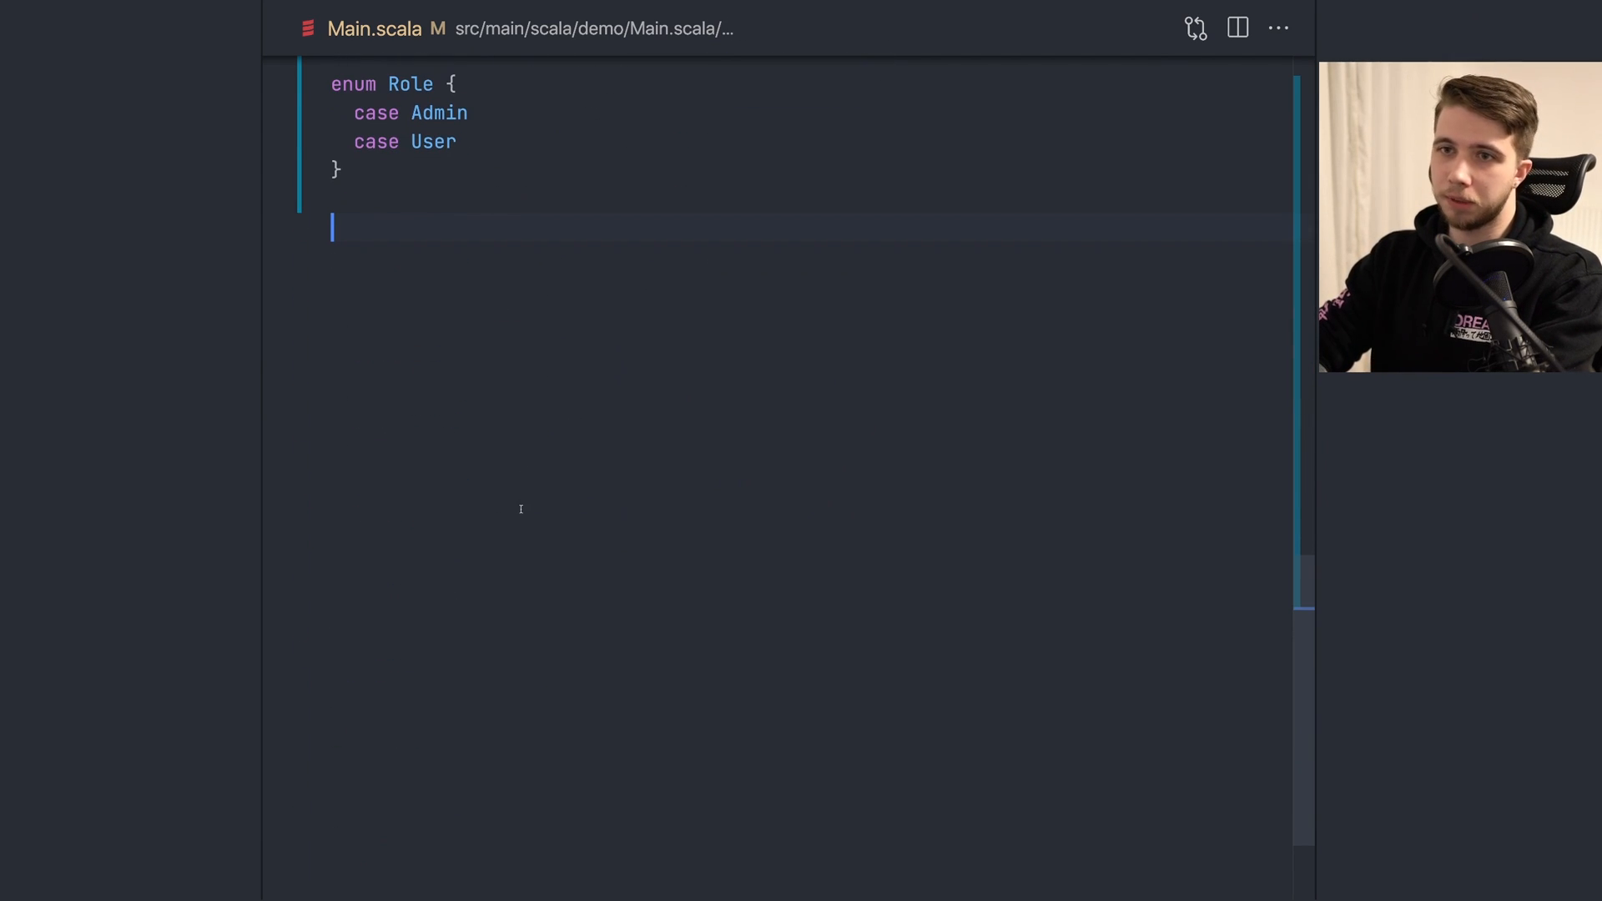
Step: Write trait UserRepository[UserId, User] with findUser returning IO[Option[User]] and createUser returning IO[Unit]
text(trait)
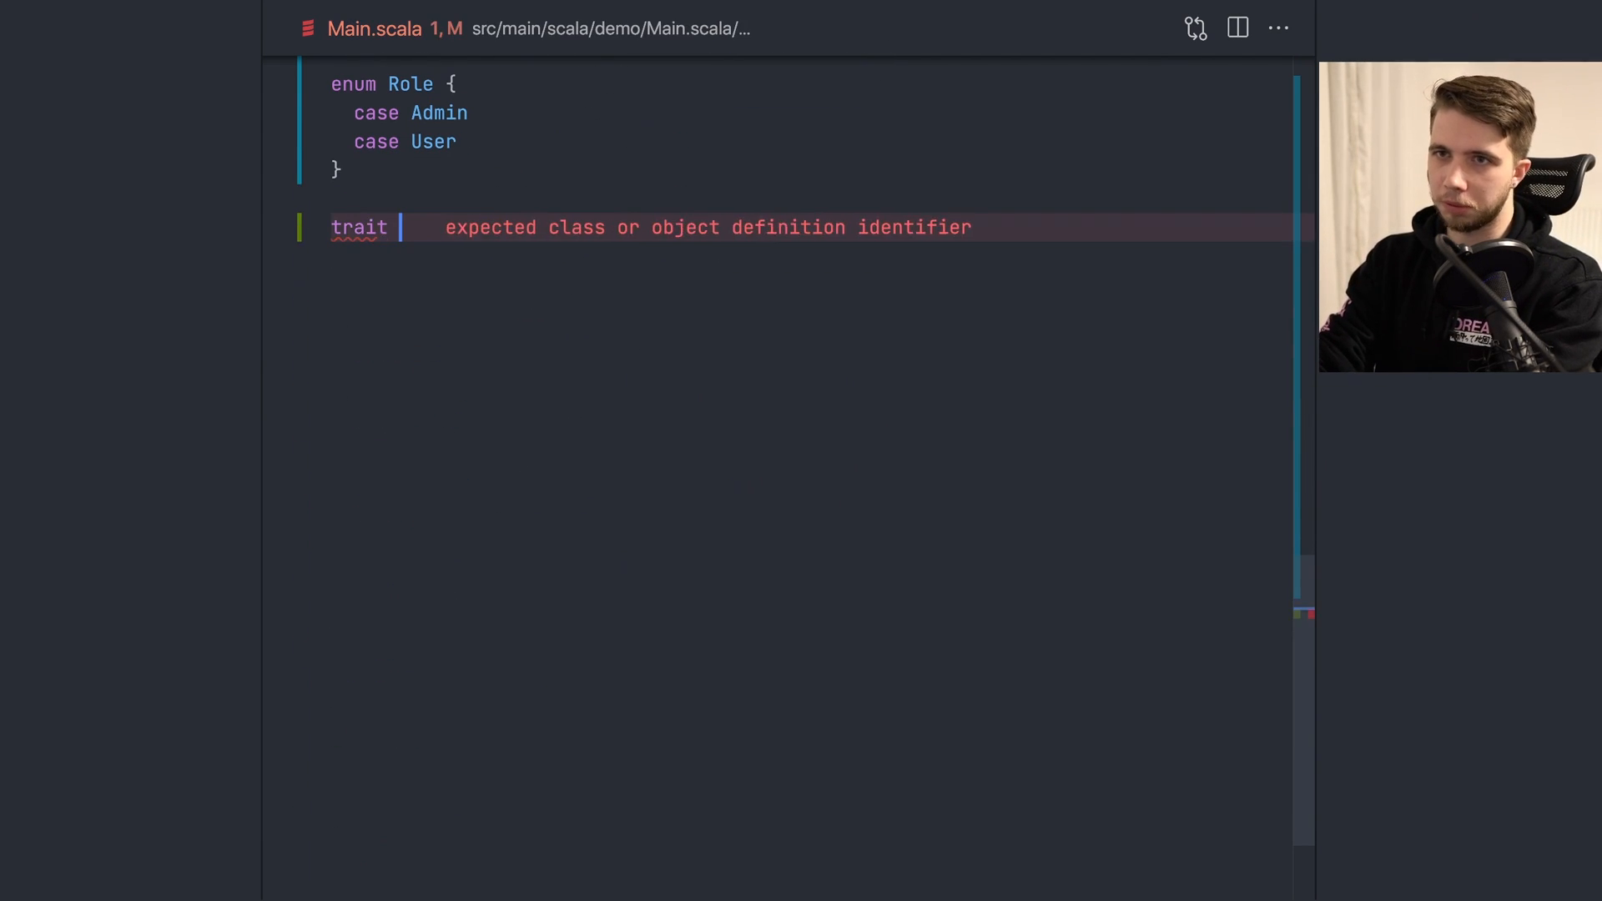
text(UserRepository)
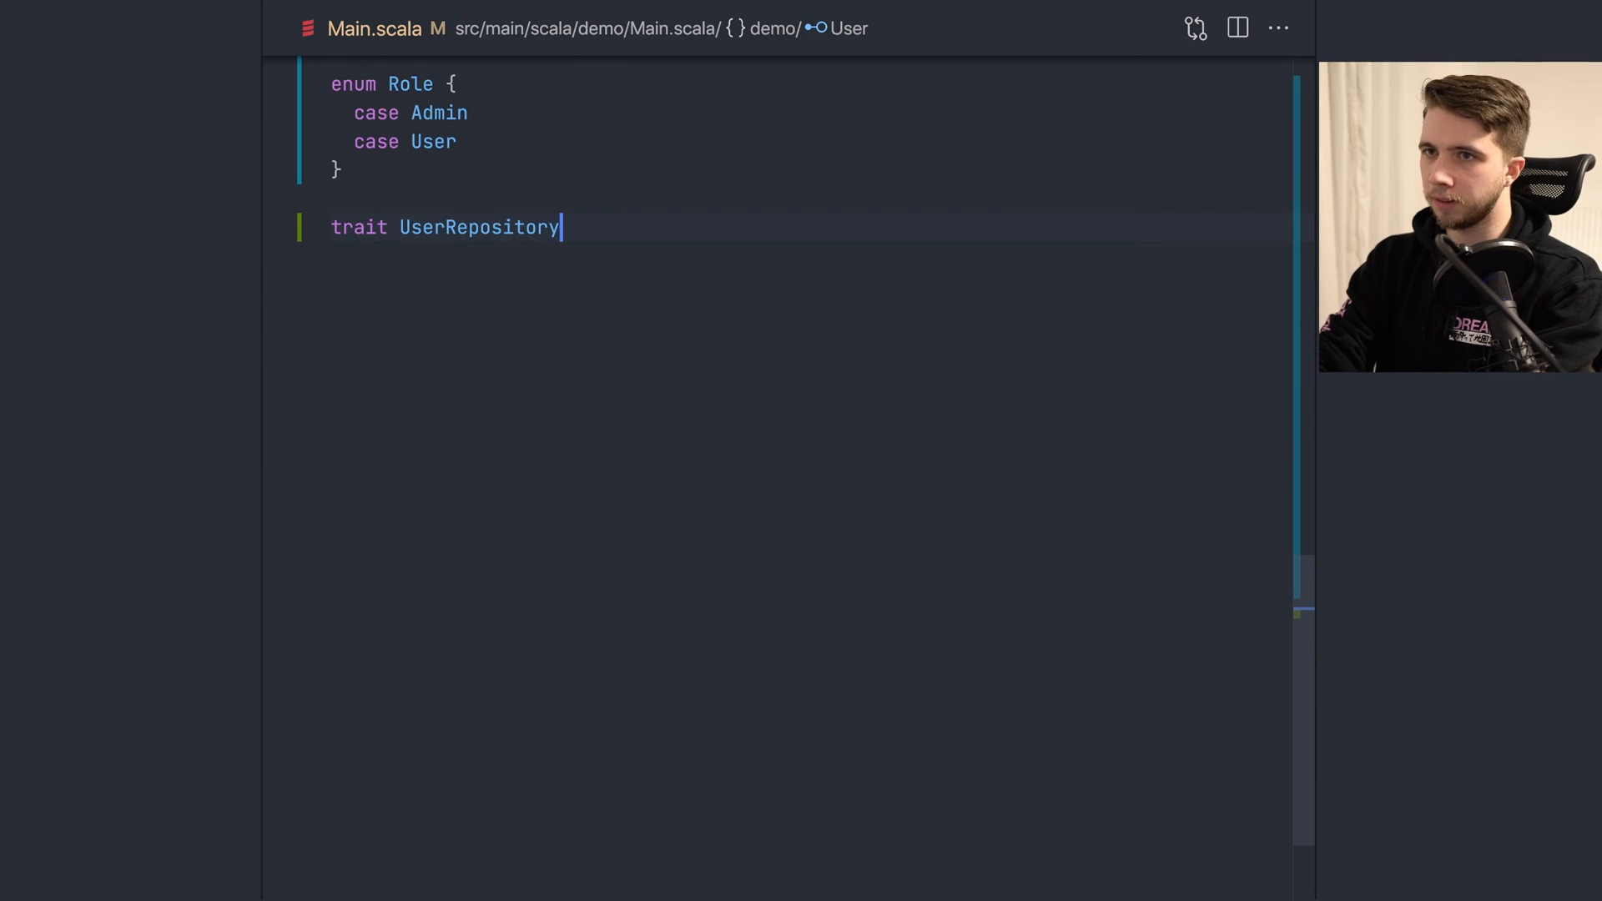
text({)
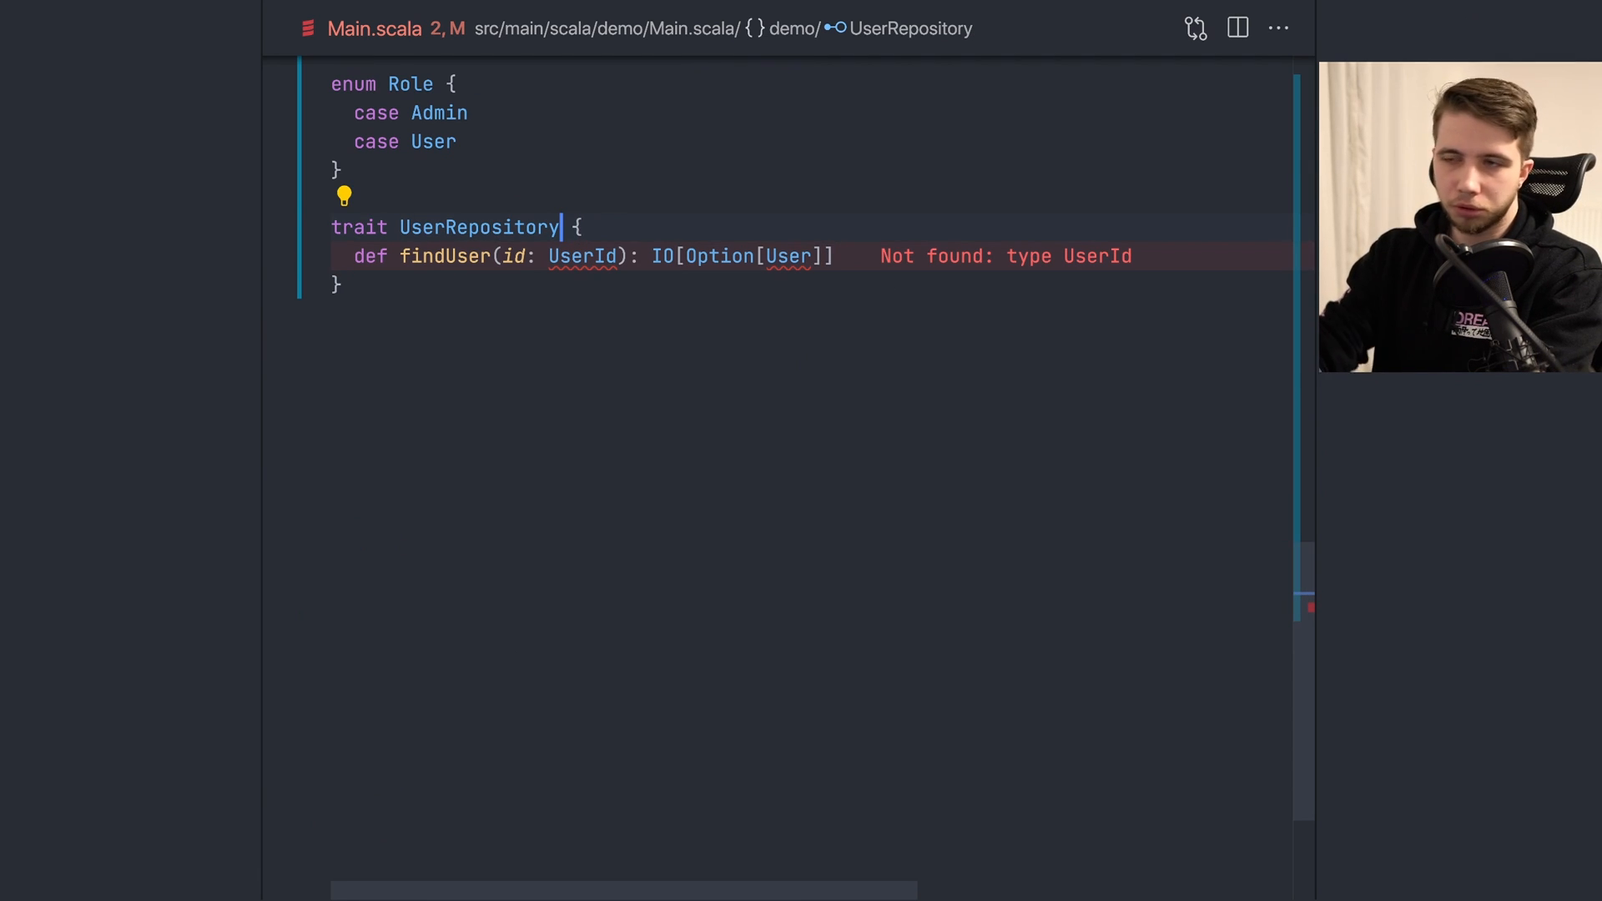
text([User])
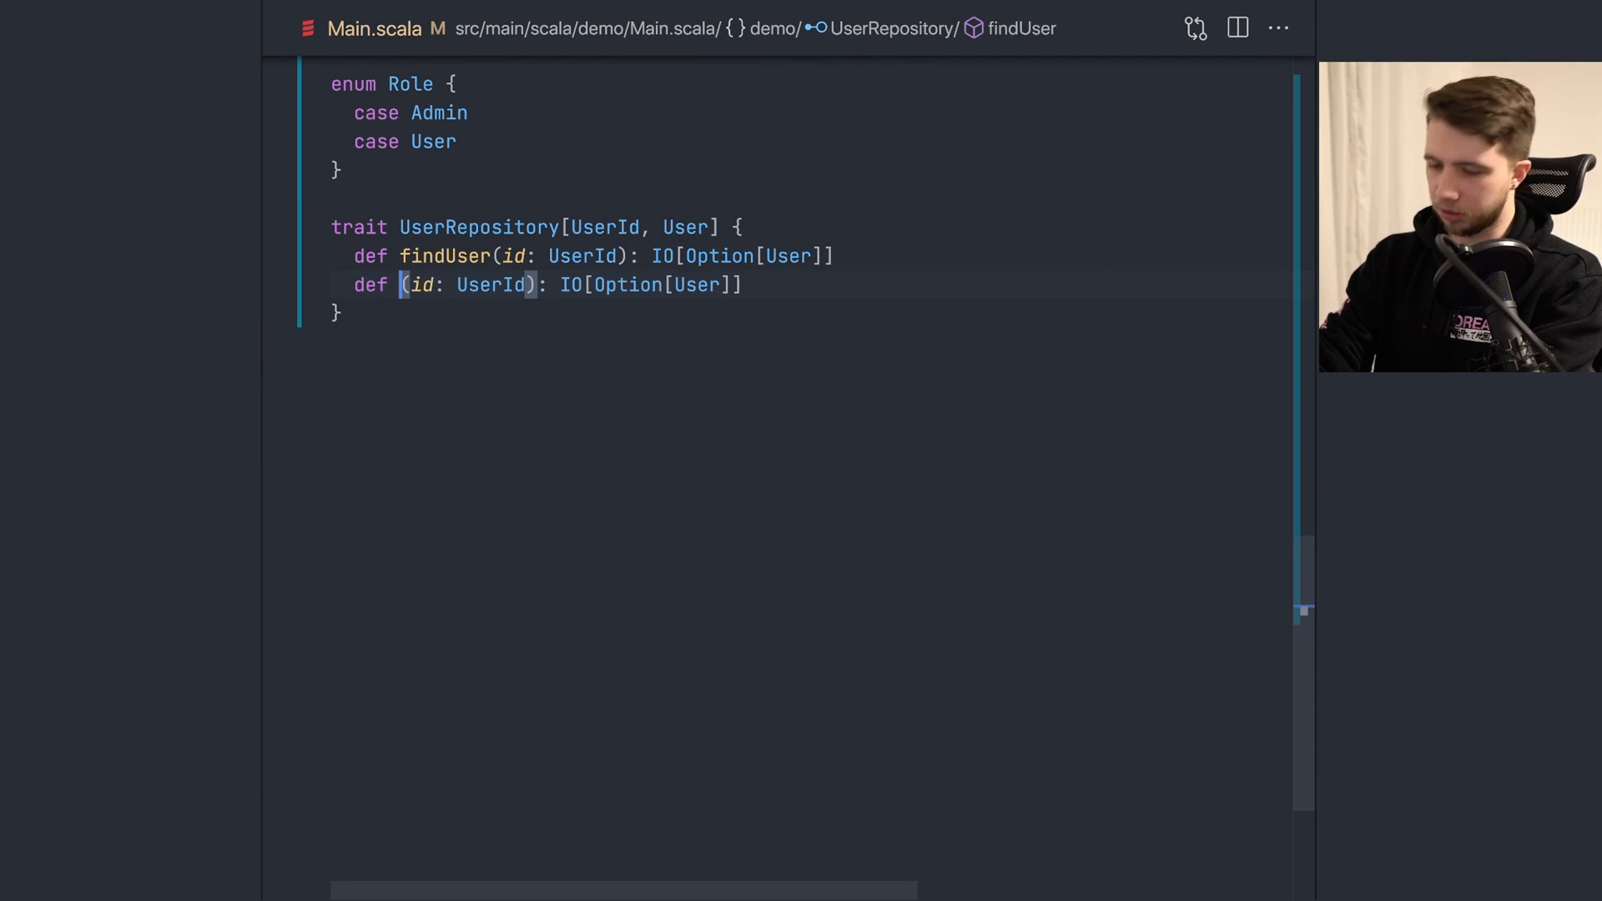
text(createEUser)
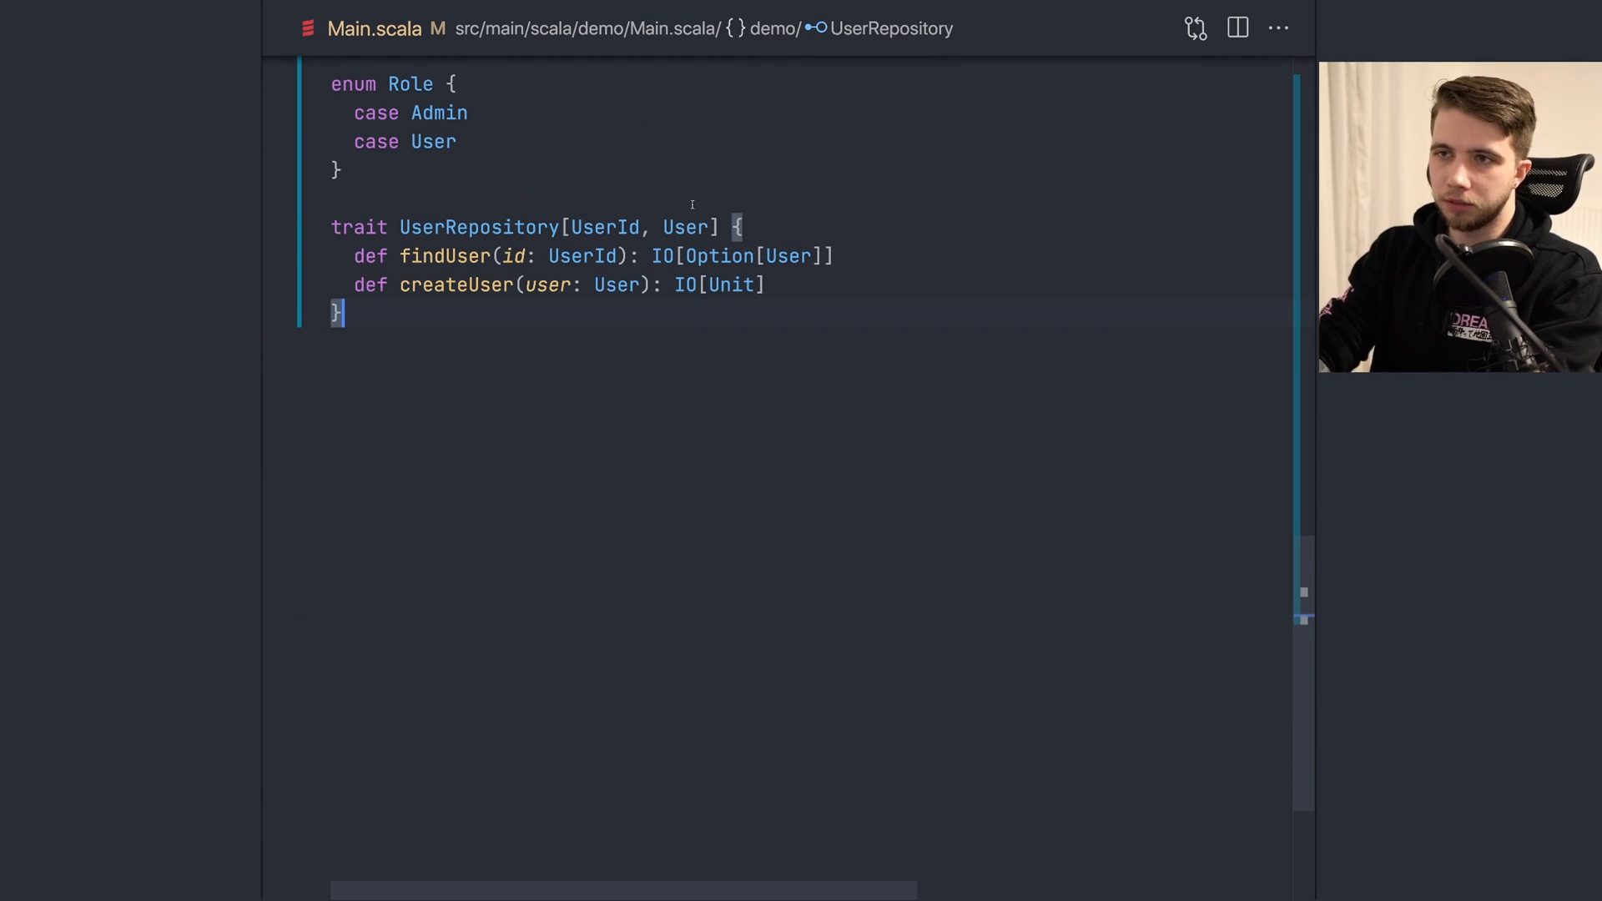
double_click(684, 227)
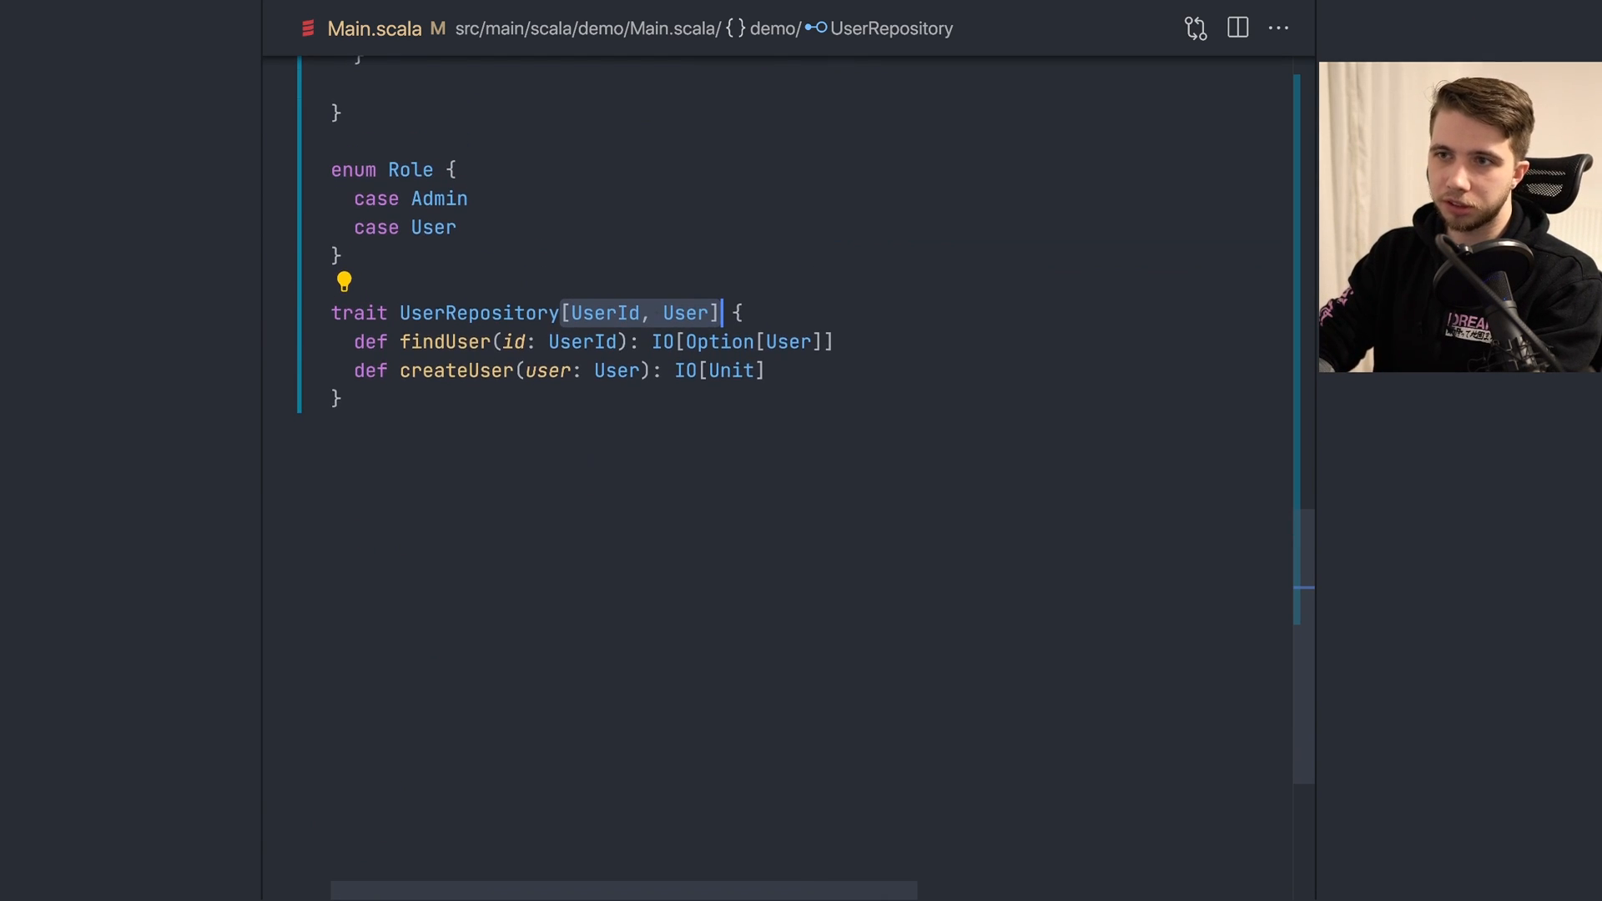
scroll(down, 3)
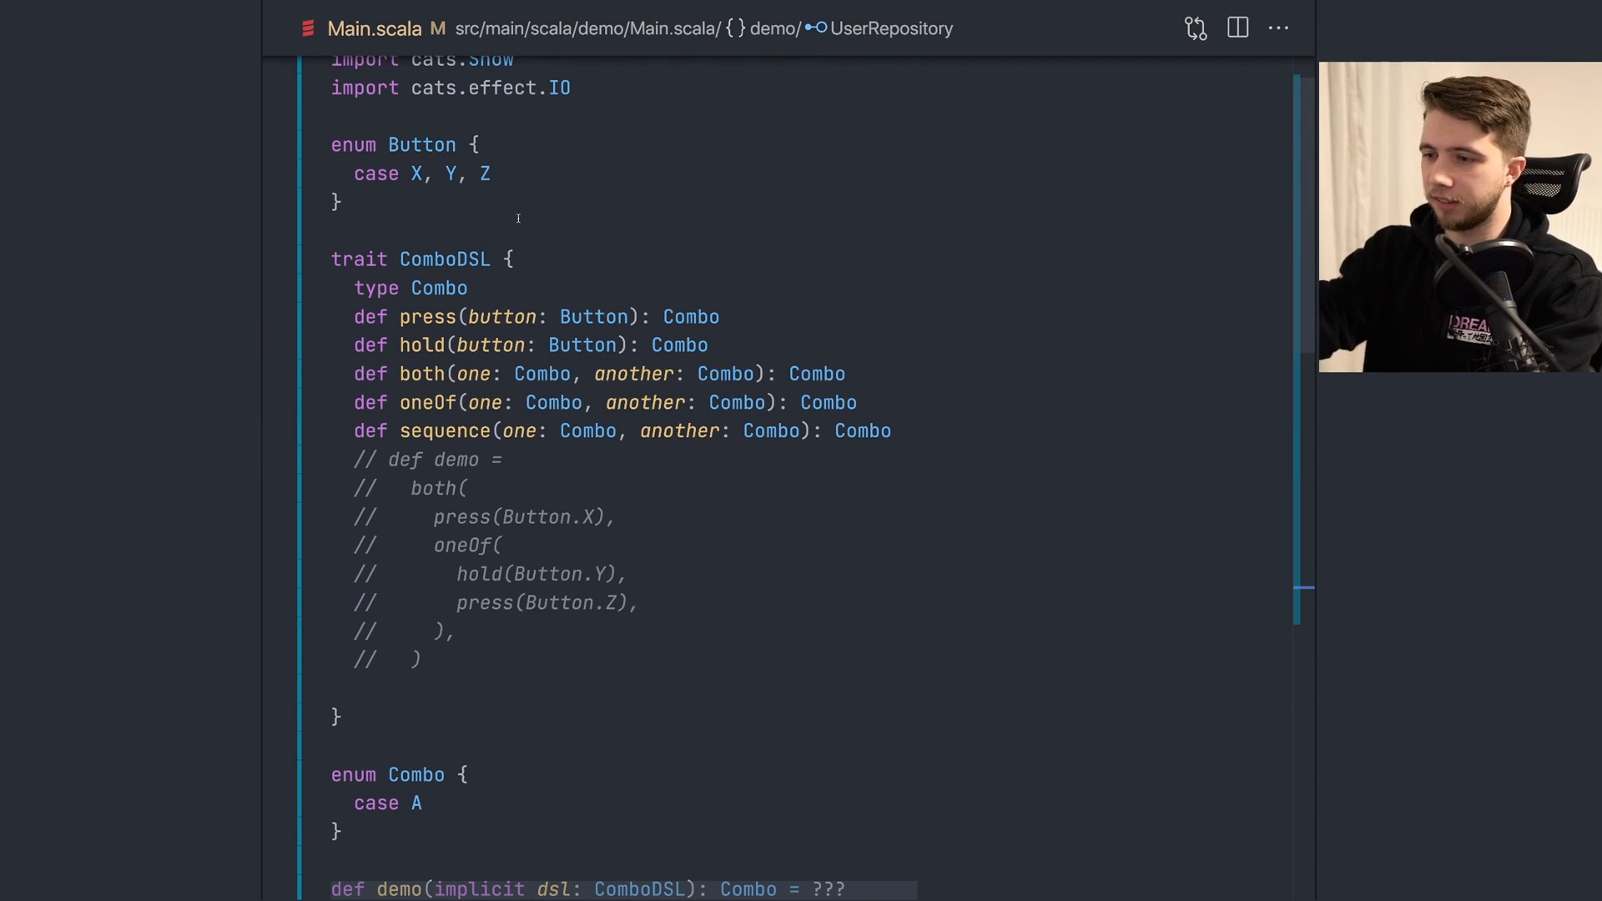
scroll(down, 3)
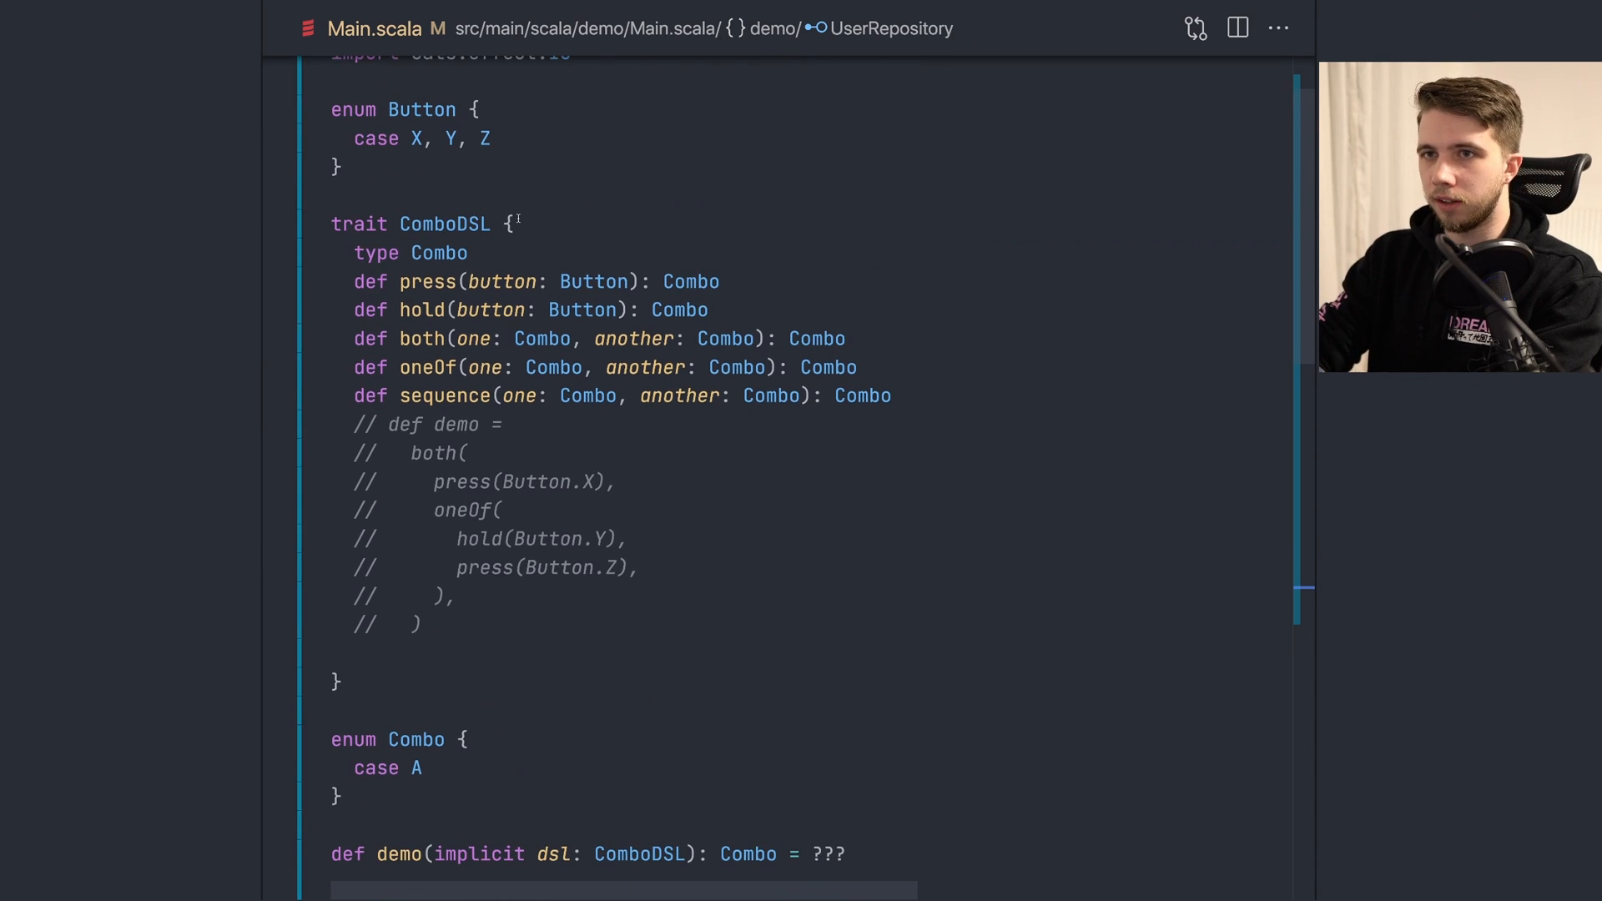